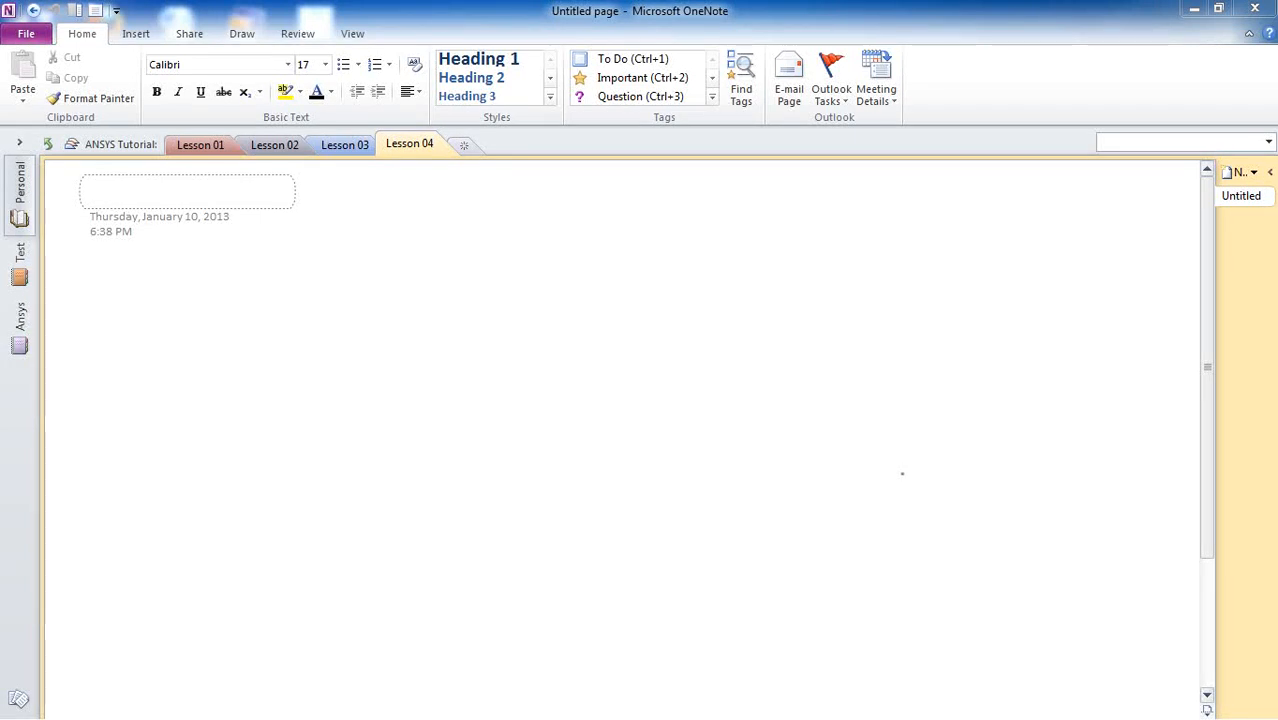
pyautogui.moveTo(616, 224)
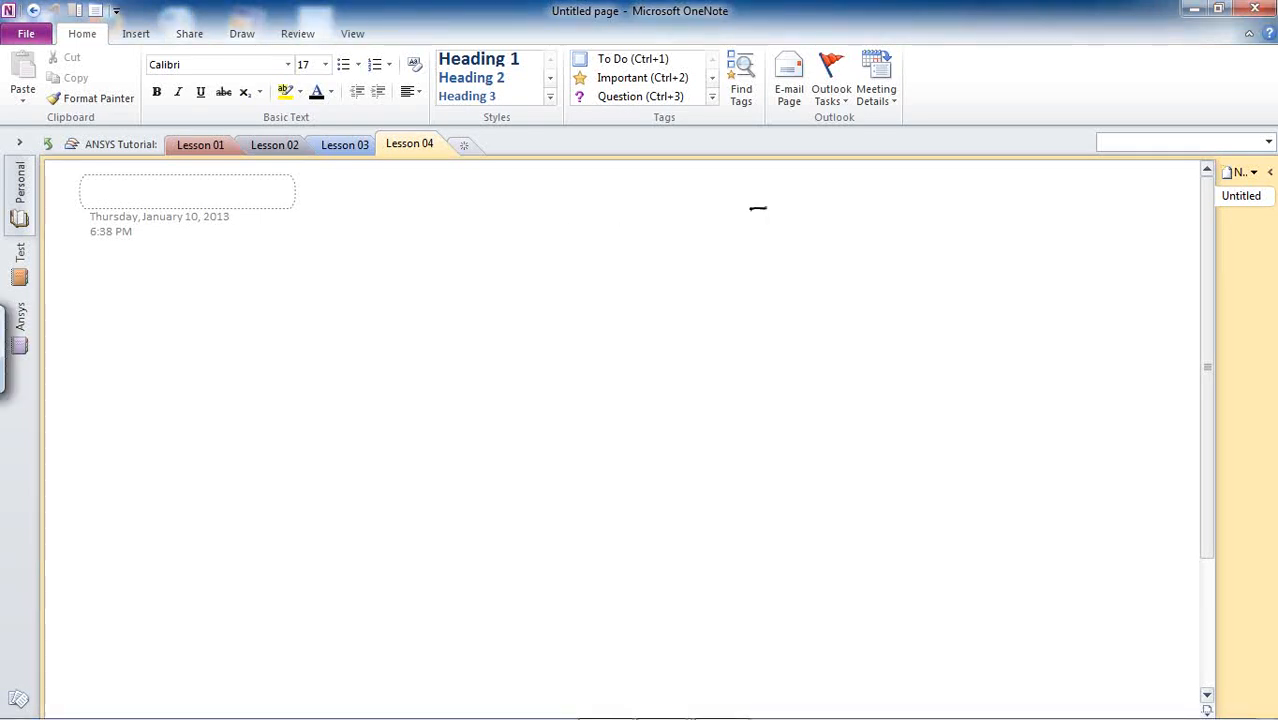
# Sketch the tall rectangular wall outline with the pen.
pyautogui.moveTo(762, 208); pyautogui.dragTo(758, 480)
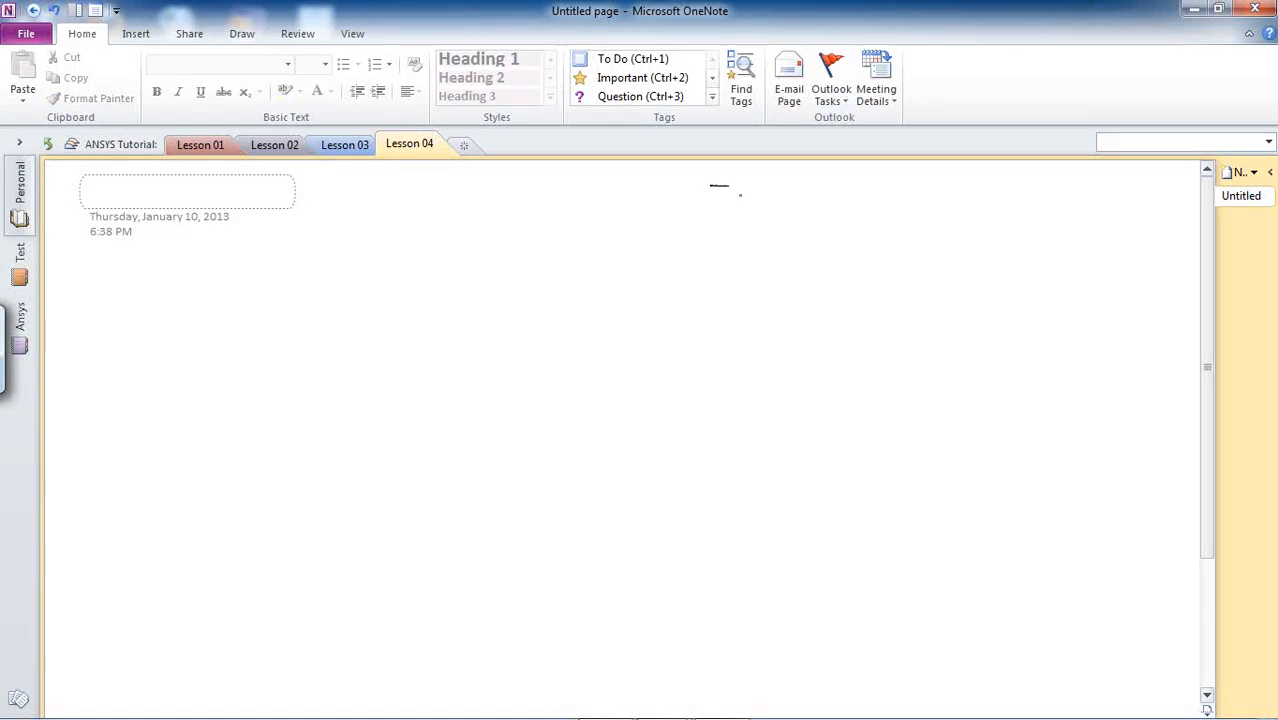
pyautogui.moveTo(718, 188); pyautogui.dragTo(730, 262)
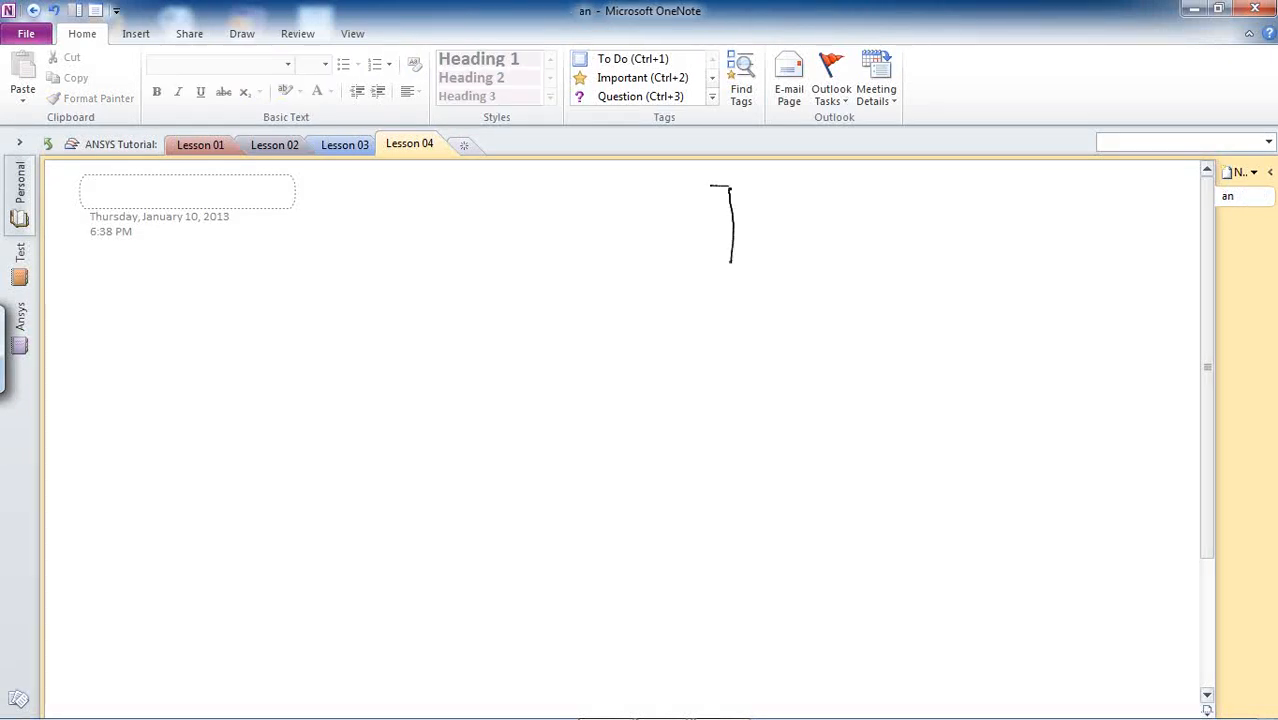
pyautogui.moveTo(732, 262); pyautogui.dragTo(732, 436)
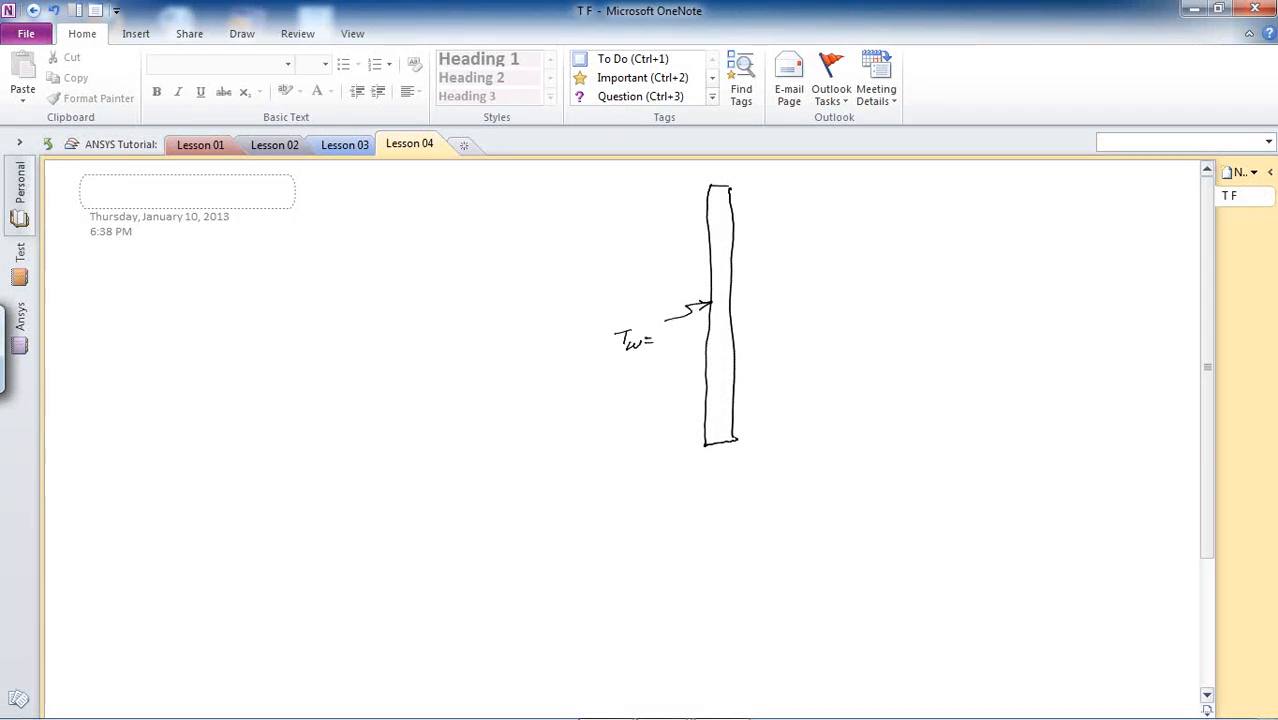
# Handwrite Tw=60 on the left face and K=100 at the top arrow.
pyautogui.moveTo(656, 338); pyautogui.dragTo(684, 338)
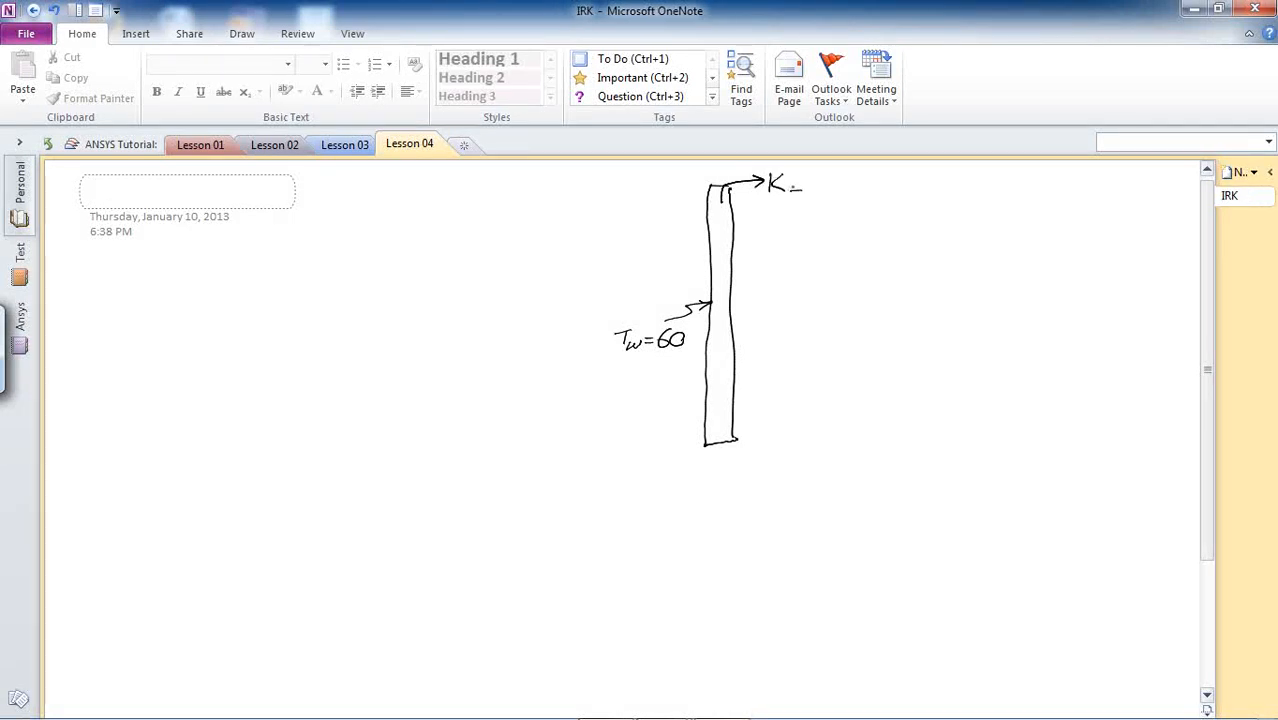
pyautogui.moveTo(790, 188); pyautogui.dragTo(810, 184)
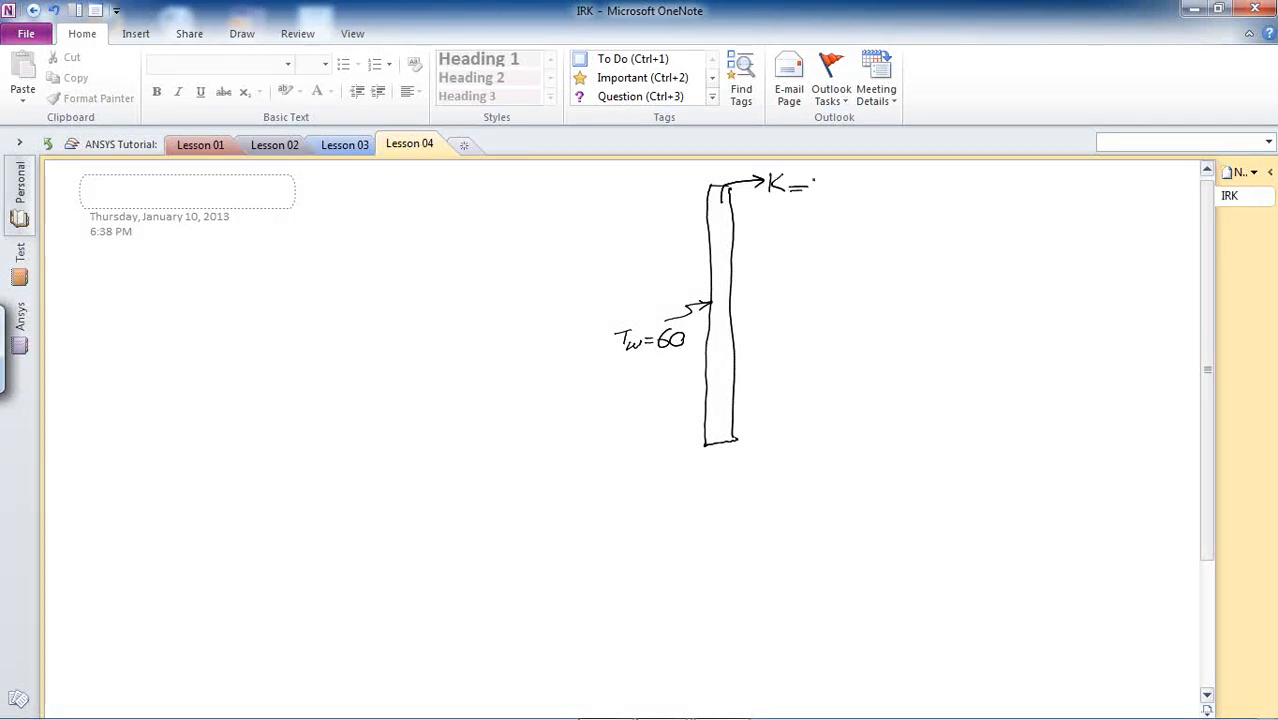
pyautogui.moveTo(810, 188); pyautogui.dragTo(856, 188)
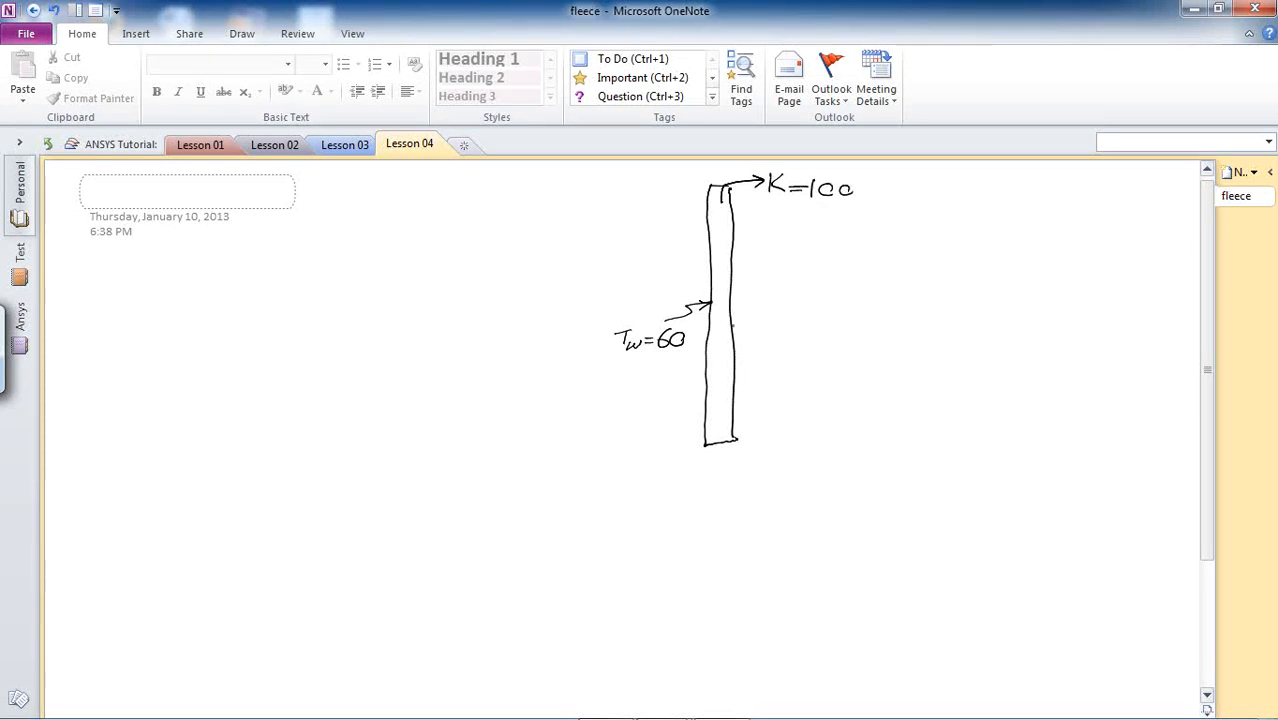
# Add the convection arrow on the right face labelled h=20 and T∞=30.
pyautogui.moveTo(742, 324); pyautogui.dragTo(760, 324)
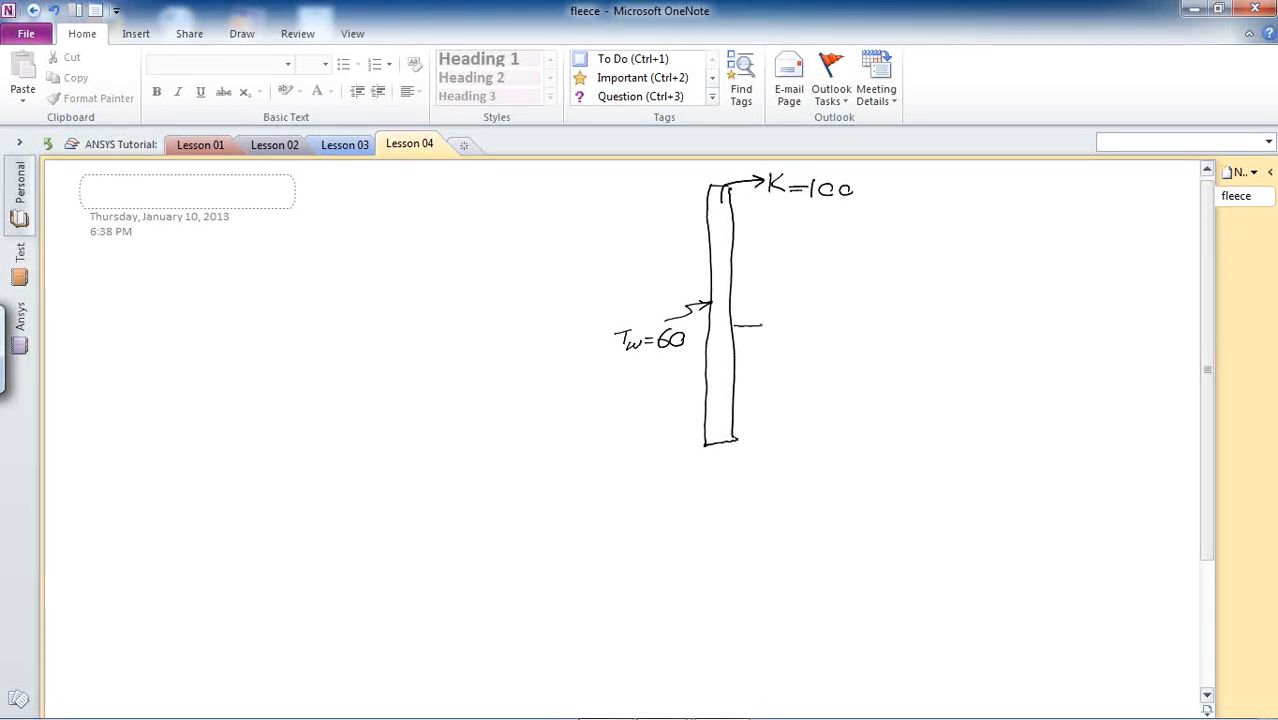
pyautogui.moveTo(760, 330); pyautogui.dragTo(800, 340)
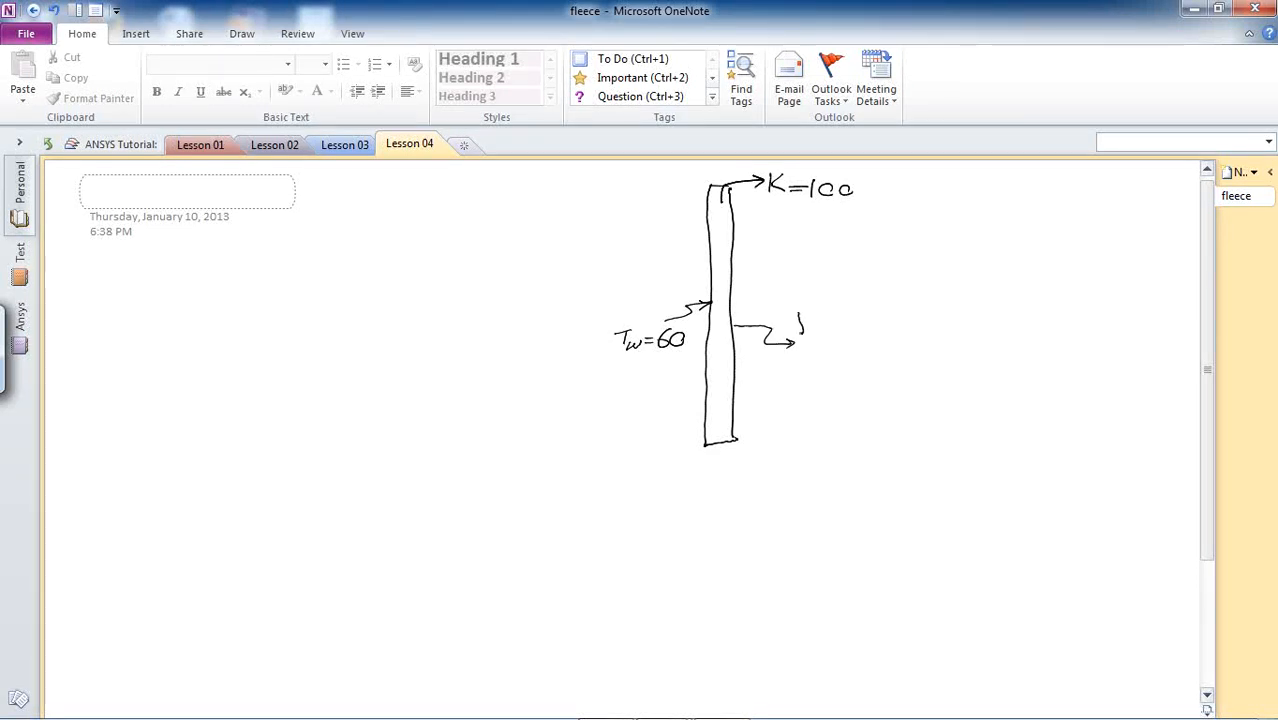
pyautogui.moveTo(796, 330); pyautogui.dragTo(830, 330)
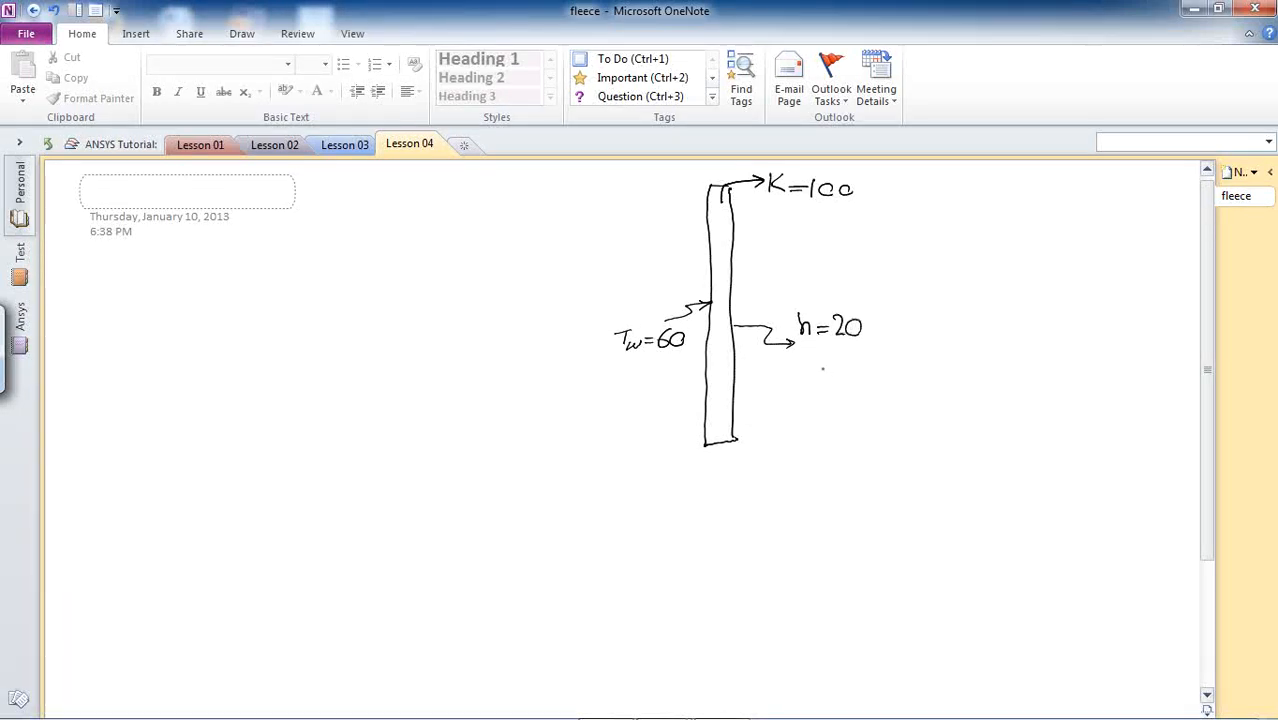
pyautogui.moveTo(804, 356); pyautogui.dragTo(840, 370)
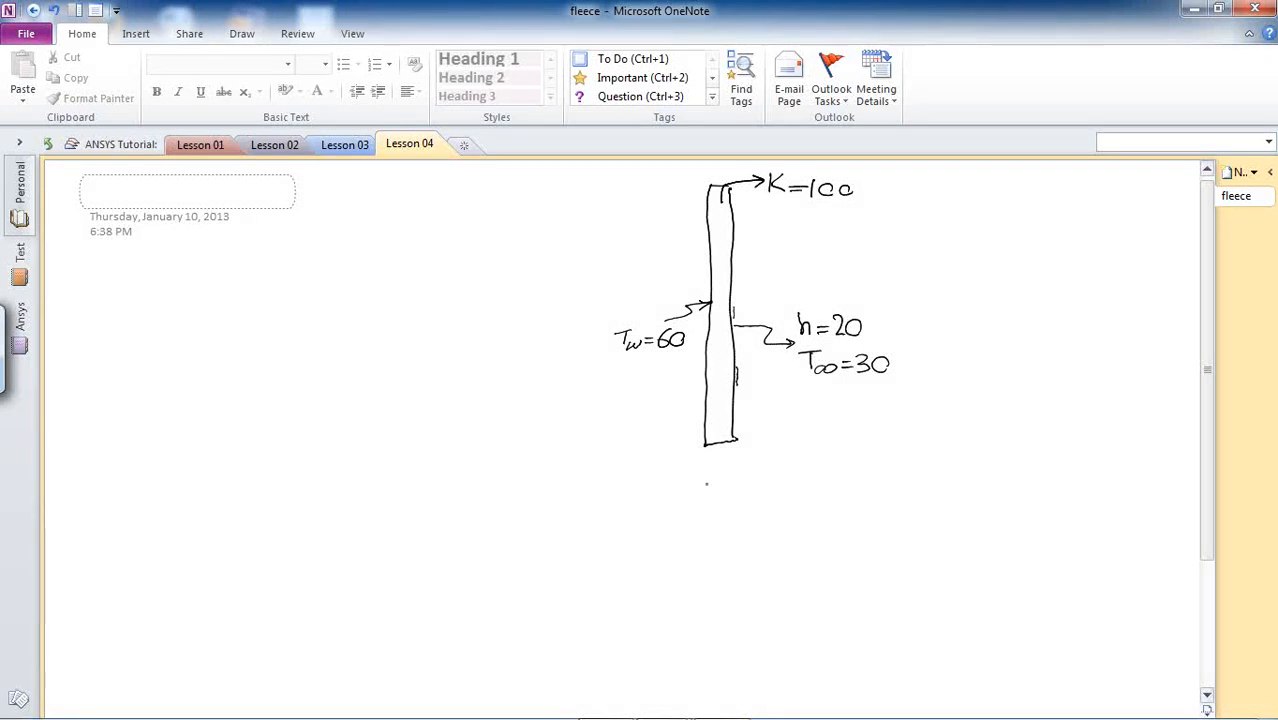
# Ink thickness arrow labelled 1, height arrow labelled 20, and an x-direction arrow below the wall.
pyautogui.moveTo(700, 468); pyautogui.dragTo(742, 468)
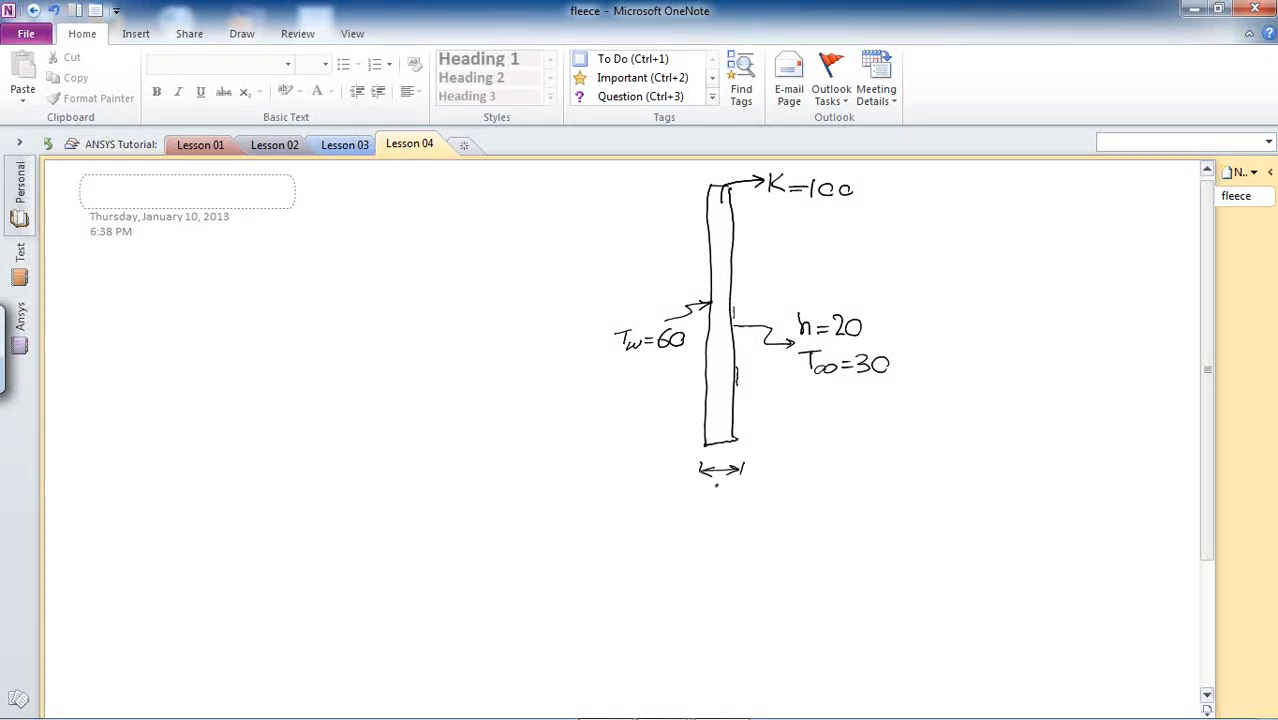
pyautogui.moveTo(716, 480); pyautogui.dragTo(716, 500)
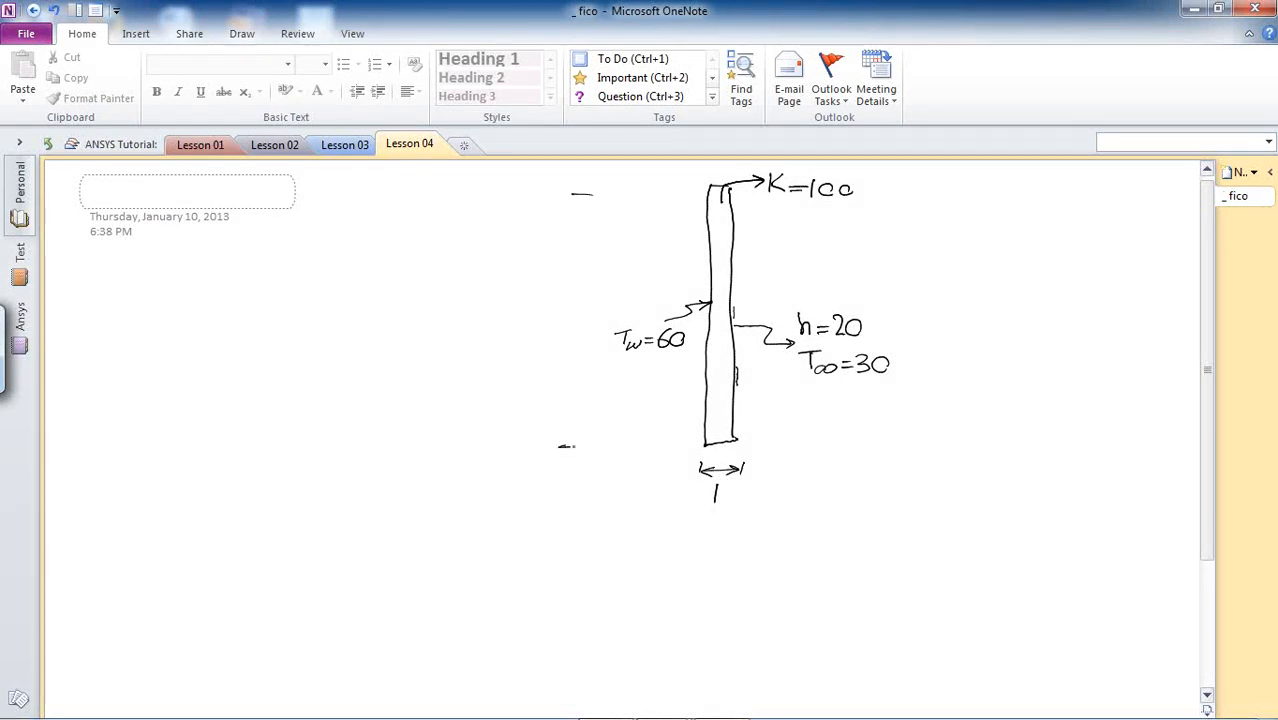
pyautogui.moveTo(580, 204); pyautogui.dragTo(544, 444)
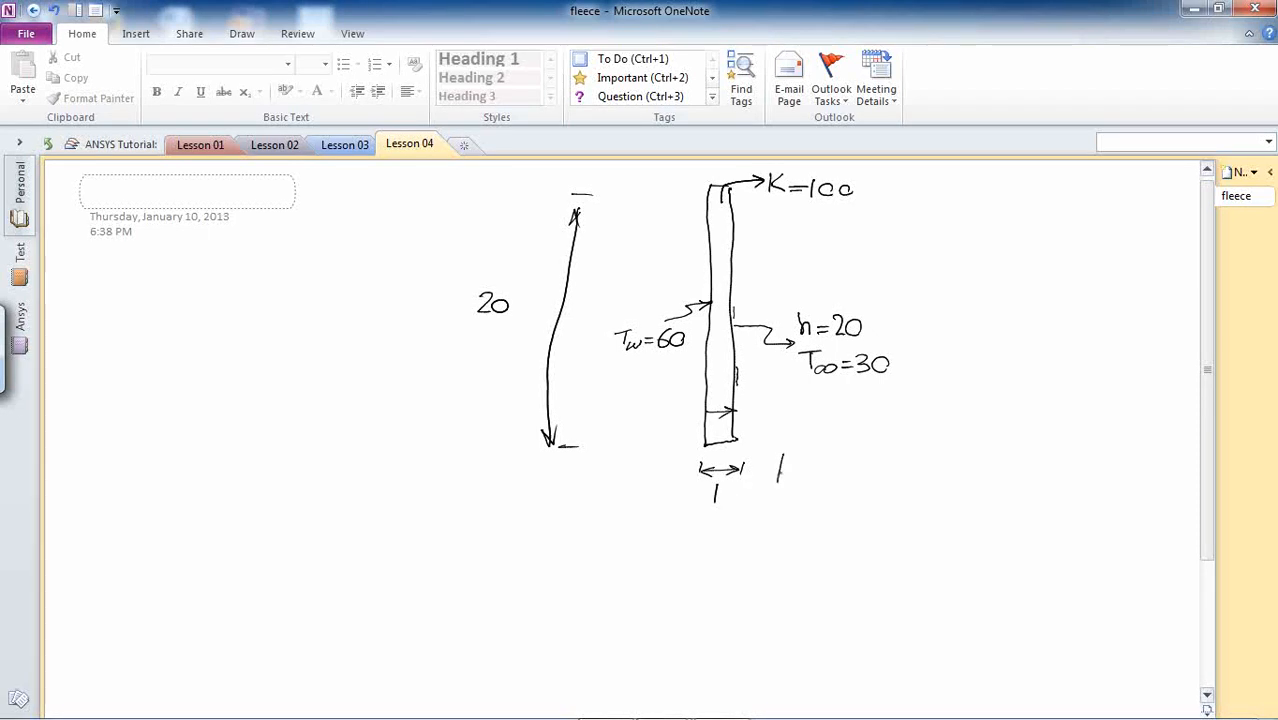
pyautogui.moveTo(778, 476); pyautogui.dragTo(830, 470)
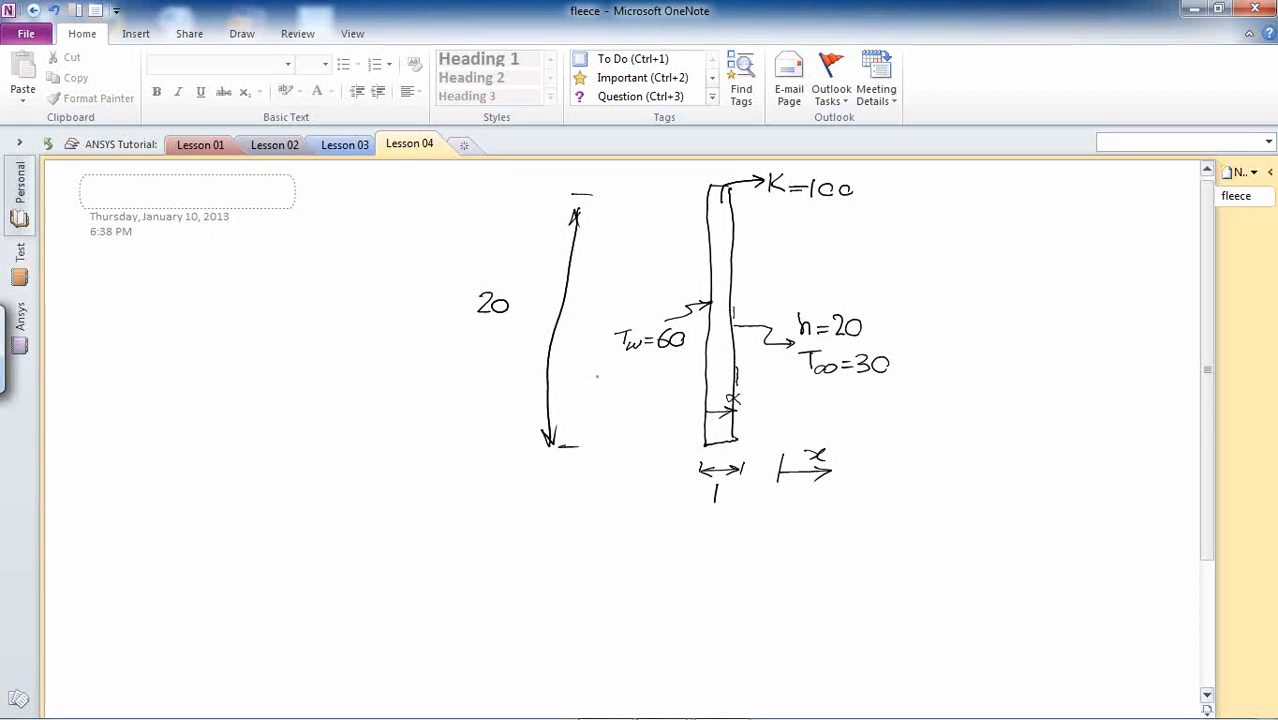
# Handwrite the energy balance q_cond = q_conv beside the sketch.
pyautogui.moveTo(904, 240); pyautogui.dragTo(916, 230)
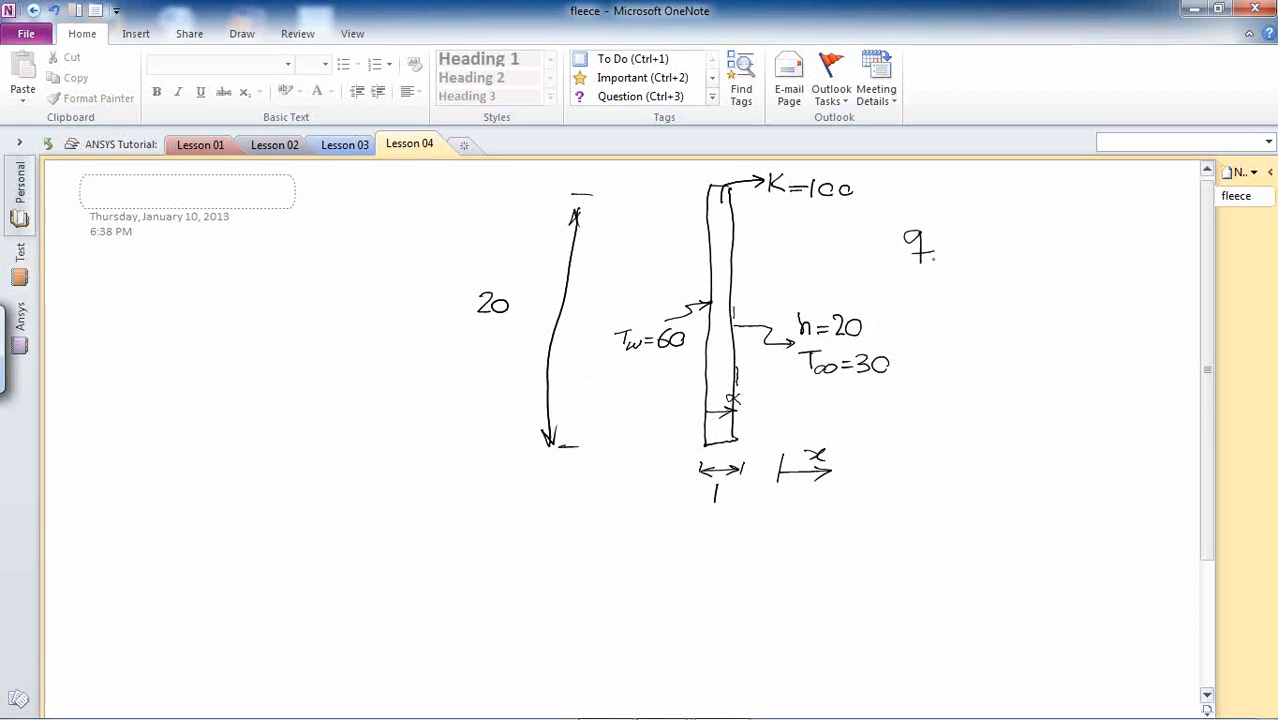
pyautogui.moveTo(918, 248); pyautogui.dragTo(932, 262)
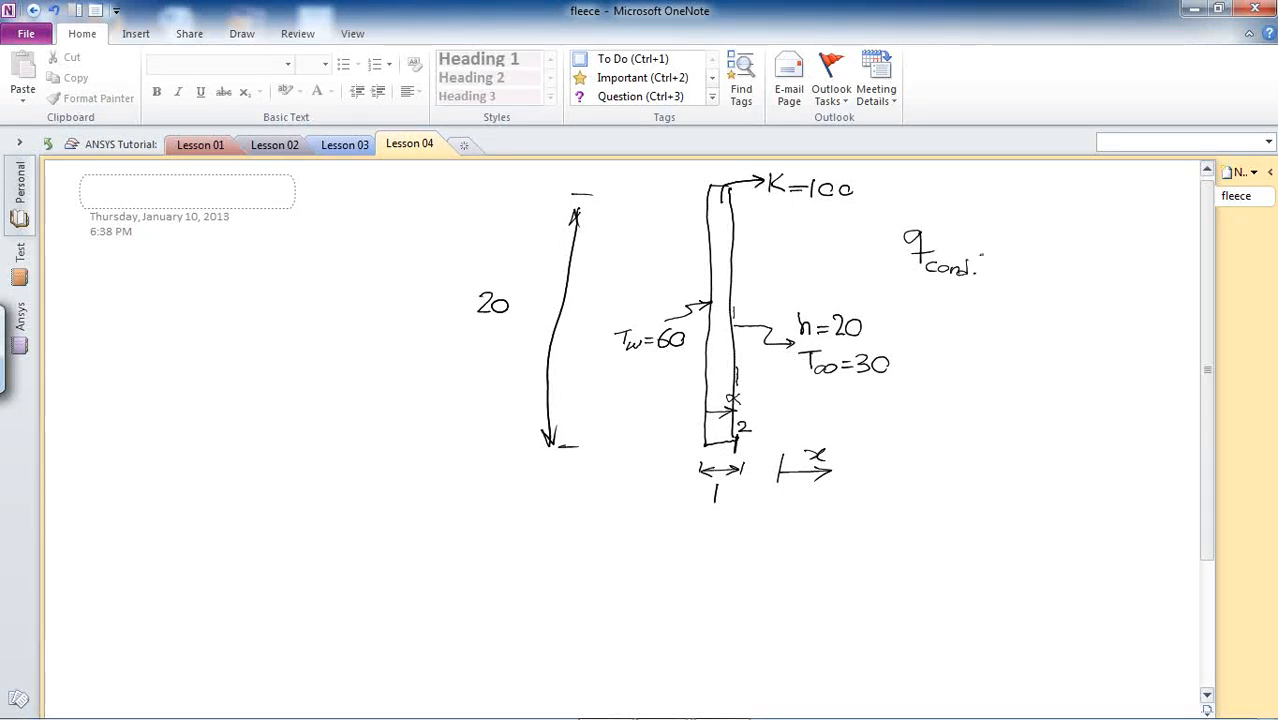
pyautogui.moveTo(984, 244); pyautogui.dragTo(1036, 264)
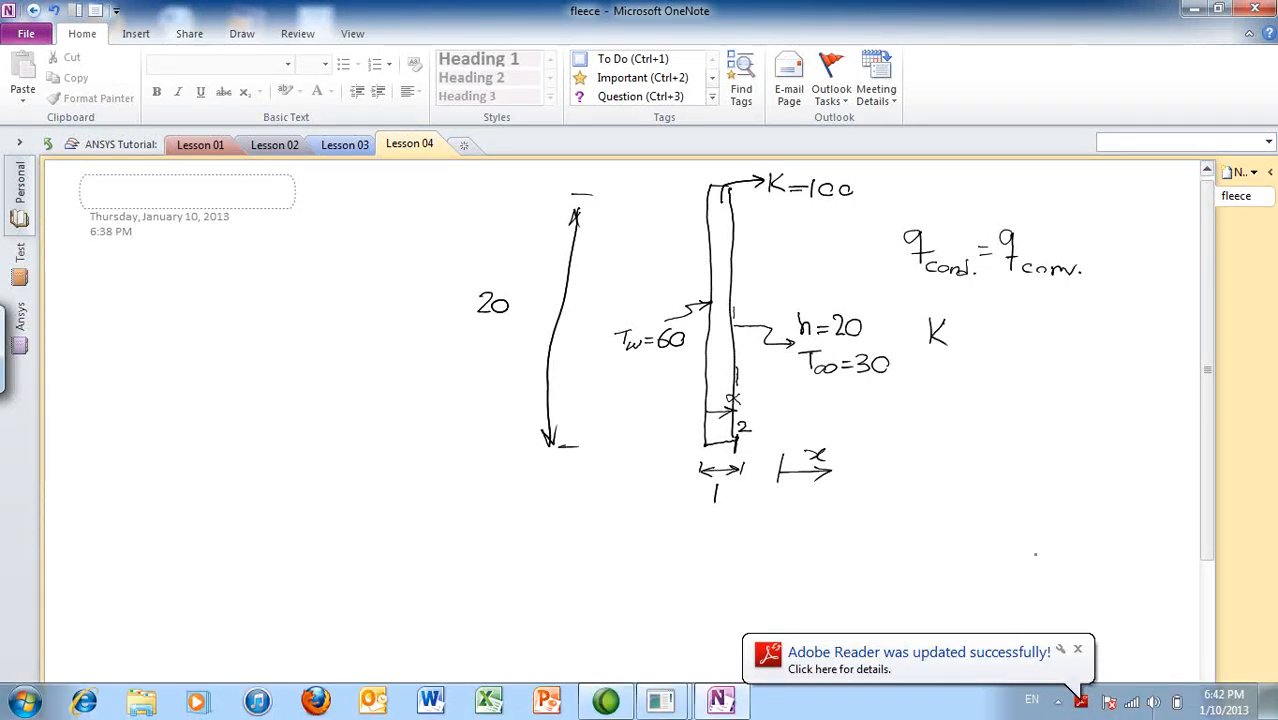
pyautogui.click(1076, 648)
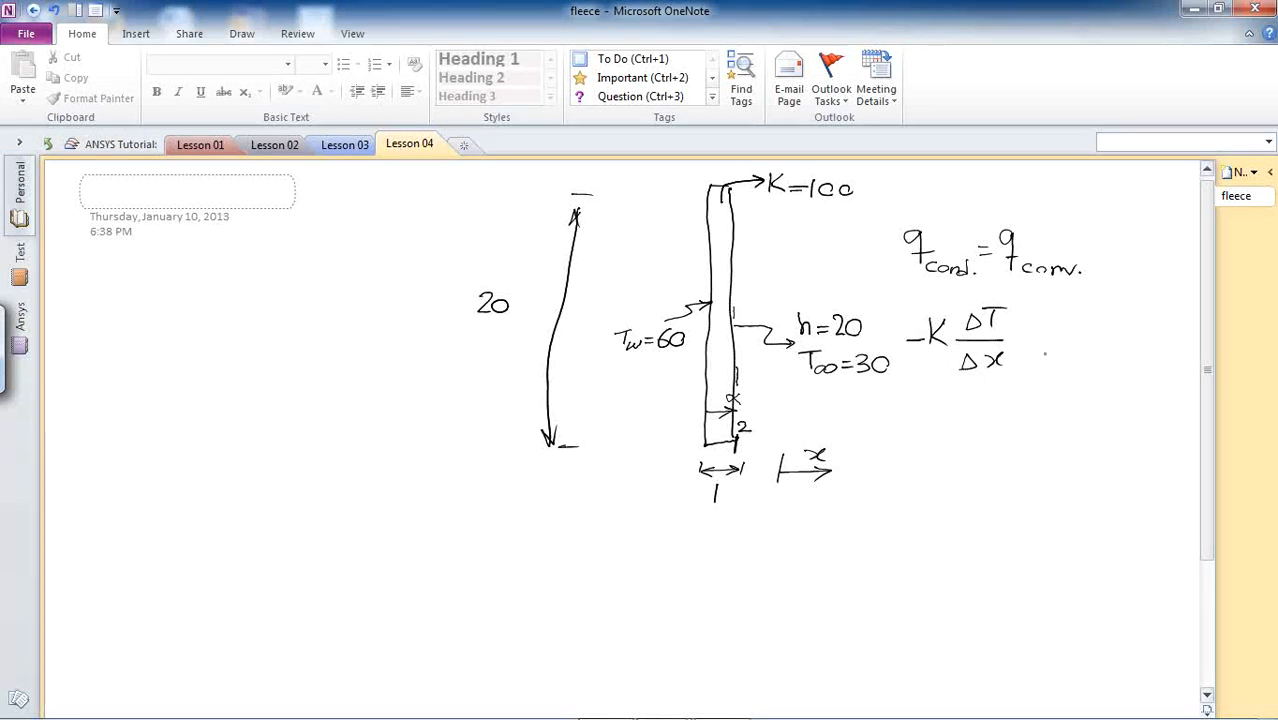
# Write −K ΔTw/Δx = −hΔT and start substituting 100 over thickness 1.
pyautogui.moveTo(1020, 340); pyautogui.dragTo(1056, 344)
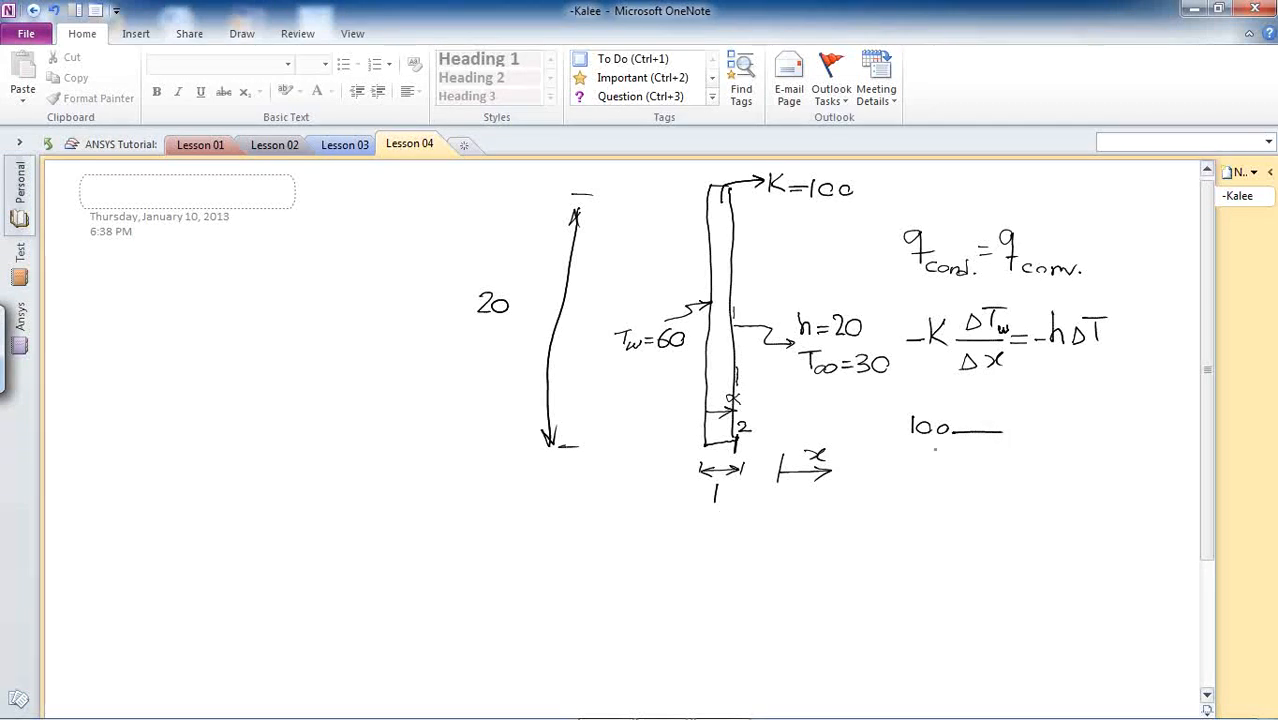
pyautogui.moveTo(964, 440); pyautogui.dragTo(978, 464)
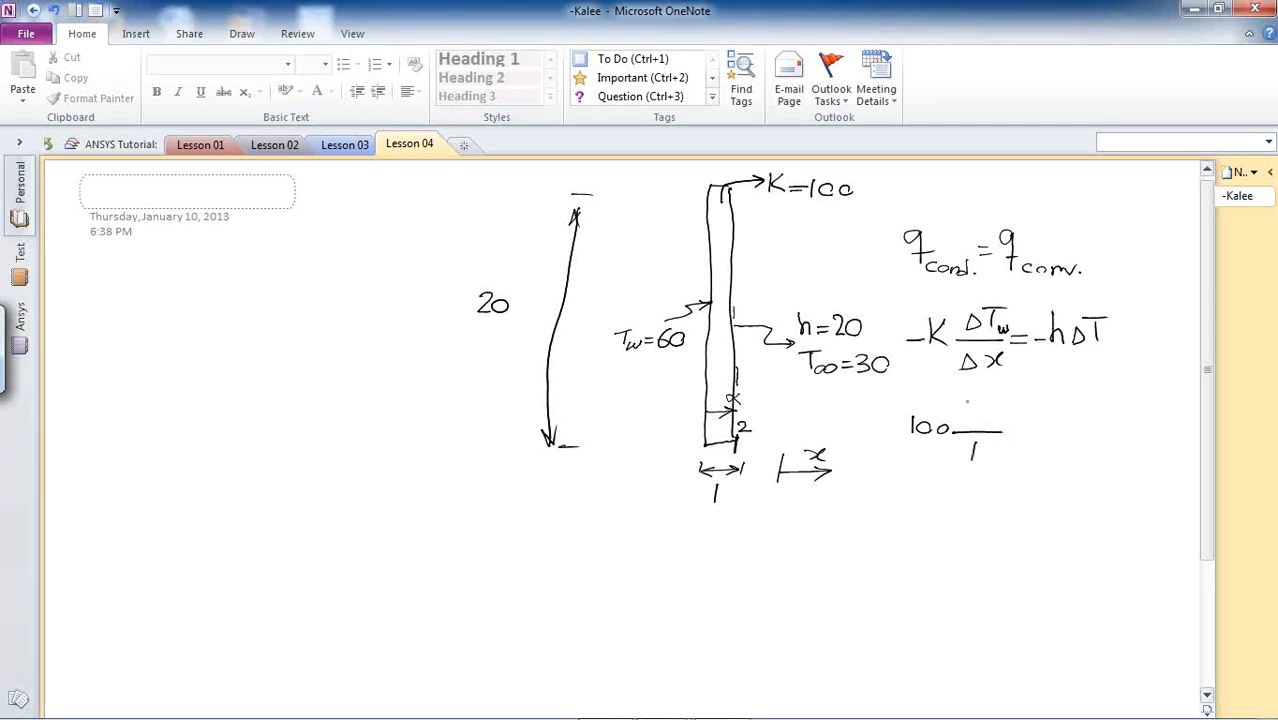
pyautogui.moveTo(960, 408); pyautogui.dragTo(1000, 408)
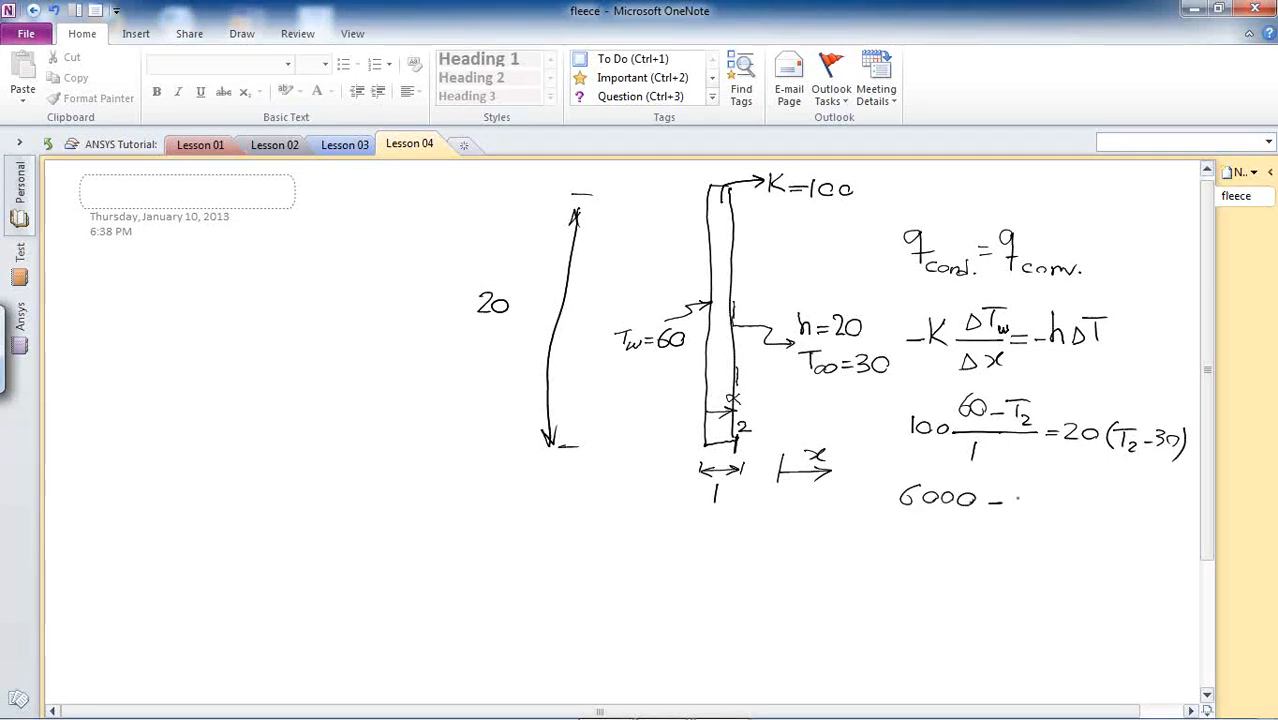
# Ink the simplification 6000−100T2 = 20T2−600 leading to 6600 = 120T2 and T2 = 55.
pyautogui.write('100T2 = 20T2 -')
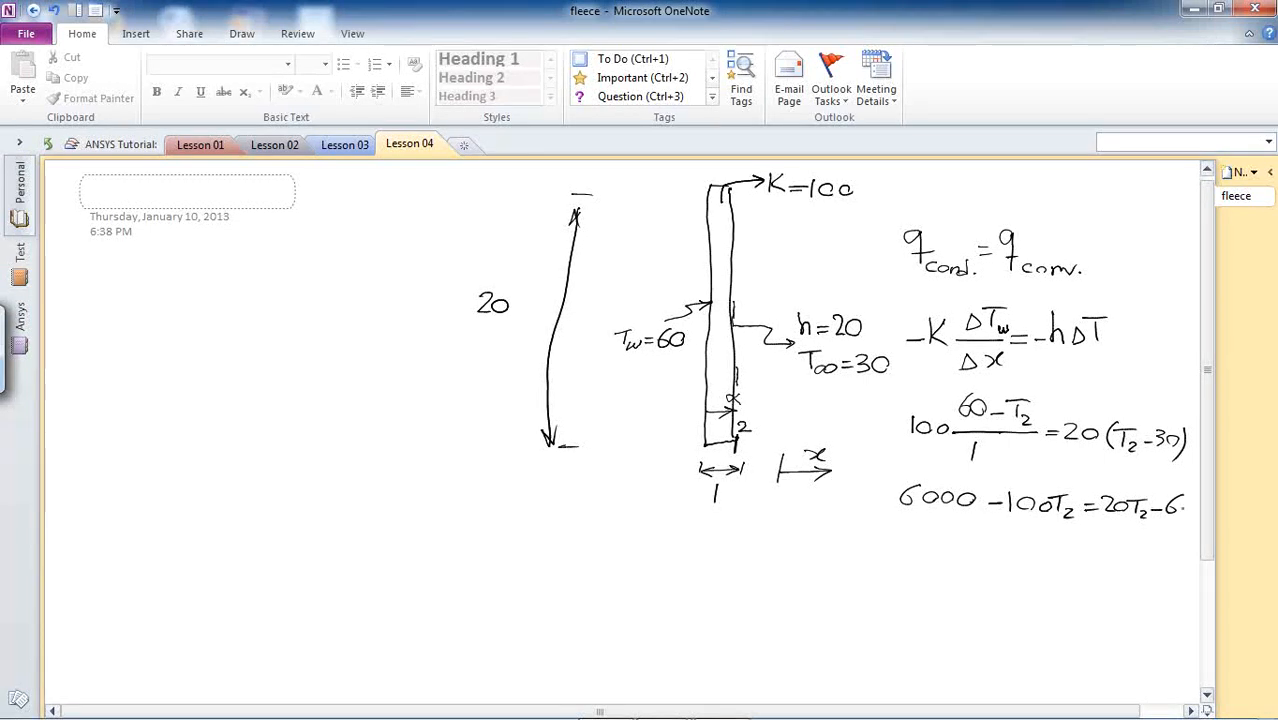
pyautogui.write('600')
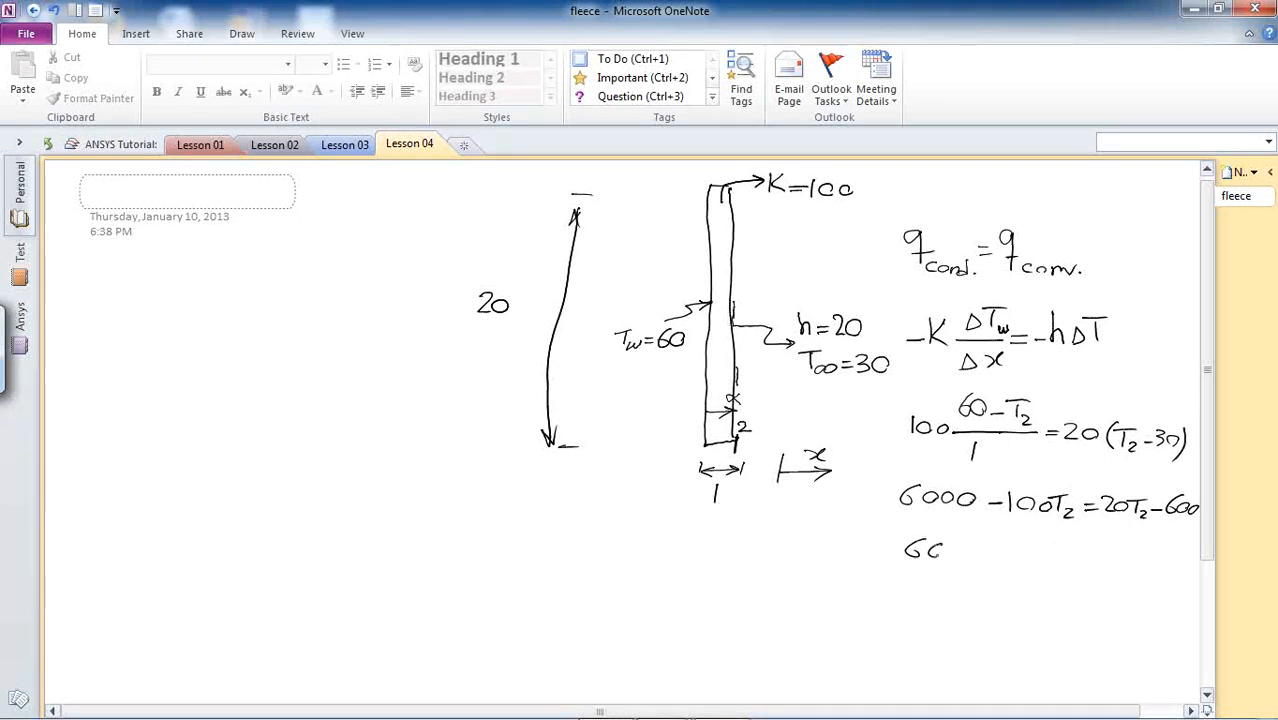
pyautogui.write('6600 = 120T2')
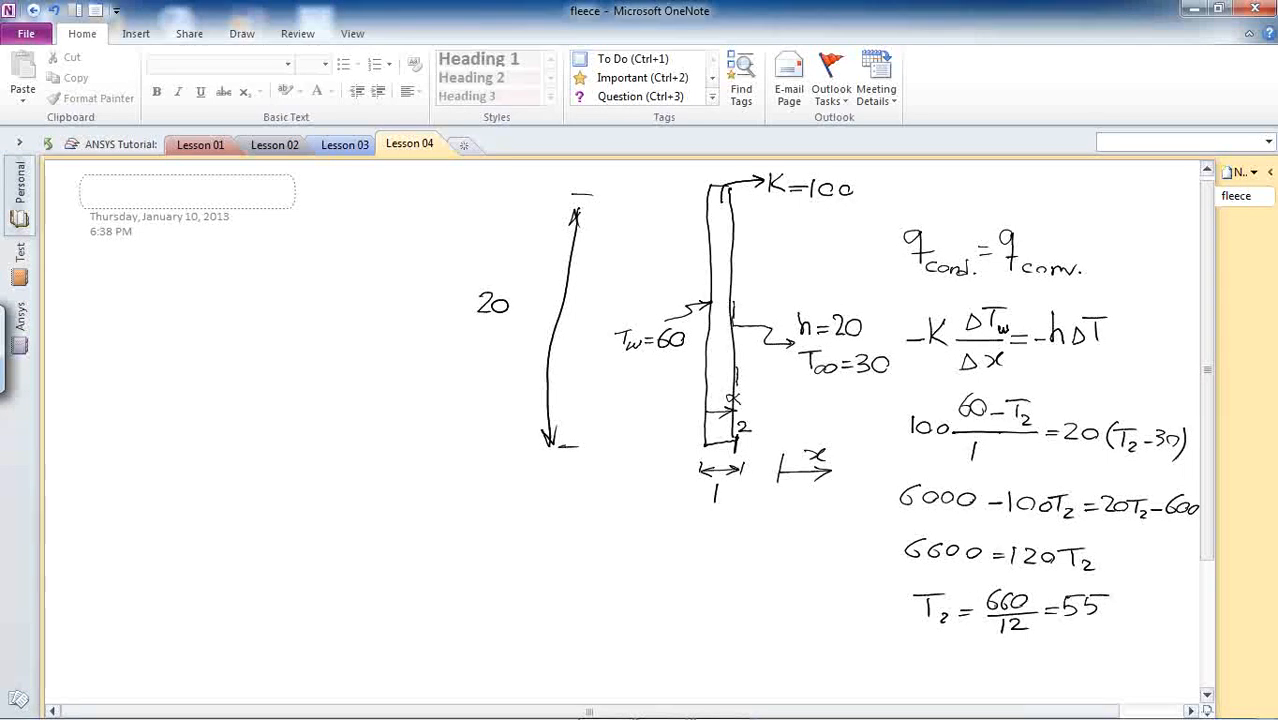
# Draw a box around the solved result T2 = 55.
pyautogui.moveTo(900, 582); pyautogui.dragTo(1036, 578)
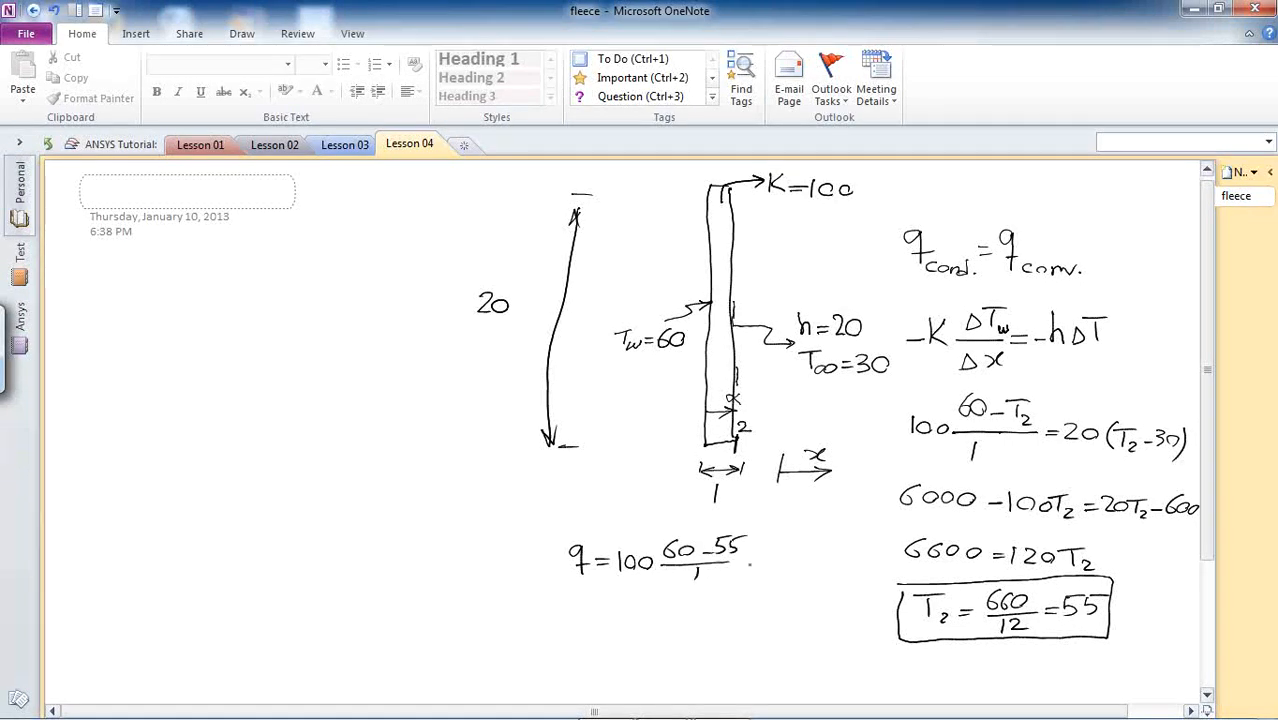
pyautogui.moveTo(790, 560)
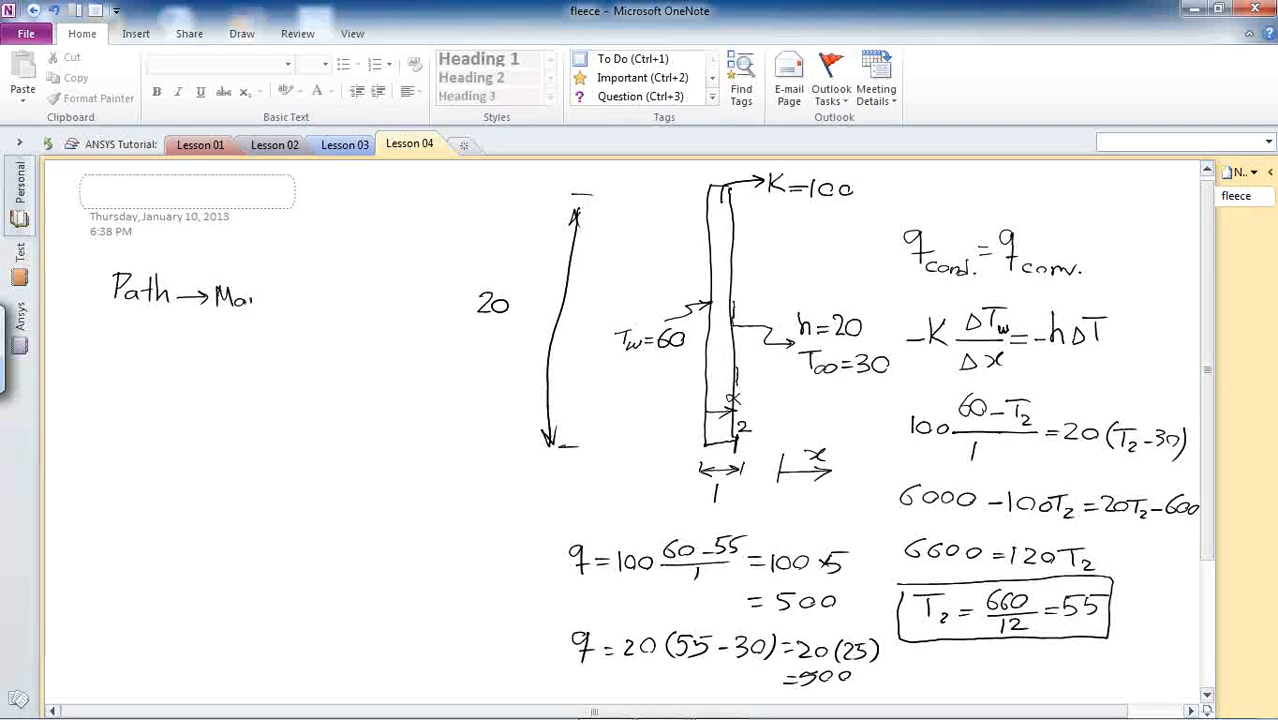
# Write the path note about plotting temperature versus distance.
pyautogui.write('p to')
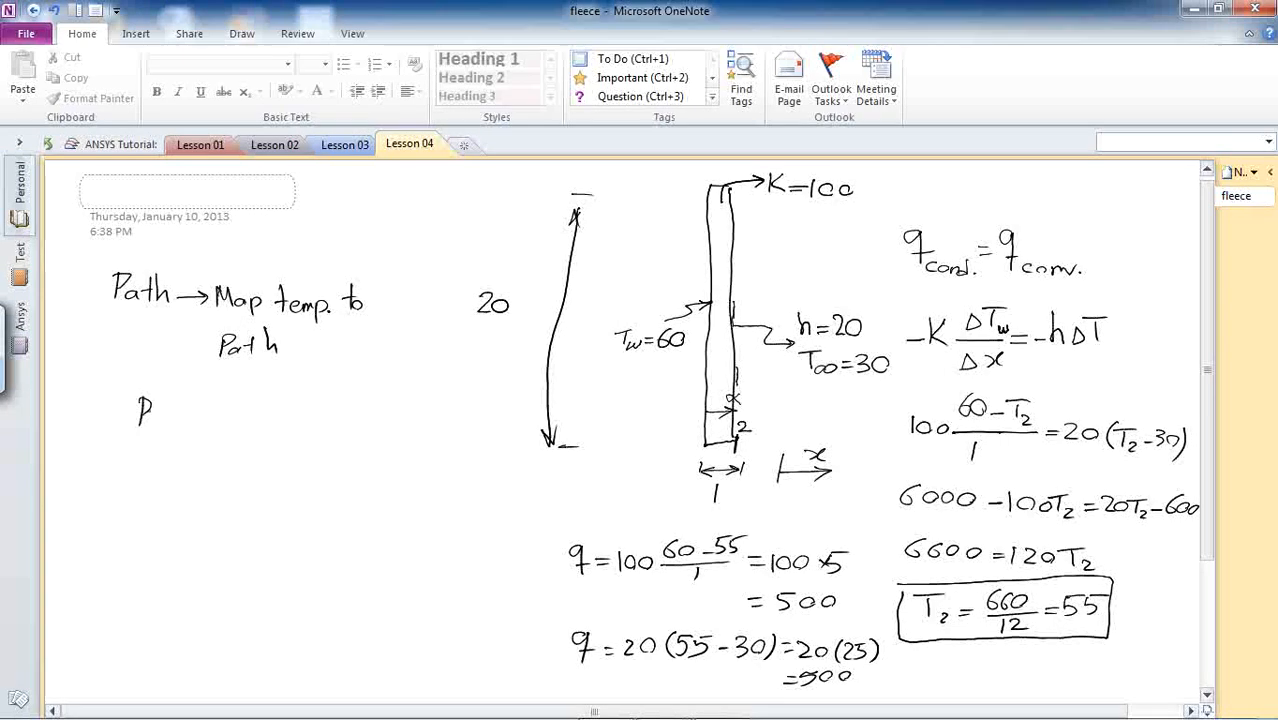
pyautogui.write('Plot t')
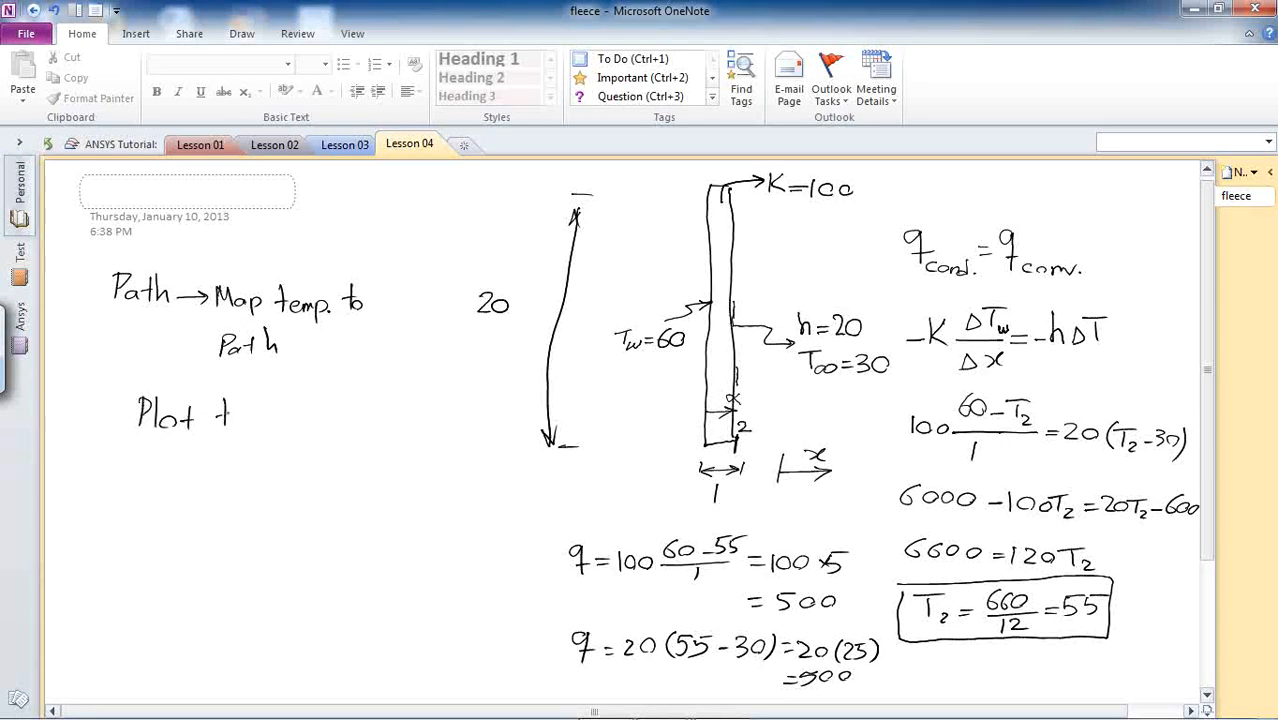
pyautogui.write('temp. vs. dist.')
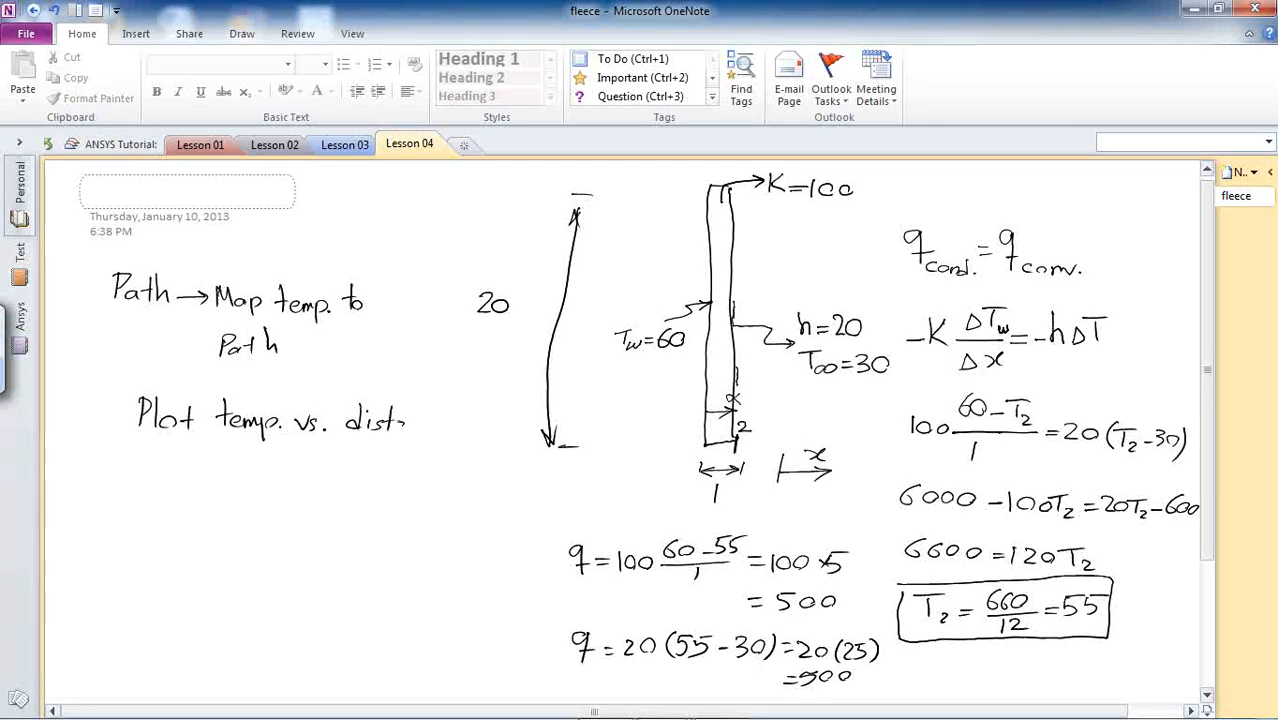
pyautogui.write('ance')
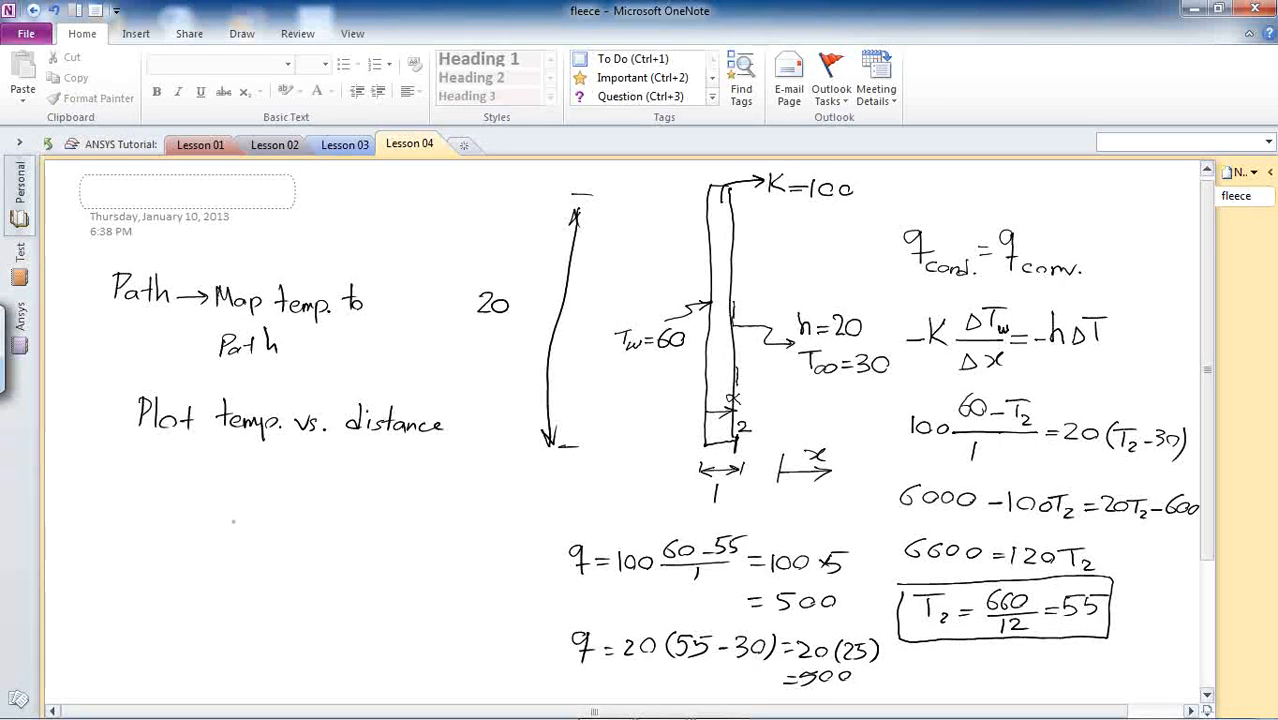
# Draw T and x axes and a dashed temperature line at the 55 level.
pyautogui.moveTo(212, 486); pyautogui.dragTo(208, 618)
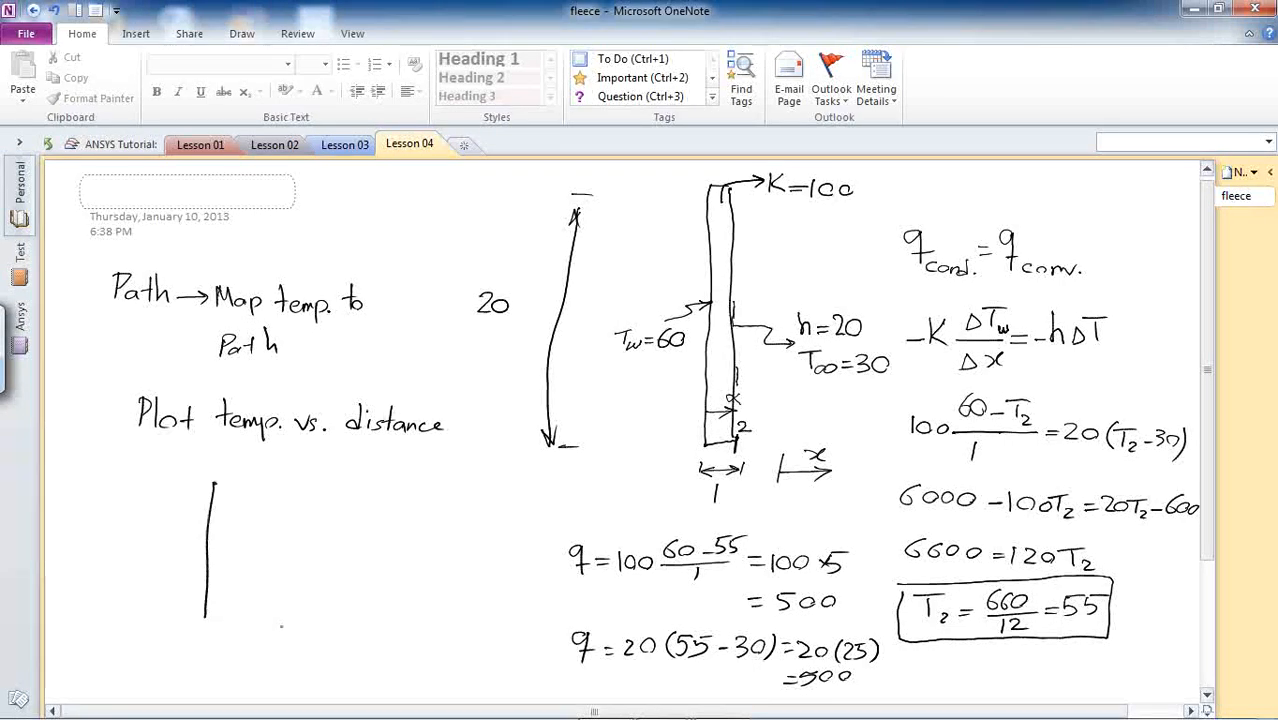
pyautogui.moveTo(206, 616); pyautogui.dragTo(376, 612)
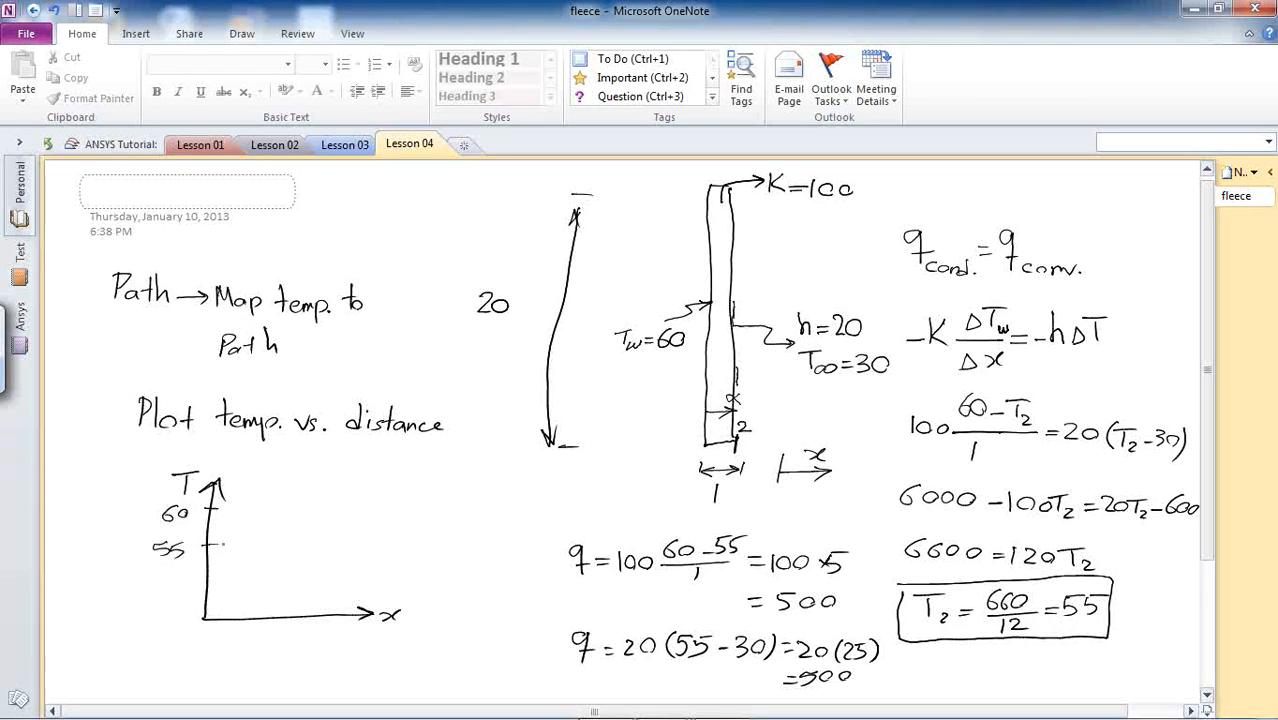
pyautogui.moveTo(210, 544); pyautogui.dragTo(356, 544)
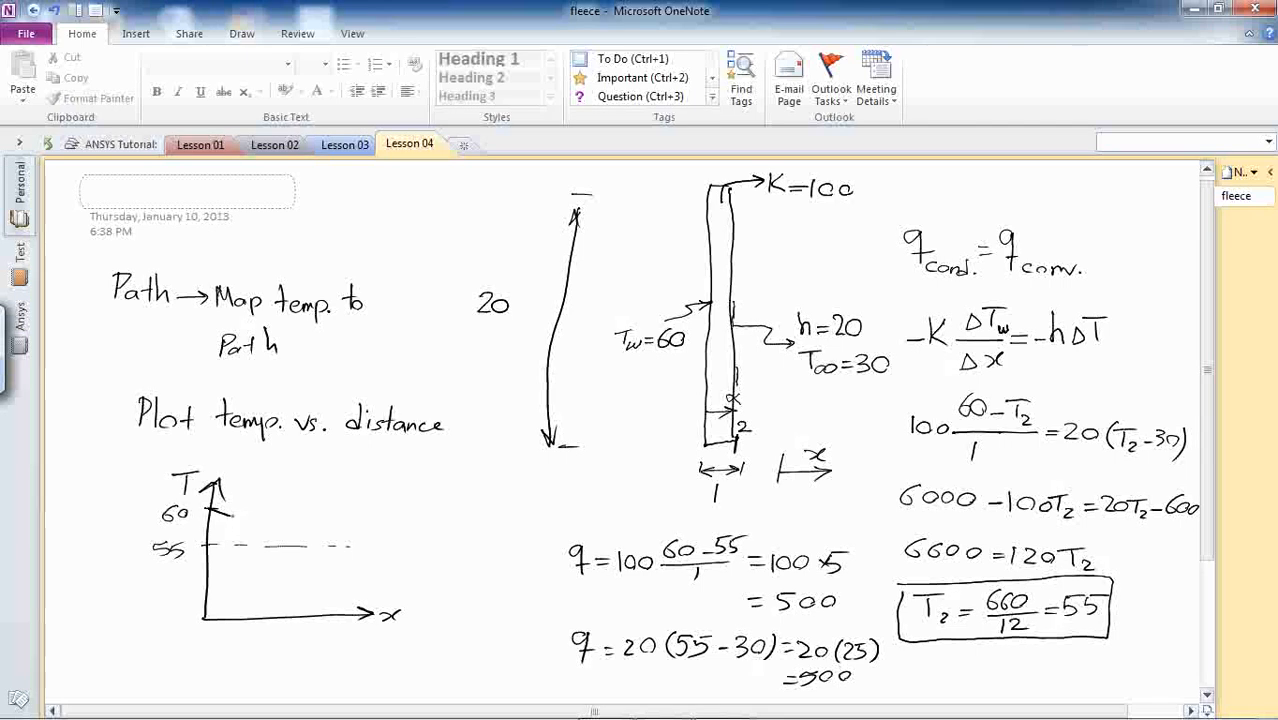
pyautogui.moveTo(224, 516); pyautogui.dragTo(344, 550)
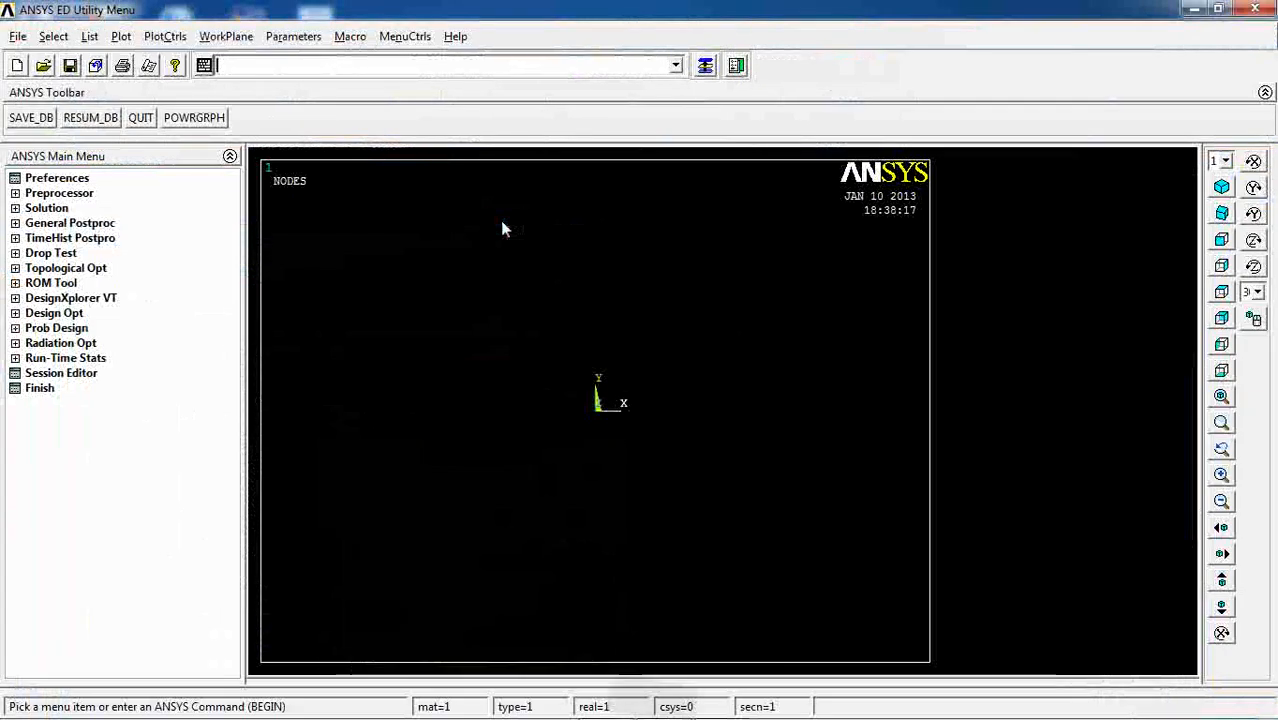
pyautogui.moveTo(60, 192)
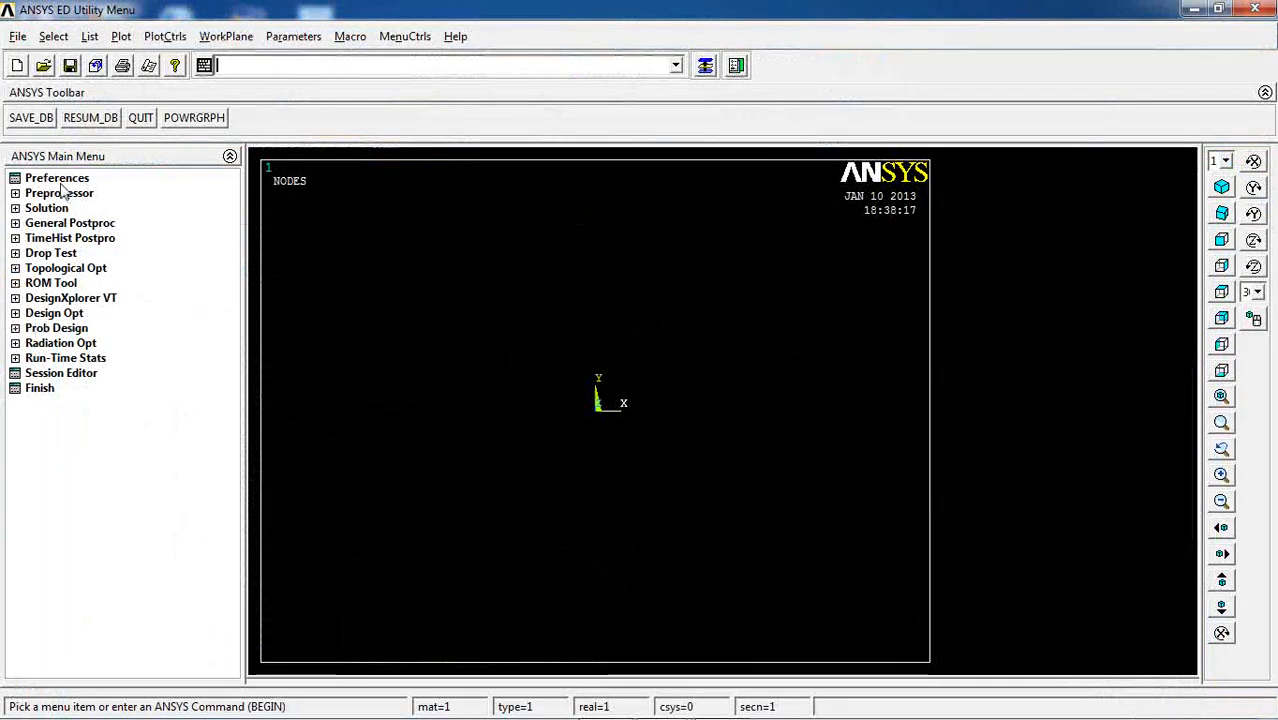
# Filter the GUI preferences to the Thermal discipline only.
pyautogui.click(56, 176)
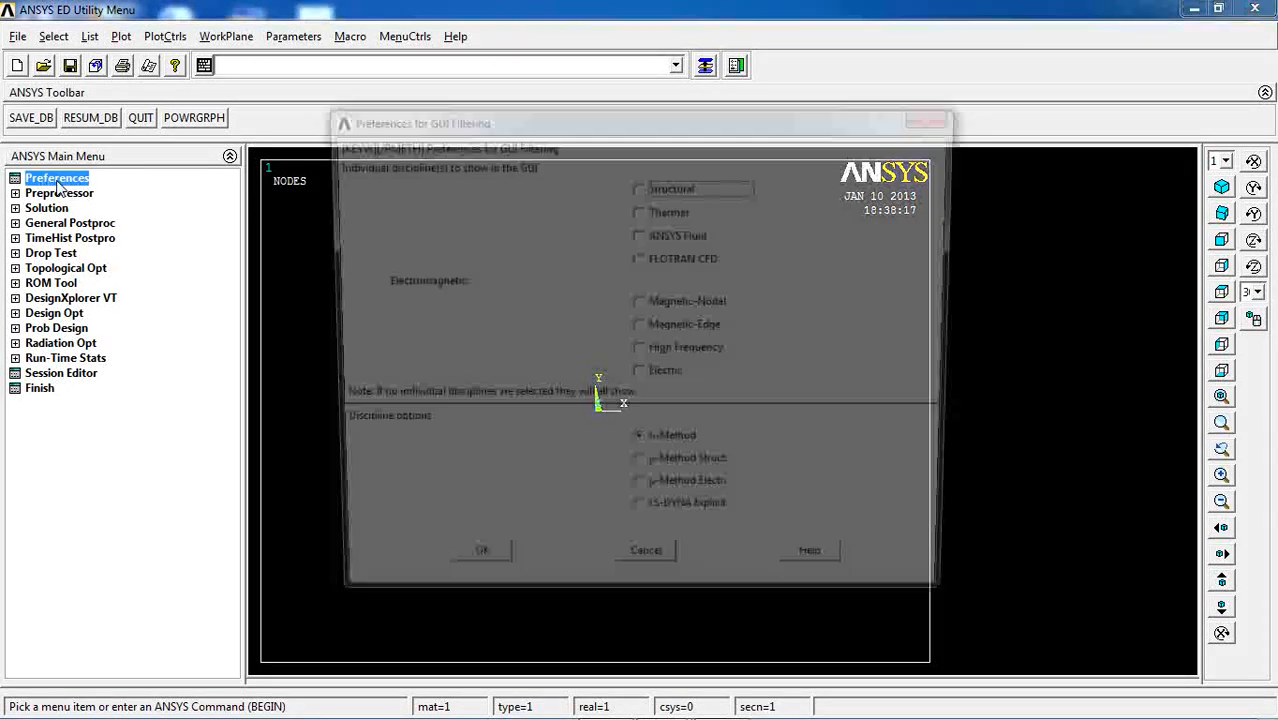
pyautogui.click(638, 210)
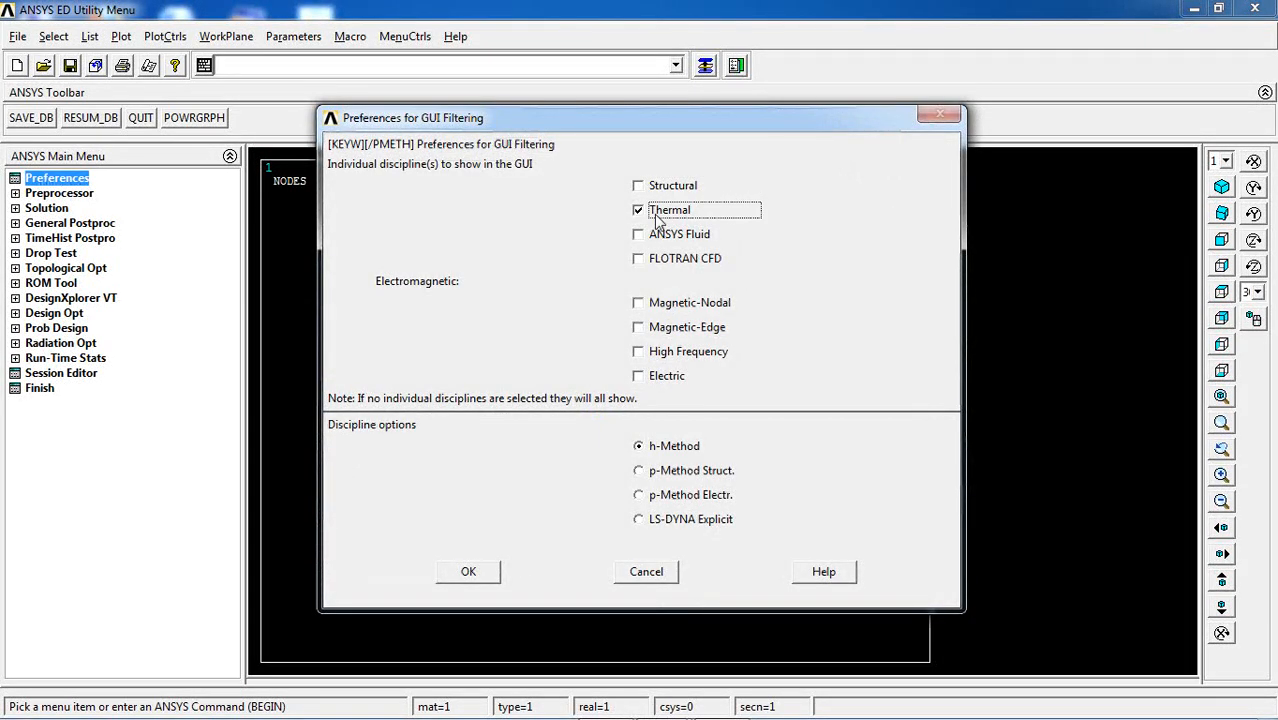
pyautogui.click(468, 572)
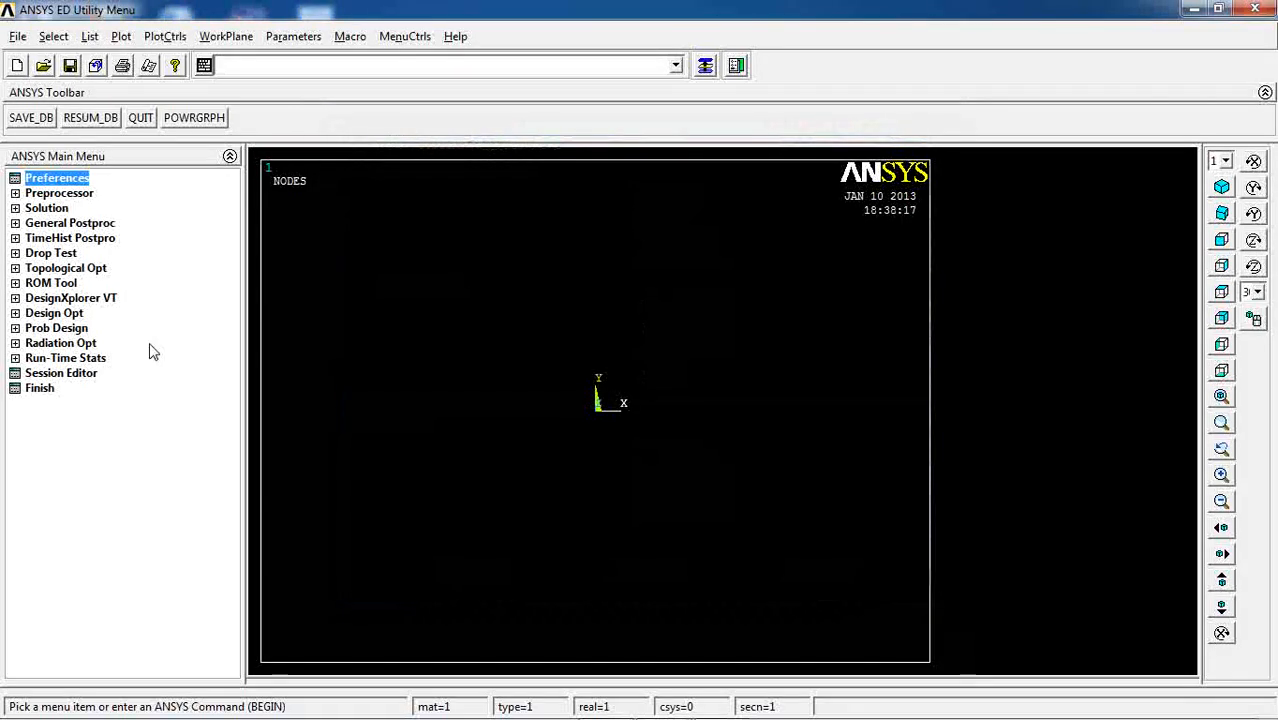
# Define element type 1 as the thermal 8-node Solid 77.
pyautogui.click(60, 192)
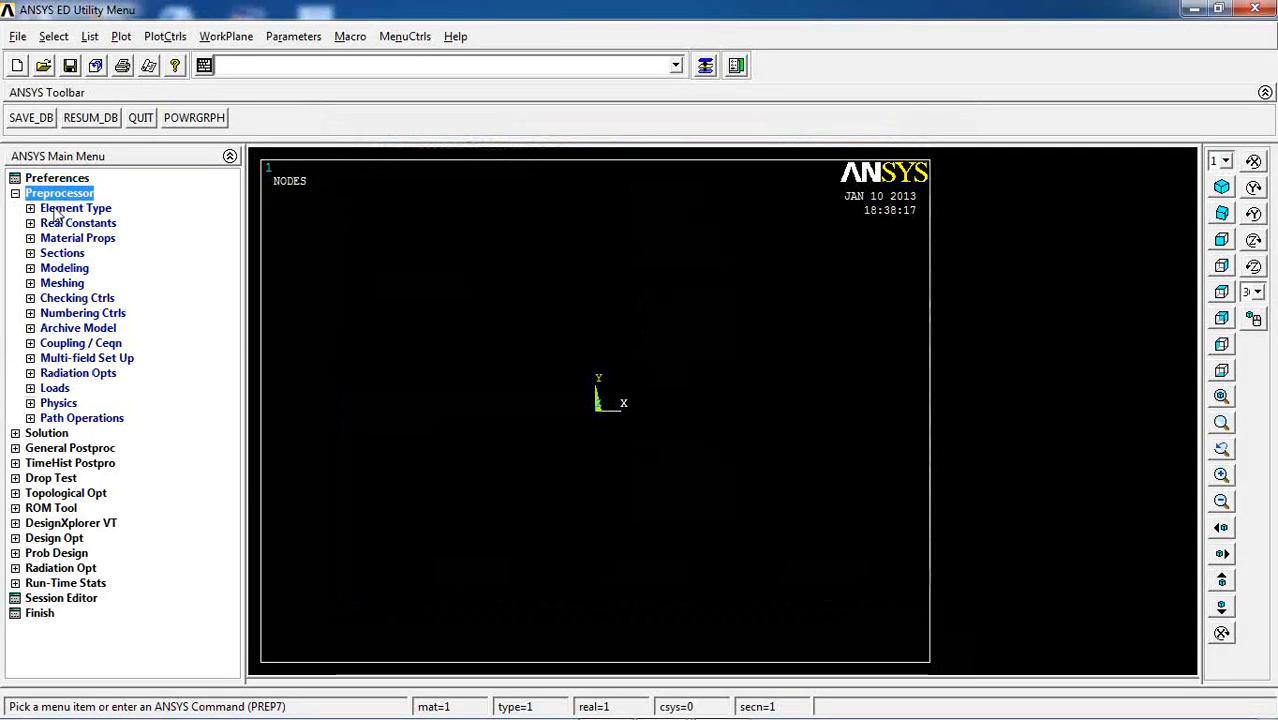
pyautogui.click(76, 206)
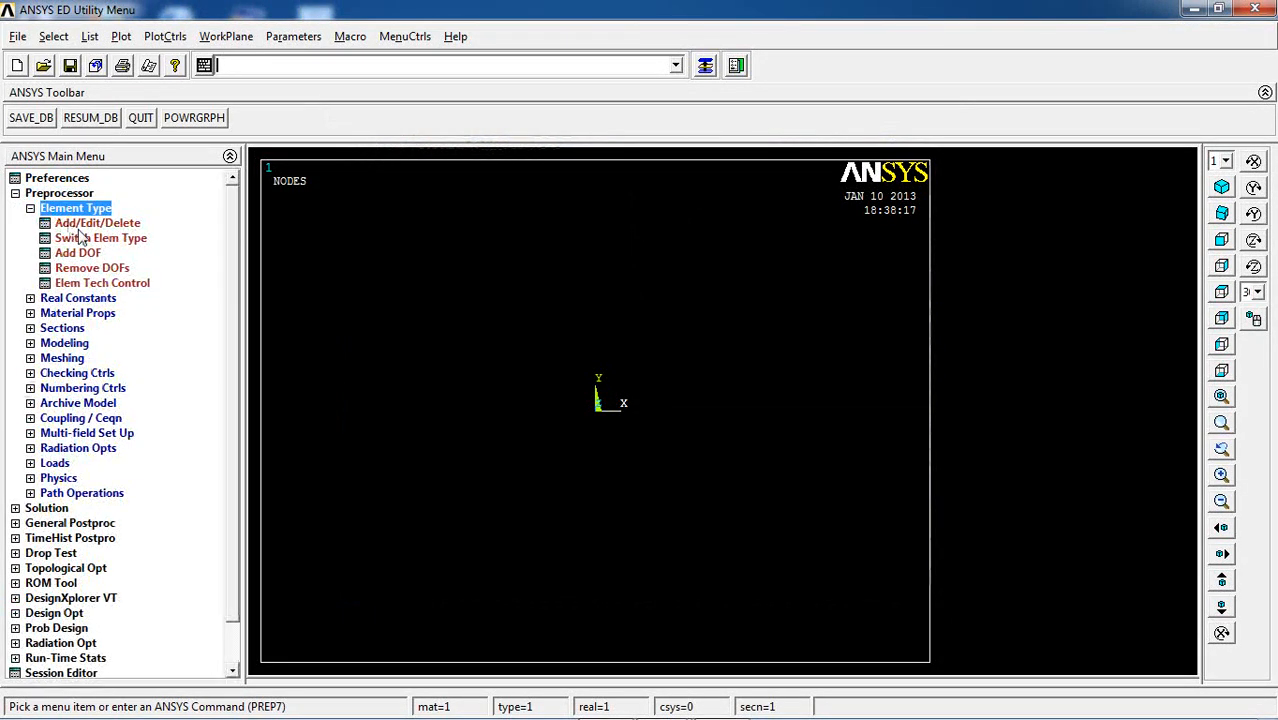
pyautogui.click(96, 224)
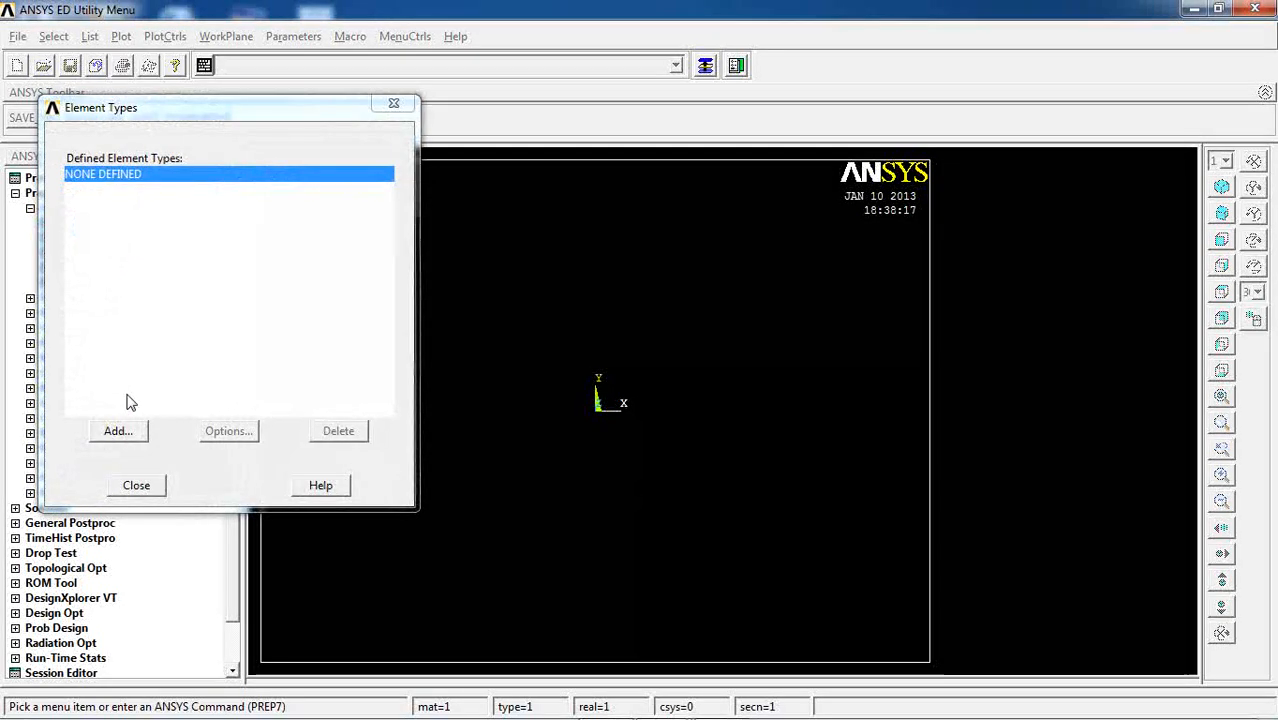
pyautogui.click(116, 430)
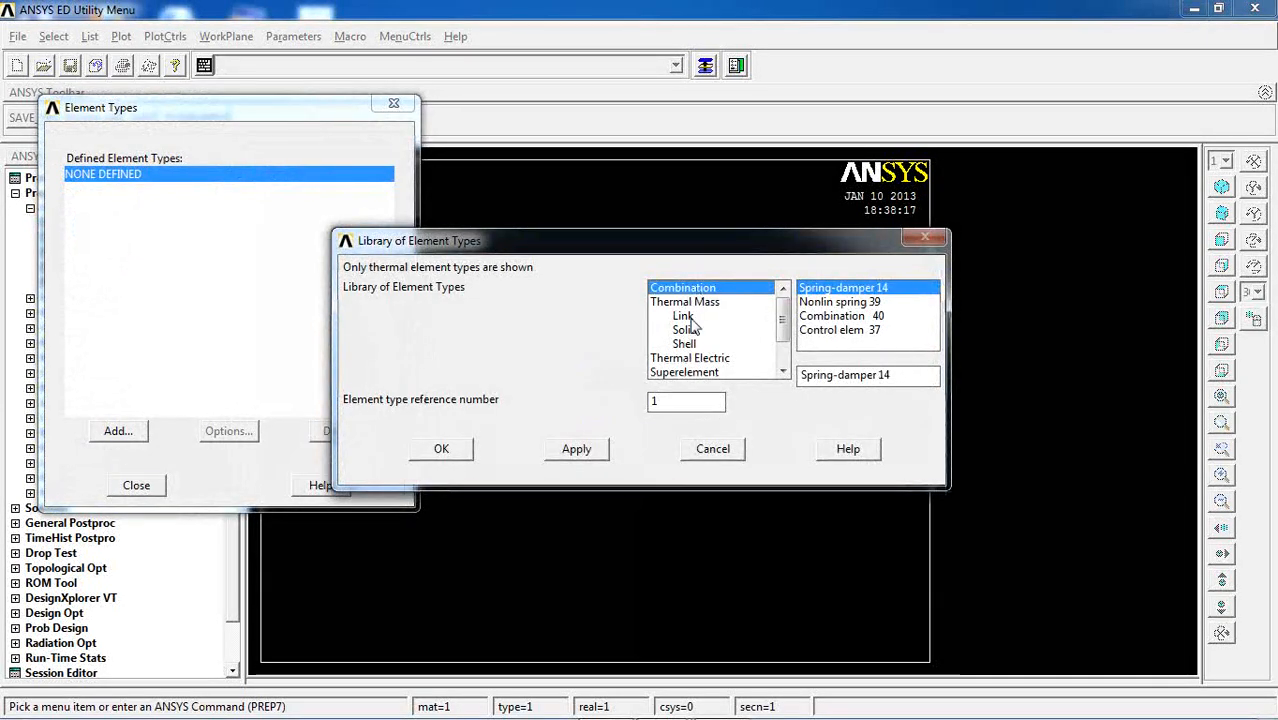
pyautogui.click(684, 328)
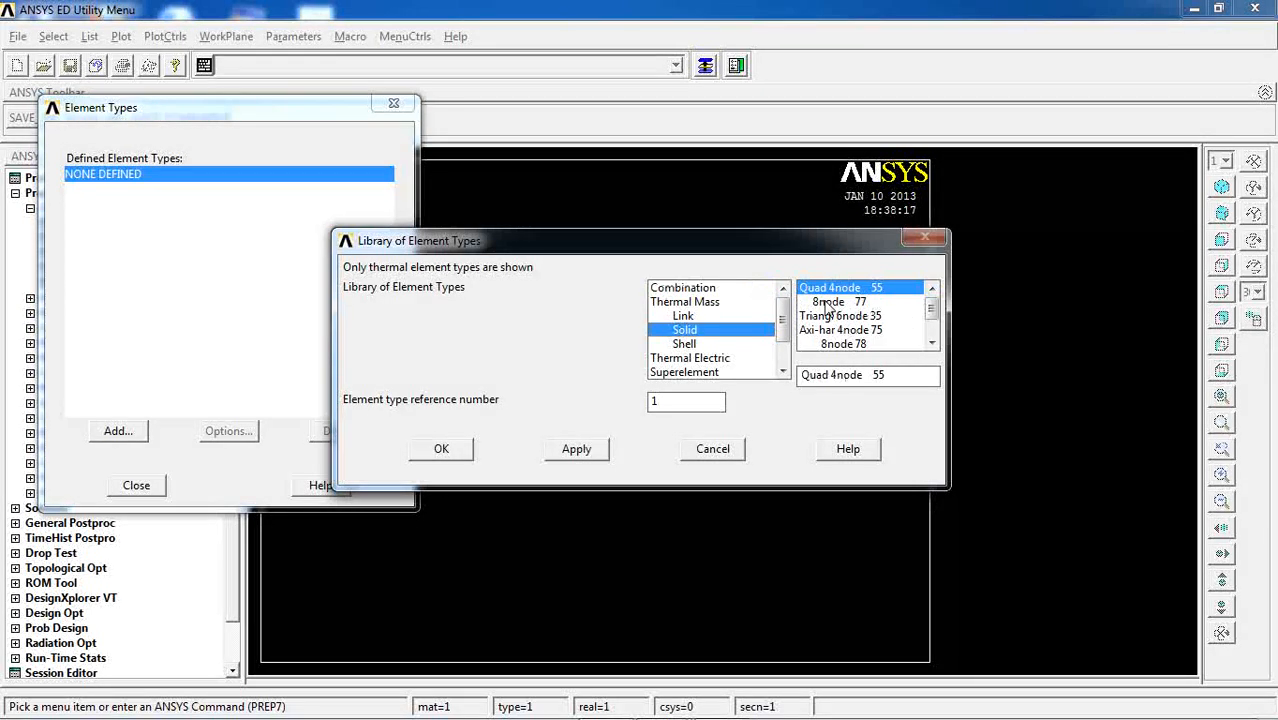
pyautogui.click(832, 300)
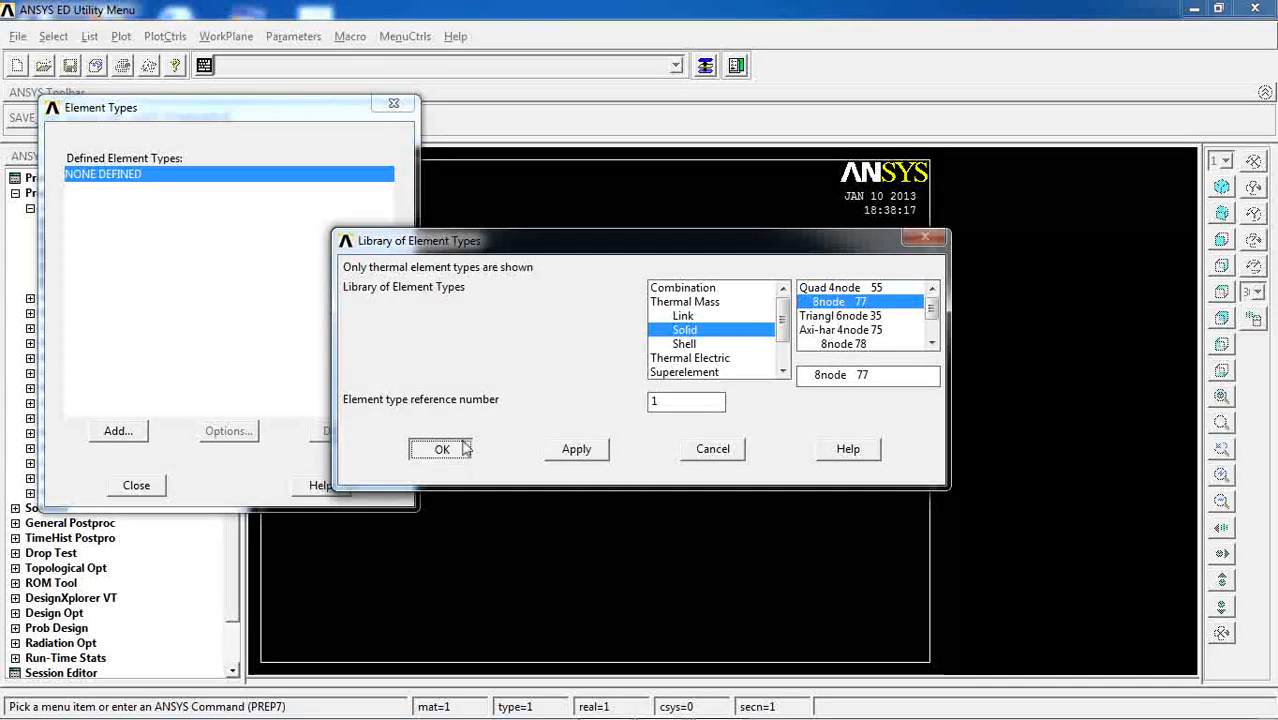
pyautogui.click(442, 448)
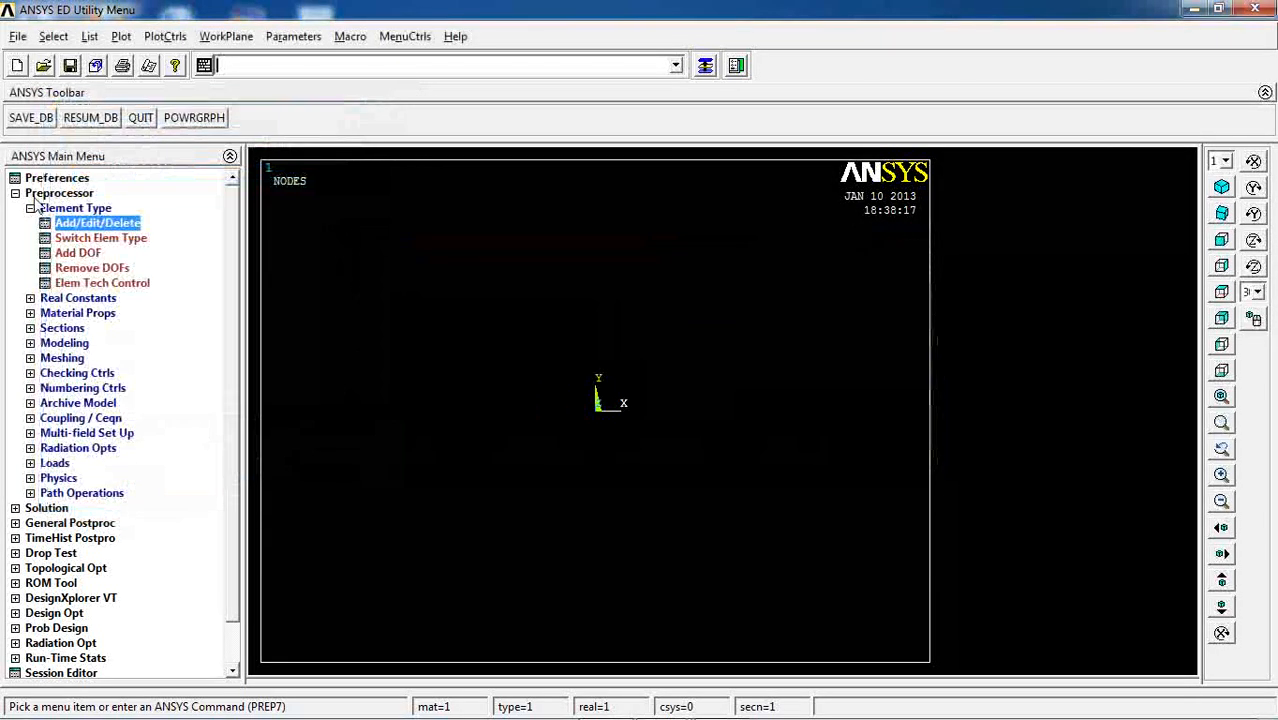
pyautogui.click(32, 206)
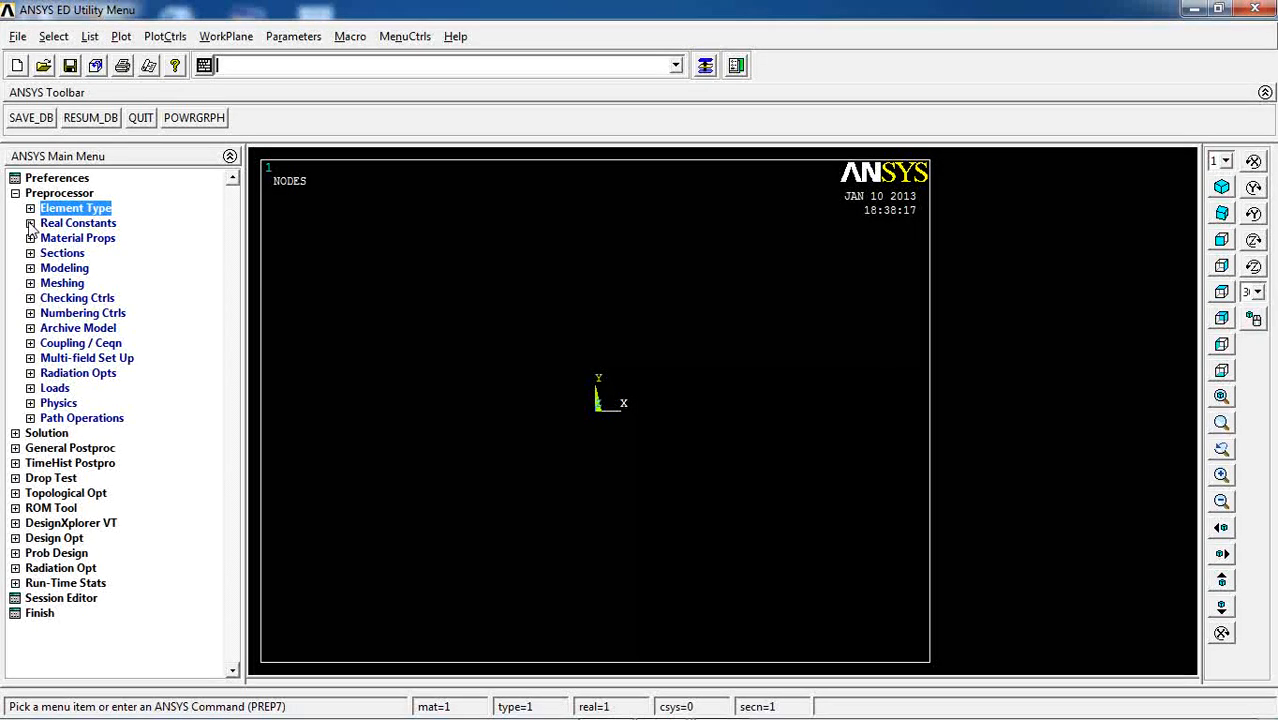
# Give material 1 isotropic thermal conductivity KXX = 100.
pyautogui.click(78, 238)
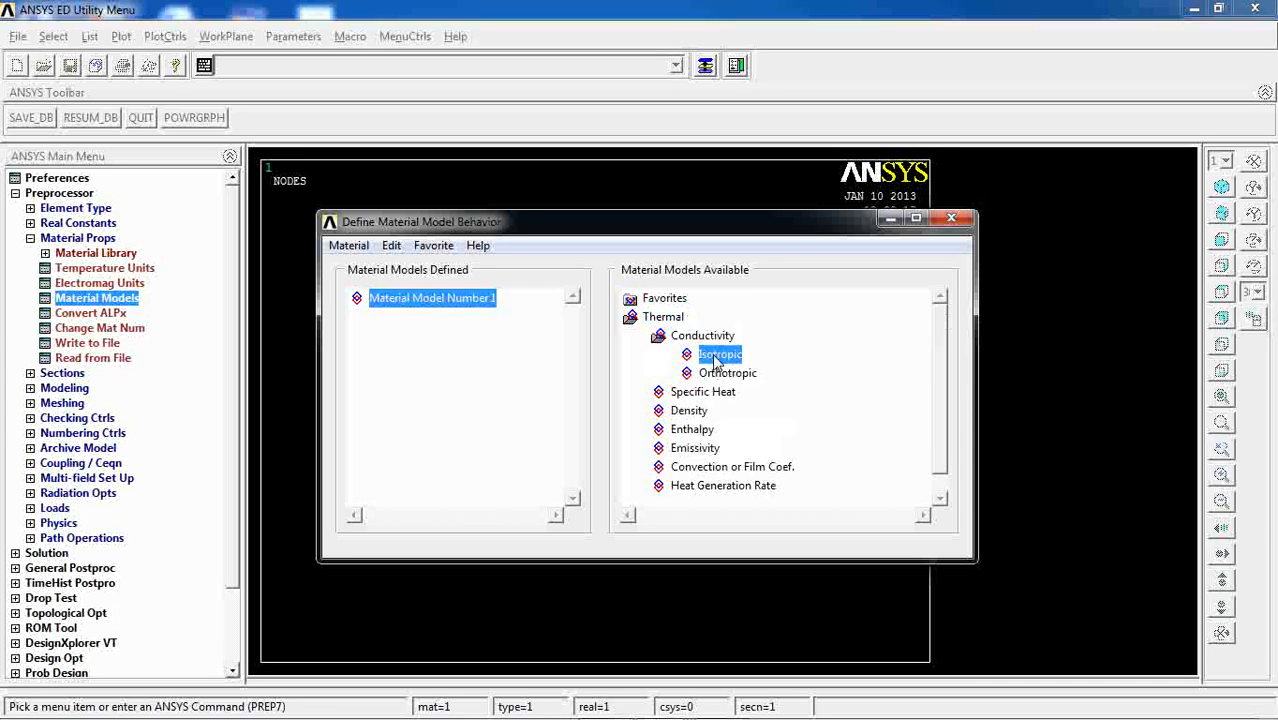
pyautogui.doubleClick(720, 354)
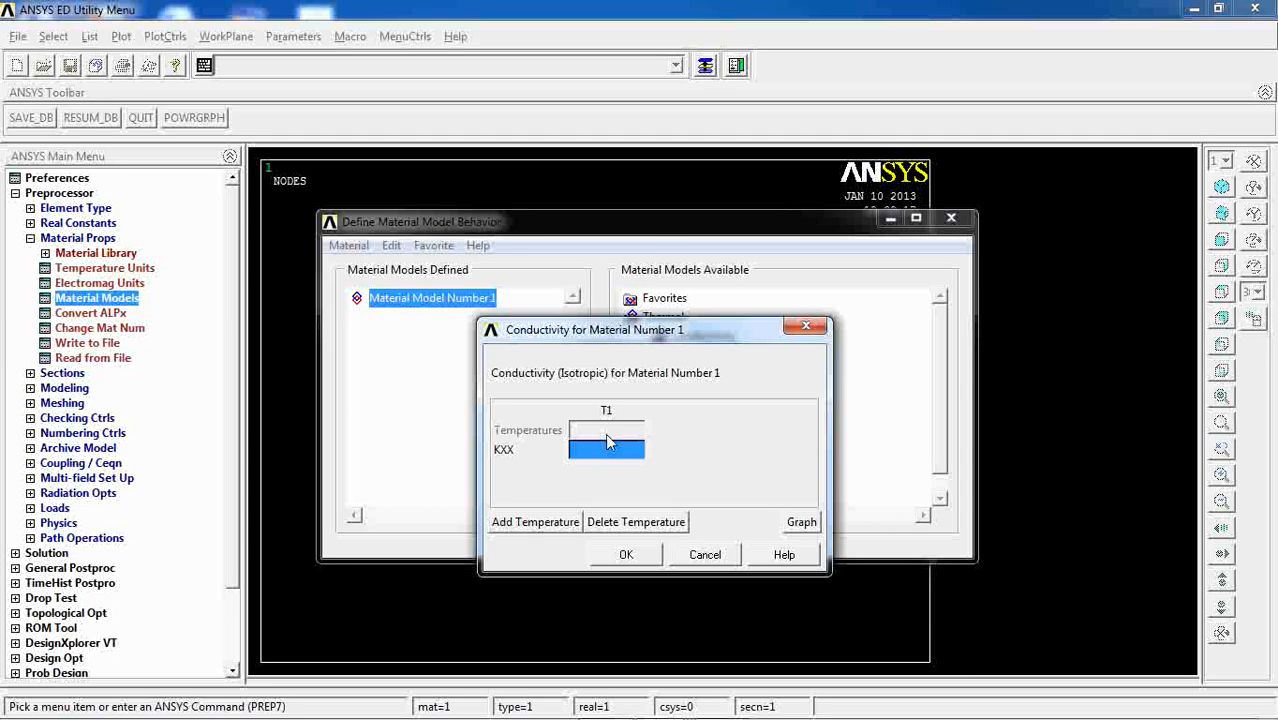
pyautogui.write('100')
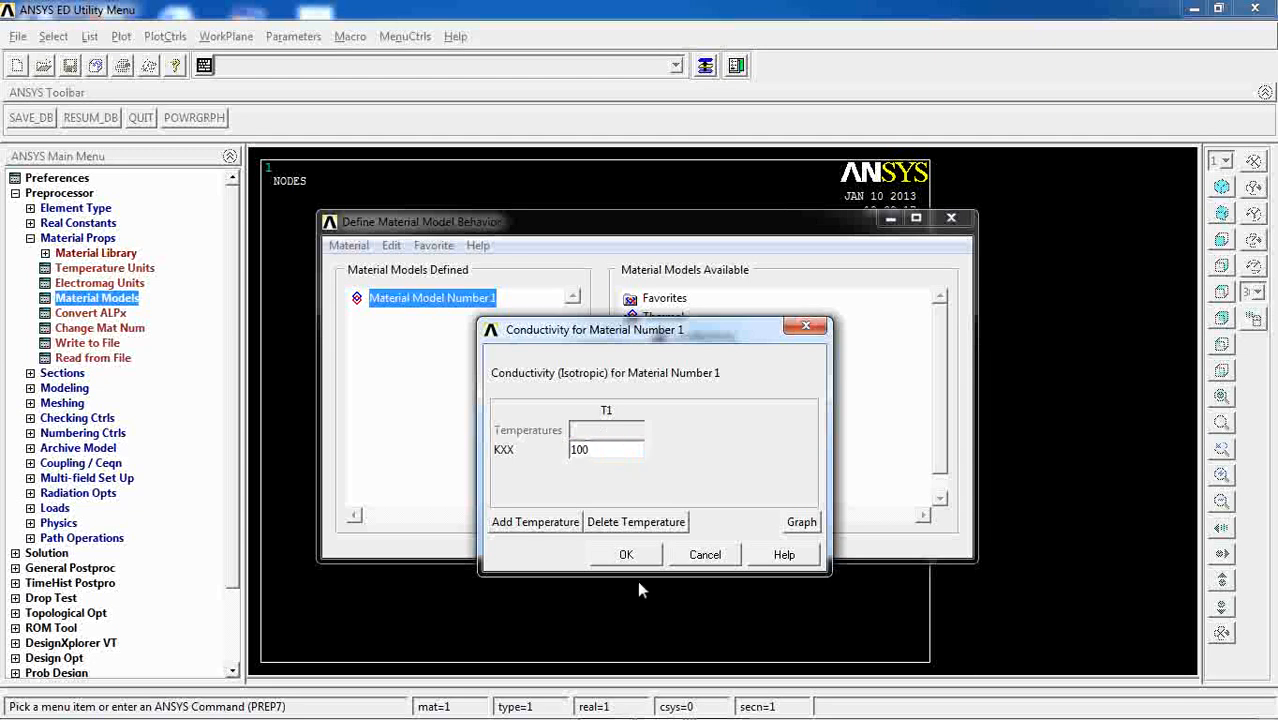
pyautogui.click(626, 554)
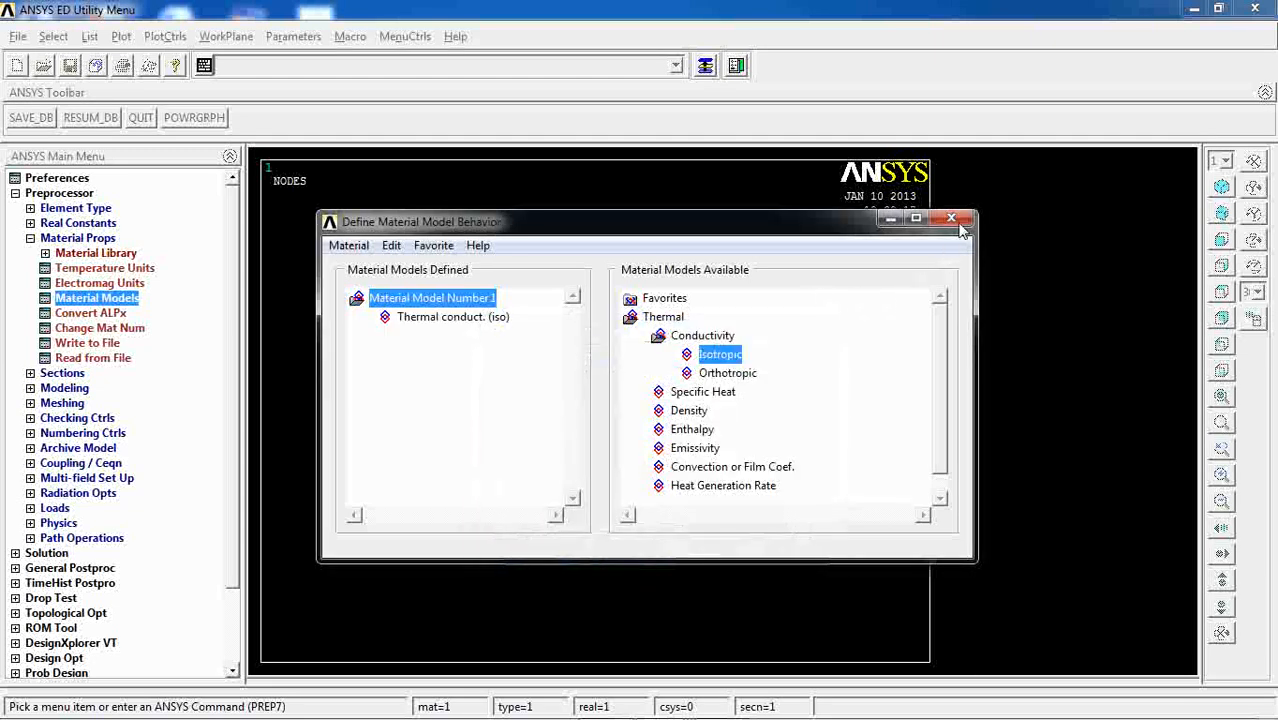
pyautogui.click(952, 218)
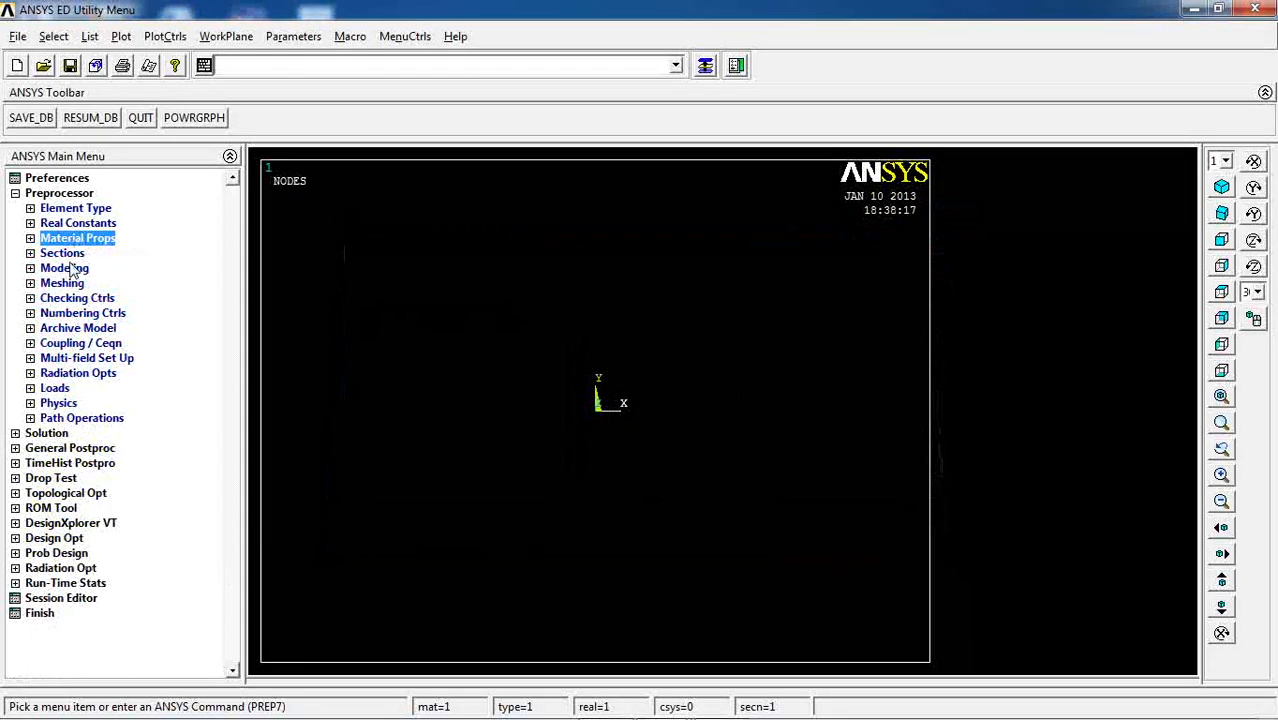
# Start a rectangle by dimensions under Modeling > Create > Areas.
pyautogui.click(64, 268)
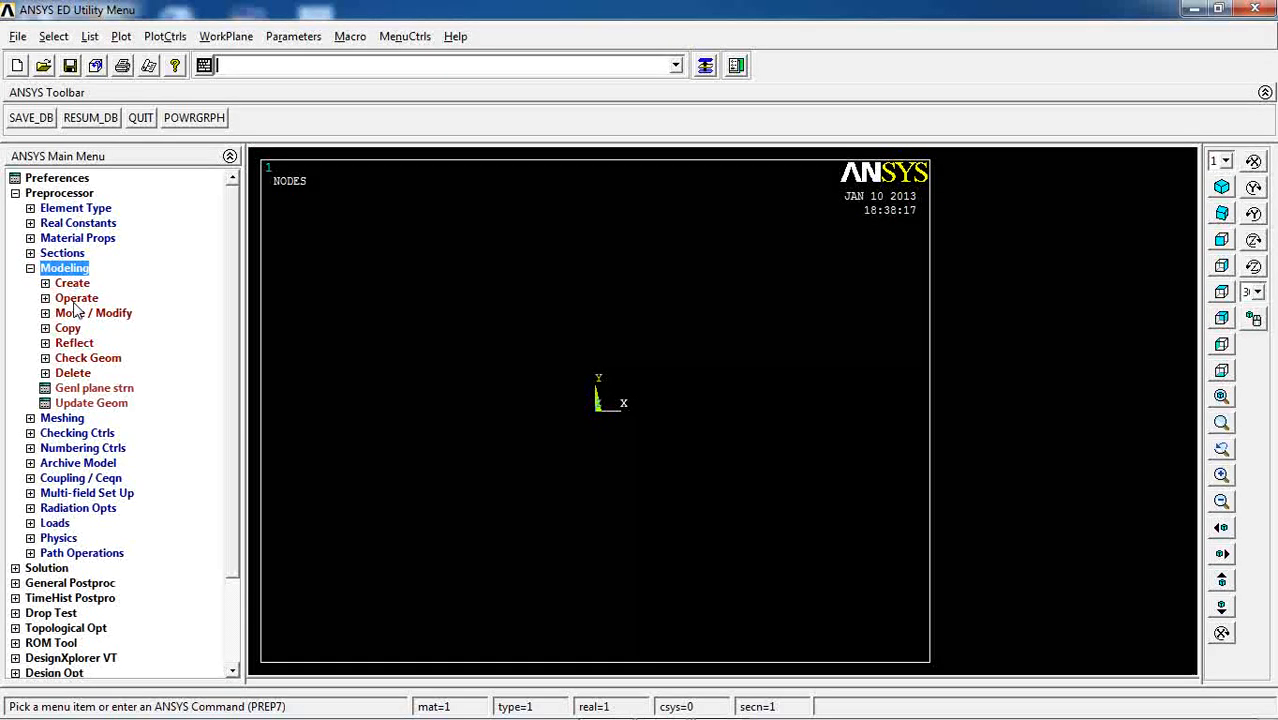
pyautogui.click(72, 284)
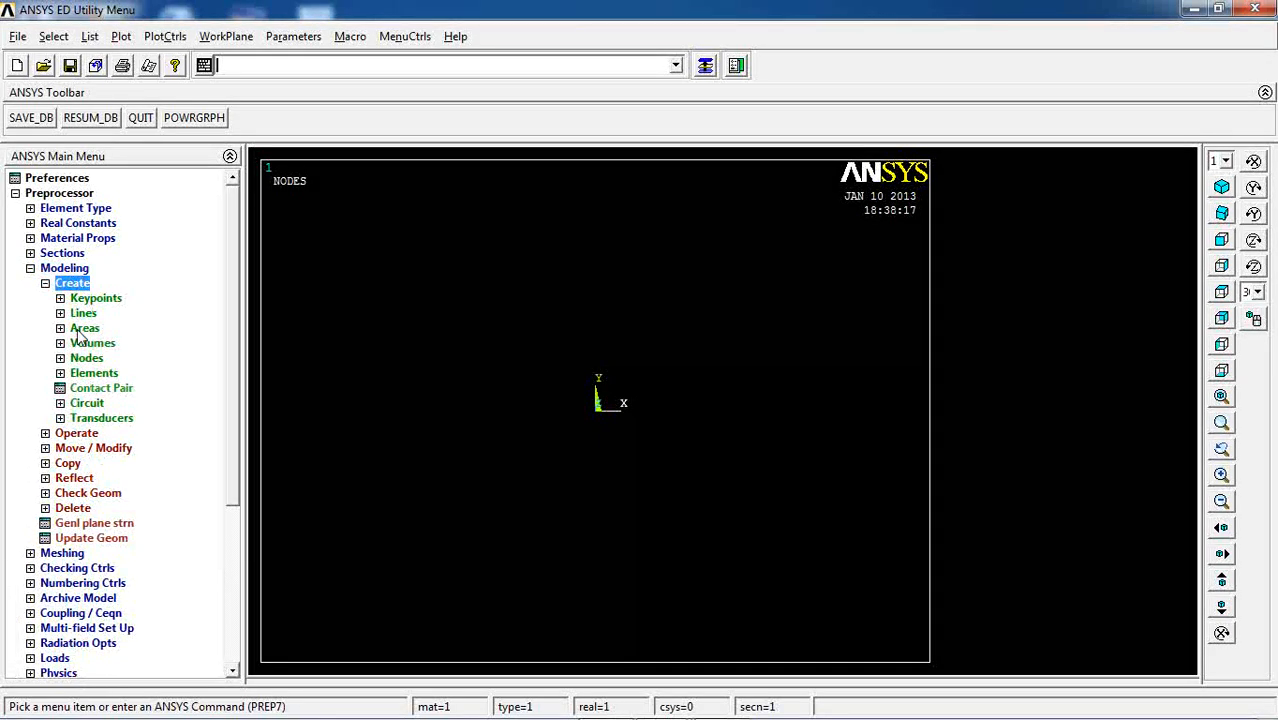
pyautogui.click(84, 328)
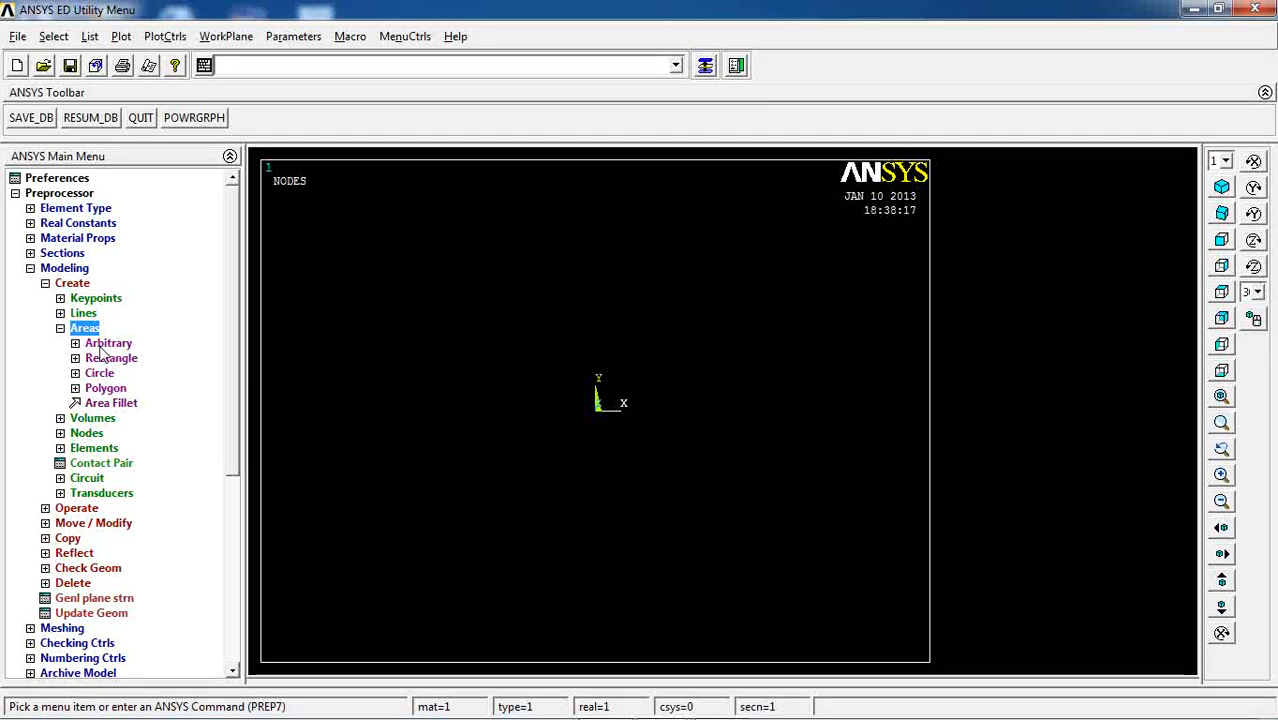
pyautogui.click(112, 356)
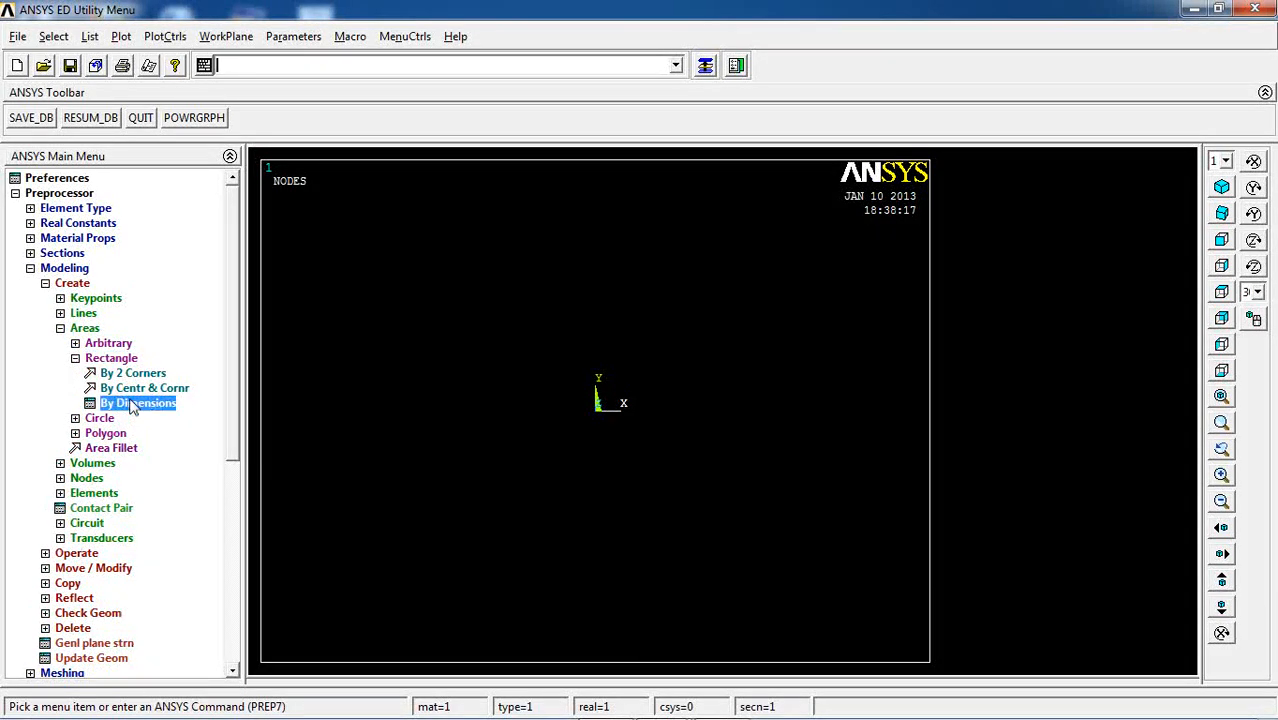
pyautogui.click(136, 404)
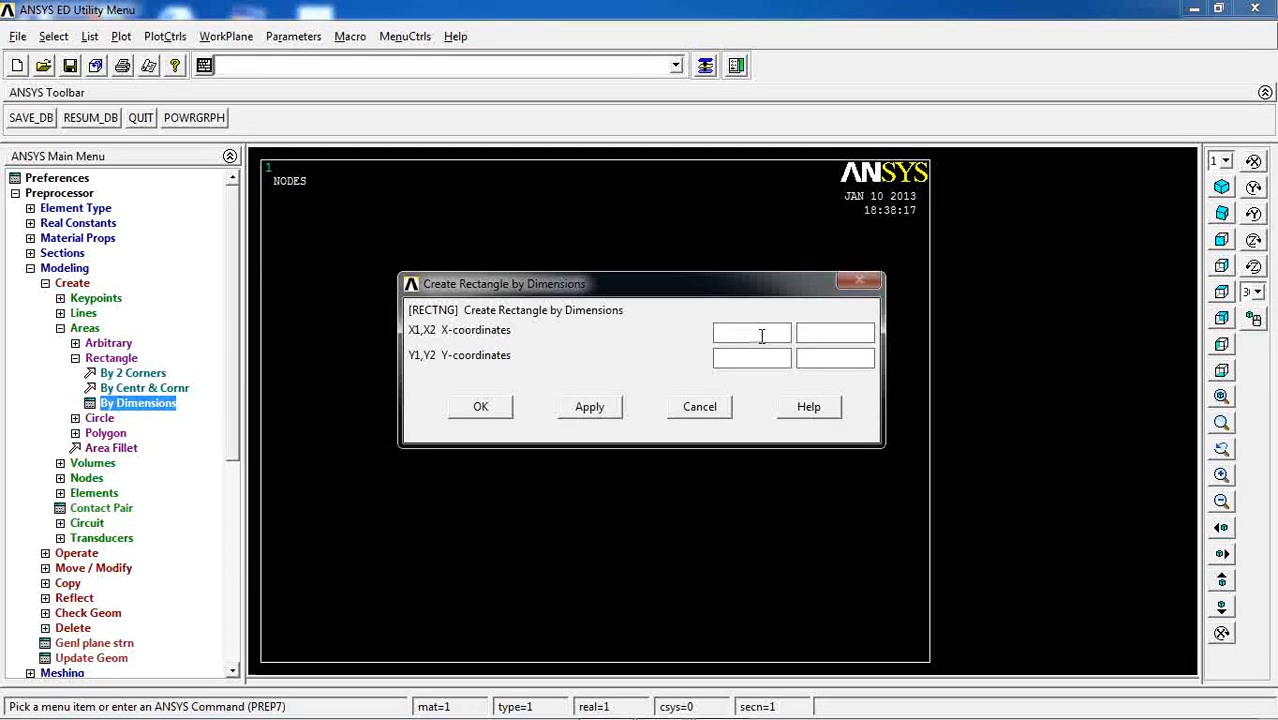
# Create the wall area spanning x from −0.5 to 0.5 and y from −10 to 10.
pyautogui.write('0')
pyautogui.write('1')
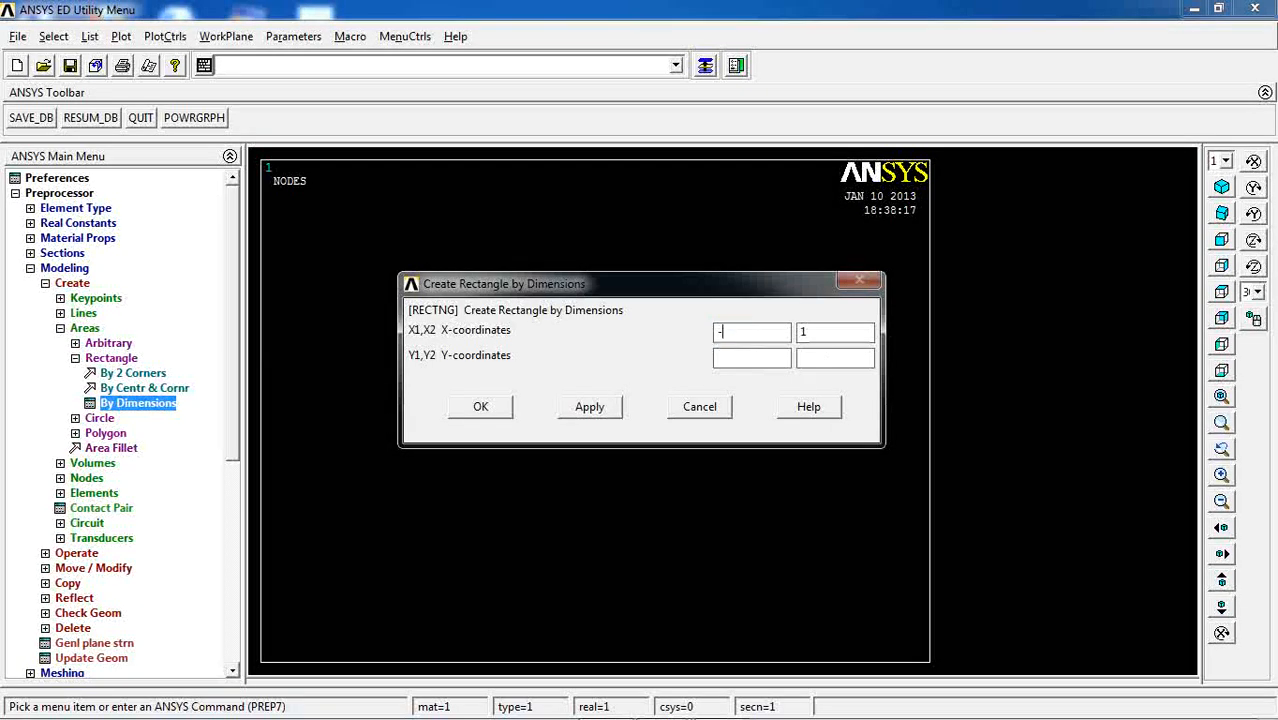
pyautogui.write('0.5')
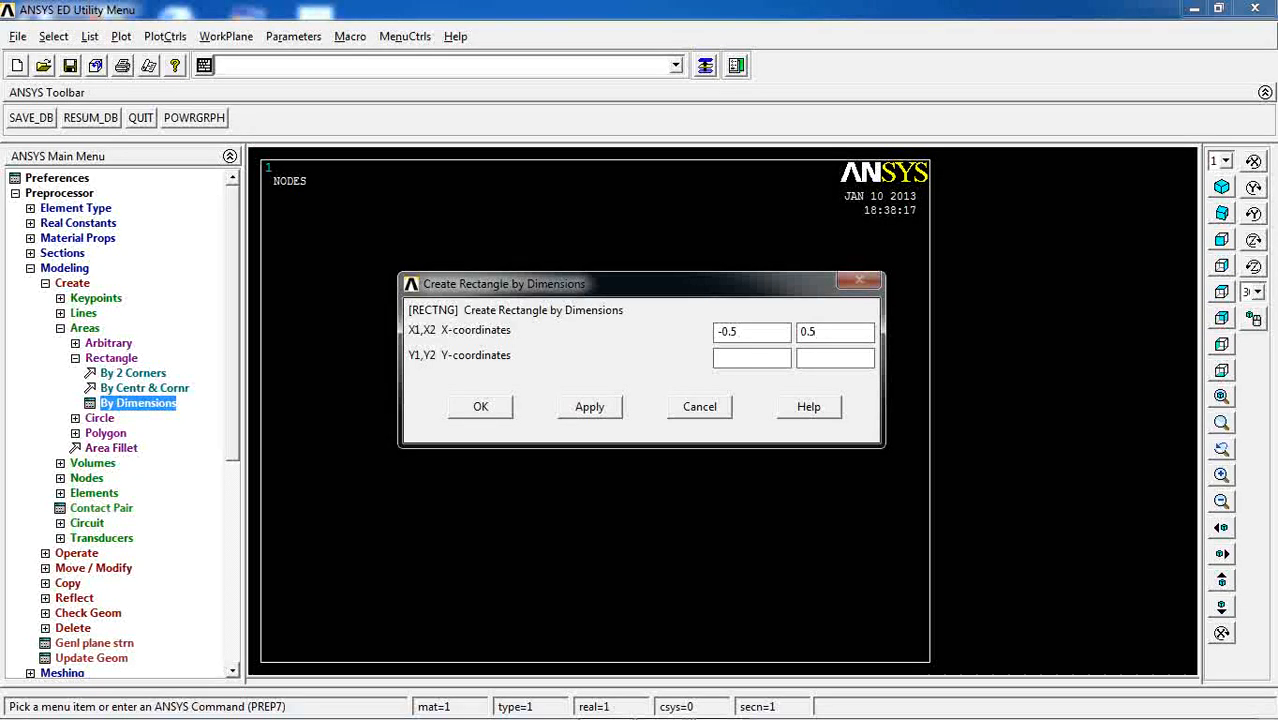
pyautogui.click(752, 358)
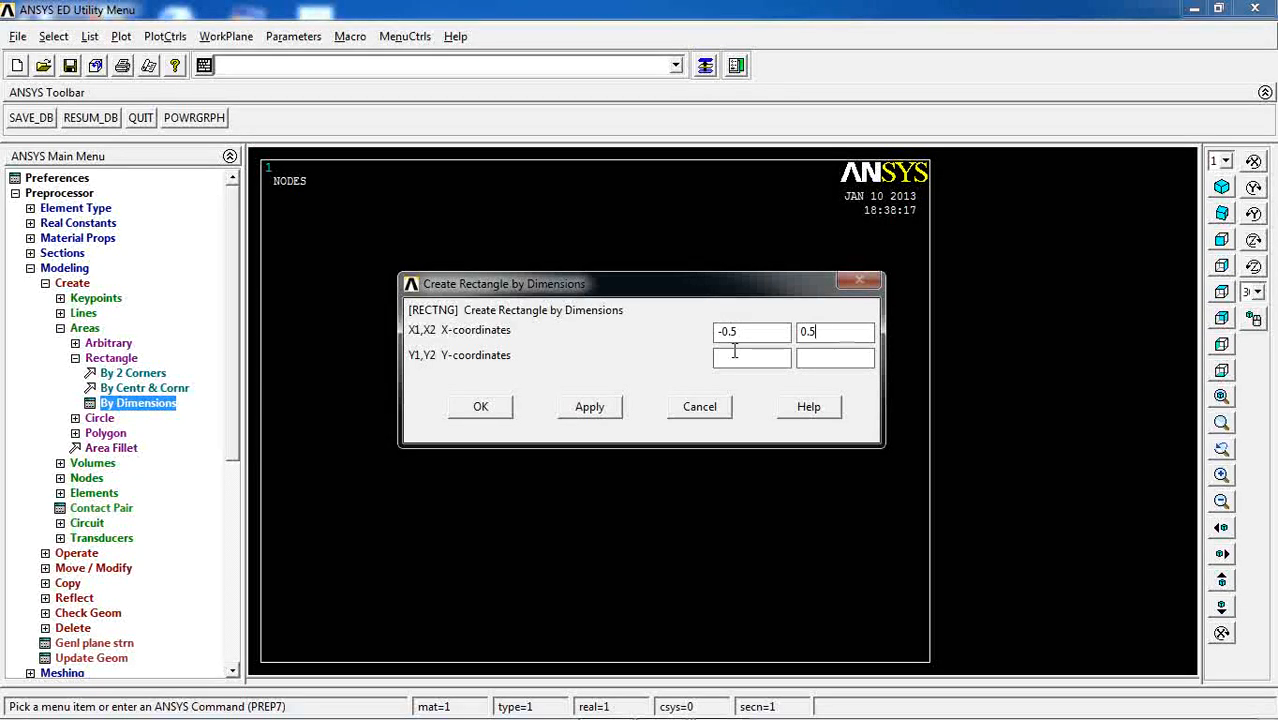
pyautogui.write('-10')
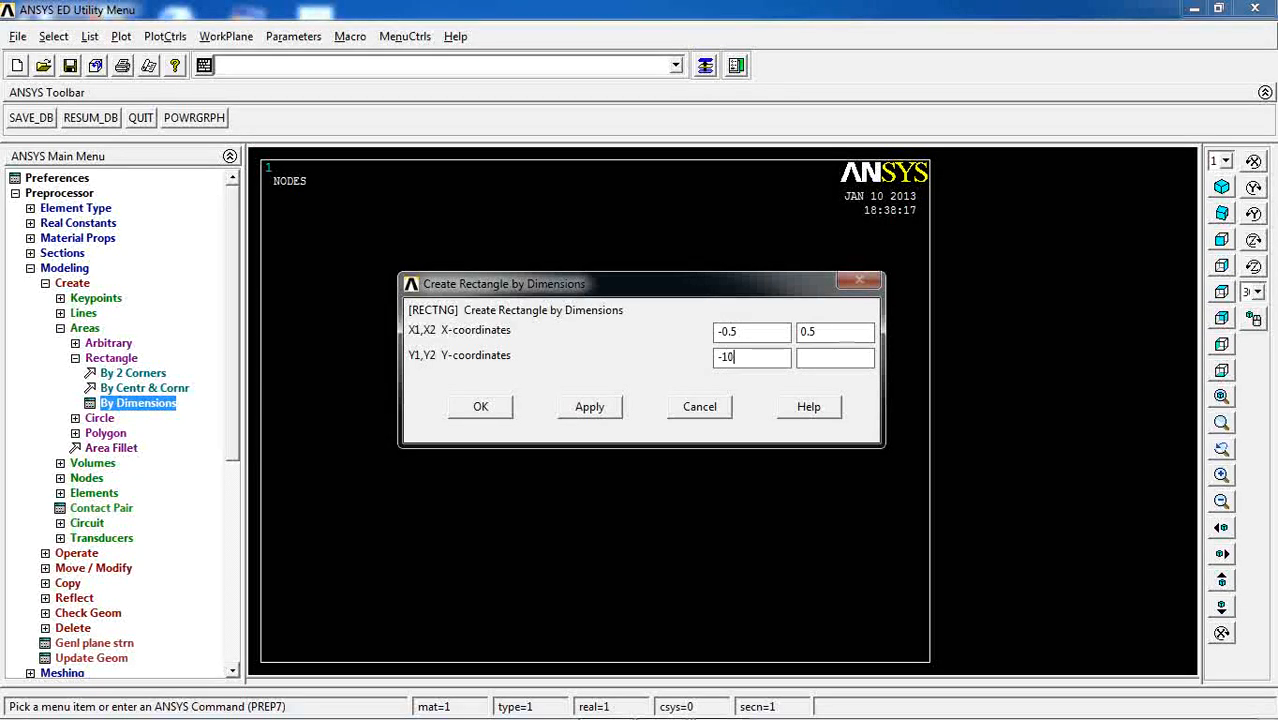
pyautogui.write('10')
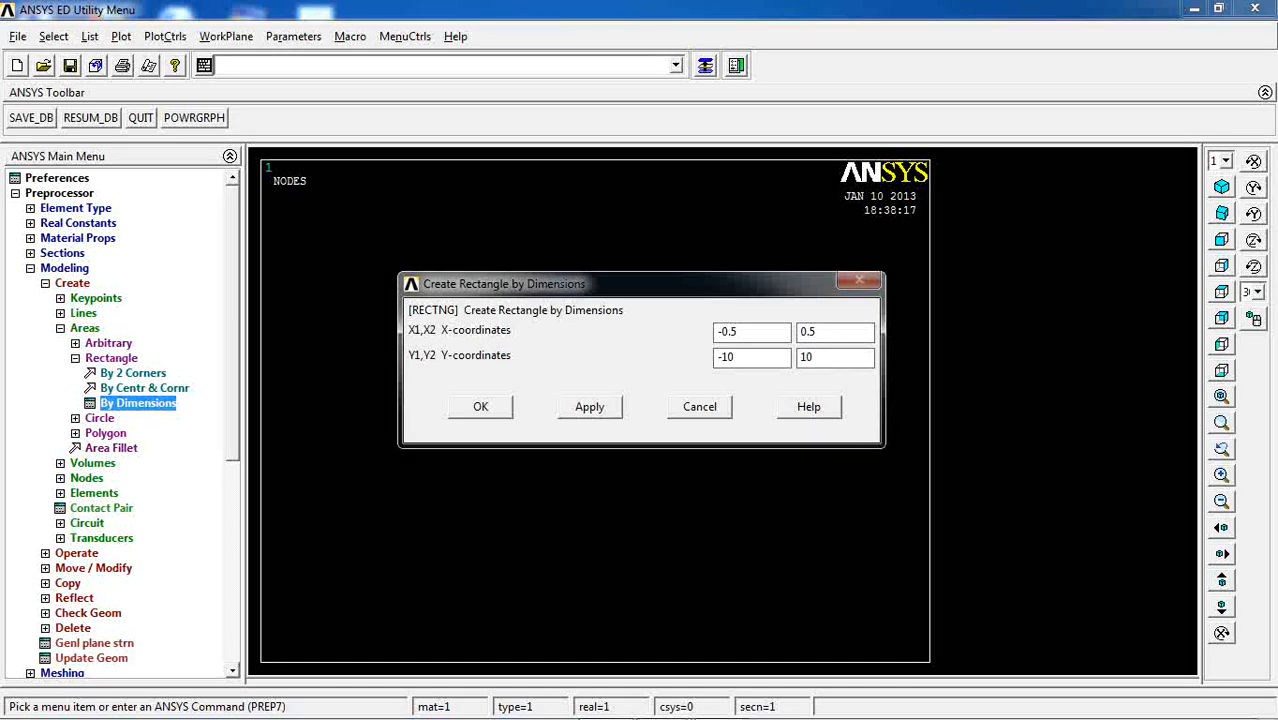
pyautogui.click(752, 356)
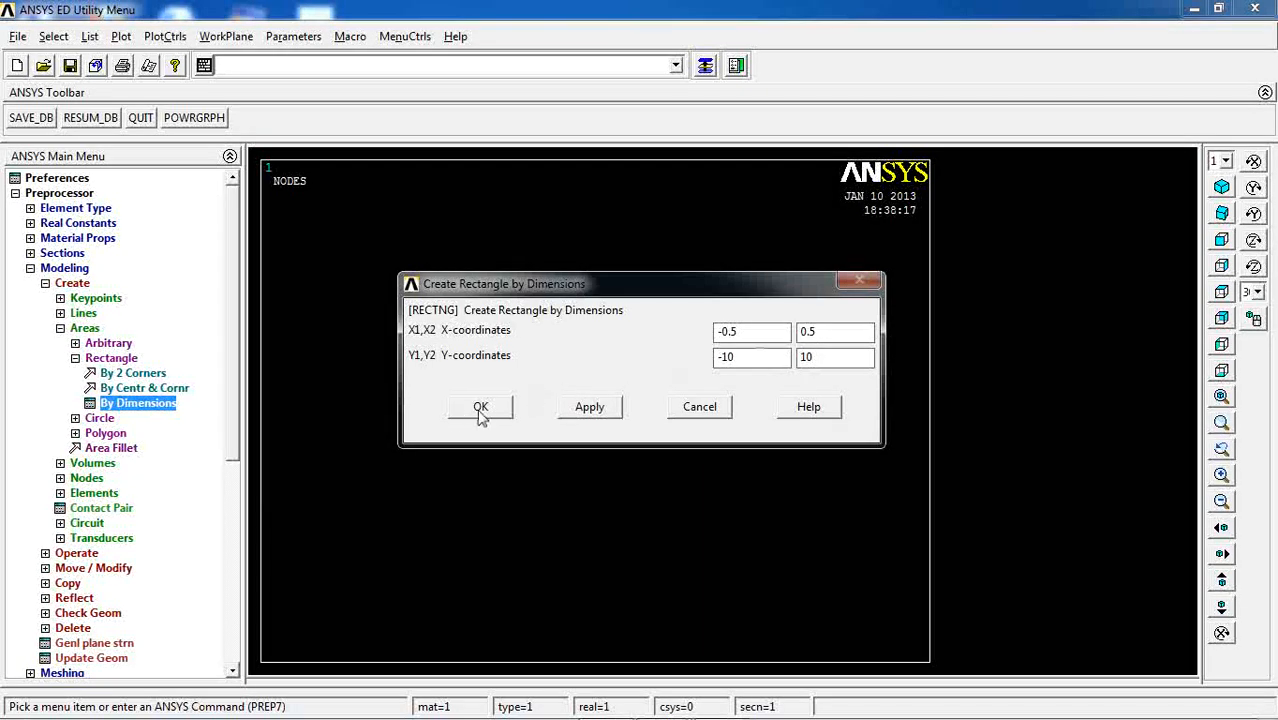
pyautogui.click(480, 408)
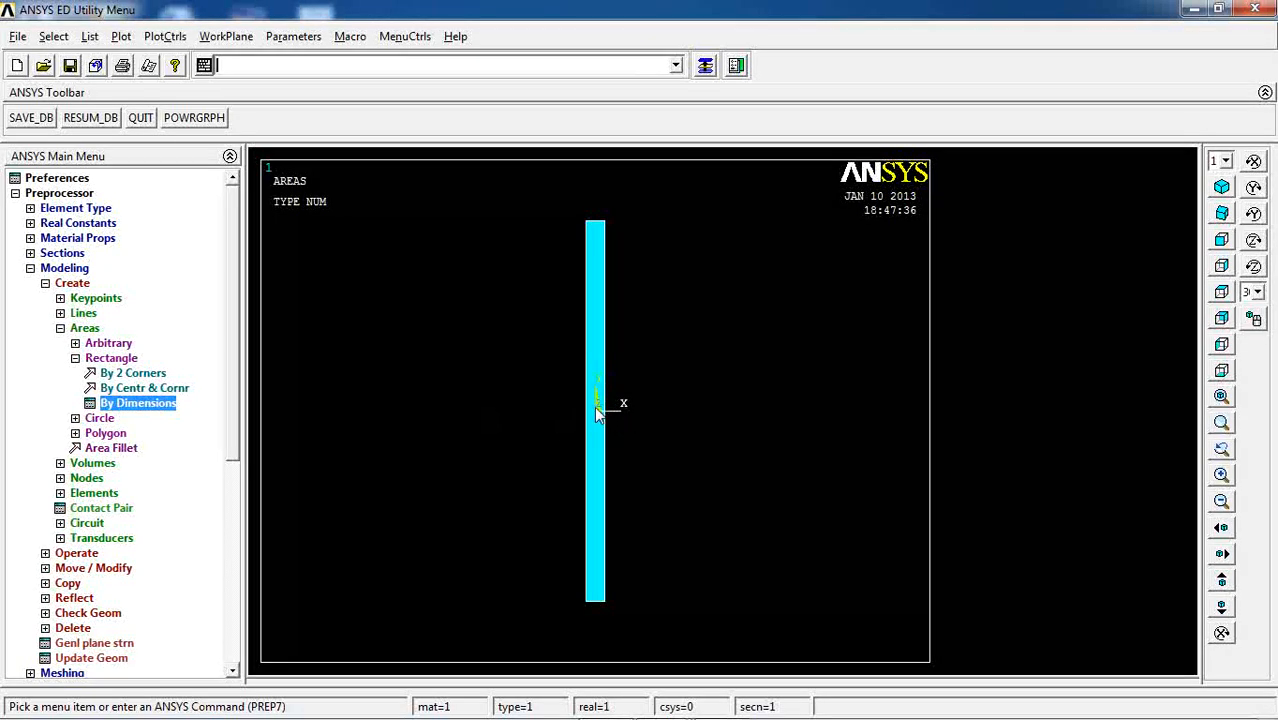
pyautogui.moveTo(624, 420)
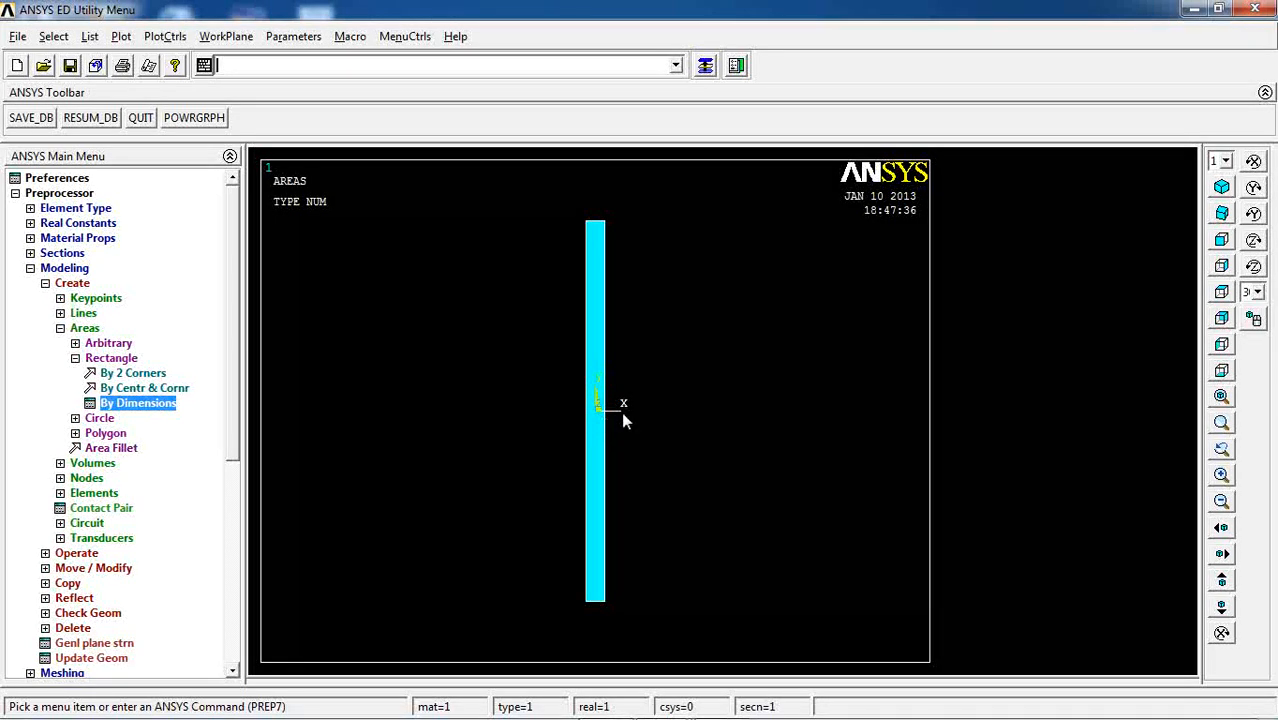
pyautogui.moveTo(108, 304)
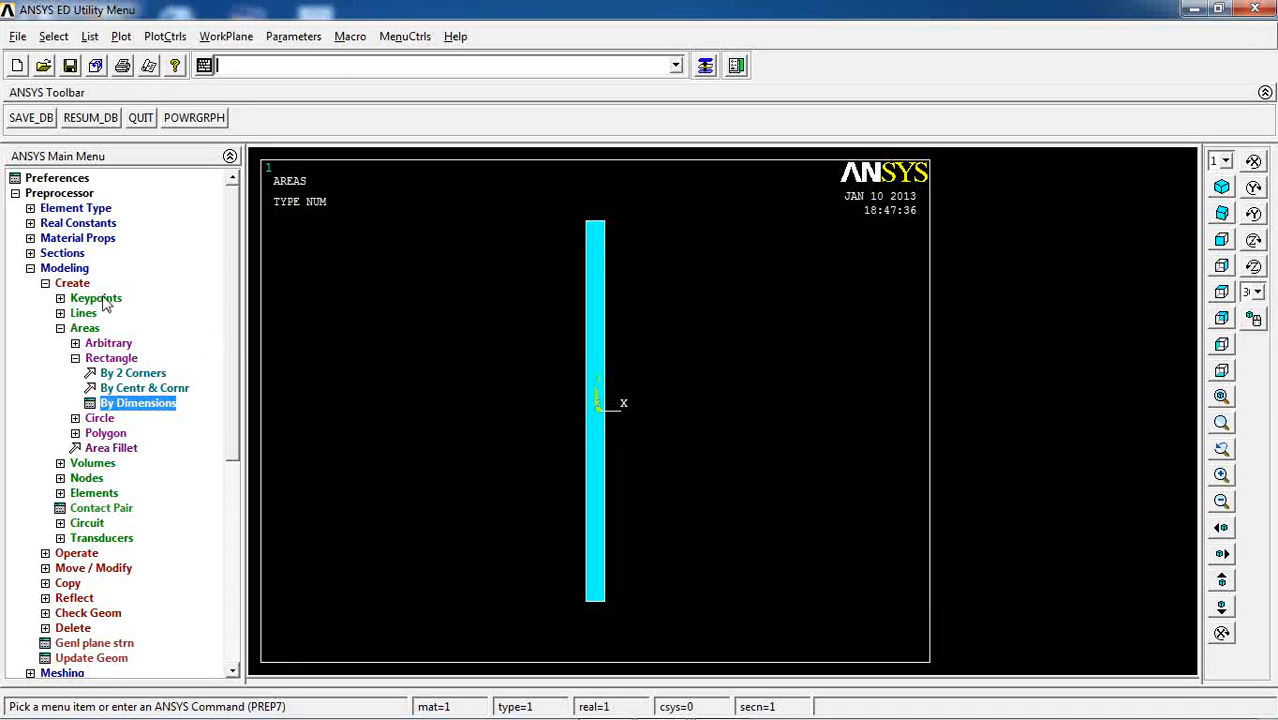
# Mesh the wall area in MeshTool with smart sizing set to 4.
pyautogui.click(32, 284)
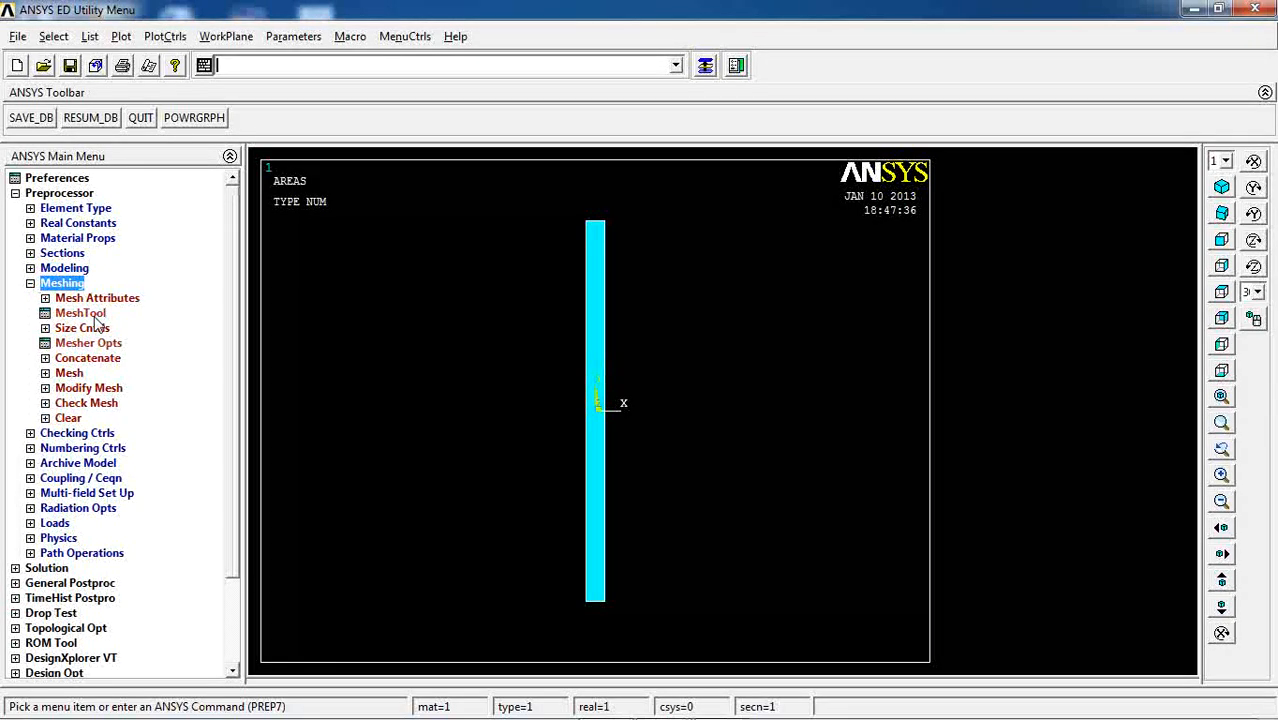
pyautogui.click(80, 312)
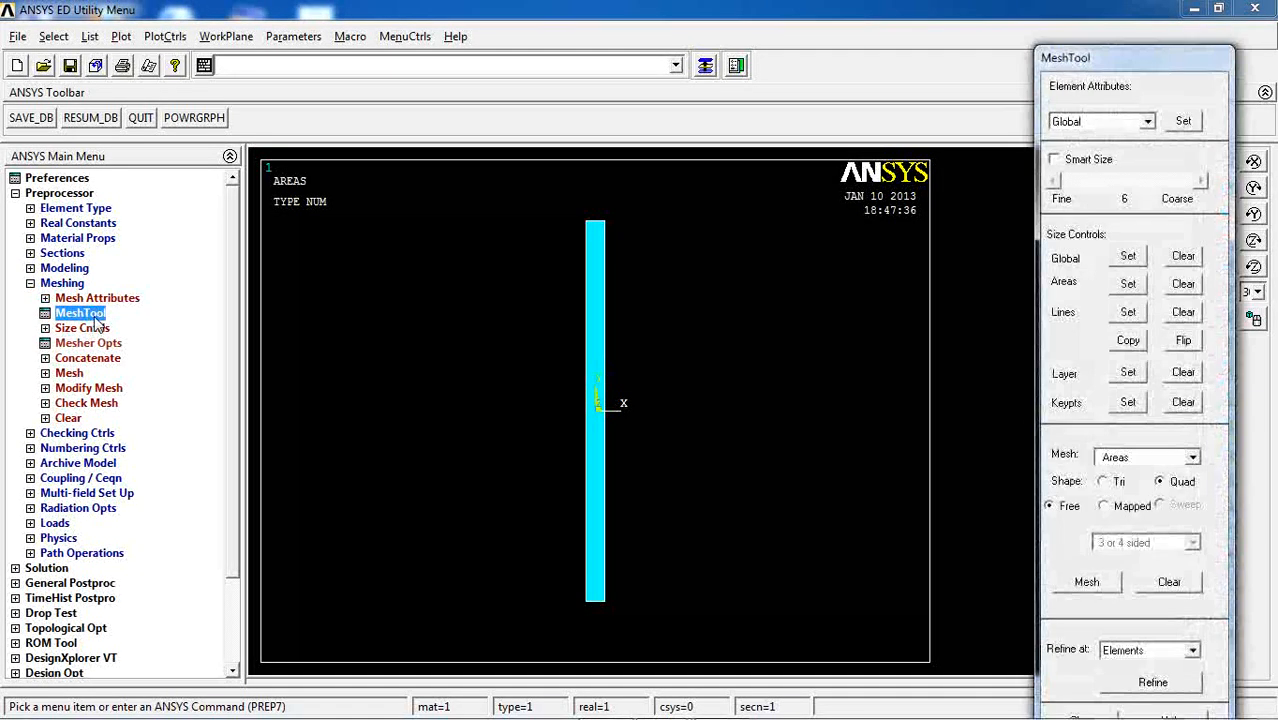
pyautogui.click(1054, 160)
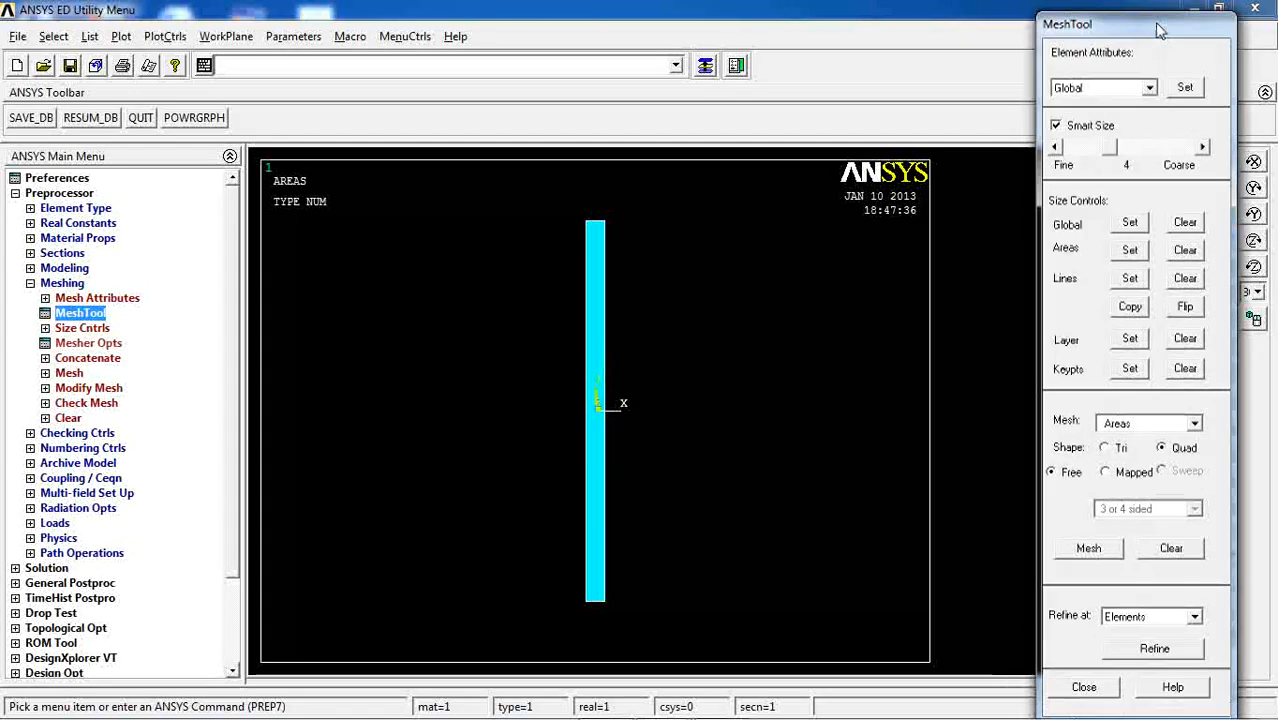
pyautogui.click(1088, 548)
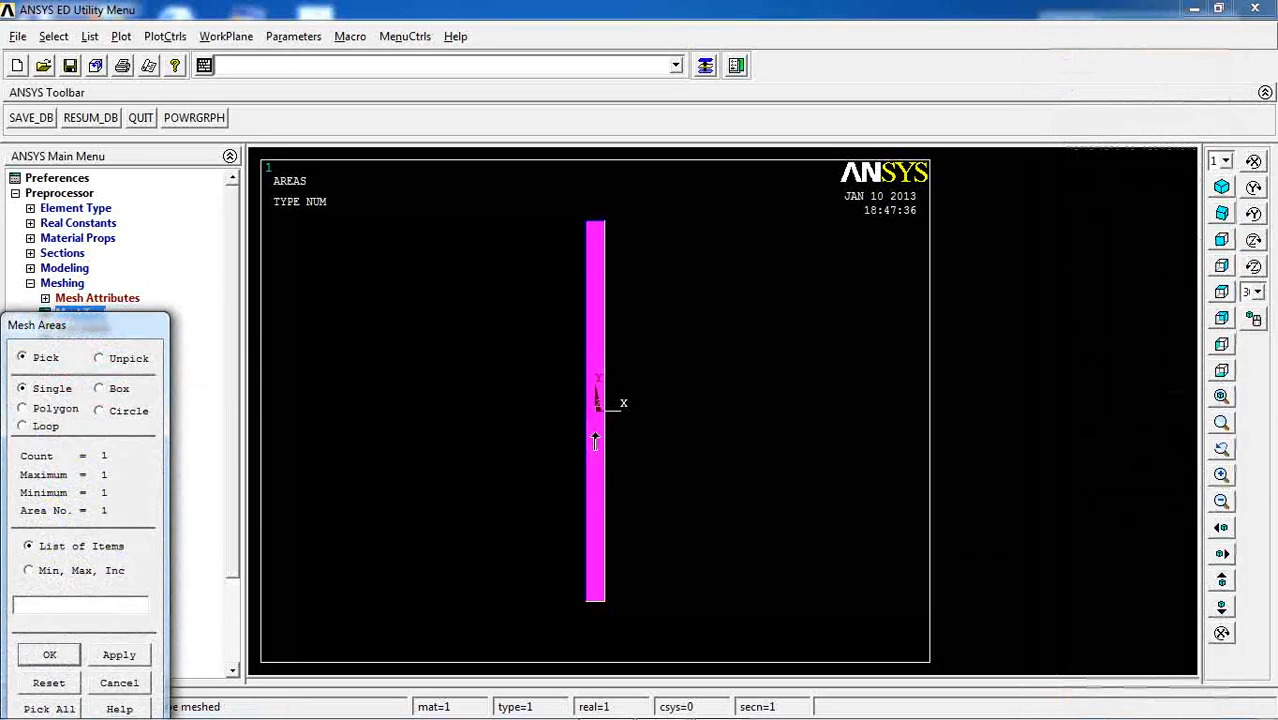
pyautogui.click(48, 654)
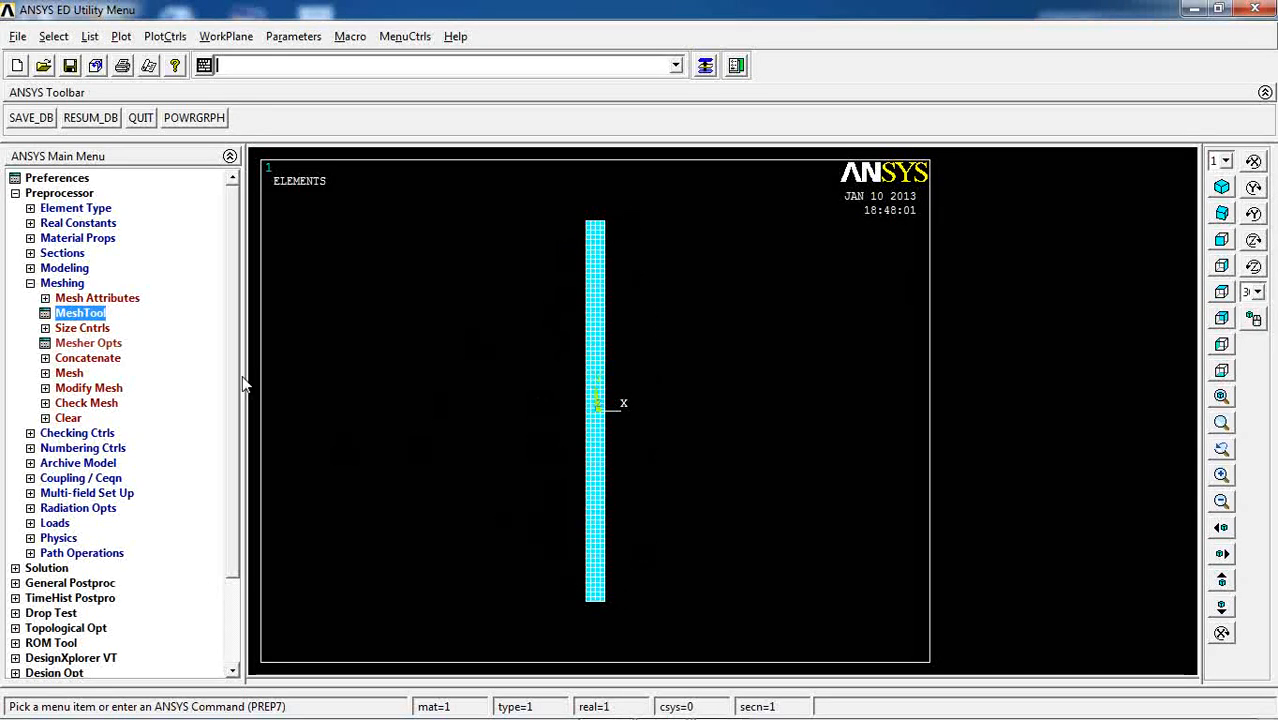
pyautogui.click(32, 284)
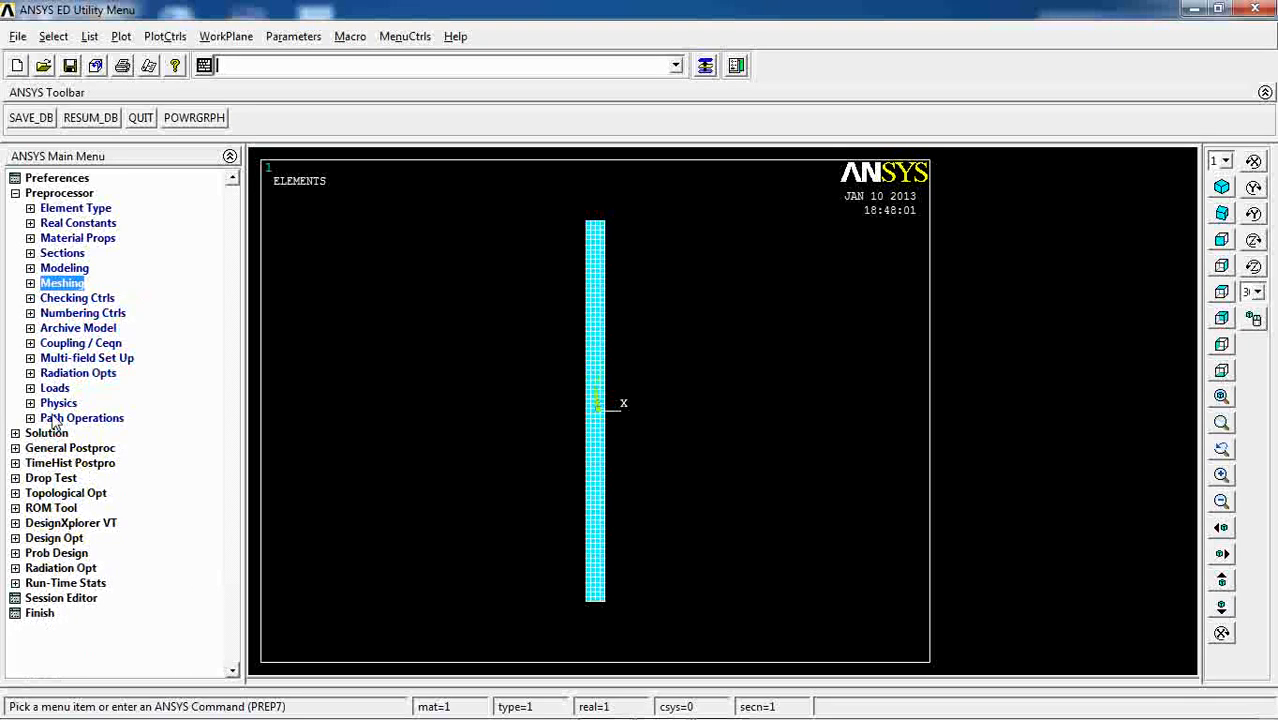
# Set the new analysis type to steady-state.
pyautogui.click(54, 388)
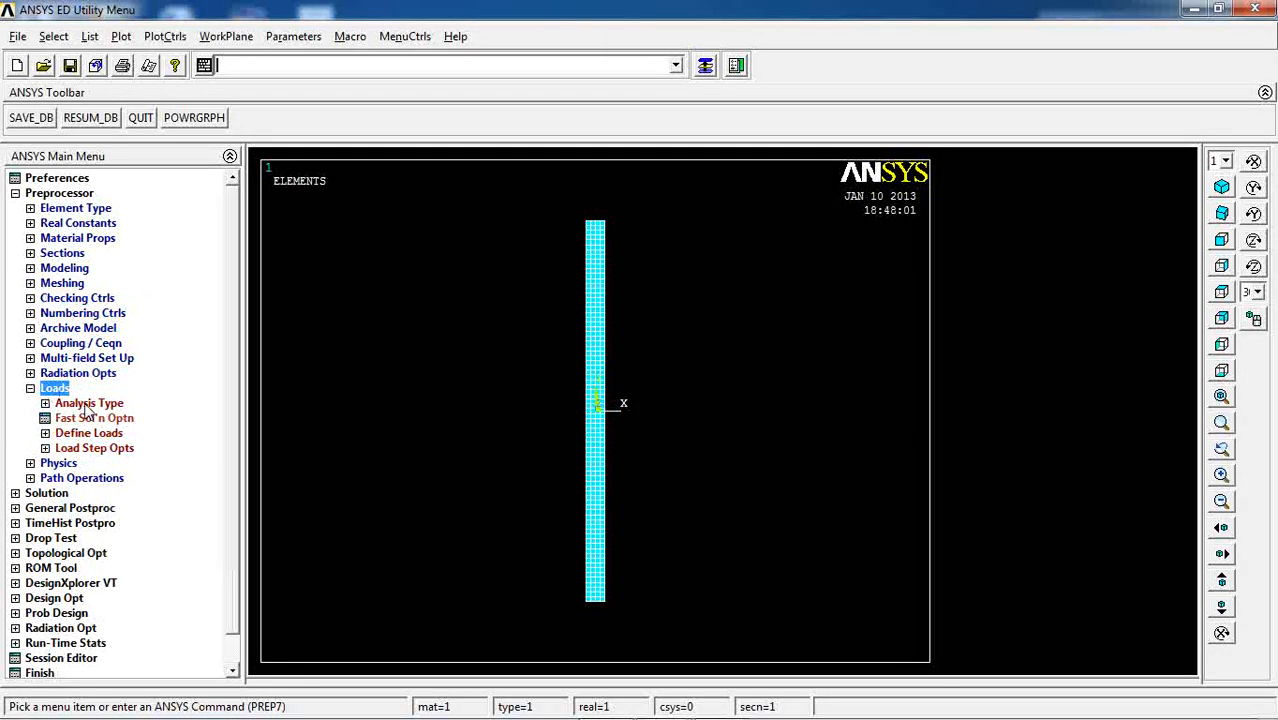
pyautogui.click(104, 418)
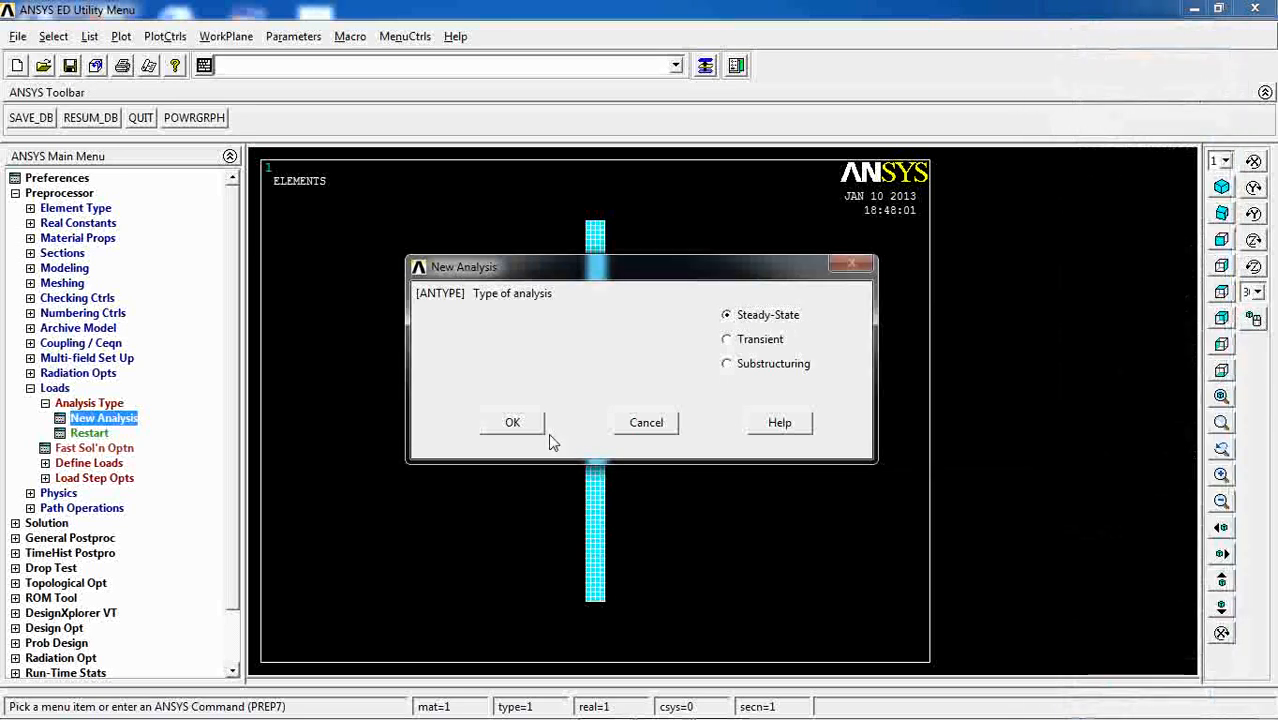
pyautogui.click(512, 422)
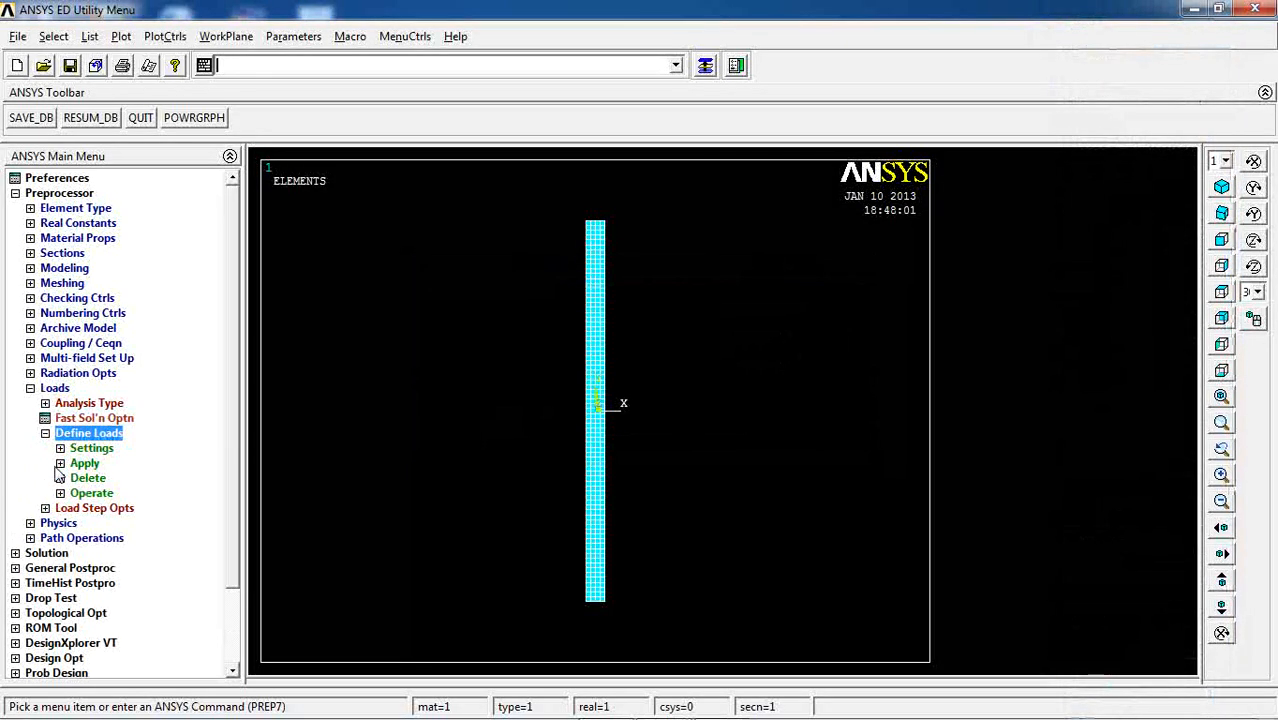
# Hold a picked wall edge at a constant temperature of 60.
pyautogui.click(84, 464)
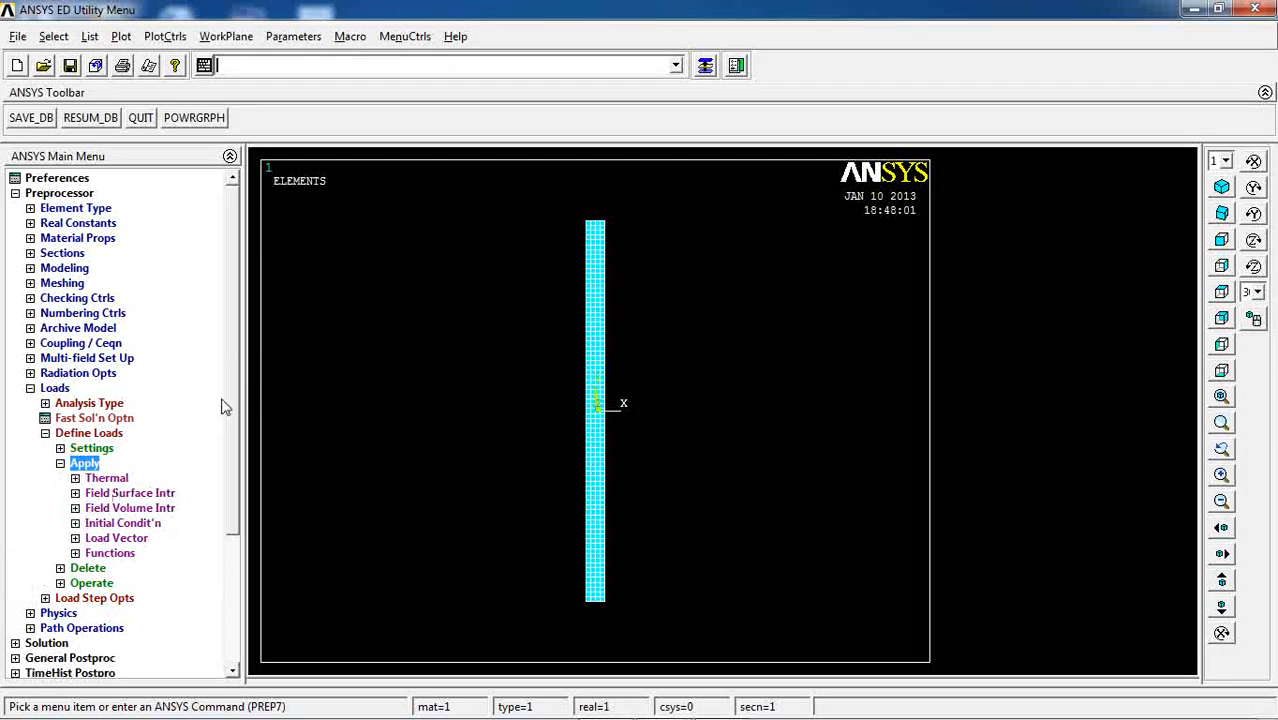
pyautogui.click(106, 476)
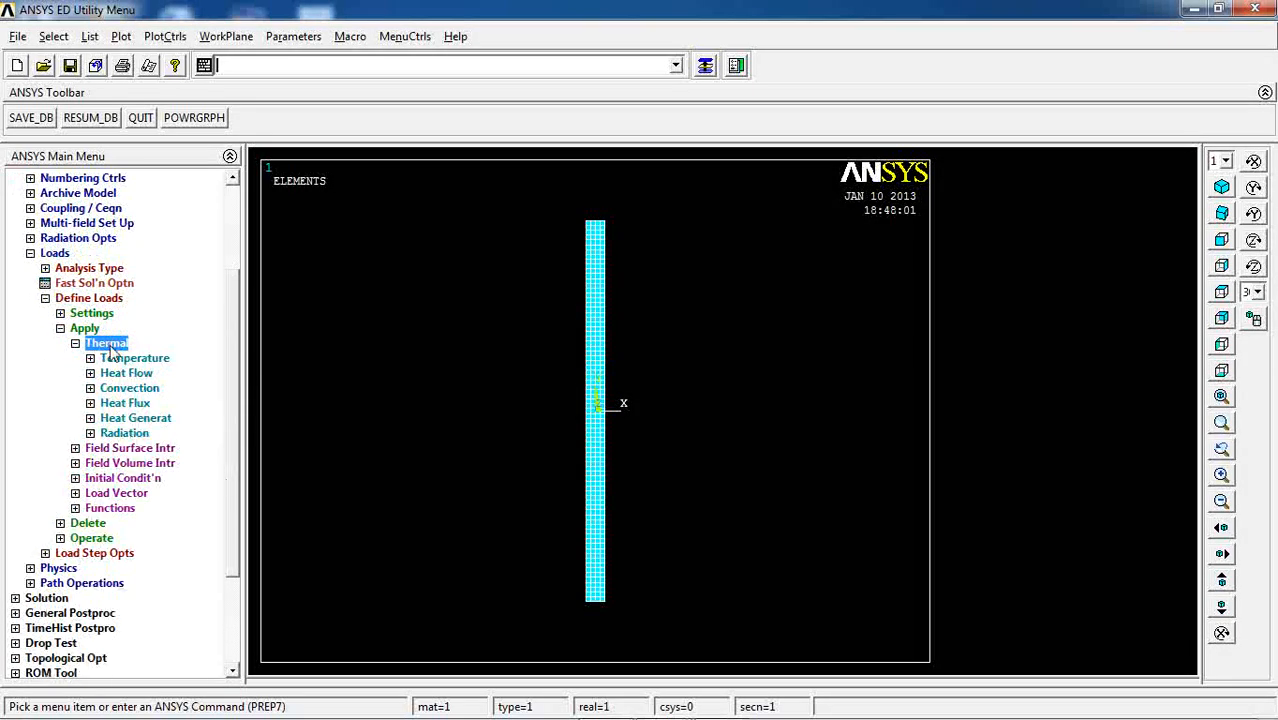
pyautogui.click(134, 356)
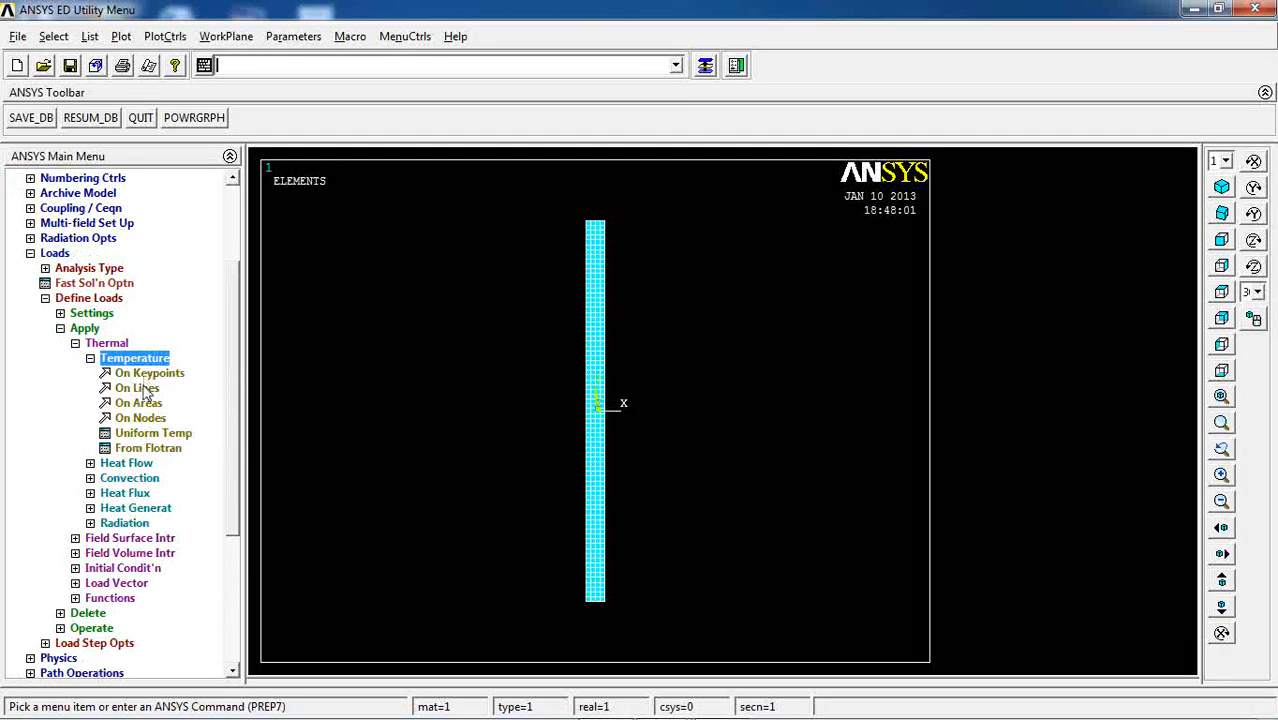
pyautogui.click(136, 388)
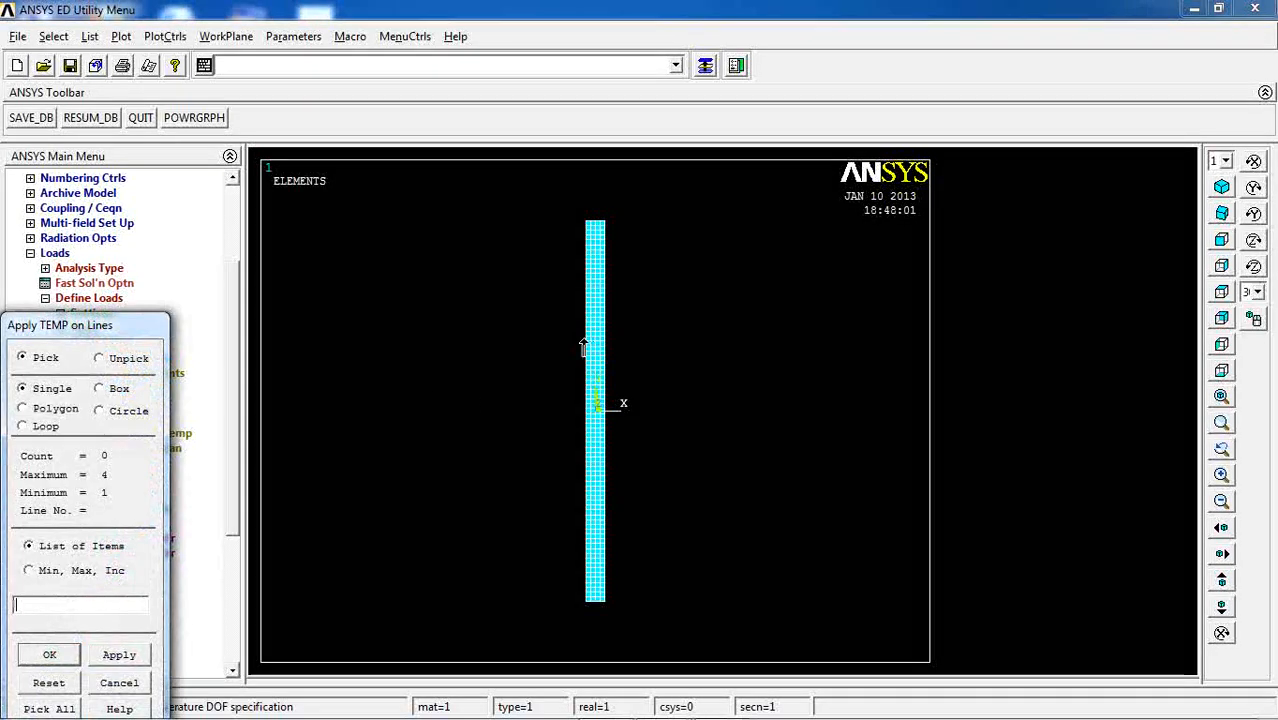
pyautogui.click(48, 654)
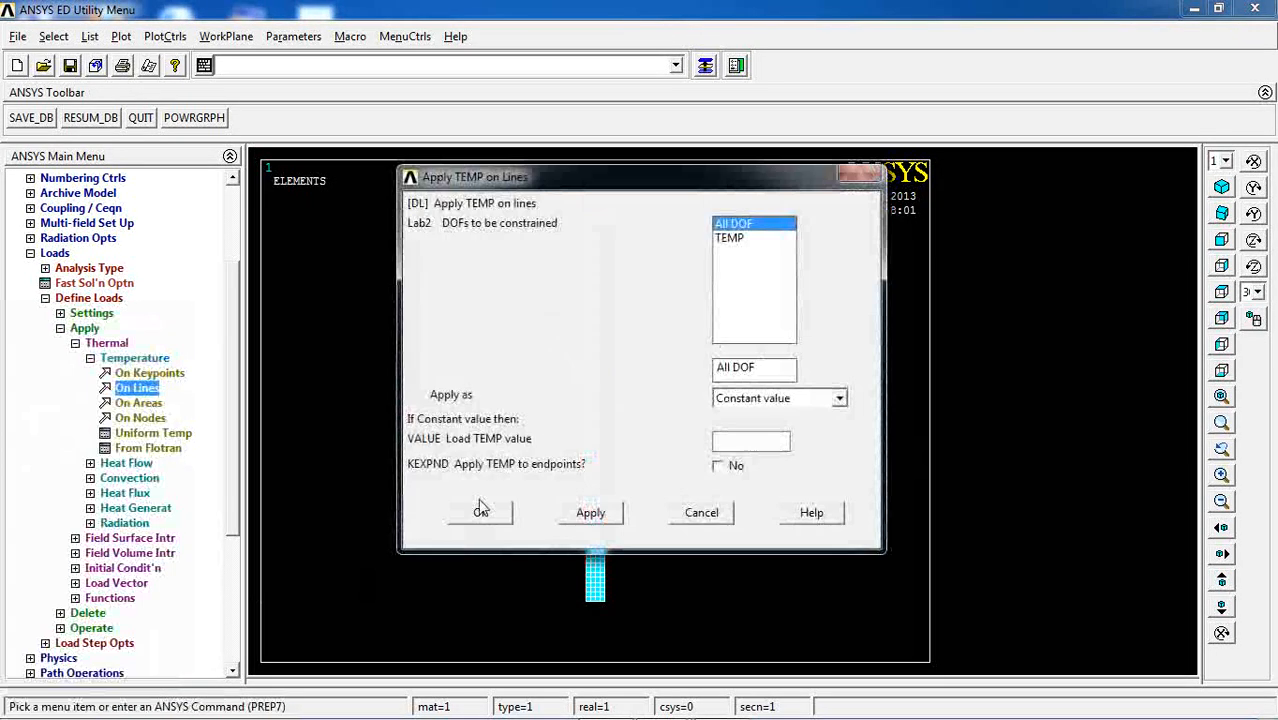
pyautogui.click(728, 236)
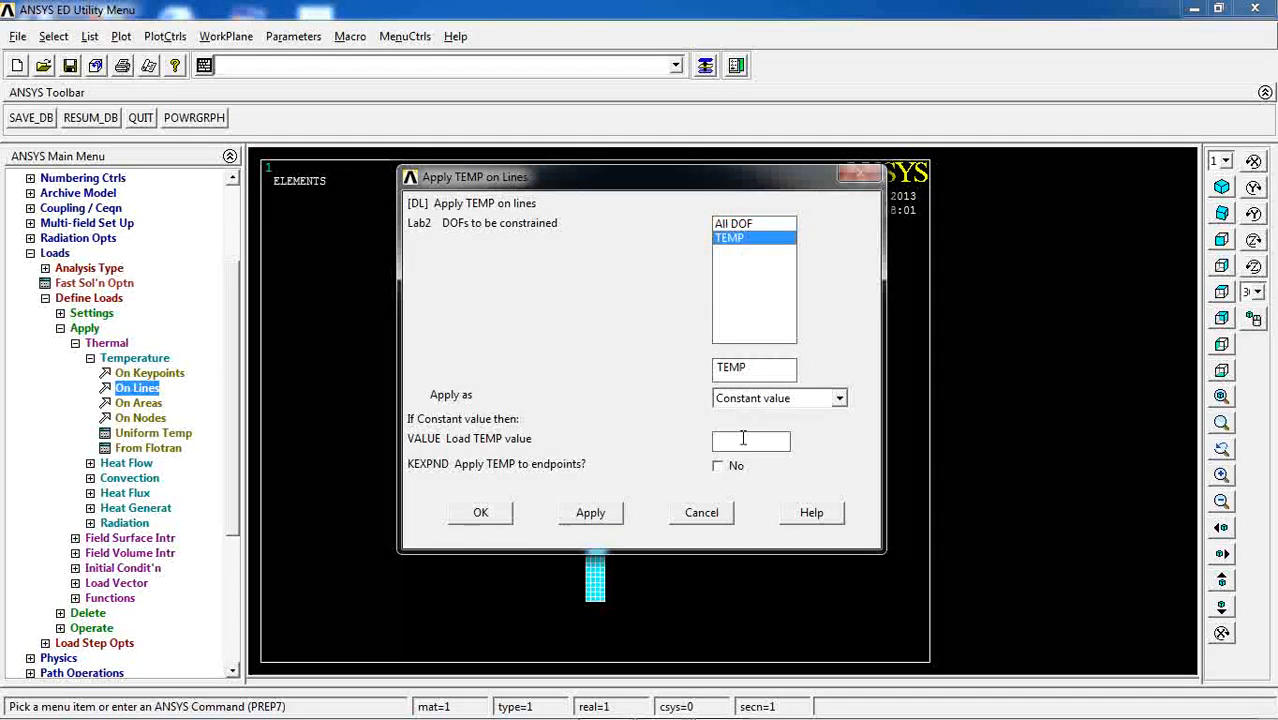
pyautogui.write('60')
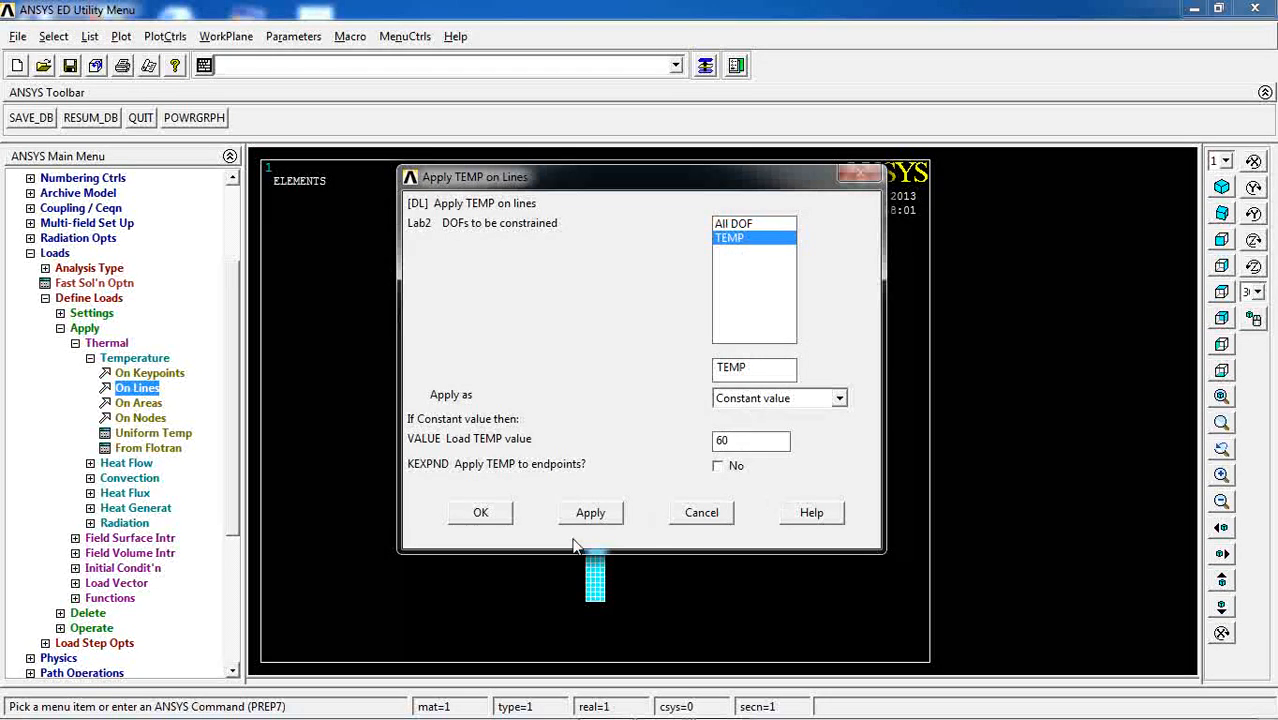
pyautogui.click(480, 512)
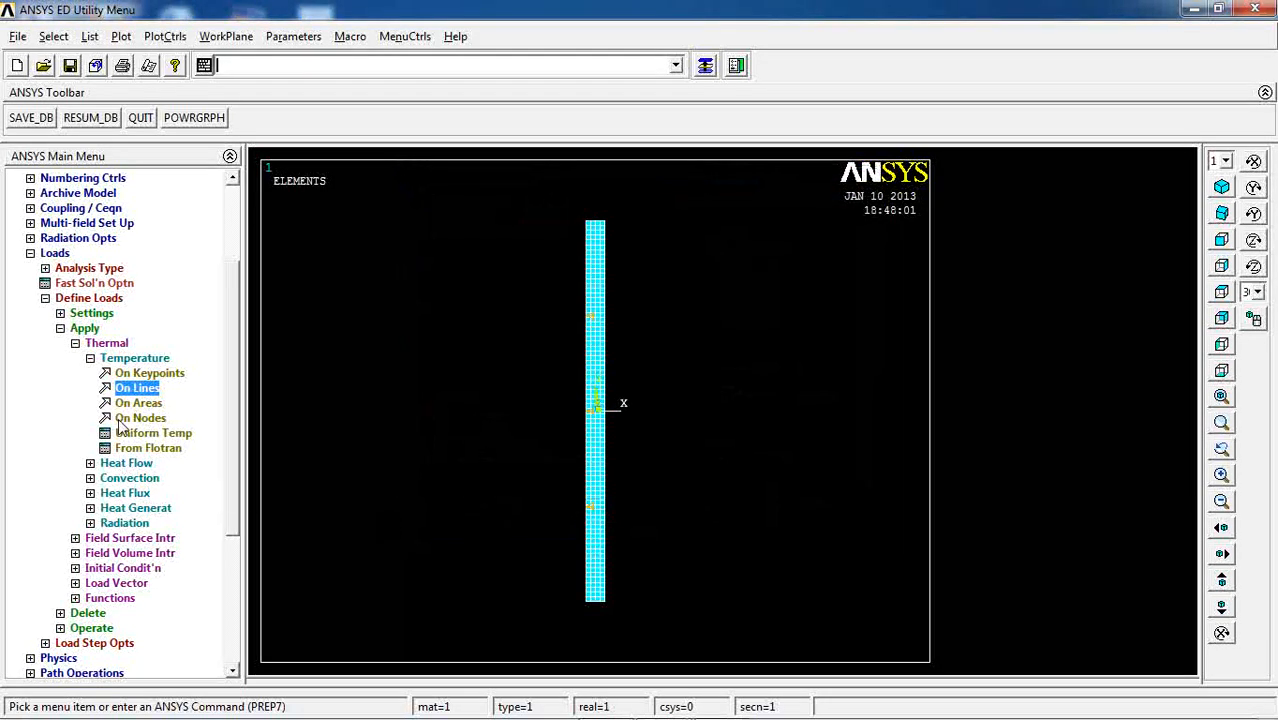
# Load a wall edge with convection: film coefficient 20, bulk temperature 30.
pyautogui.click(136, 356)
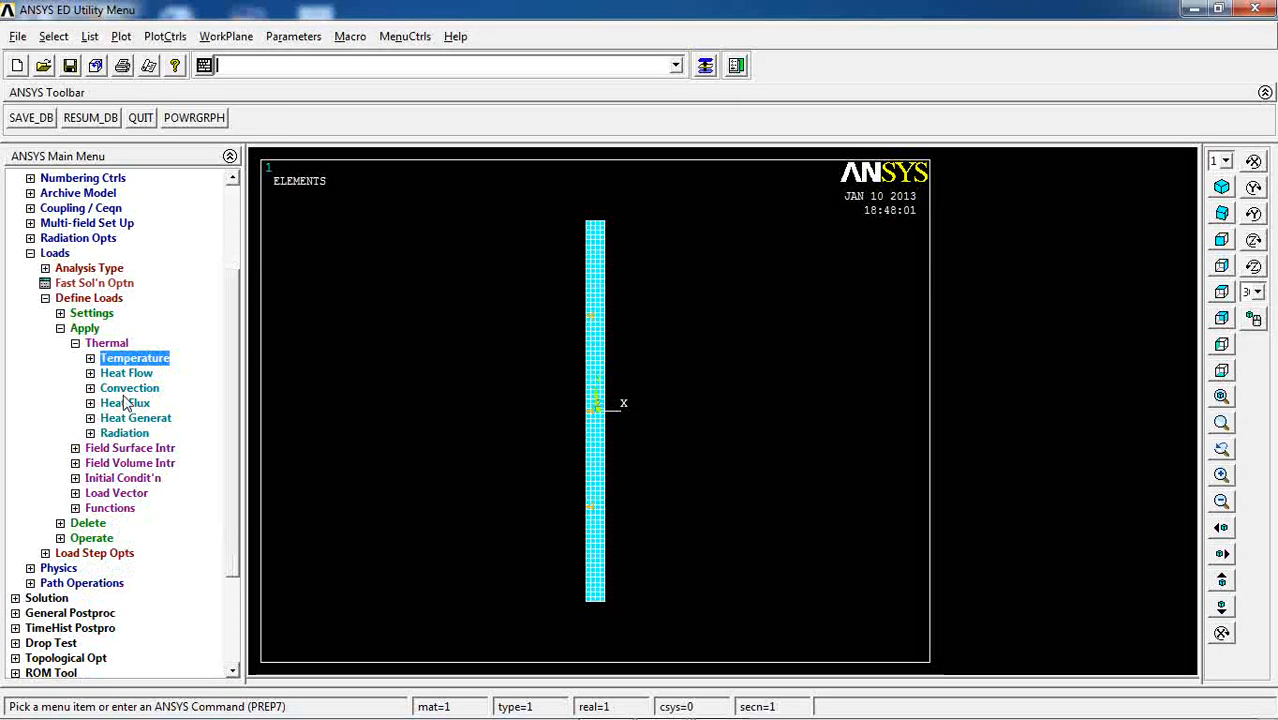
pyautogui.click(128, 388)
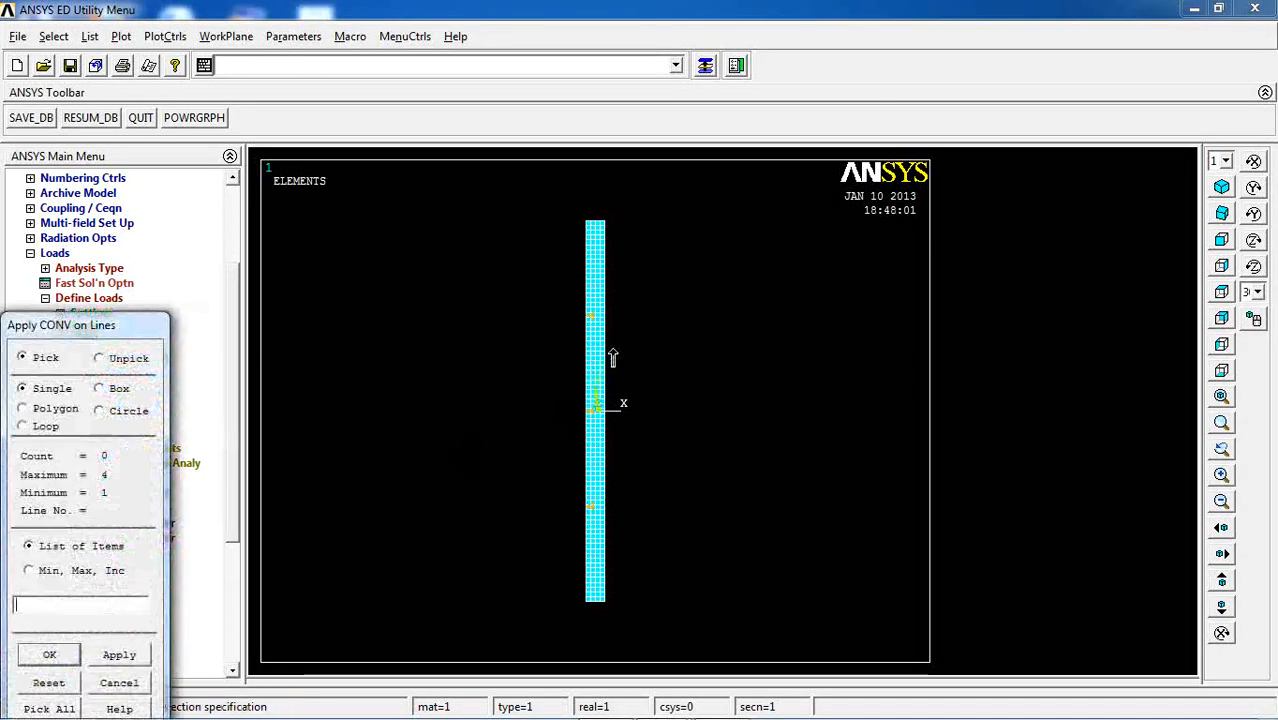
pyautogui.click(48, 654)
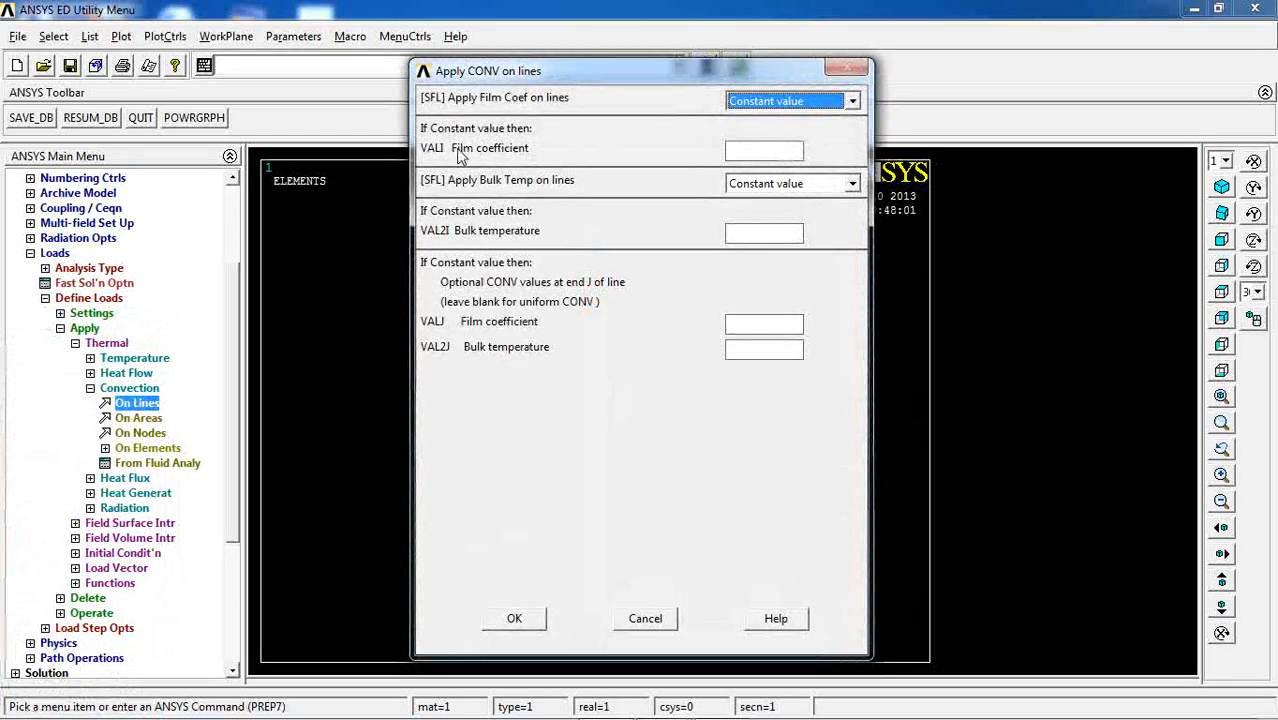
pyautogui.click(764, 150)
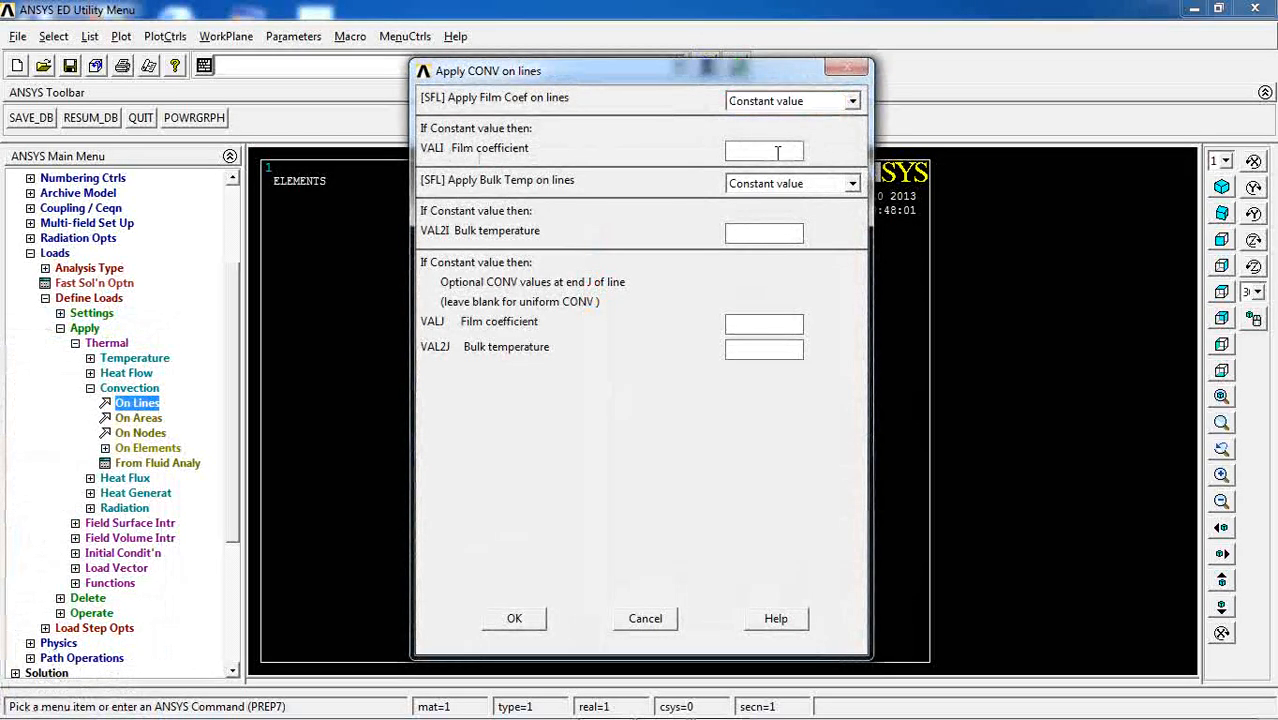
pyautogui.write('20')
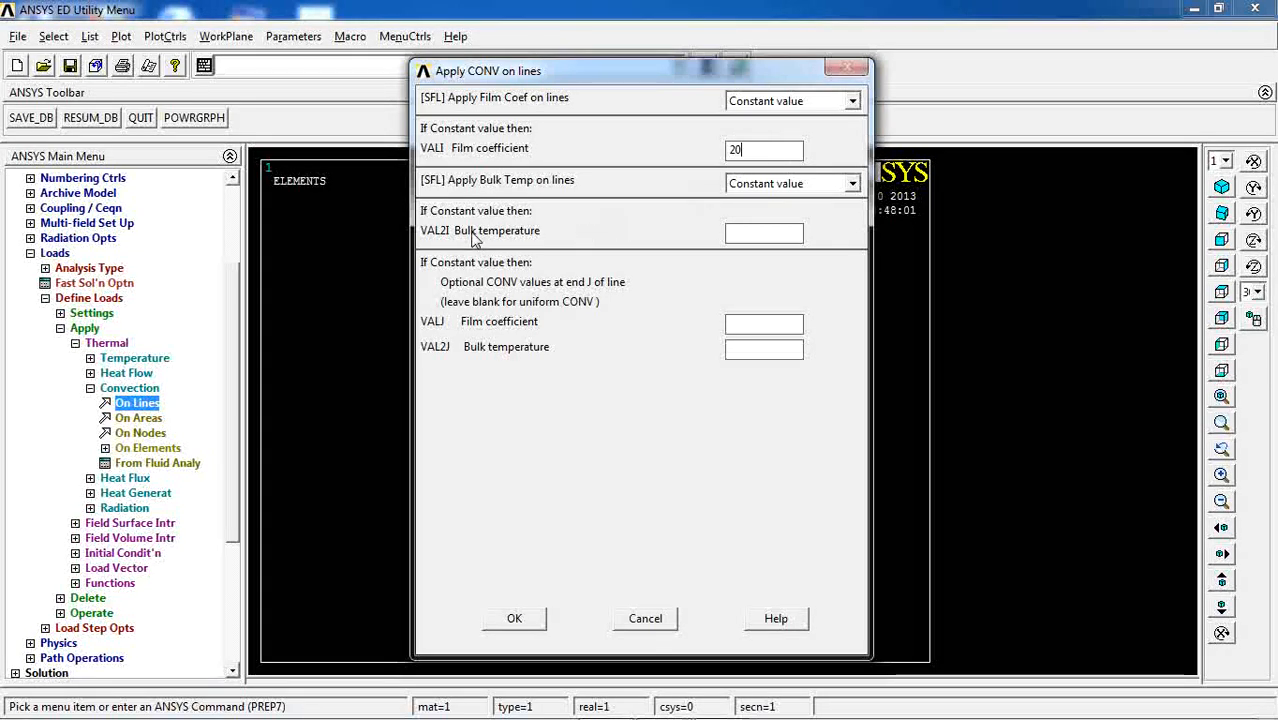
pyautogui.moveTo(528, 252)
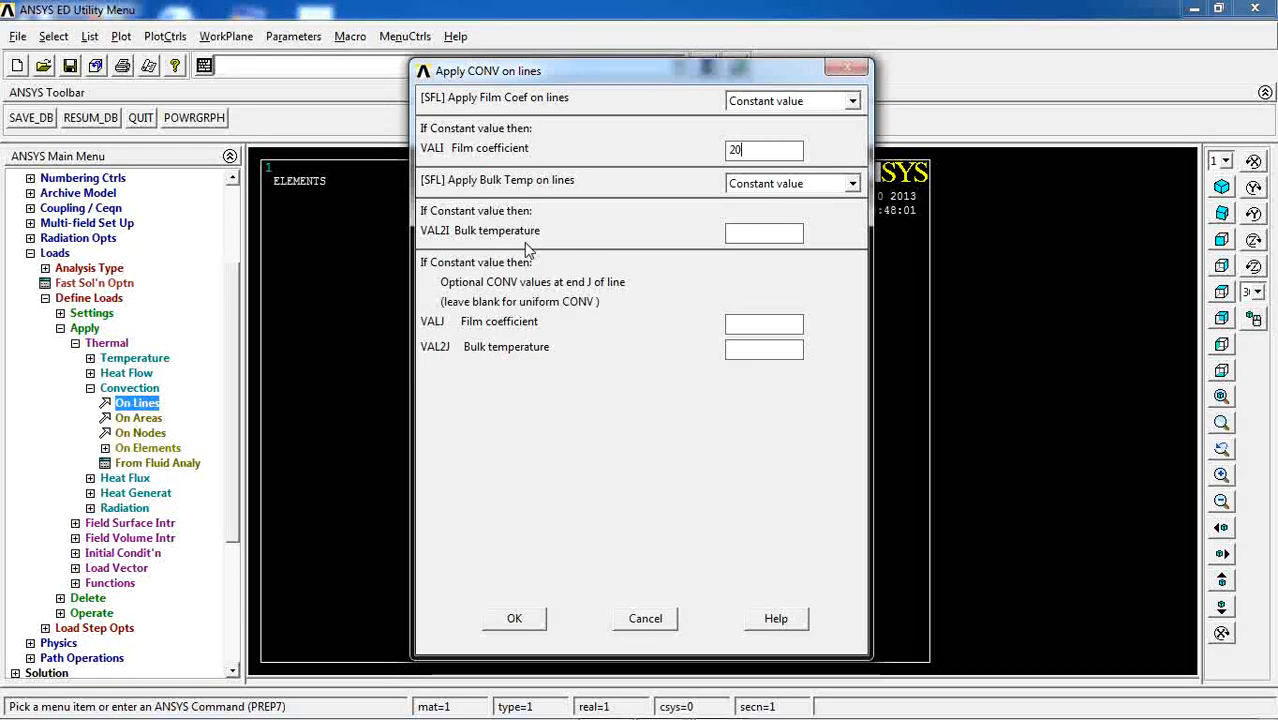
pyautogui.click(764, 232)
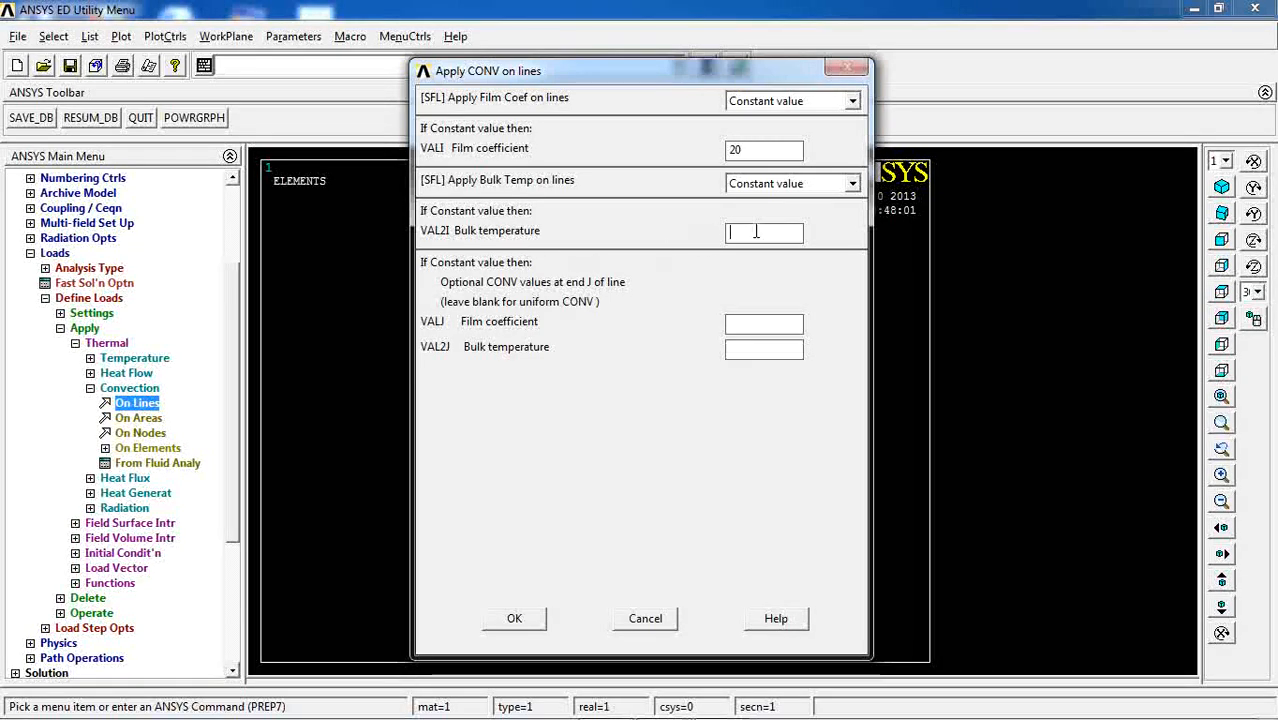
pyautogui.write('30')
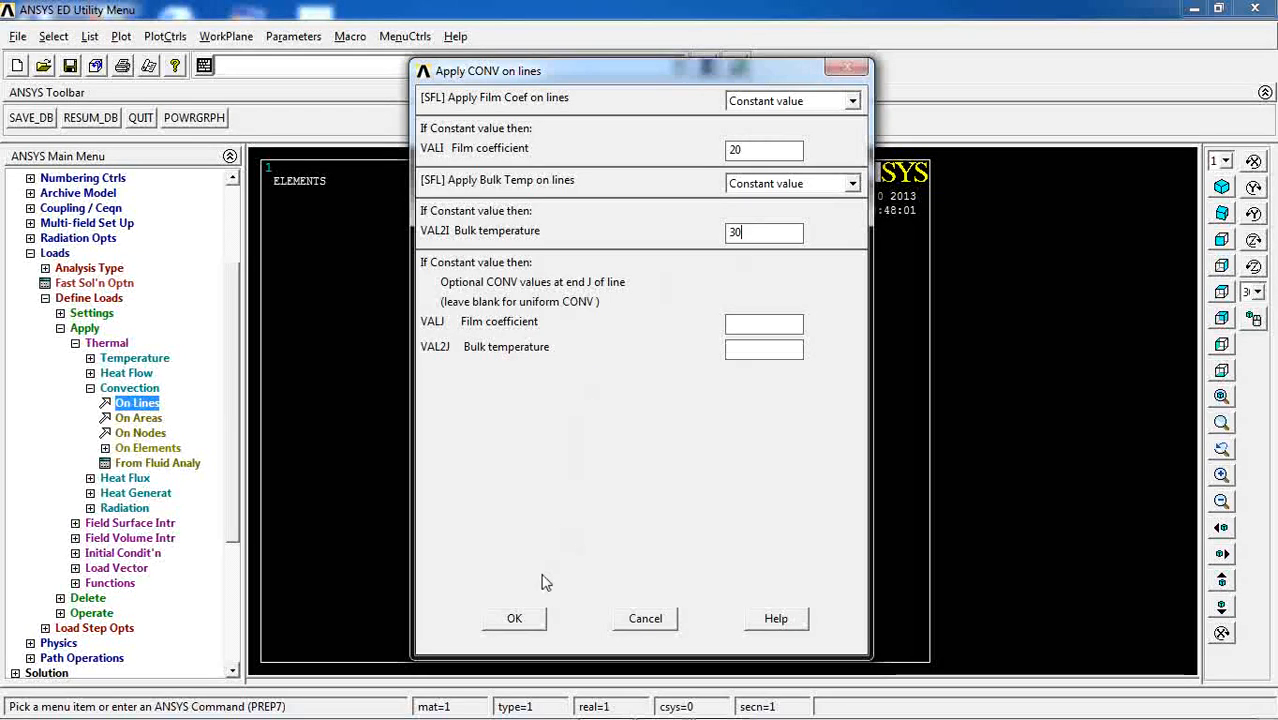
pyautogui.click(514, 618)
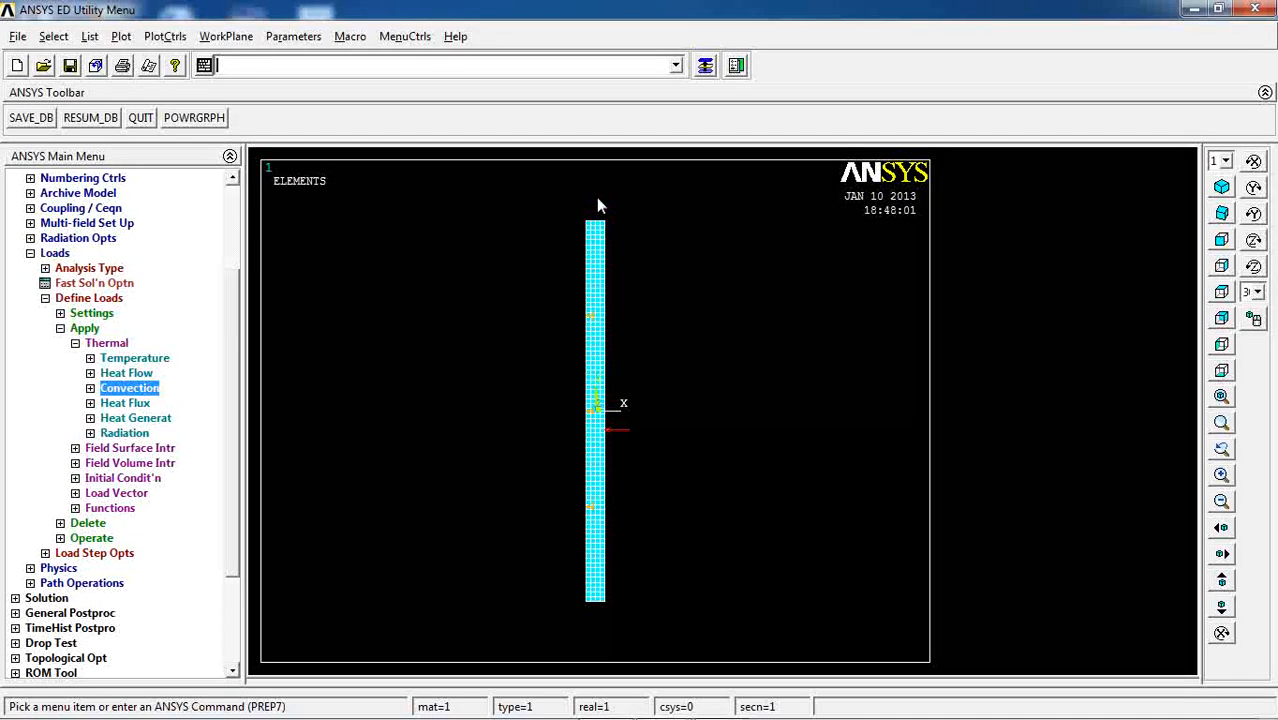
pyautogui.moveTo(604, 444)
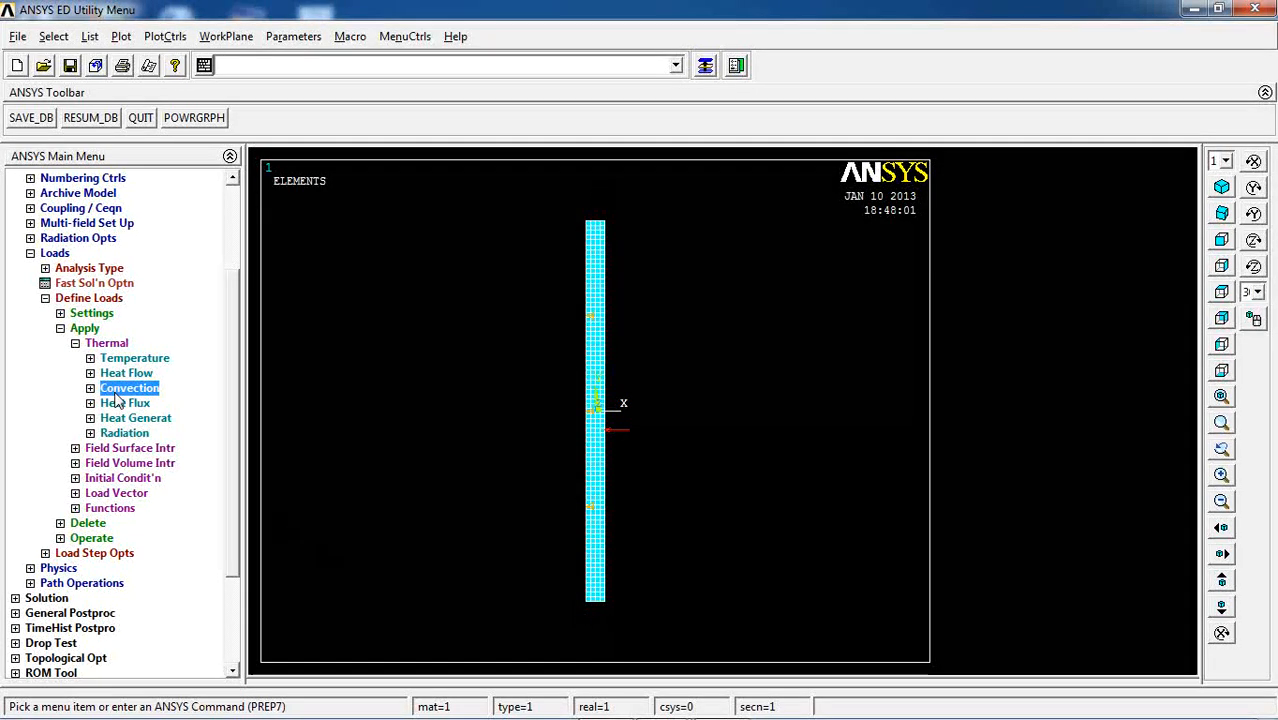
pyautogui.click(124, 402)
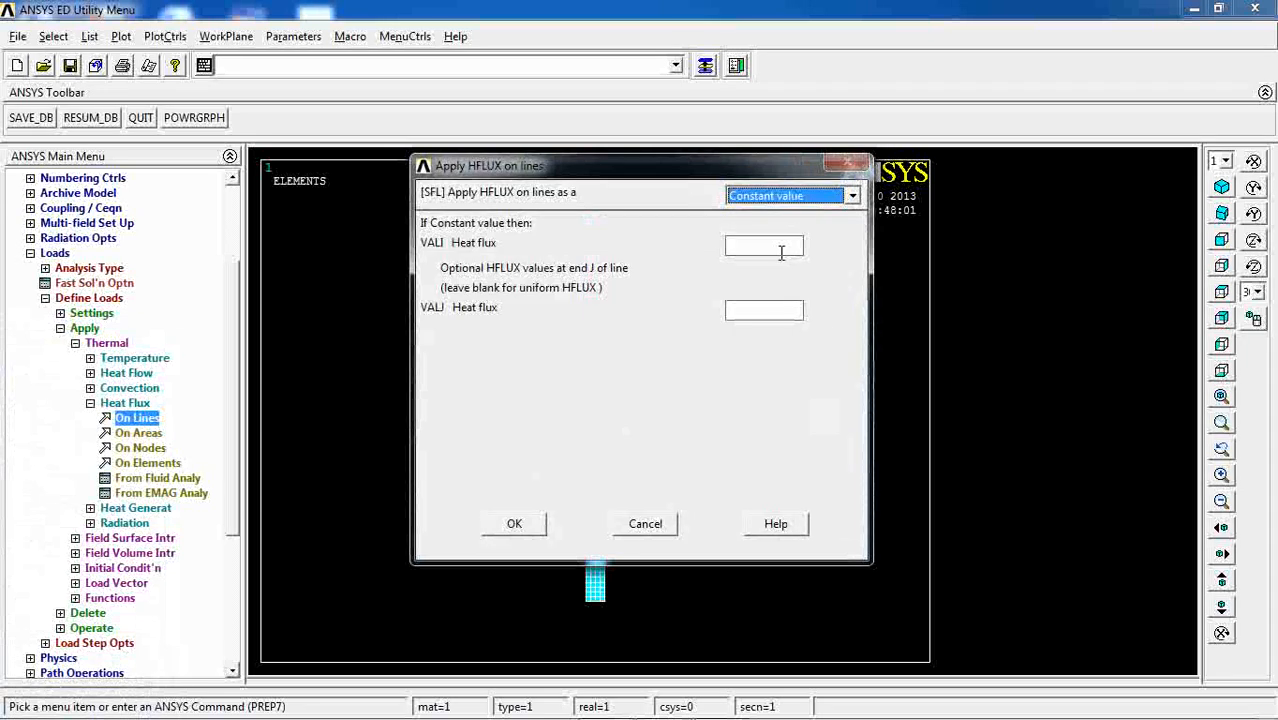
# Apply a heat flux of 0 on the picked wall edge.
pyautogui.write('0')
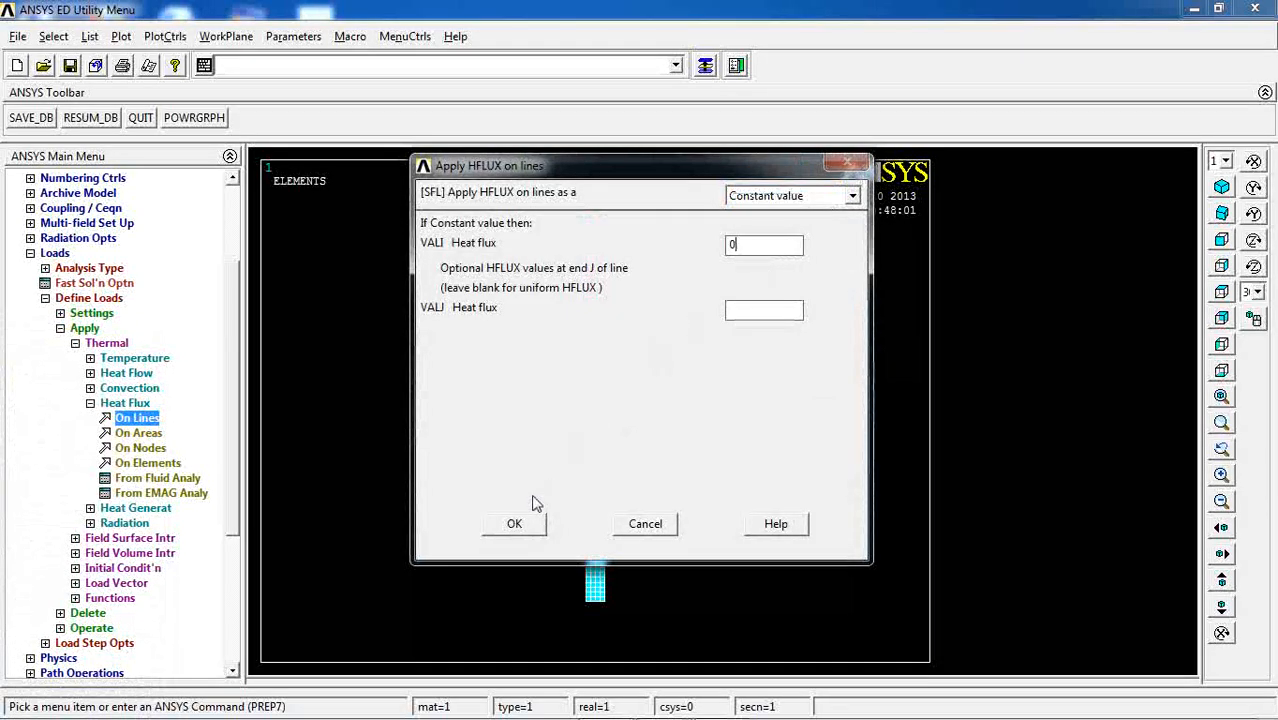
pyautogui.click(514, 524)
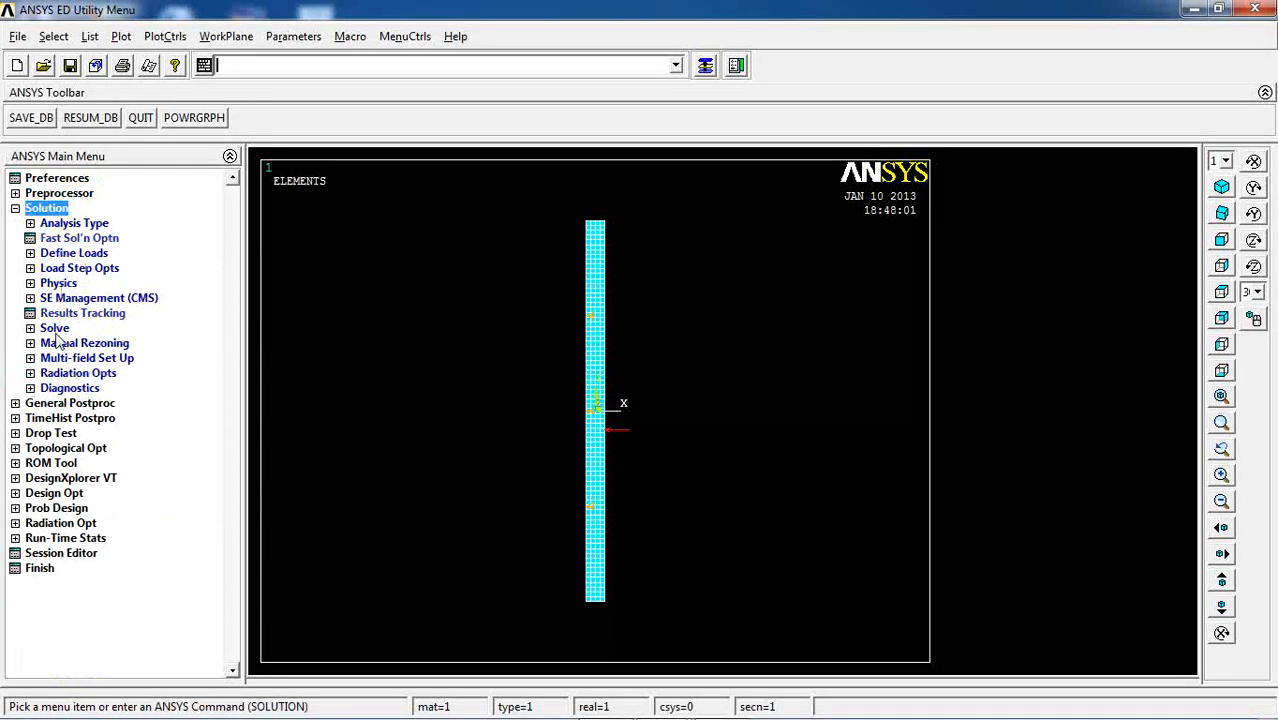
# Solve the current load step and dismiss the solution notices.
pyautogui.click(82, 342)
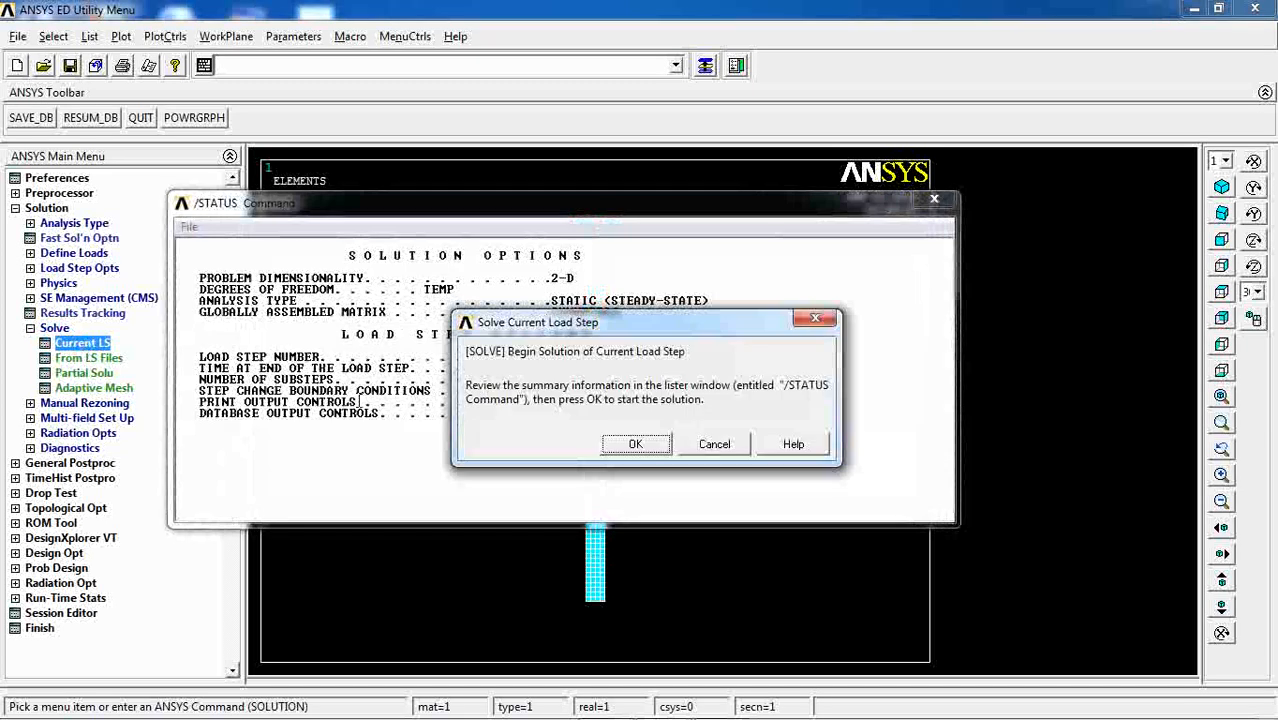
pyautogui.click(636, 444)
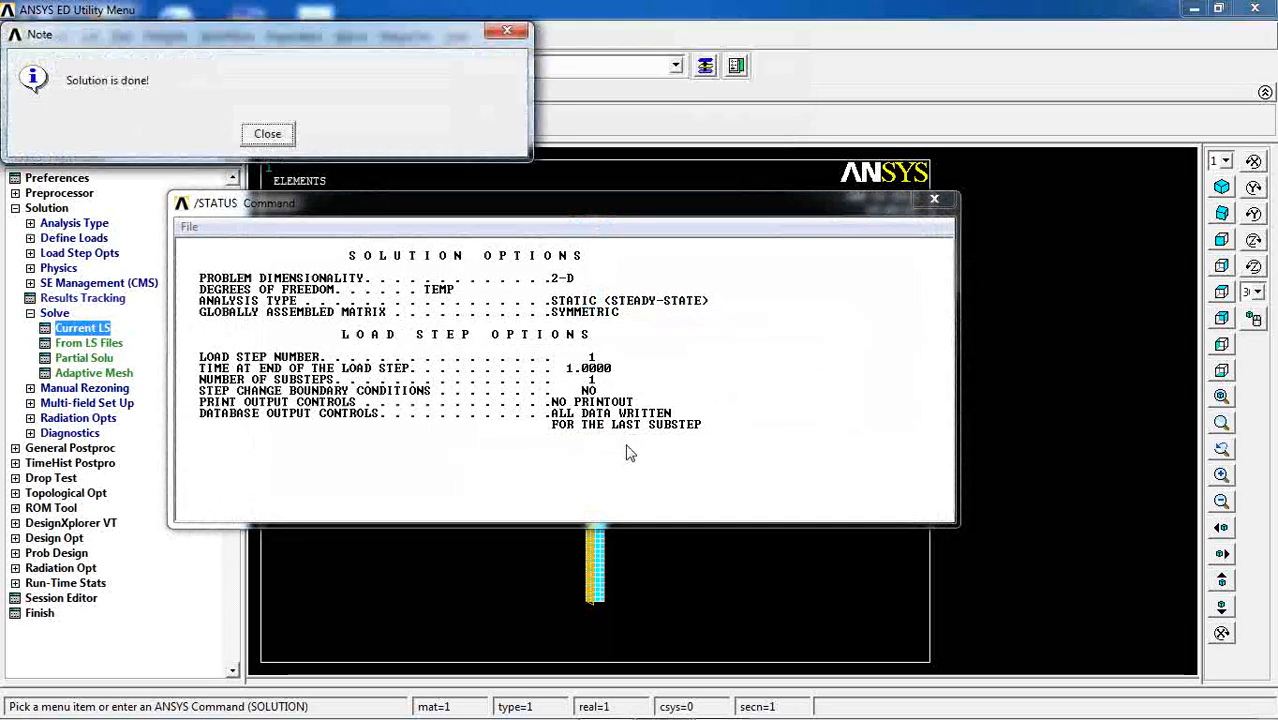
pyautogui.click(268, 132)
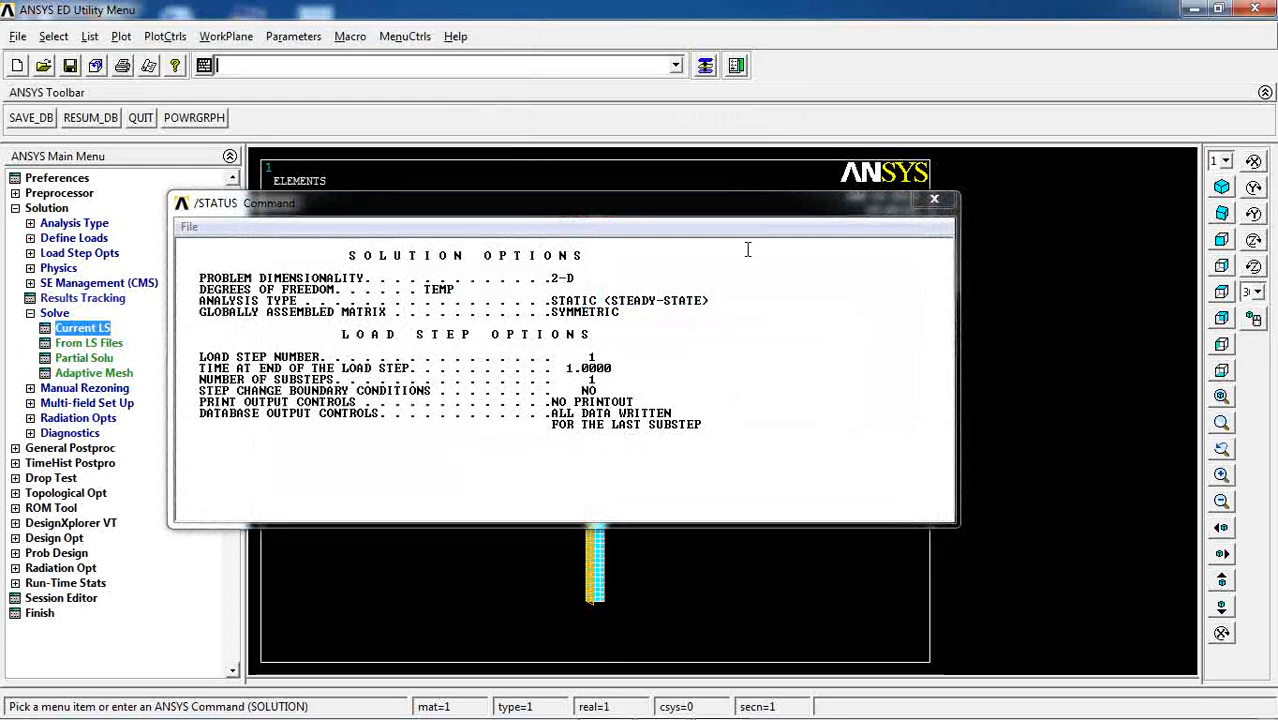
pyautogui.click(934, 200)
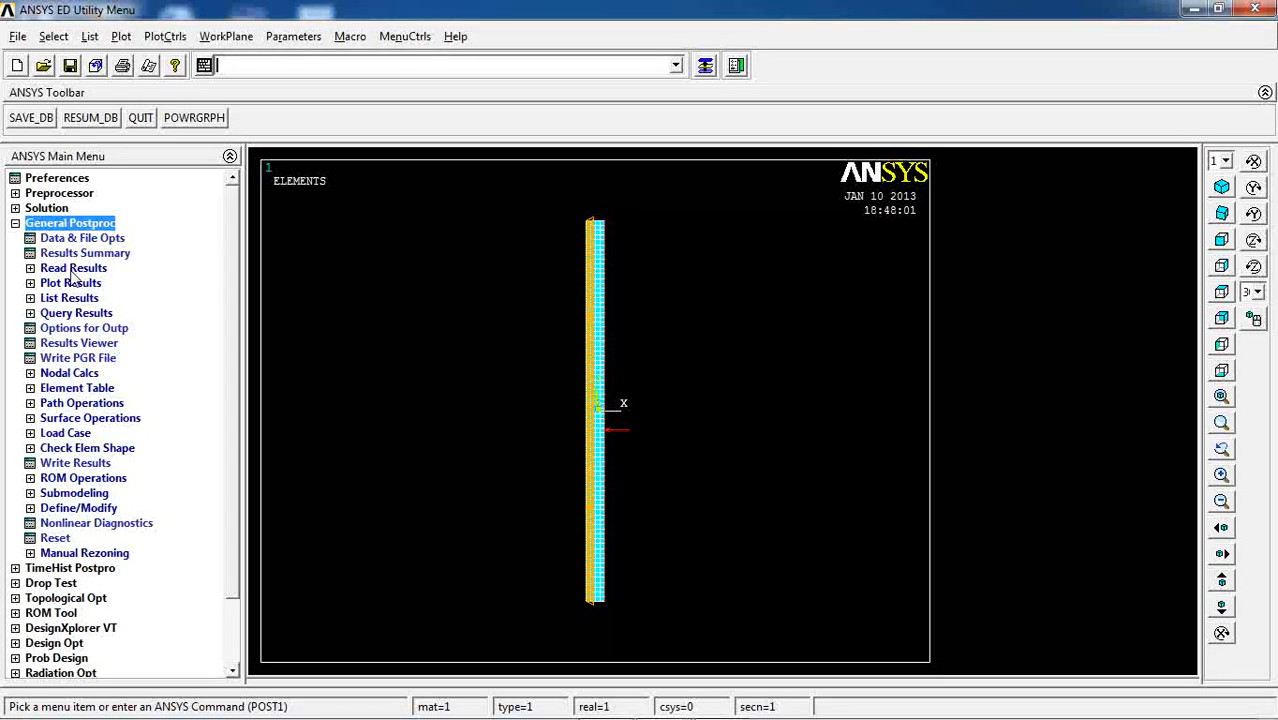
# Contour the nodal temperature across the wall (55 to 60).
pyautogui.click(72, 284)
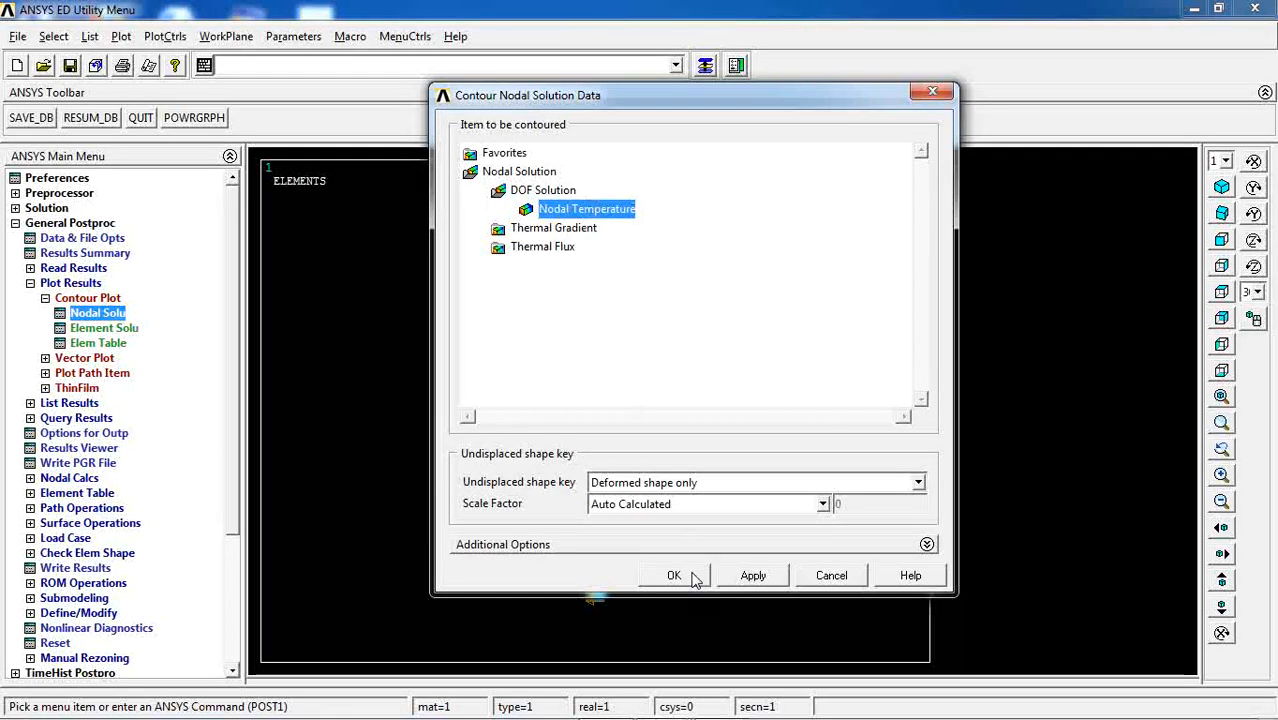
pyautogui.click(674, 576)
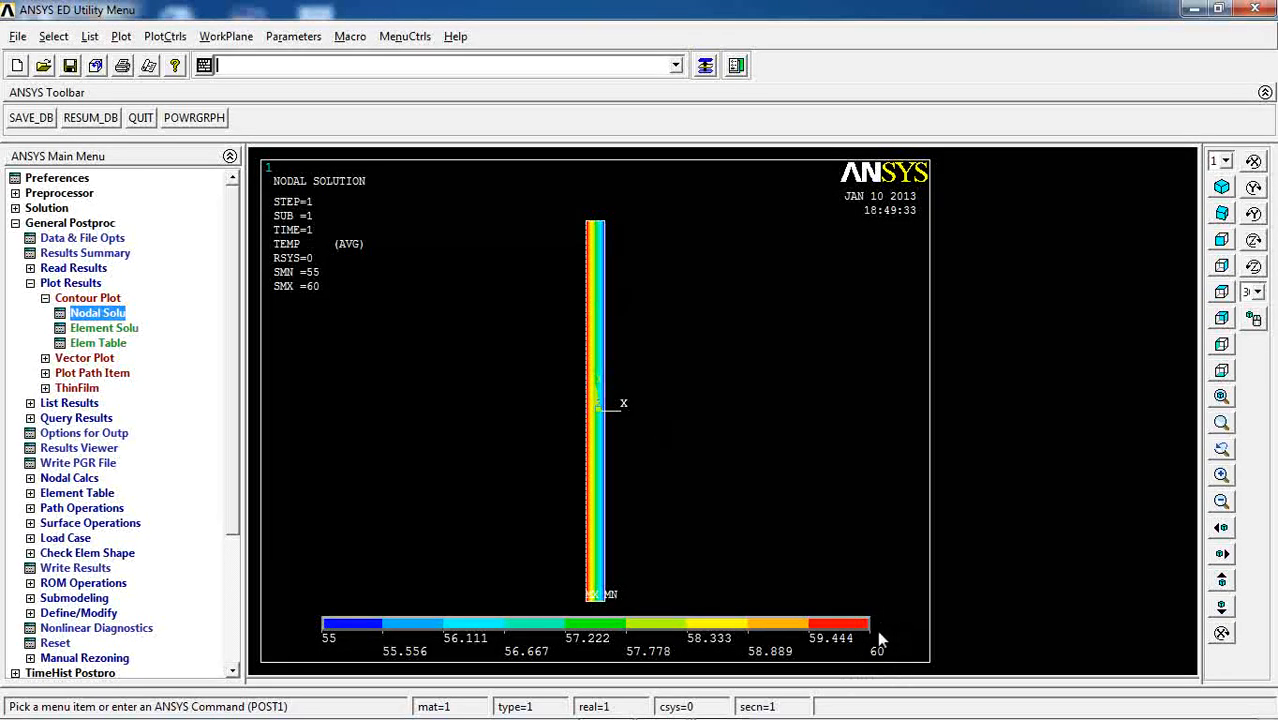
pyautogui.moveTo(604, 380)
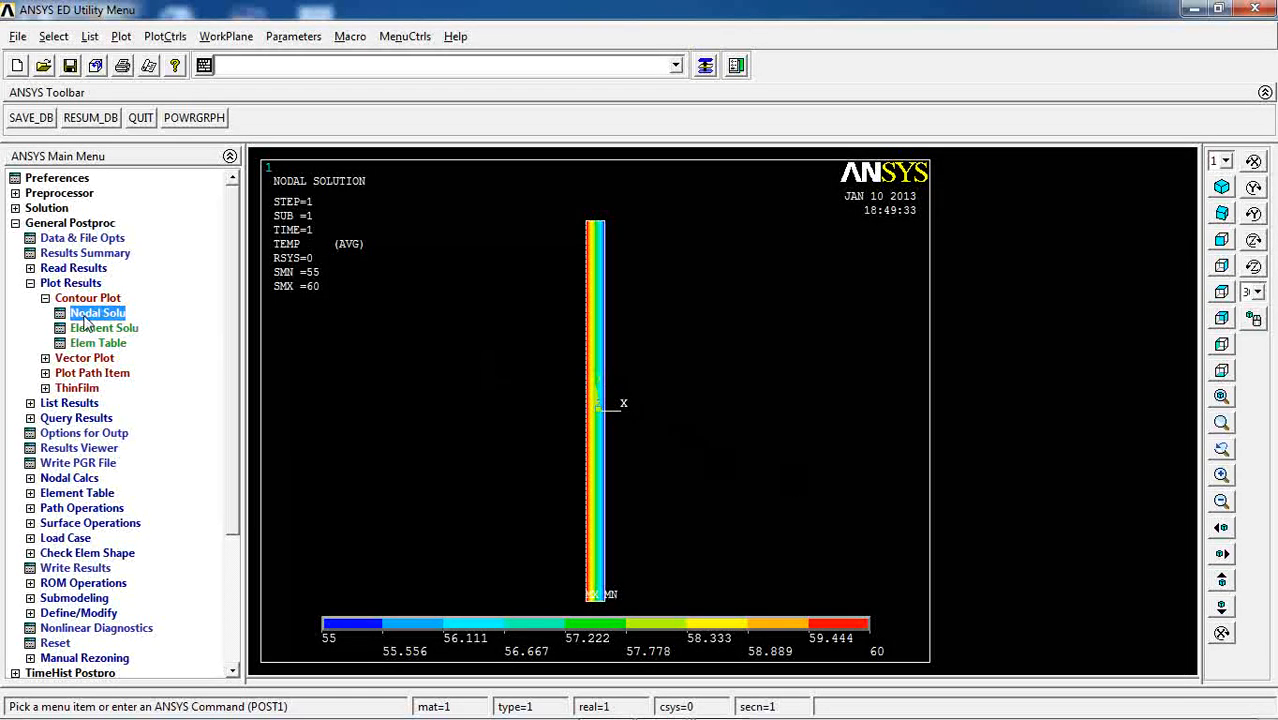
# Contour the X-component of thermal flux instead, uniform at −500.
pyautogui.click(96, 312)
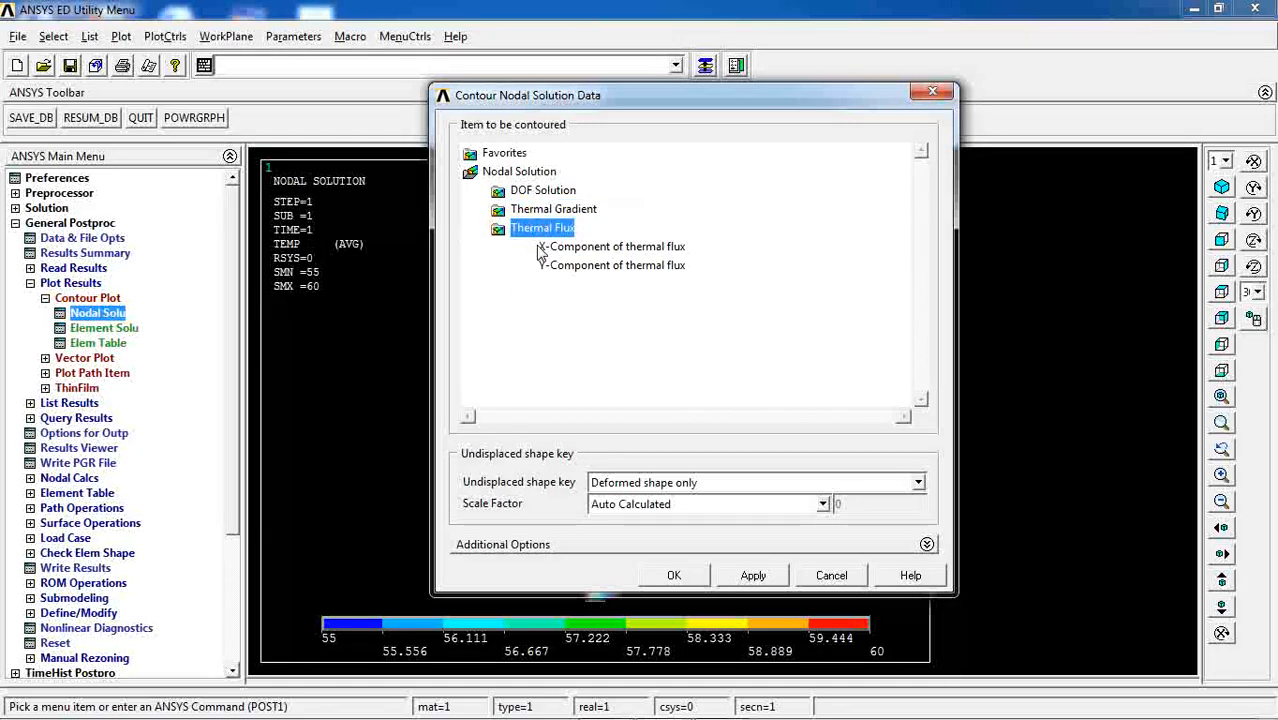
pyautogui.click(542, 228)
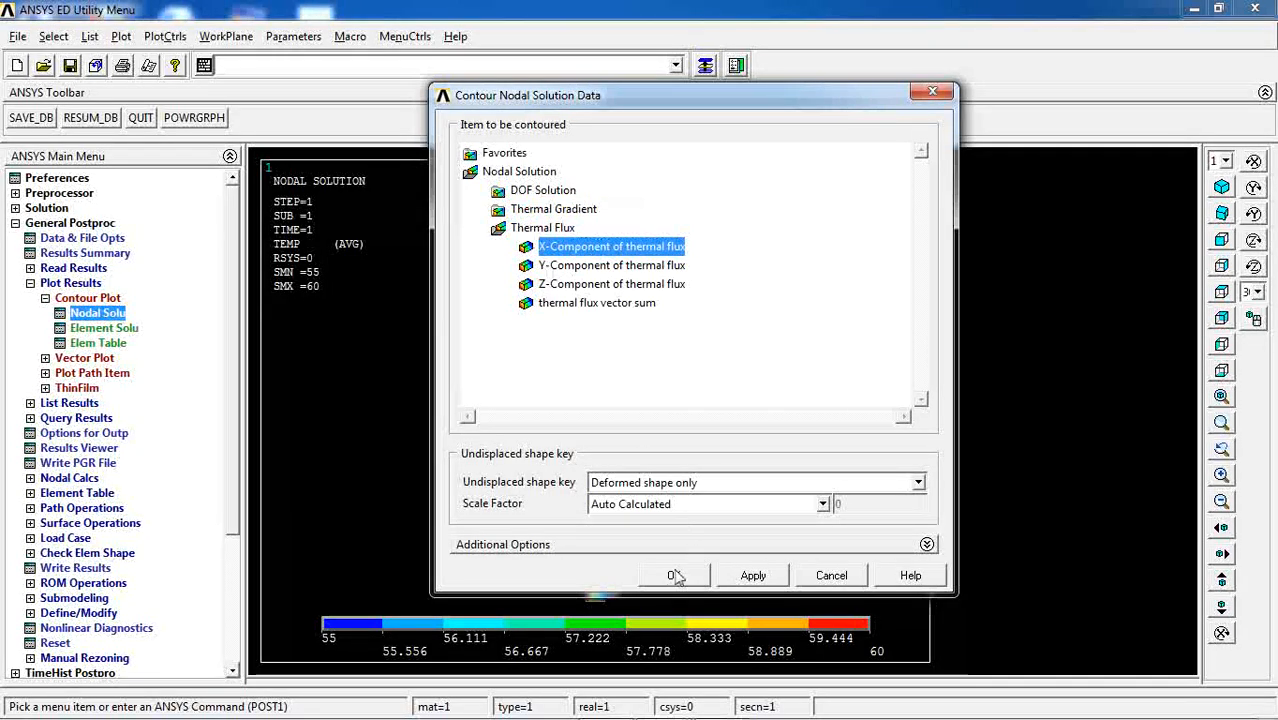
pyautogui.click(674, 576)
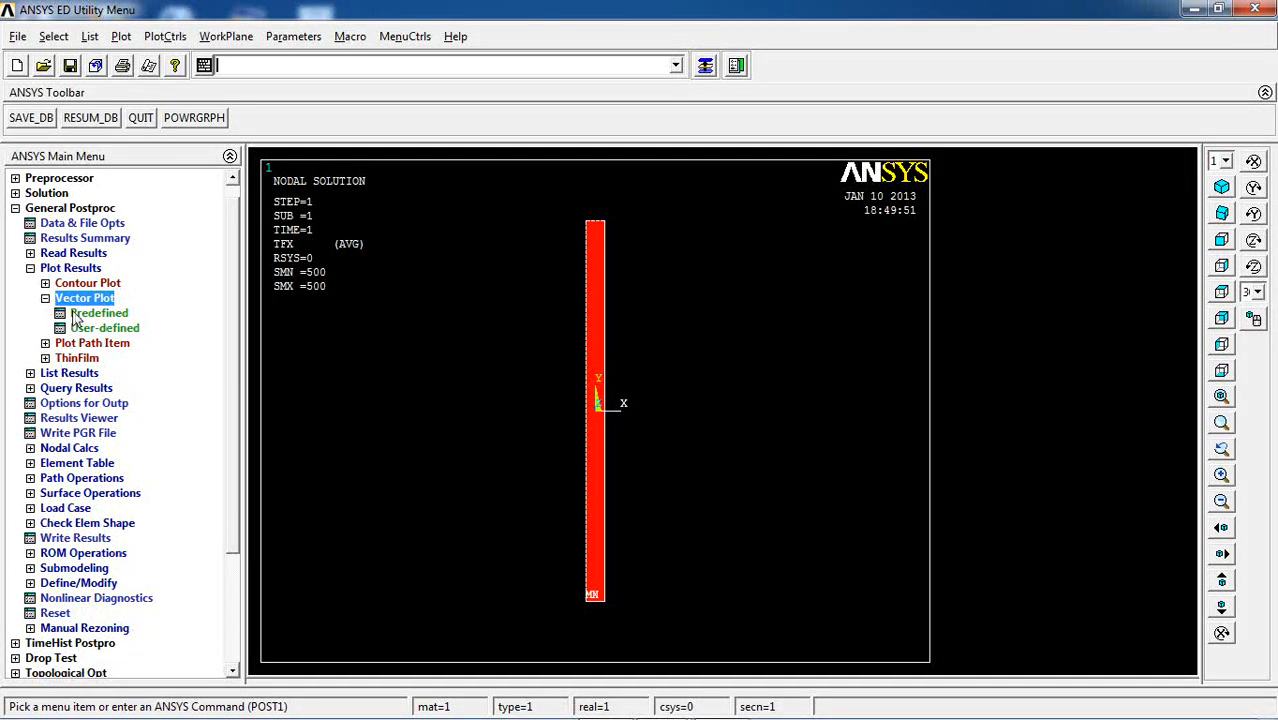
# Draw a predefined vector plot of thermal flux TF across the wall.
pyautogui.click(98, 312)
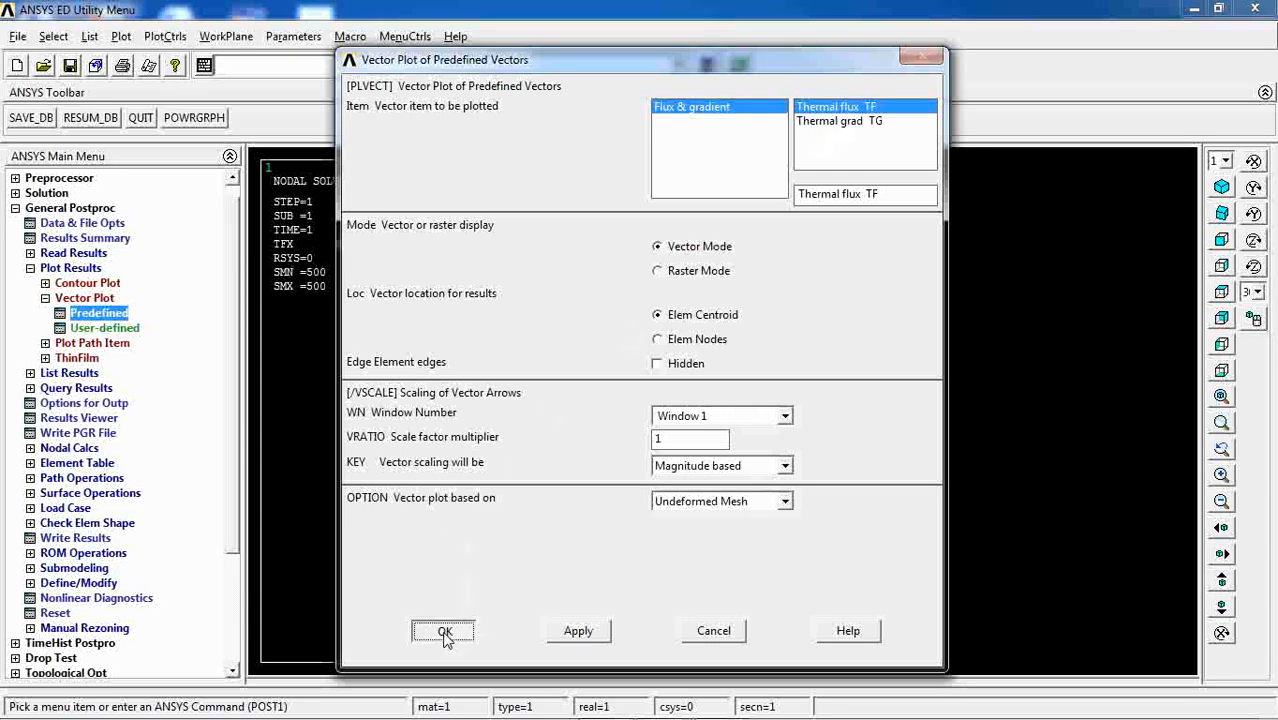
pyautogui.click(444, 632)
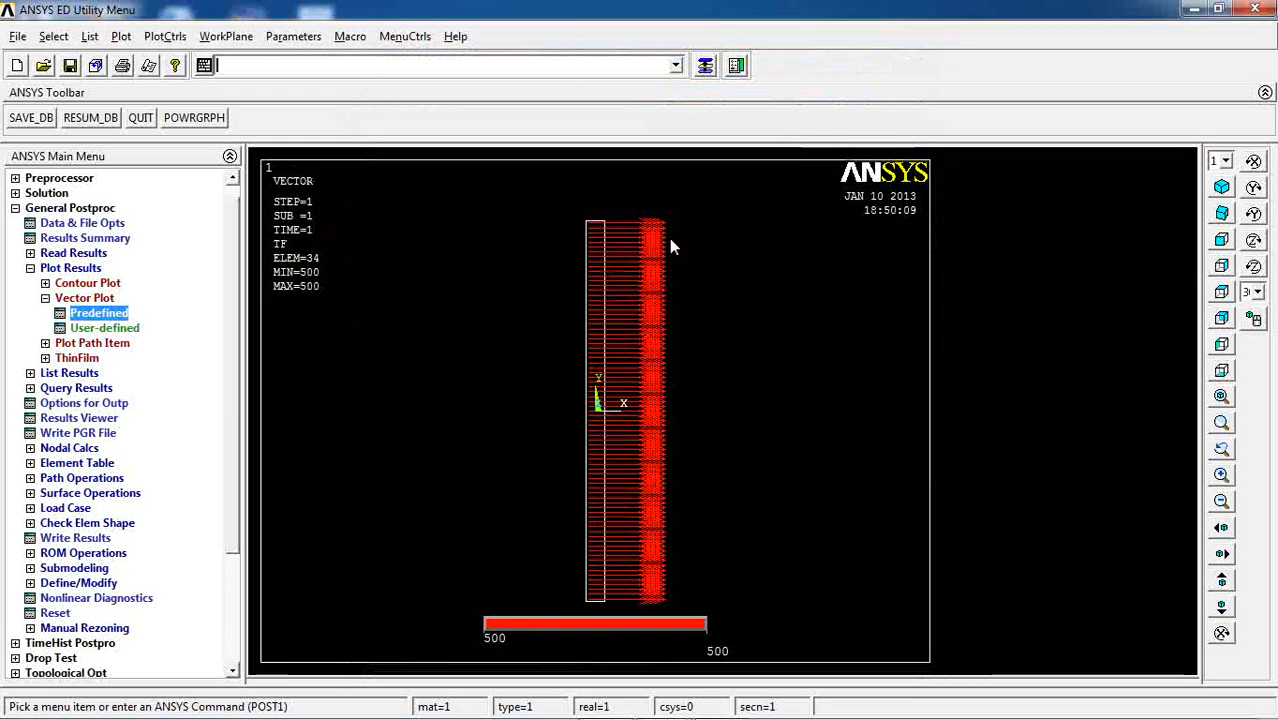
pyautogui.moveTo(216, 376)
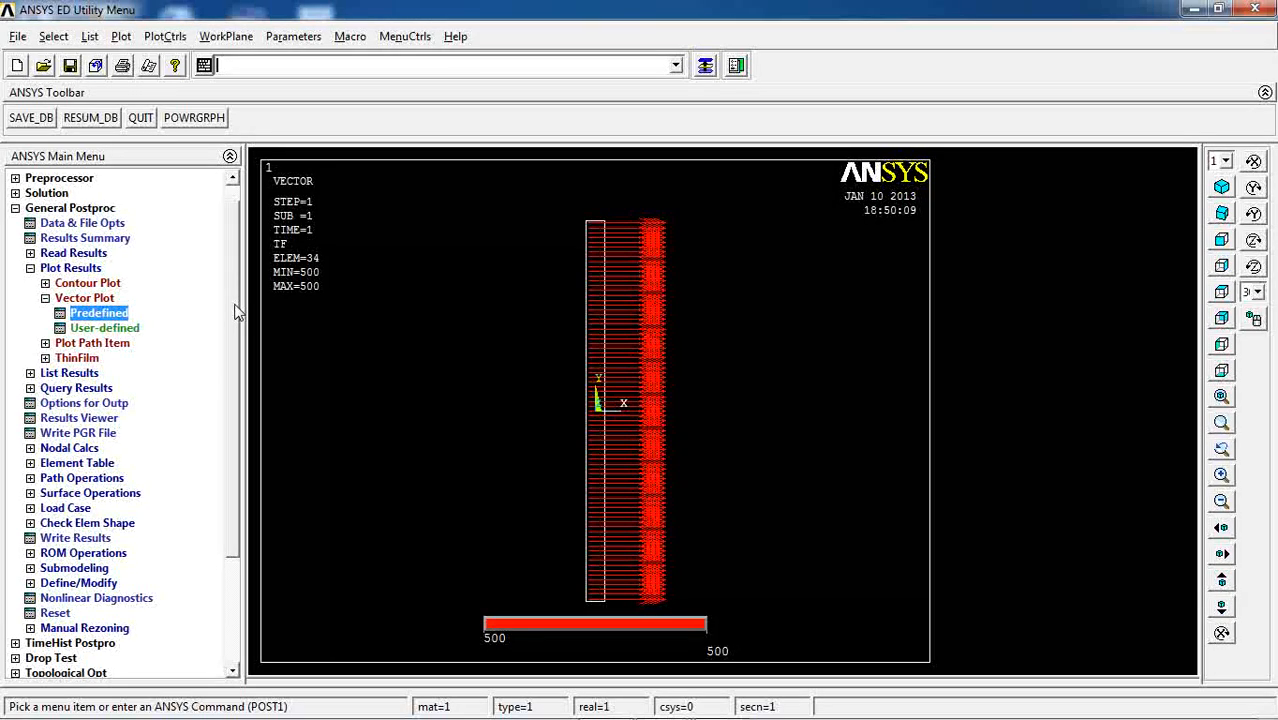
pyautogui.moveTo(100, 350)
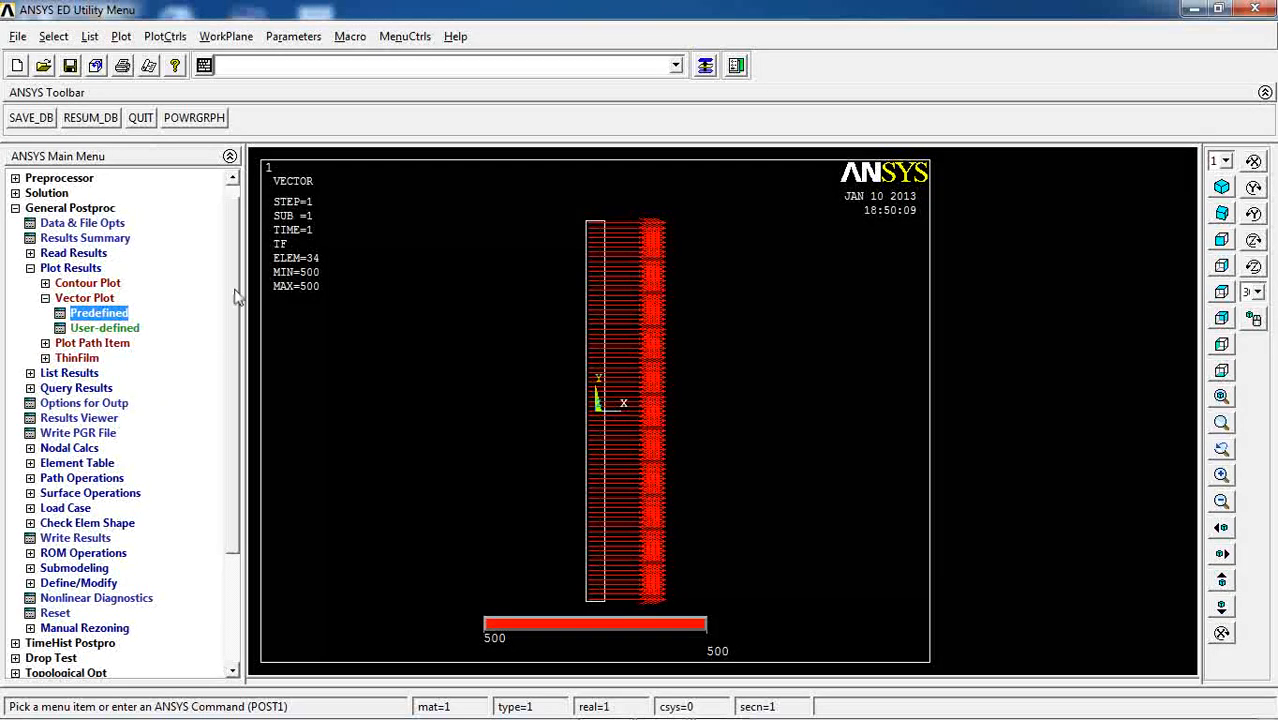
# Expand Path Operations to reach the Define Path options.
pyautogui.scroll(-3)
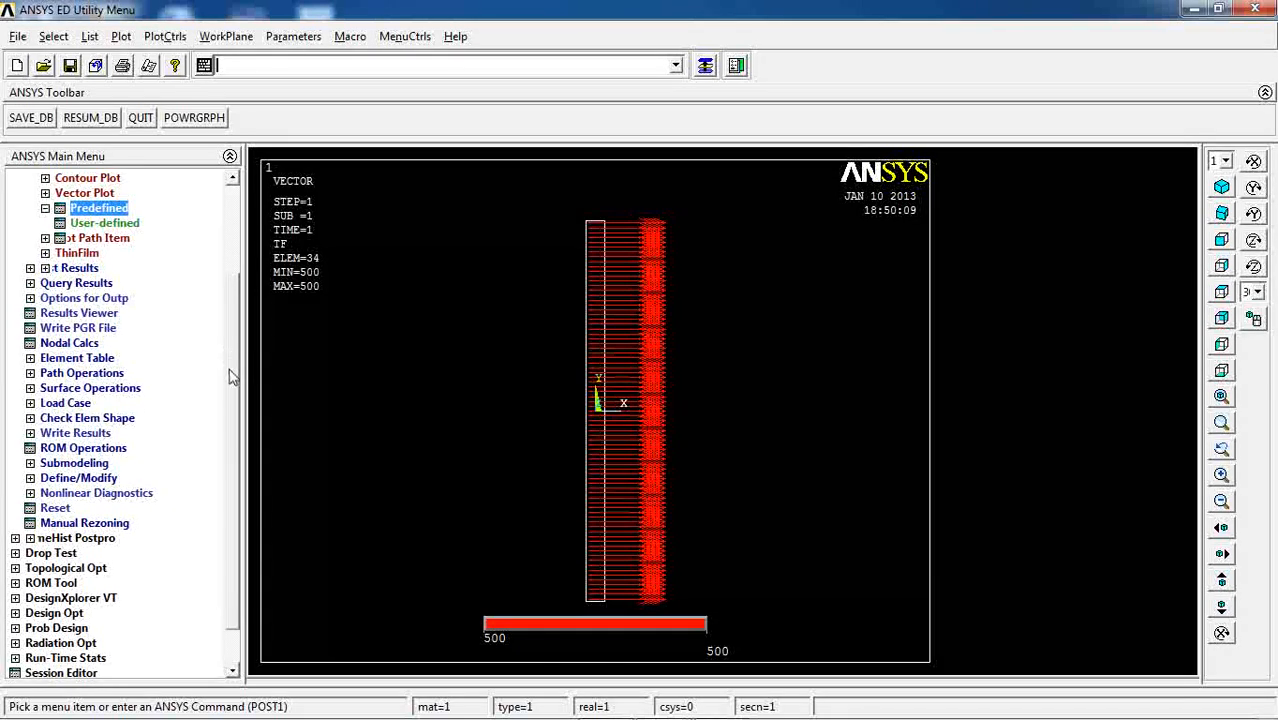
pyautogui.scroll(3)
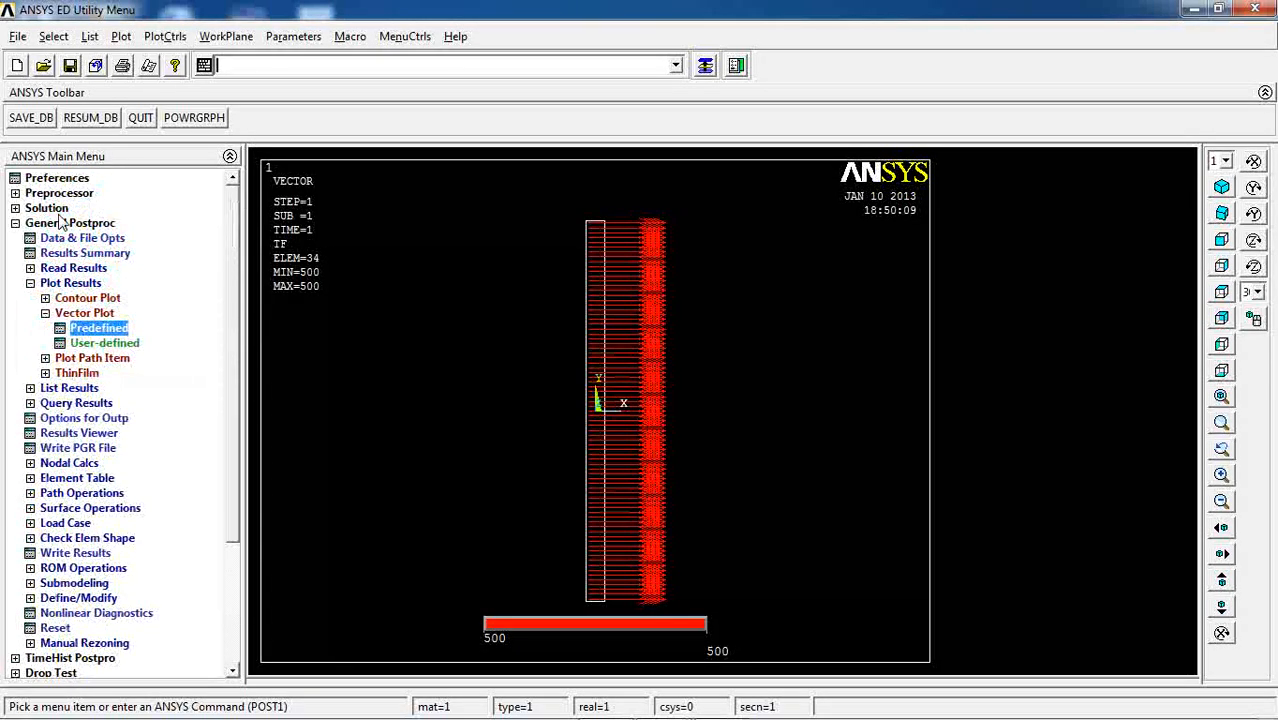
pyautogui.scroll(-3)
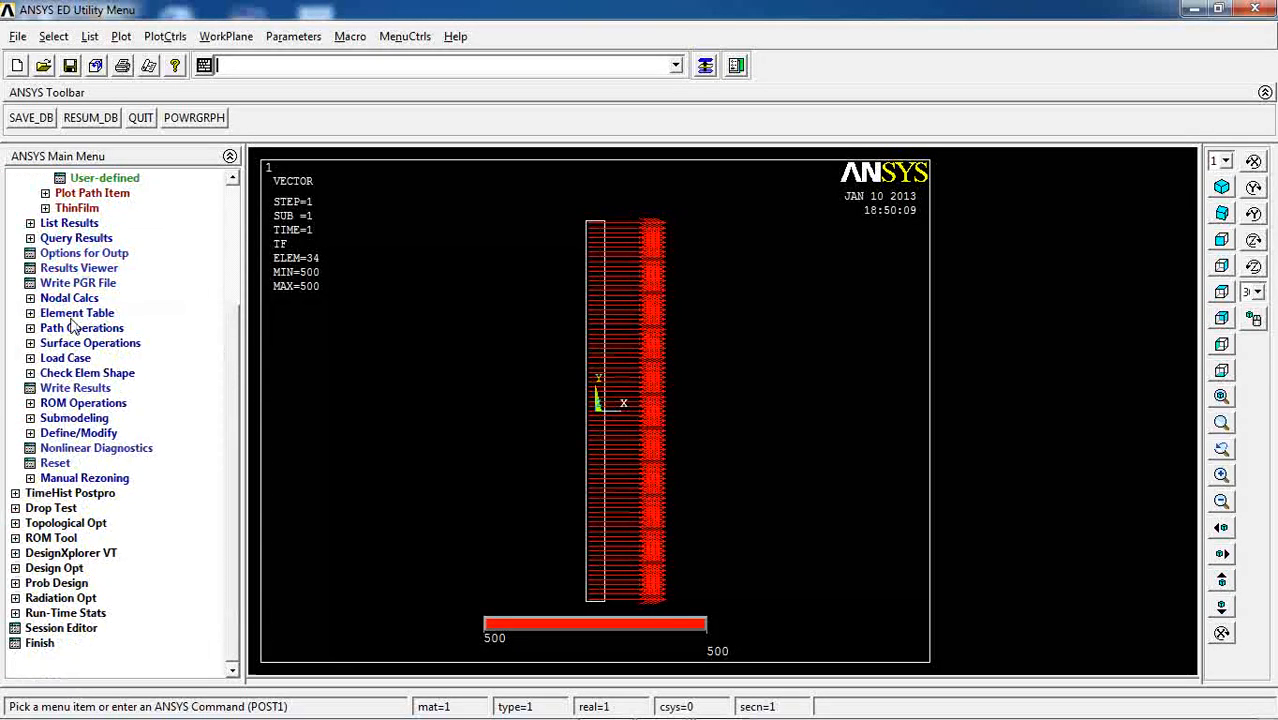
pyautogui.click(82, 328)
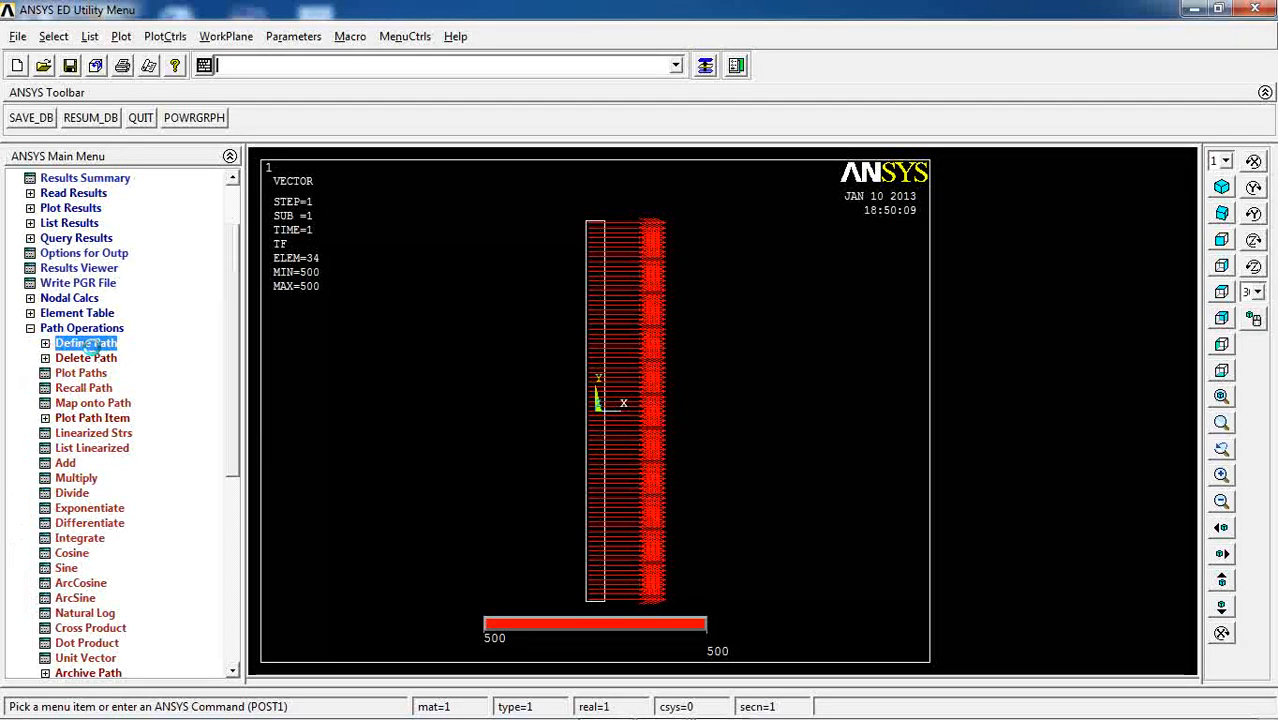
pyautogui.click(84, 342)
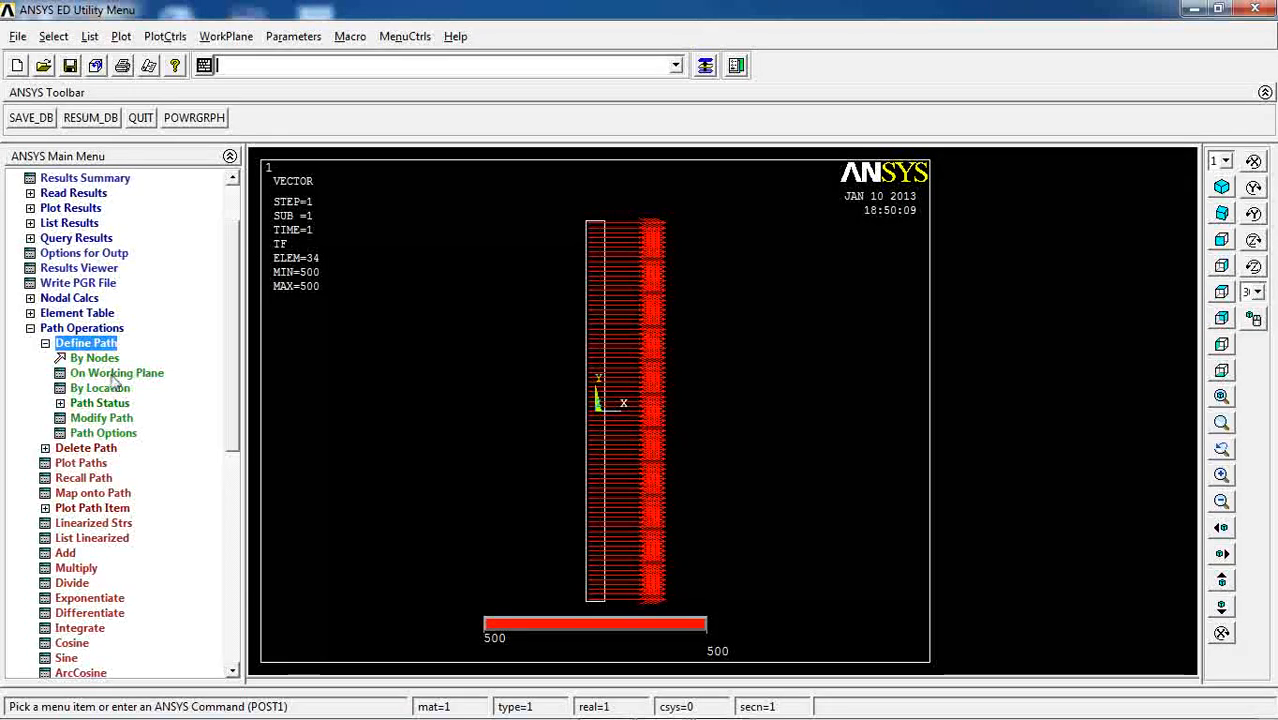
pyautogui.moveTo(100, 388)
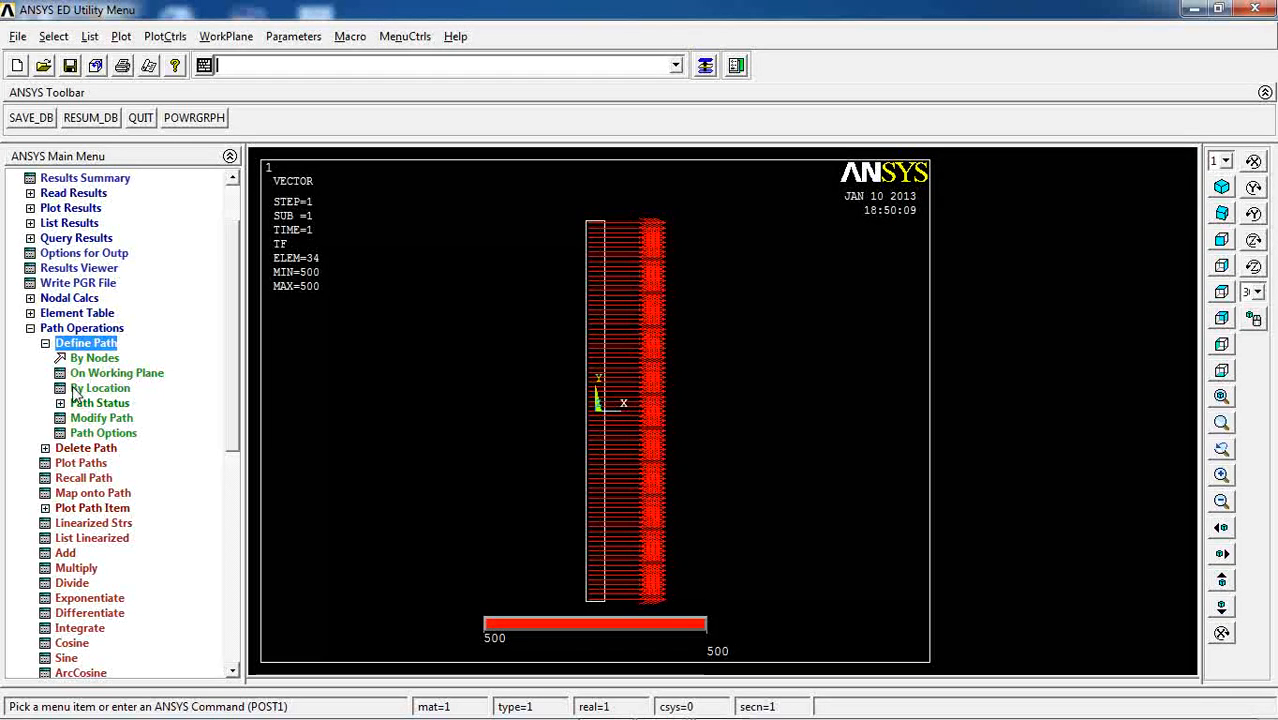
pyautogui.moveTo(96, 372)
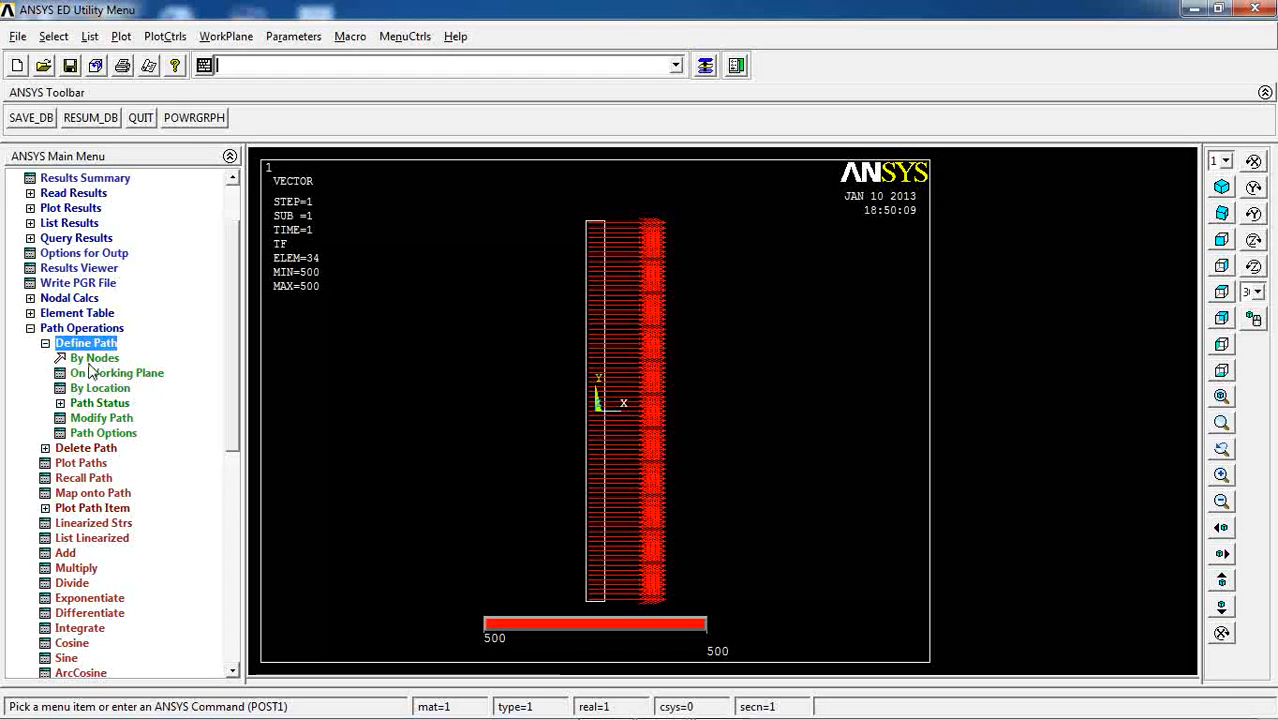
pyautogui.moveTo(592, 428)
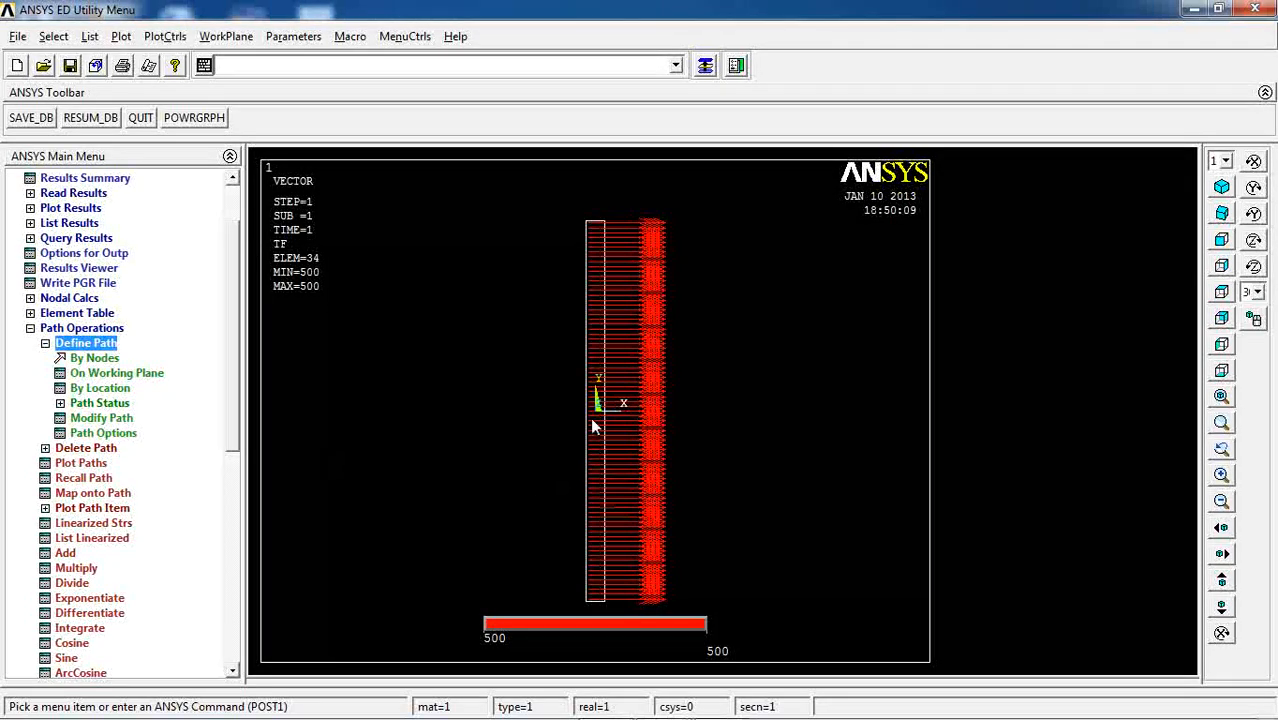
pyautogui.moveTo(592, 418)
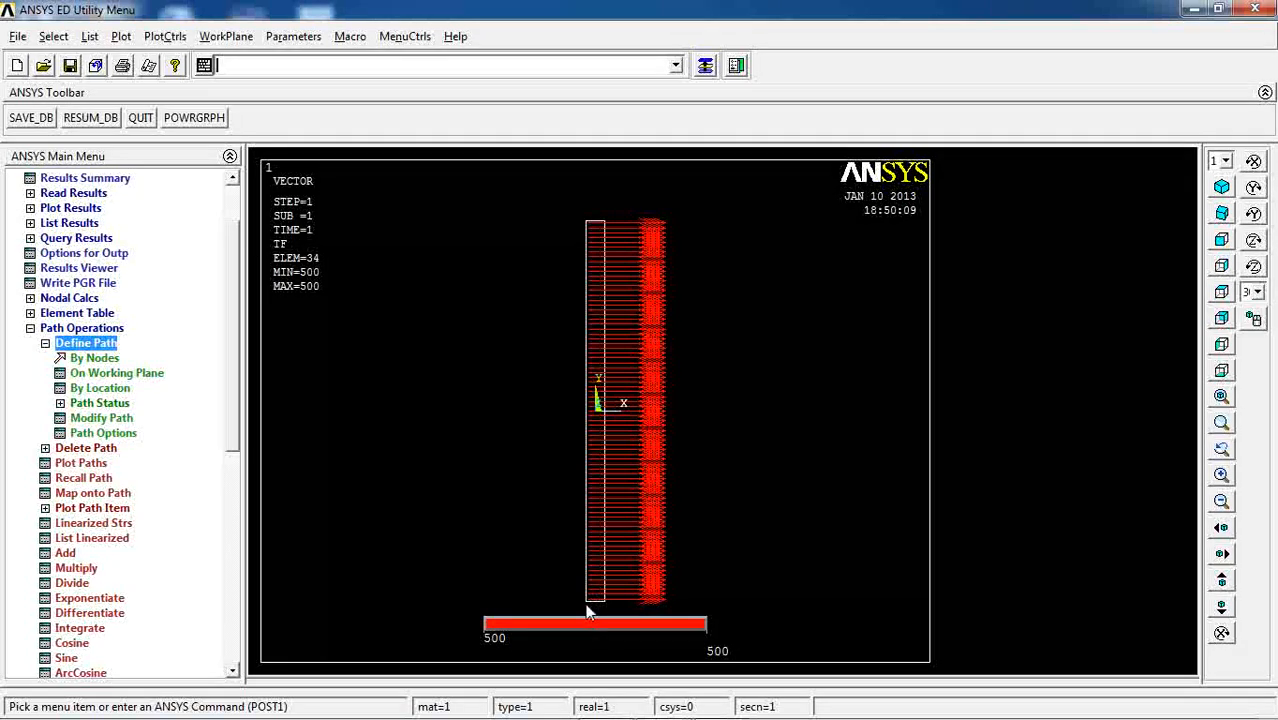
pyautogui.moveTo(616, 608)
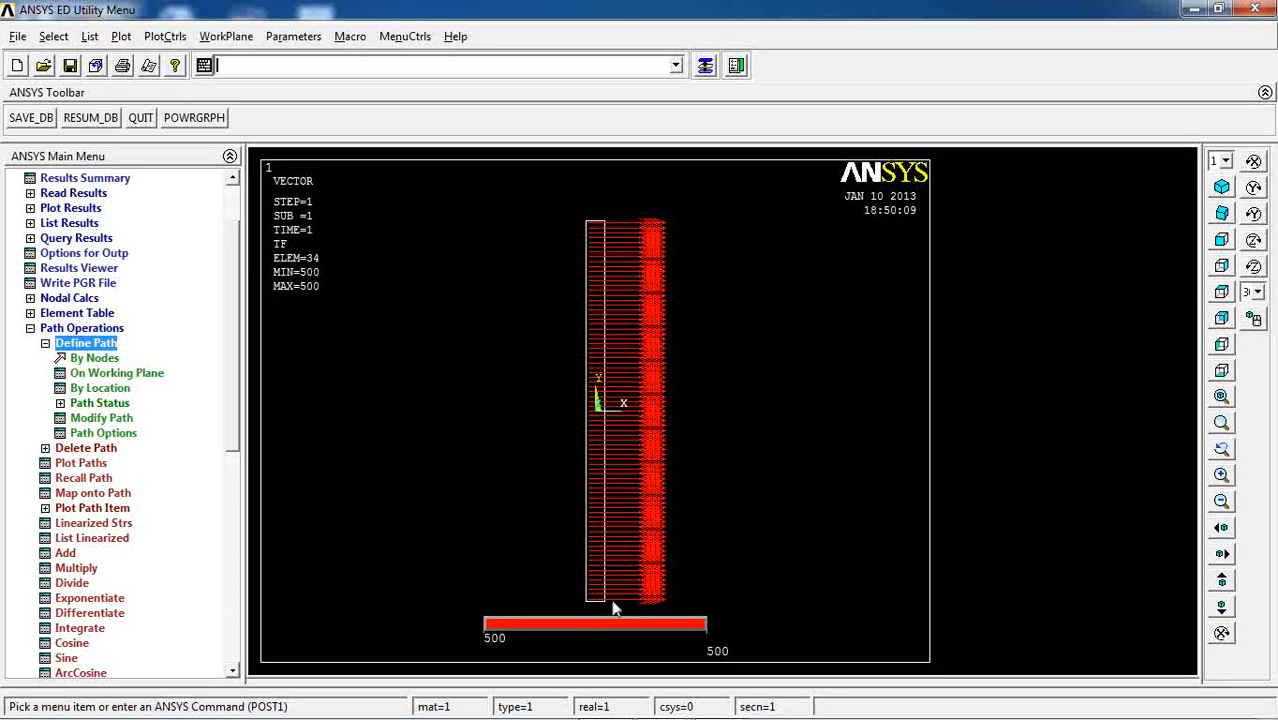
pyautogui.moveTo(532, 600)
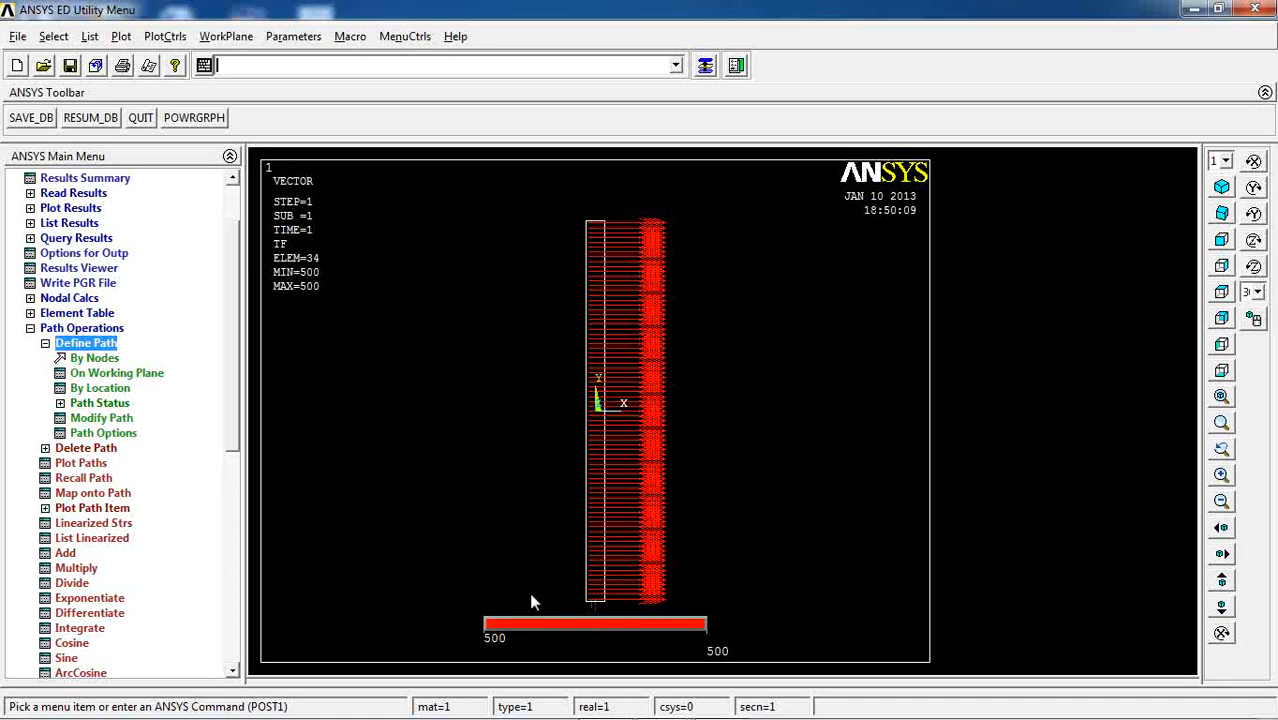
pyautogui.moveTo(576, 434)
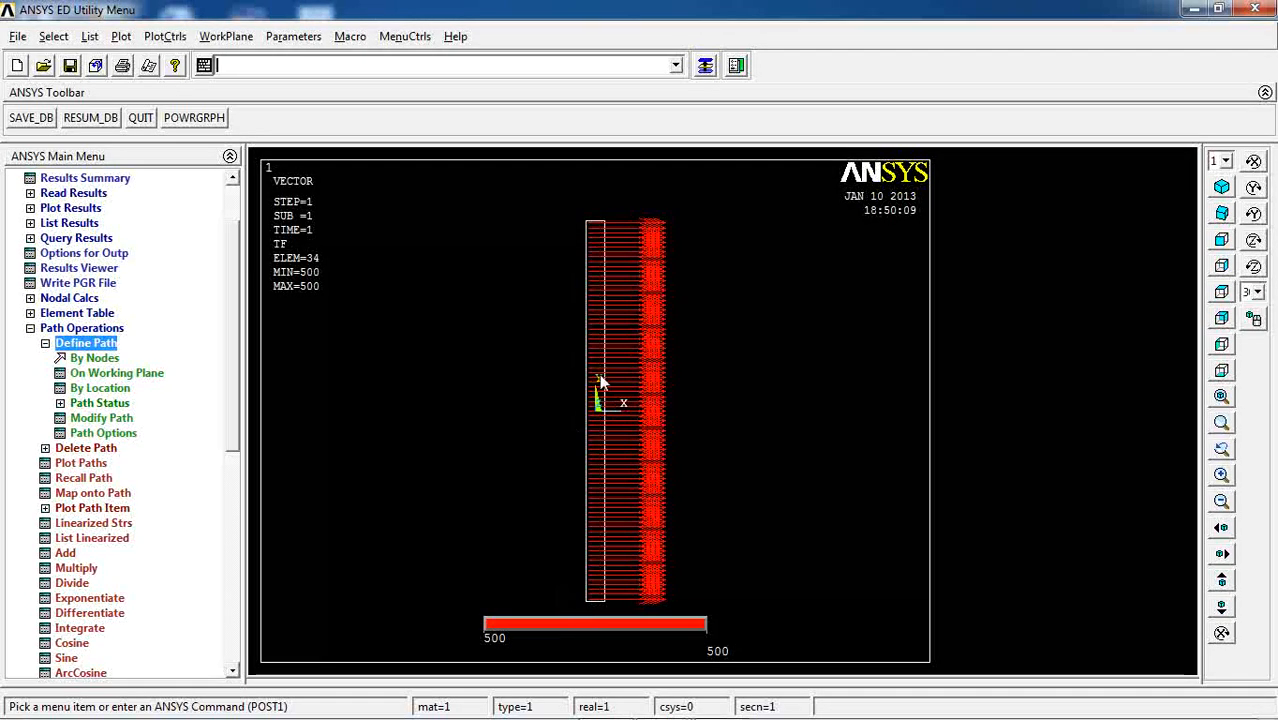
pyautogui.moveTo(608, 416)
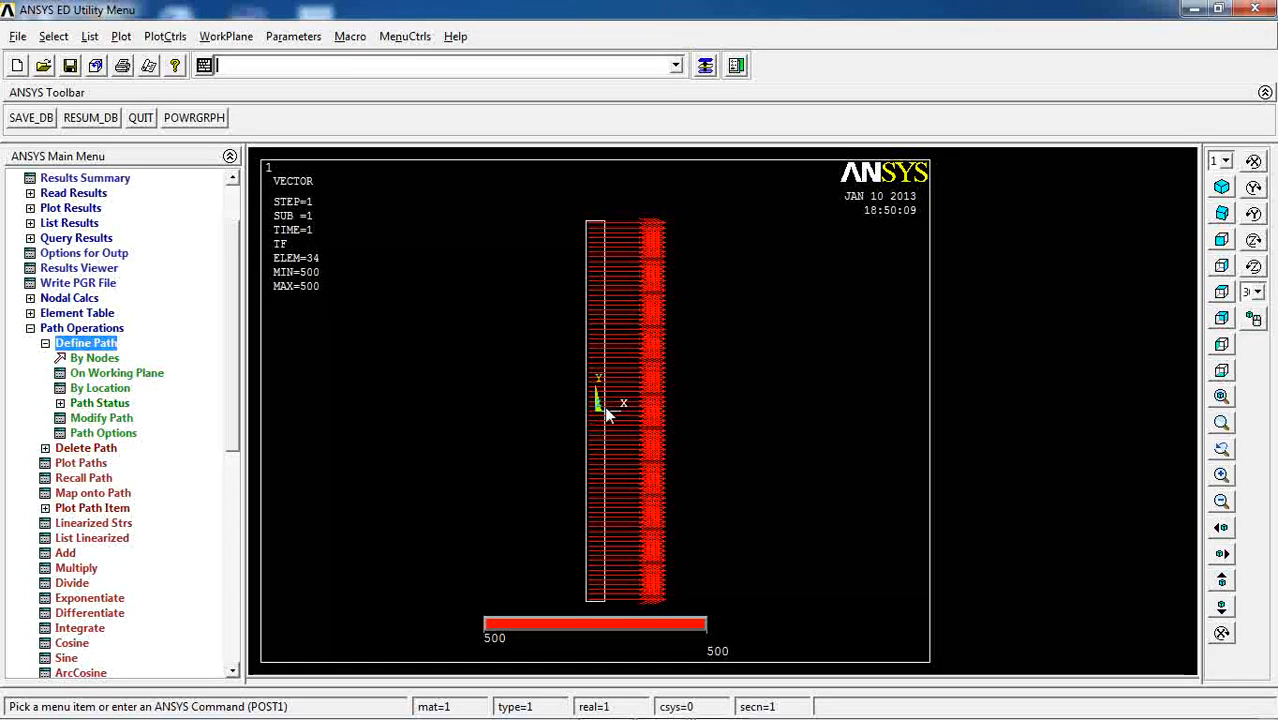
pyautogui.moveTo(584, 420)
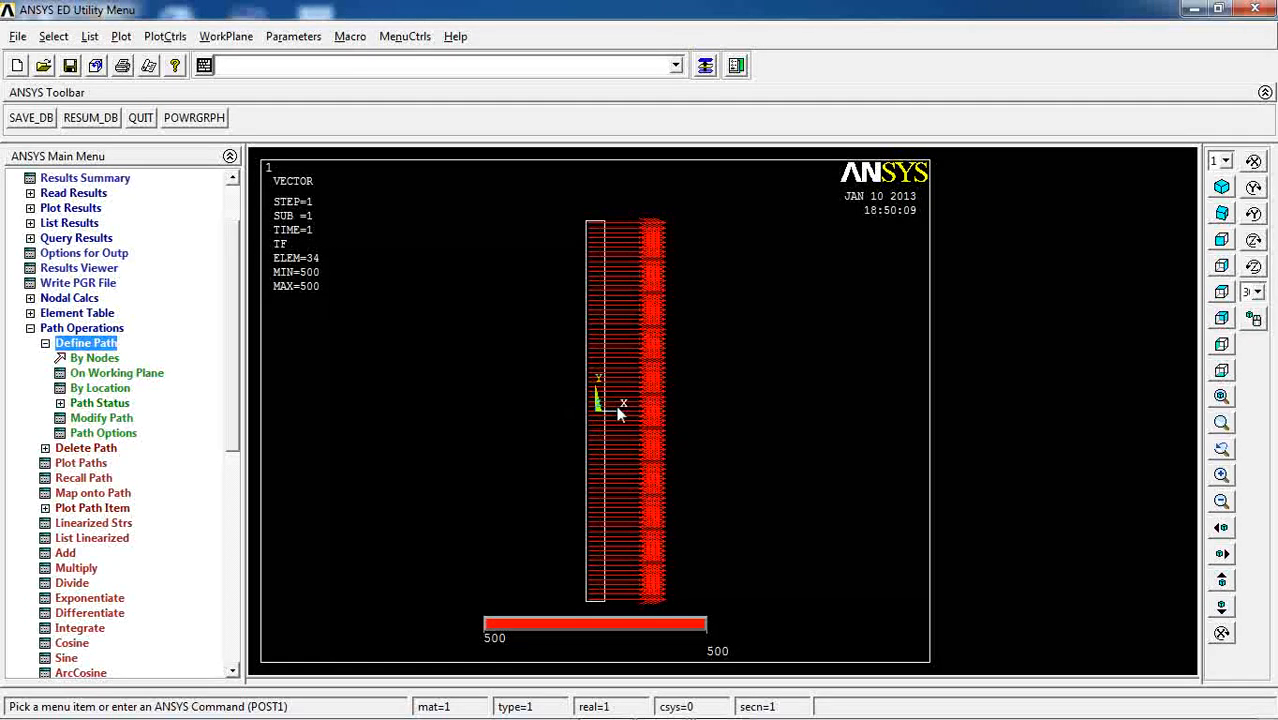
pyautogui.moveTo(612, 418)
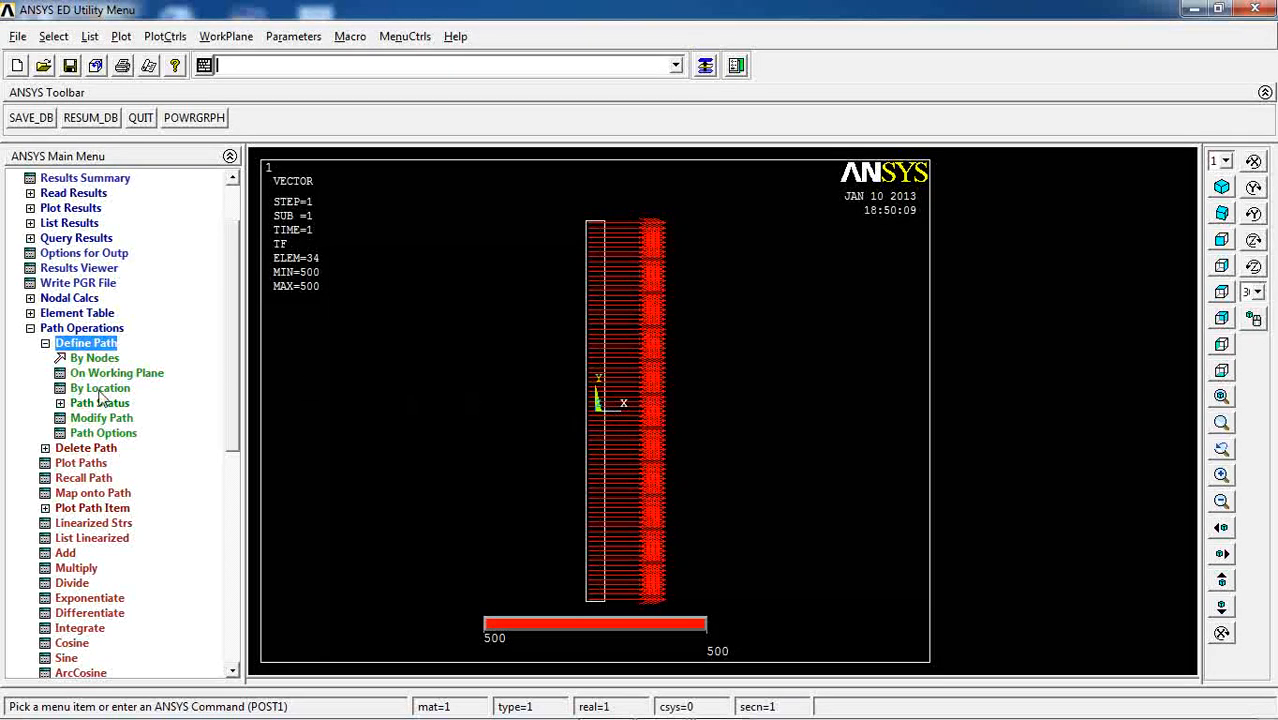
# Define Path01 by location with 2 points, 40 data sets and 80 divisions.
pyautogui.click(100, 388)
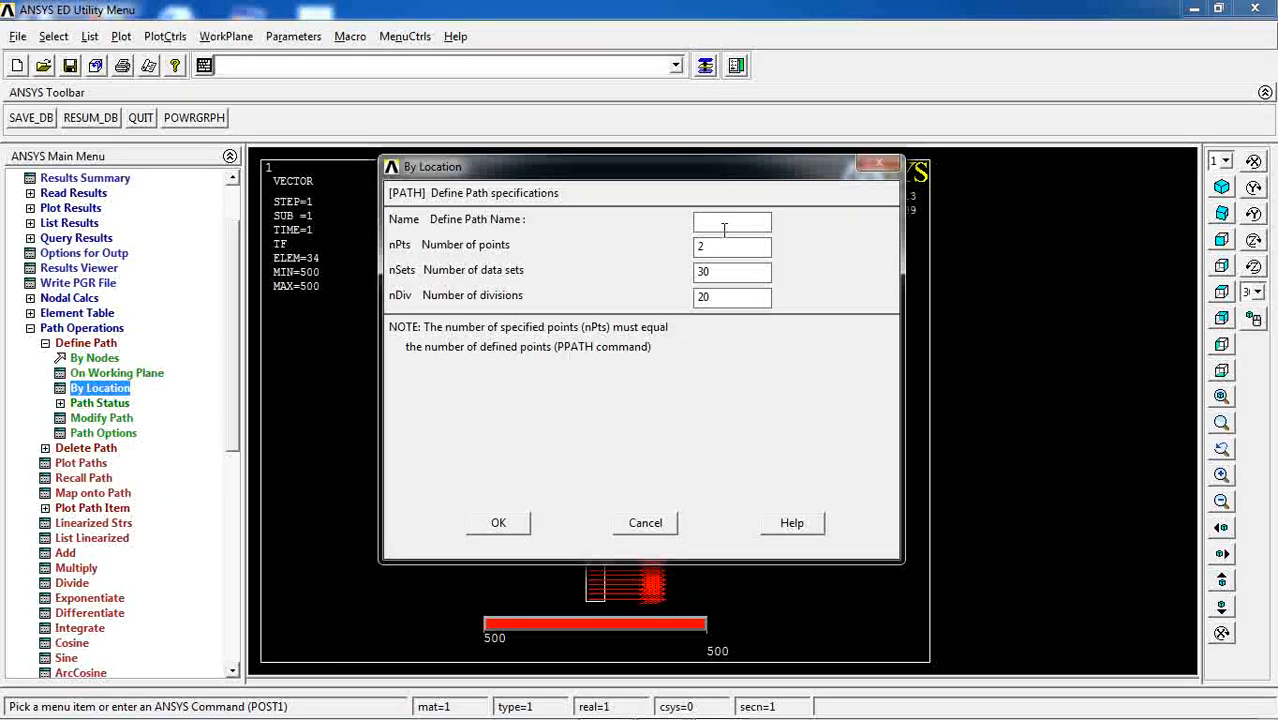
pyautogui.write('Path')
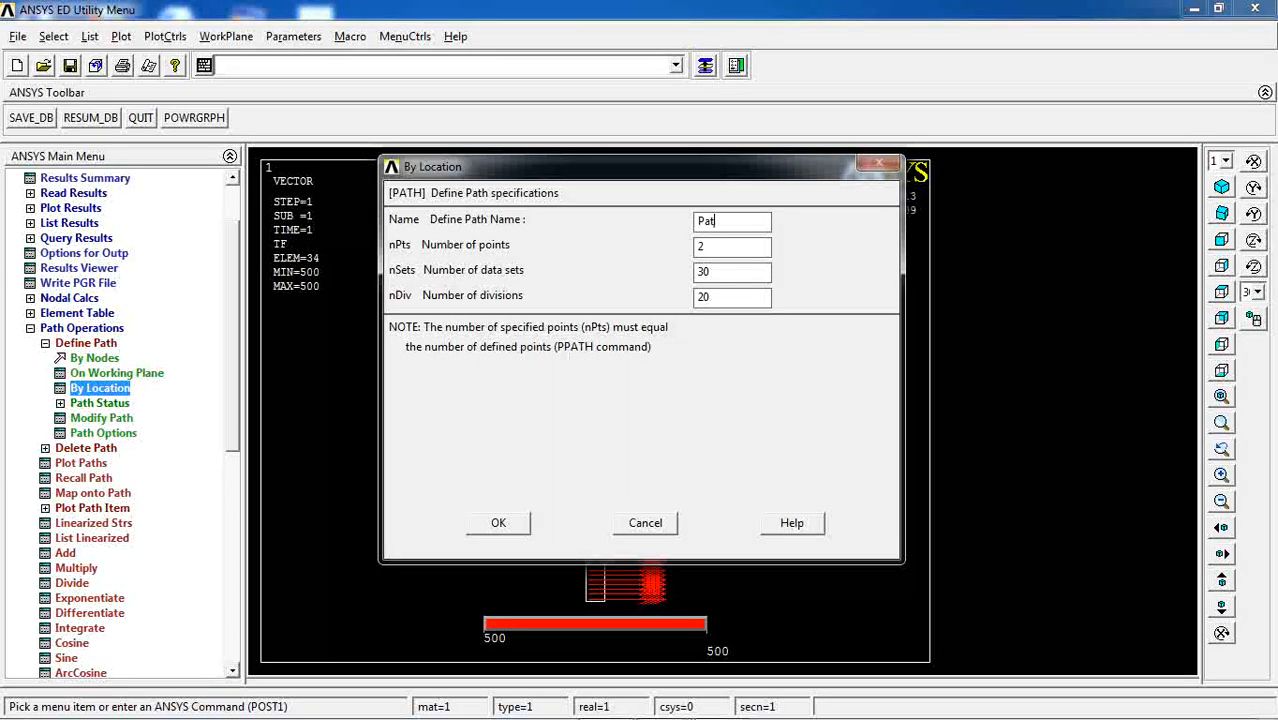
pyautogui.write('h01')
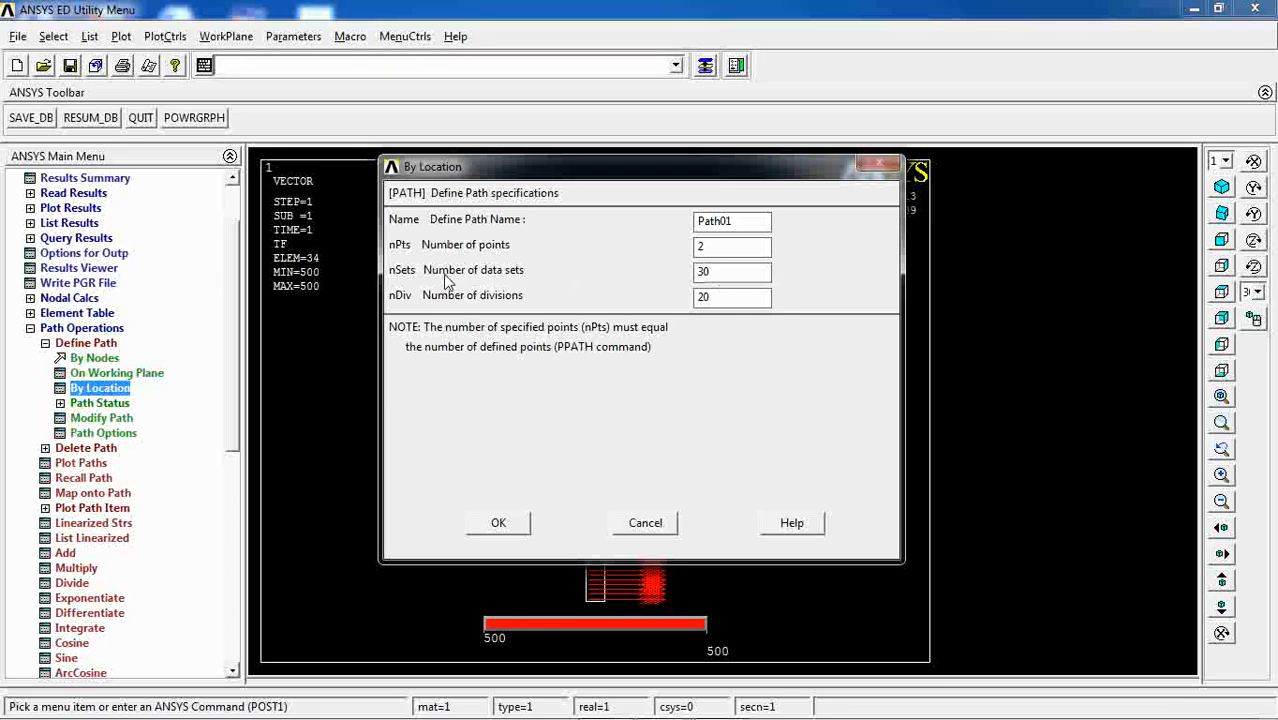
pyautogui.click(732, 272)
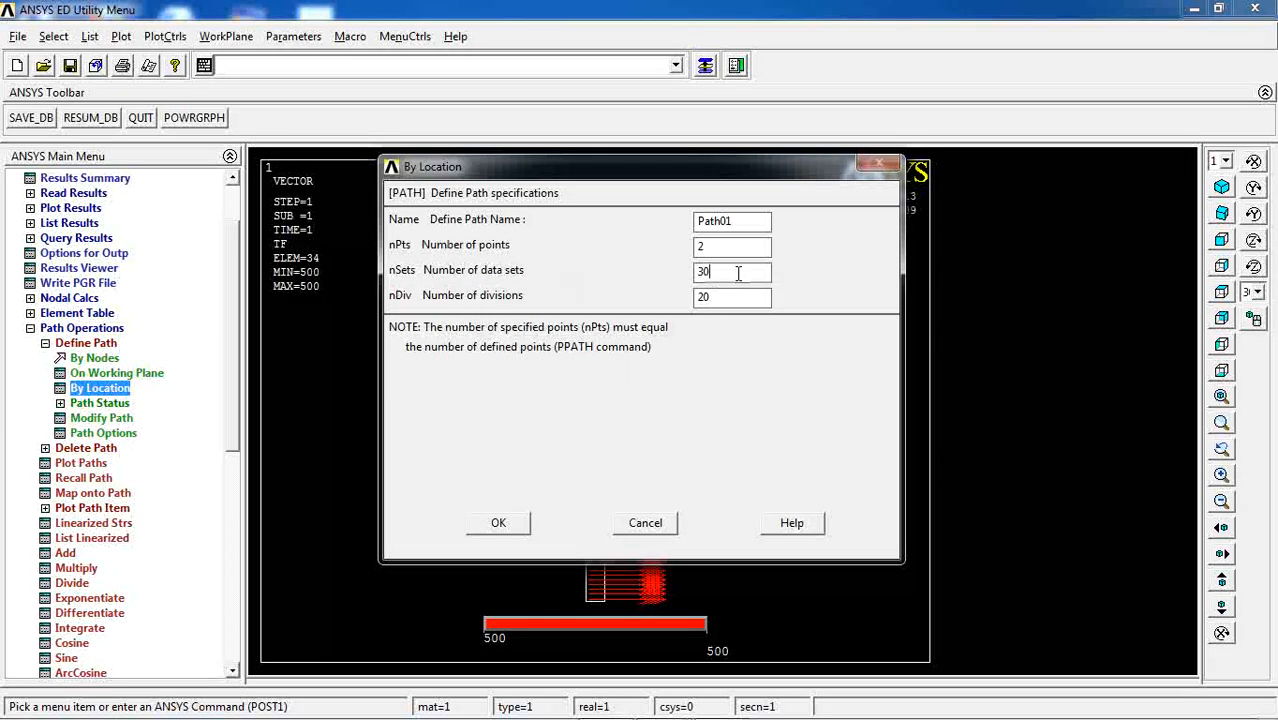
pyautogui.tripleClick(732, 272)
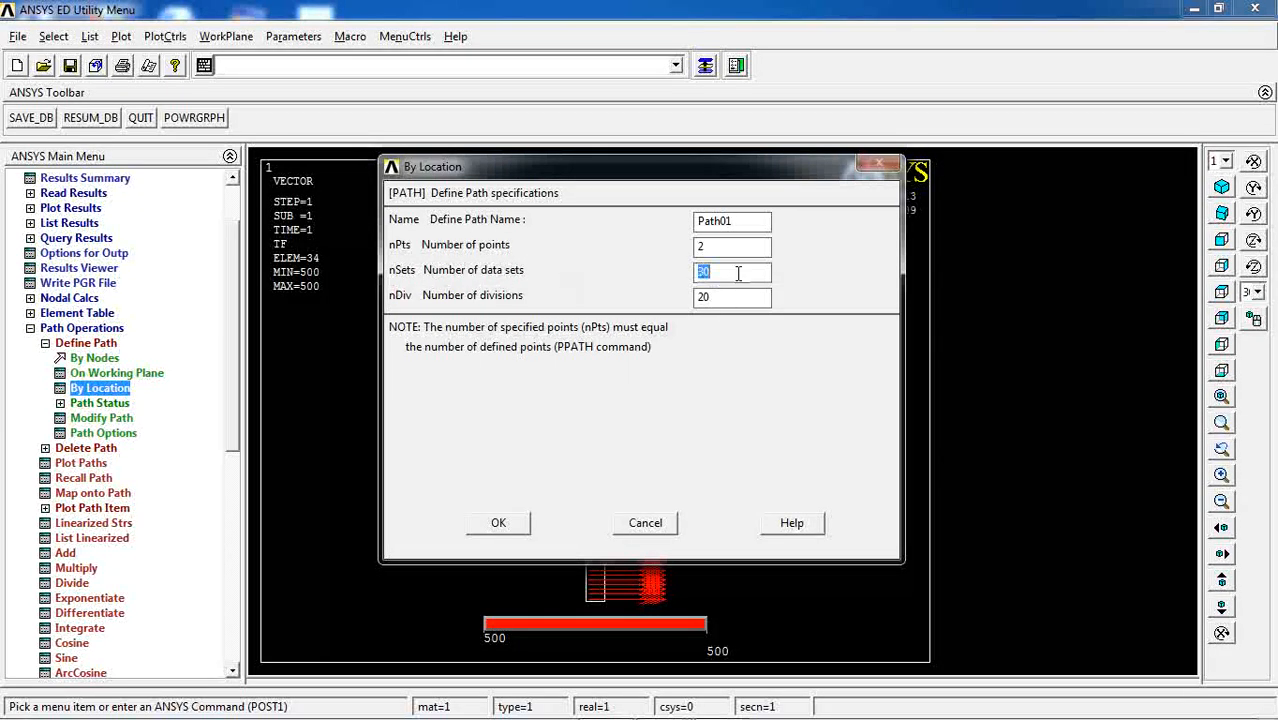
pyautogui.write('40')
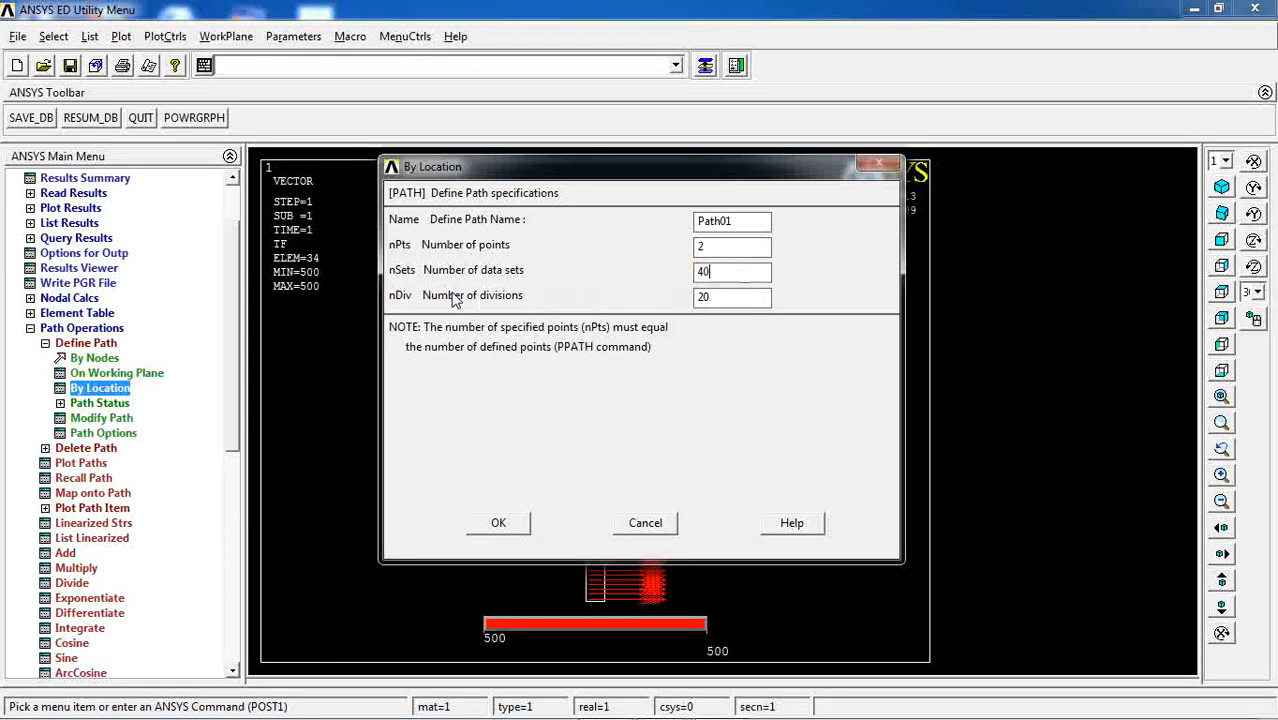
pyautogui.tripleClick(732, 296)
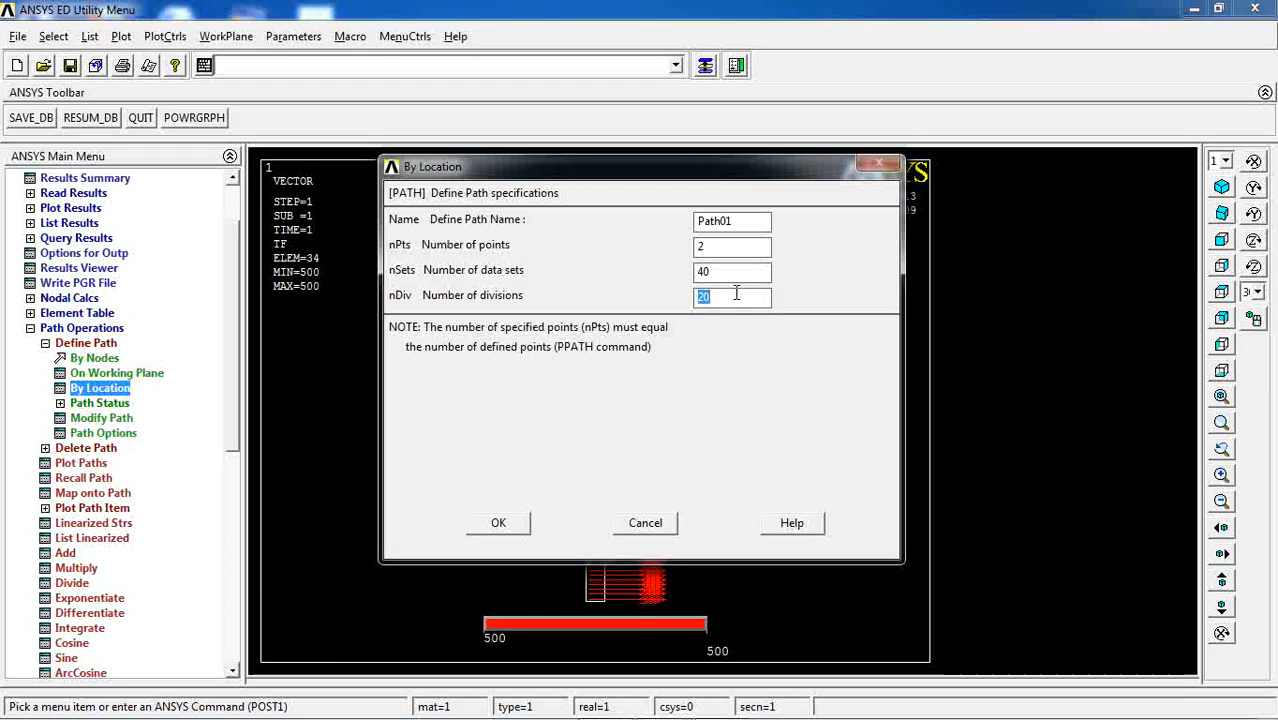
pyautogui.write('80')
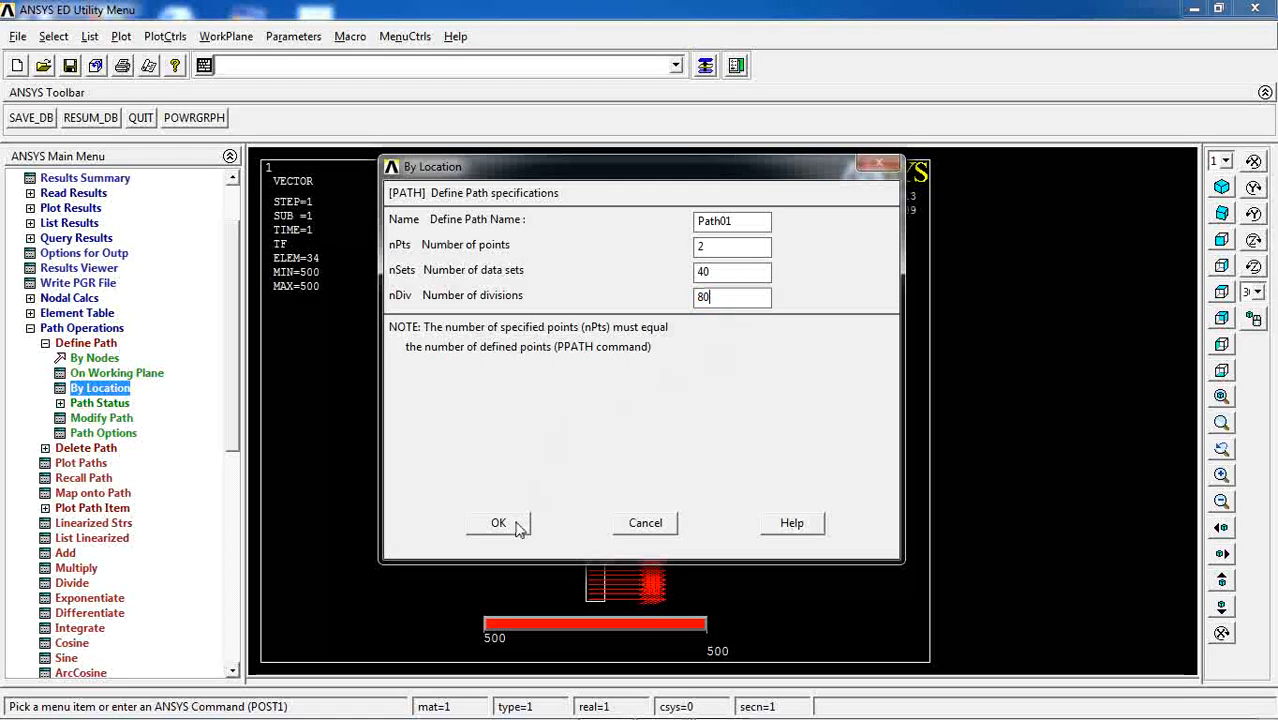
pyautogui.click(498, 522)
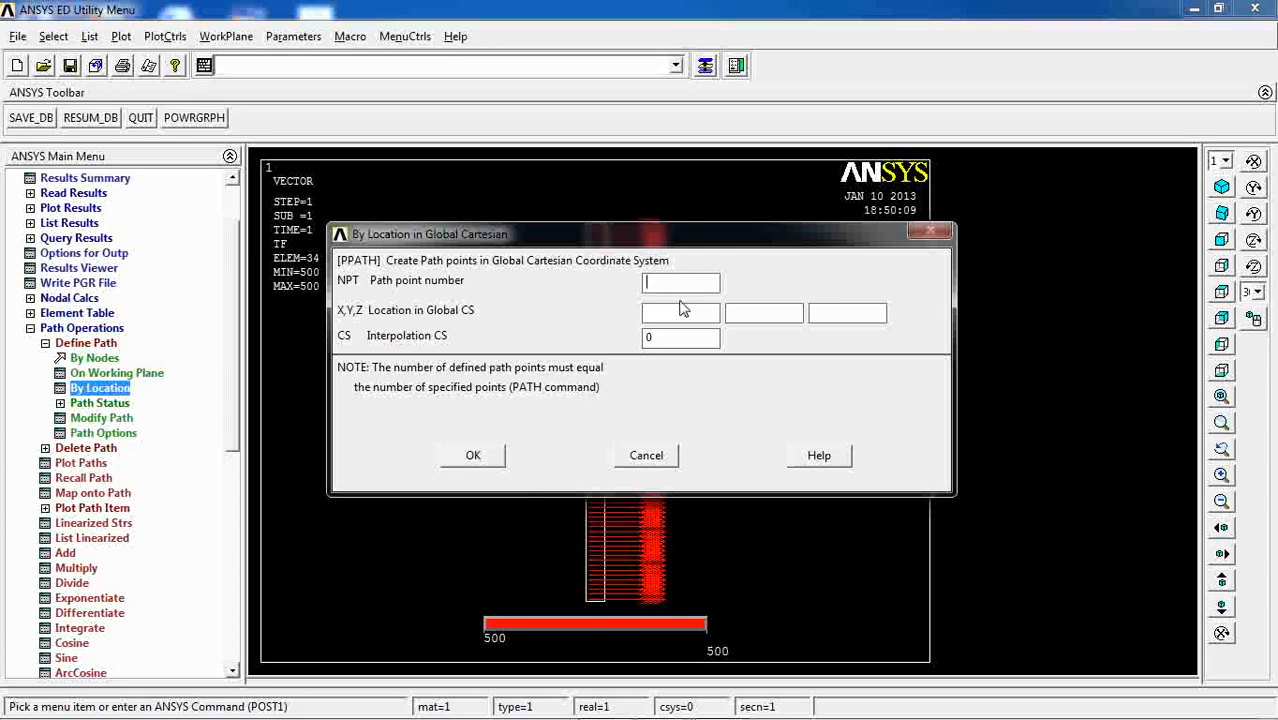
pyautogui.moveTo(680, 312)
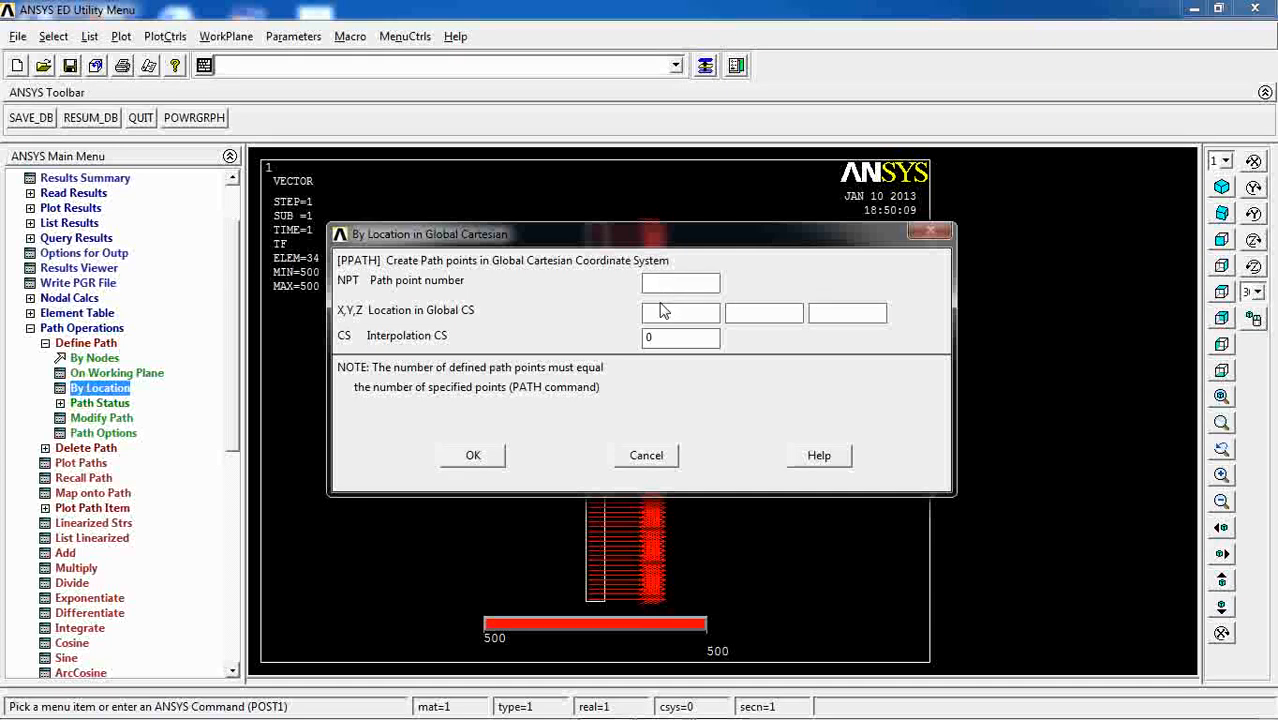
# Locate the path points in global Cartesian coordinates at -0.5 and 0.5.
pyautogui.write('1')
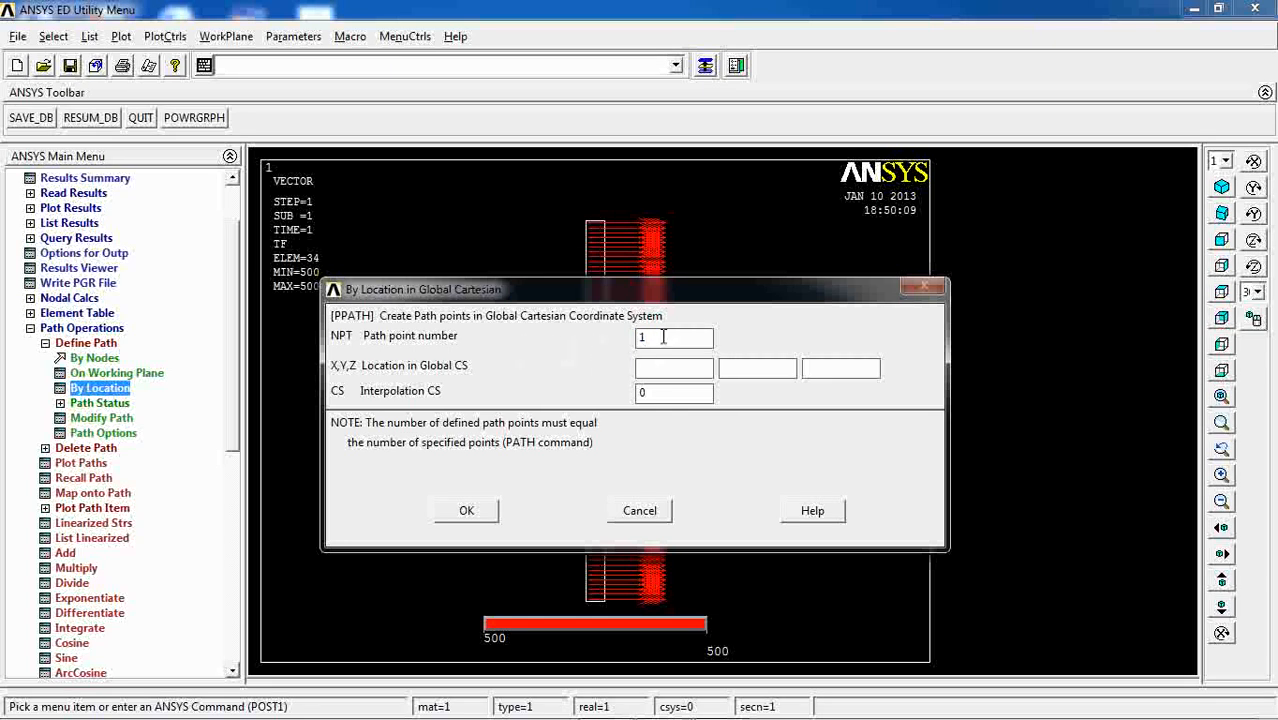
pyautogui.click(674, 368)
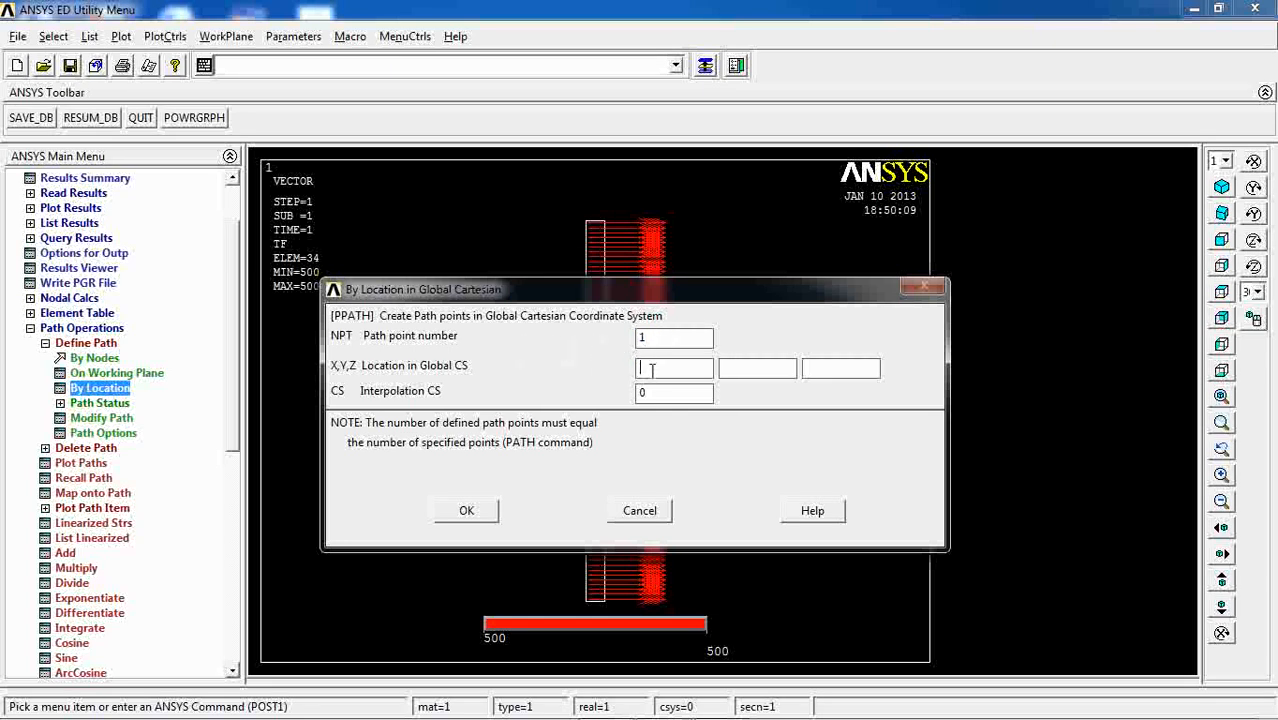
pyautogui.write('-0')
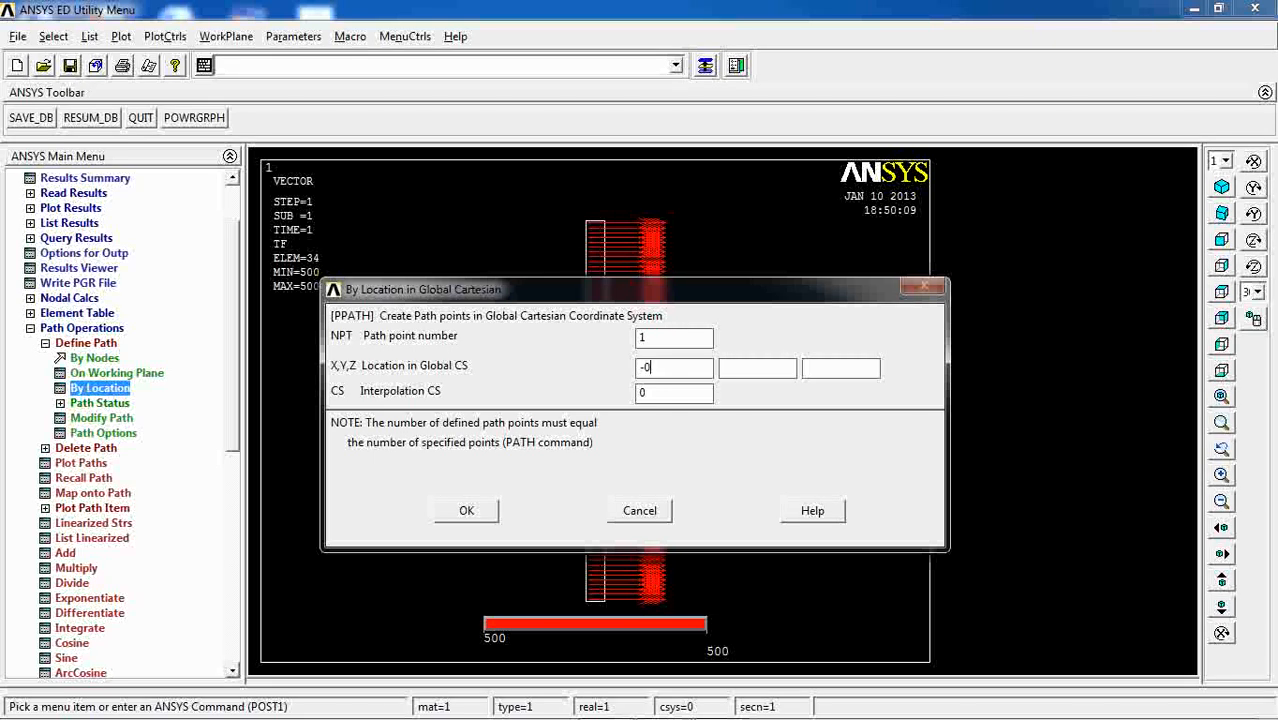
pyautogui.write('.5')
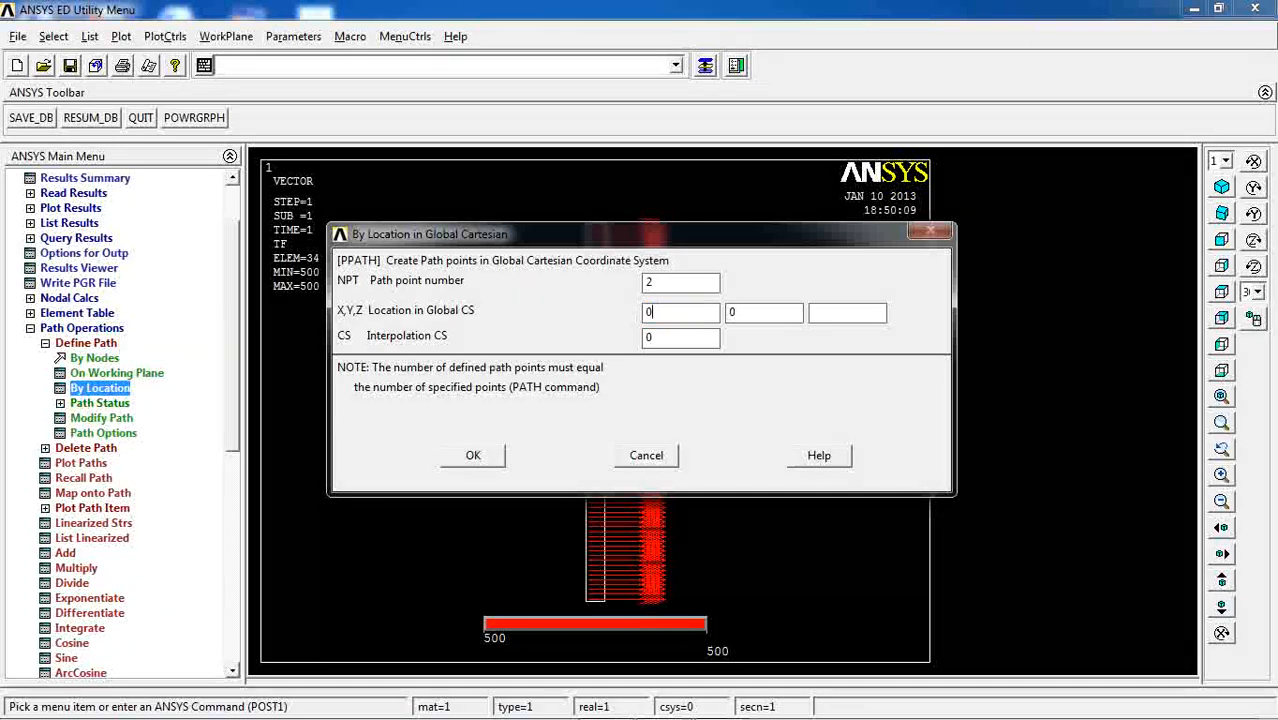
pyautogui.write('0.5')
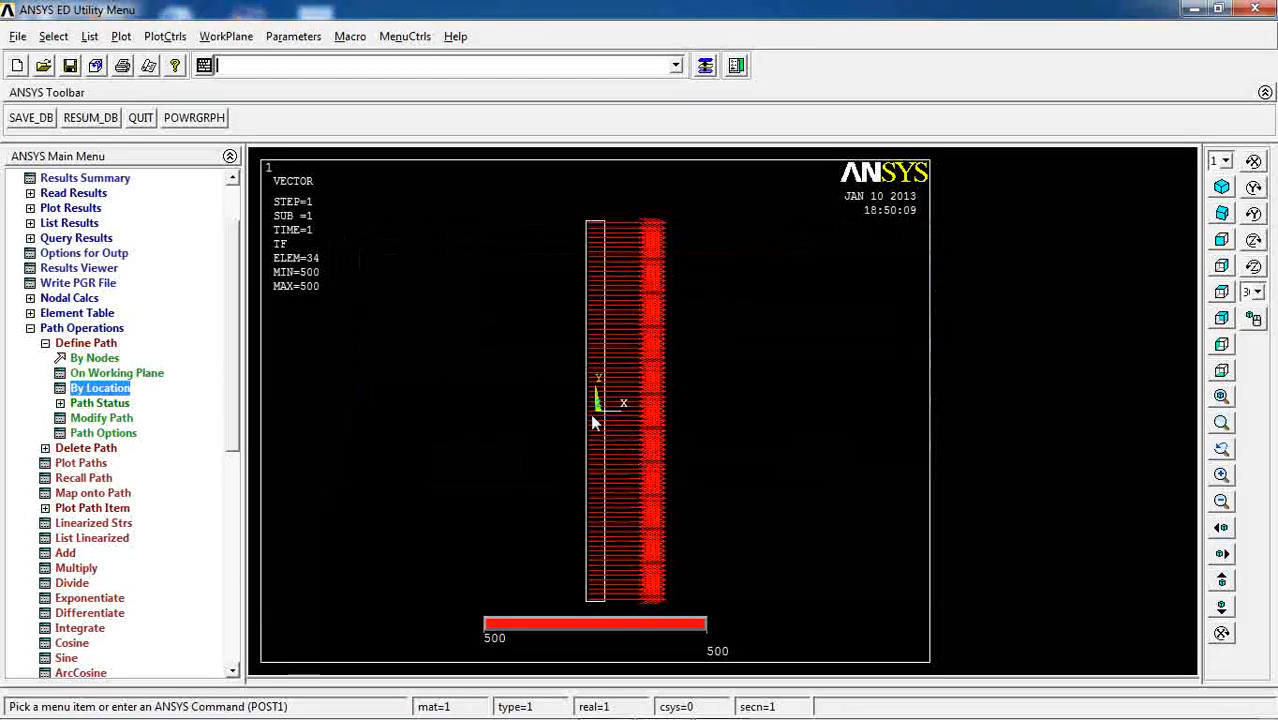
pyautogui.moveTo(610, 418)
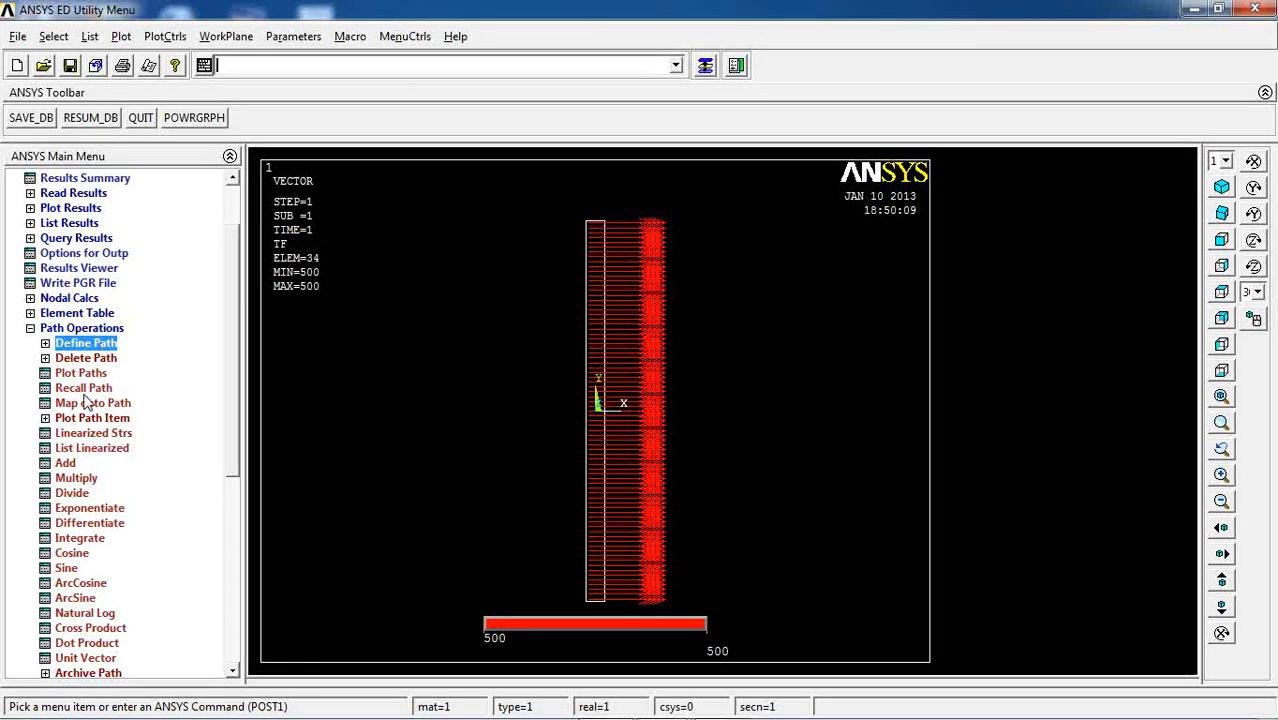
# Map the DOF temperature TEMP onto Path01 under the label Temp1.
pyautogui.click(92, 402)
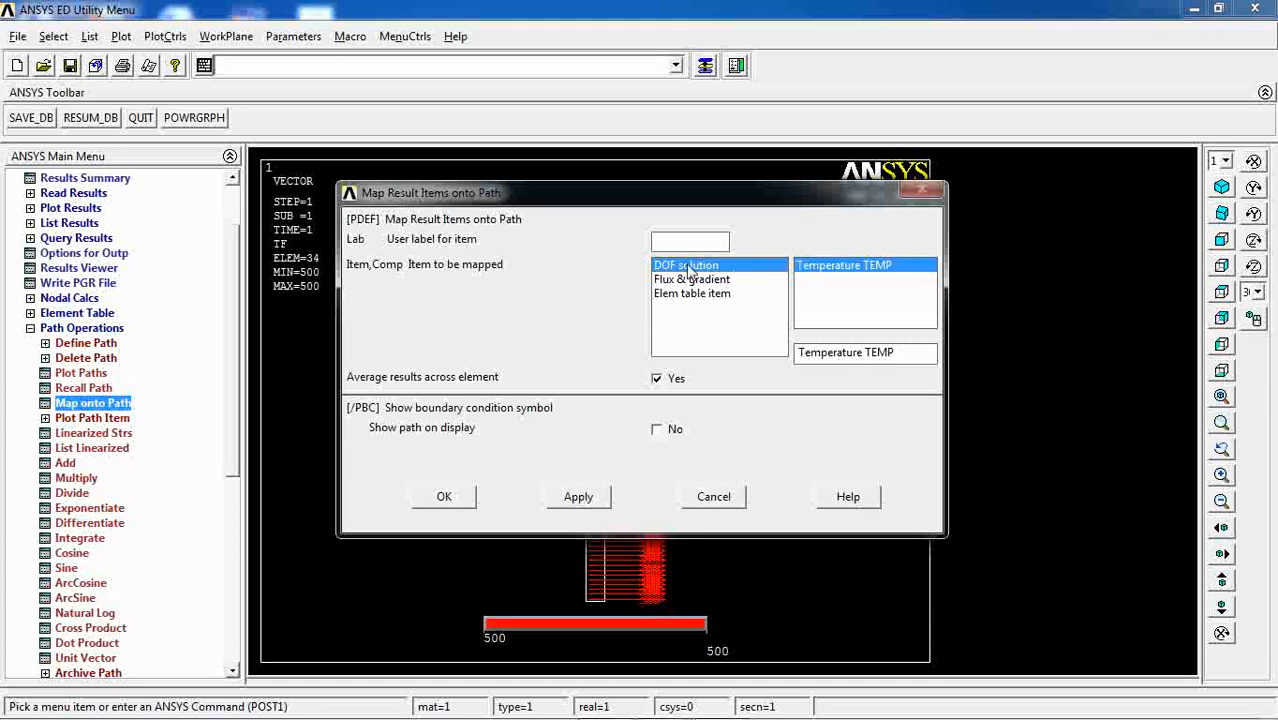
pyautogui.moveTo(836, 276)
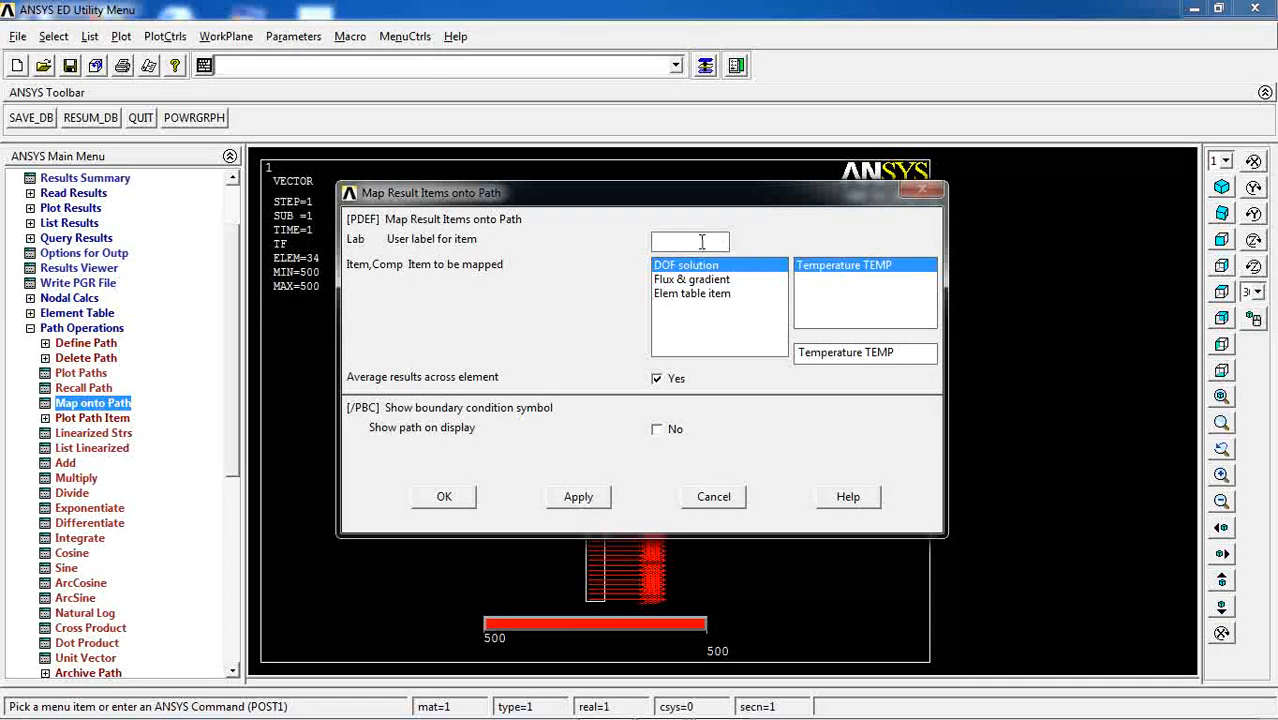
pyautogui.write('Tem')
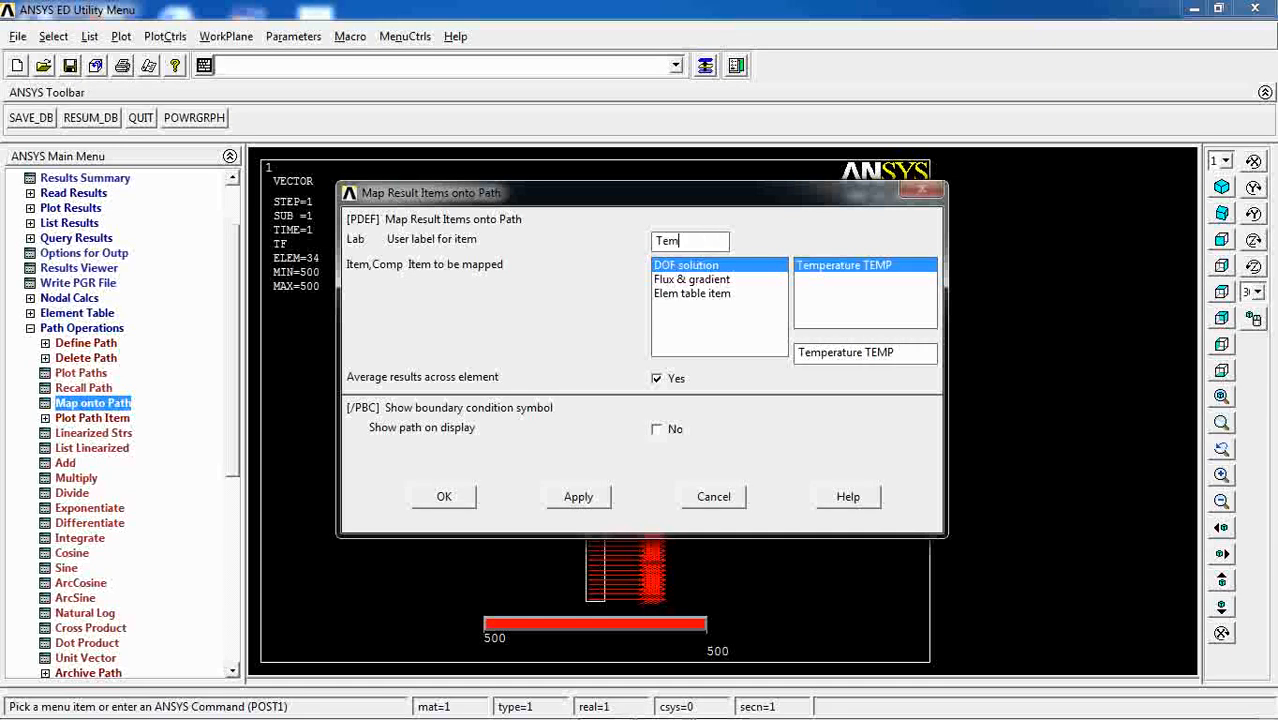
pyautogui.write('p')
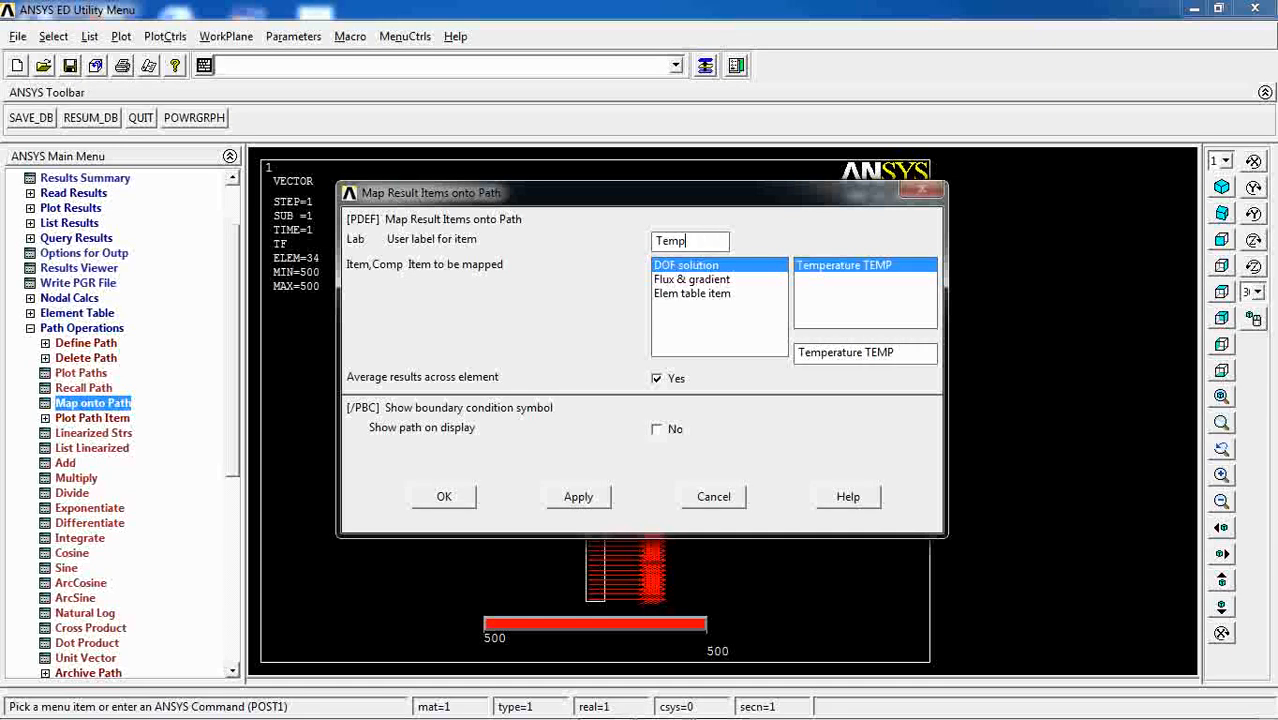
pyautogui.write('1')
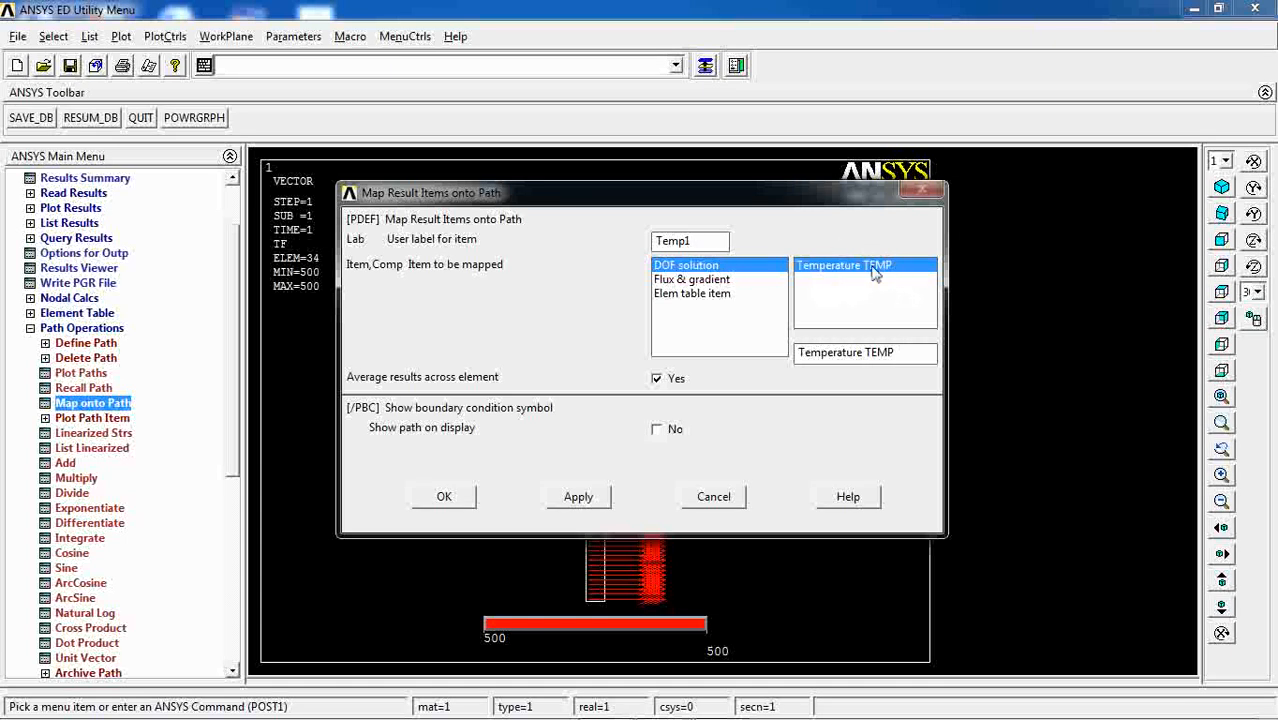
pyautogui.click(444, 496)
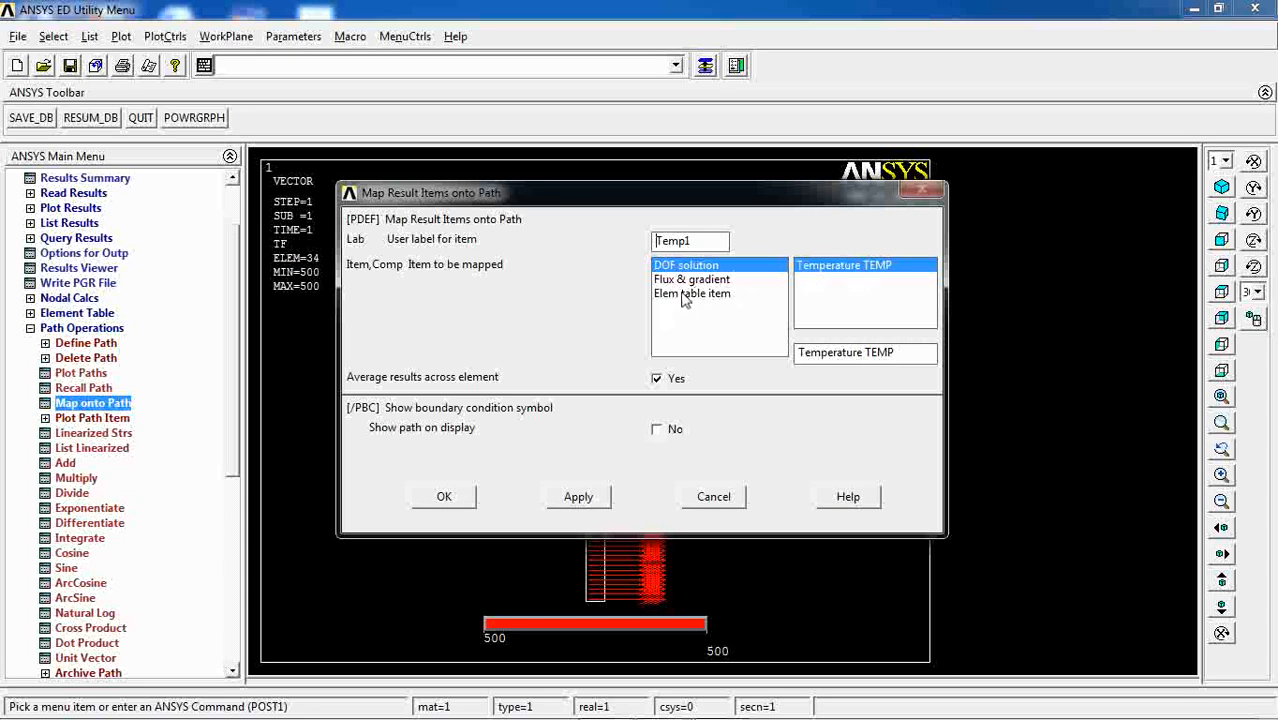
pyautogui.click(692, 280)
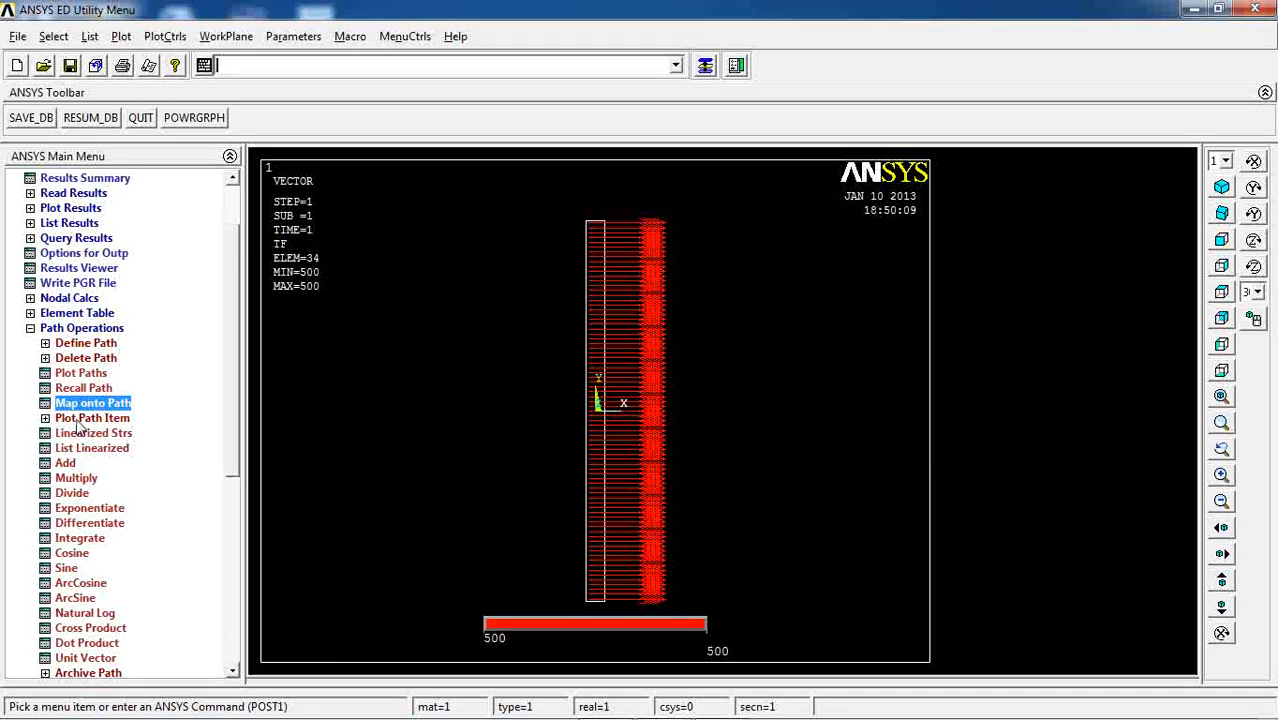
# Graph TEMP1 against path distance, a line falling from 60 to 55 over 0 to 1.
pyautogui.click(96, 432)
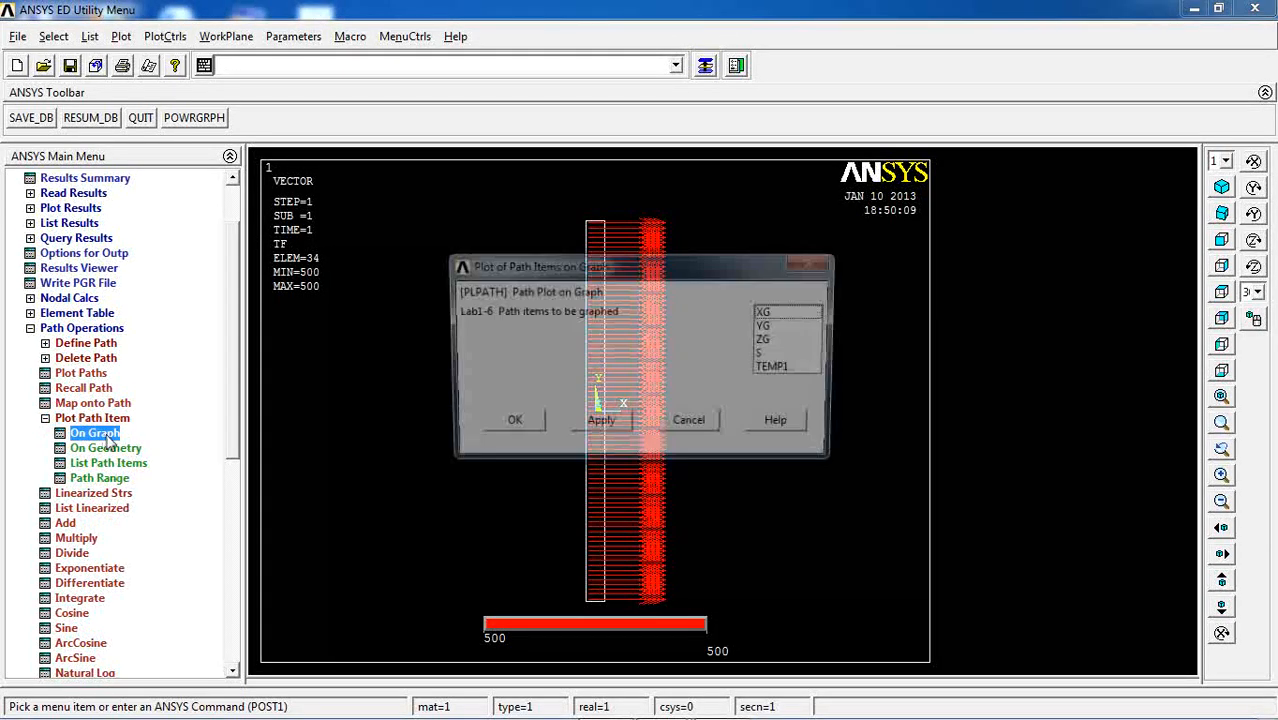
pyautogui.click(776, 368)
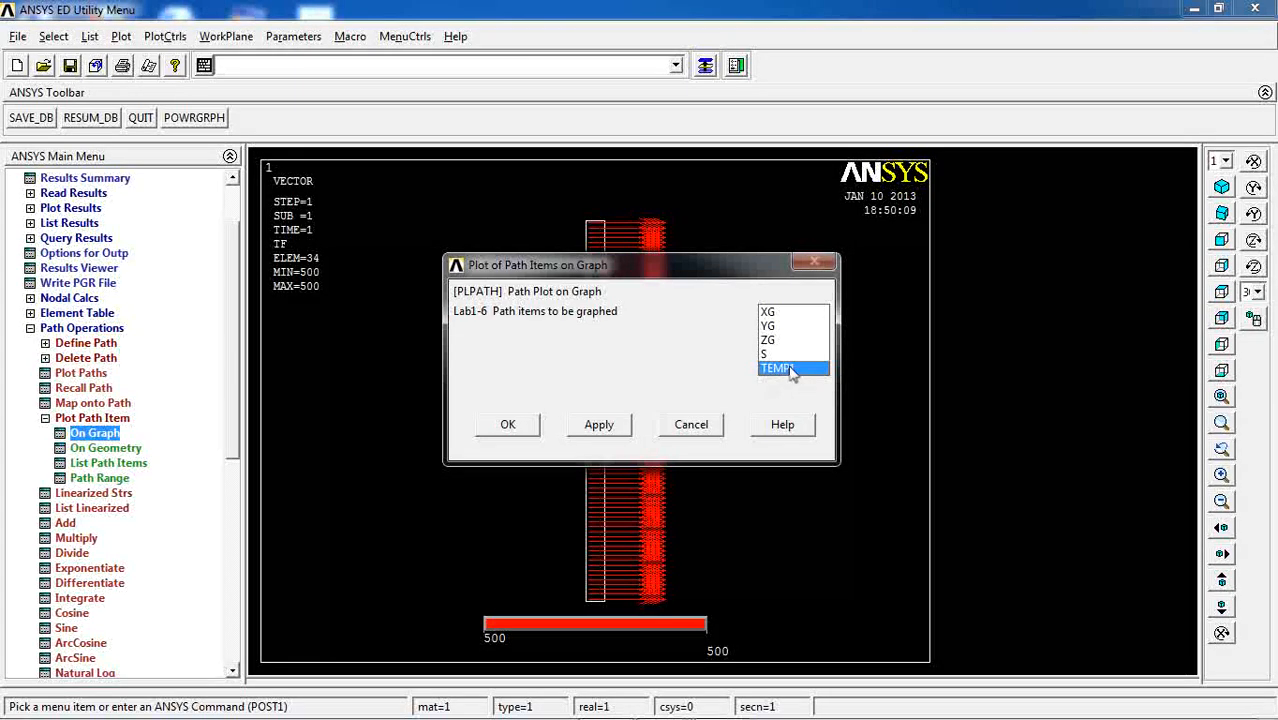
pyautogui.click(508, 424)
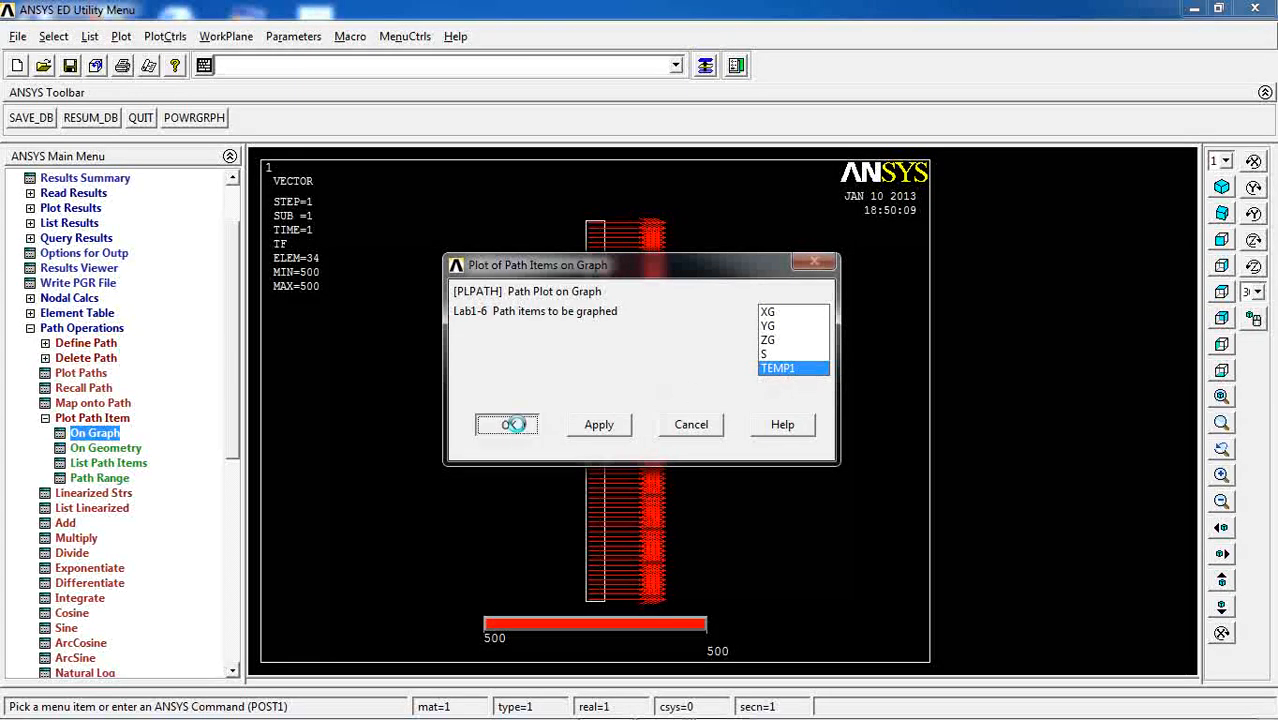
pyautogui.click(508, 424)
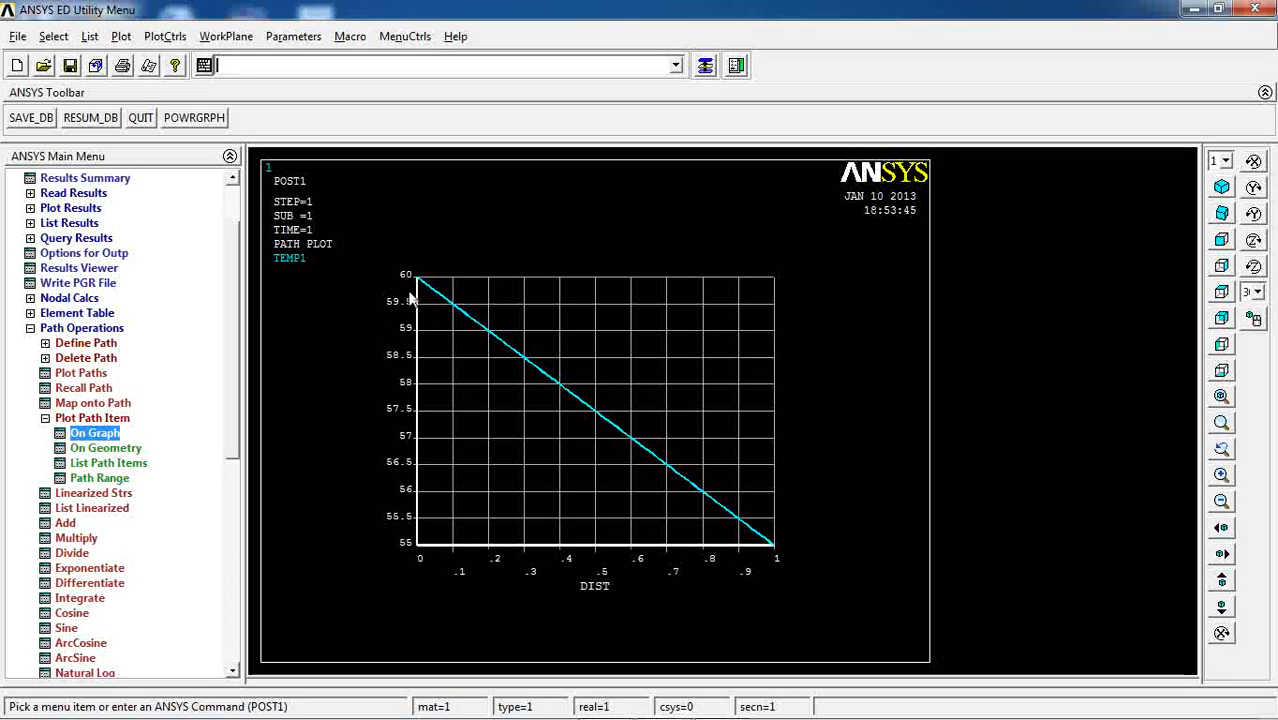
pyautogui.moveTo(742, 628)
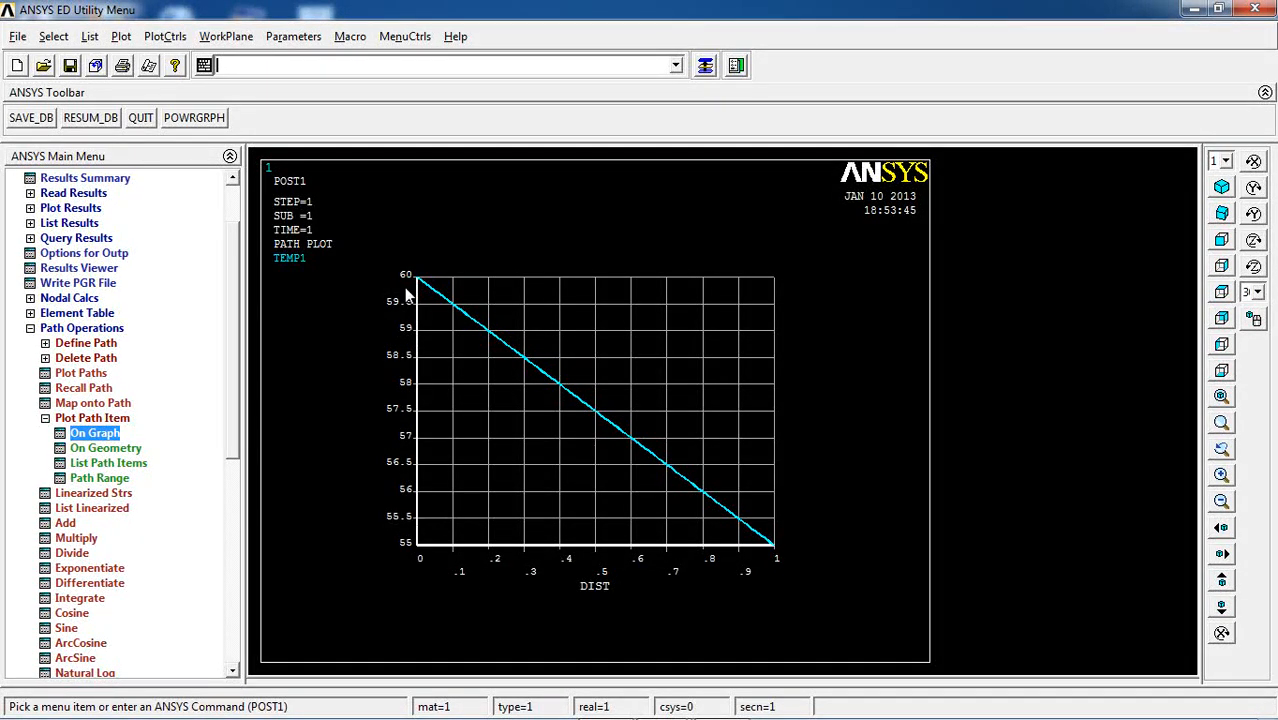
pyautogui.moveTo(500, 348)
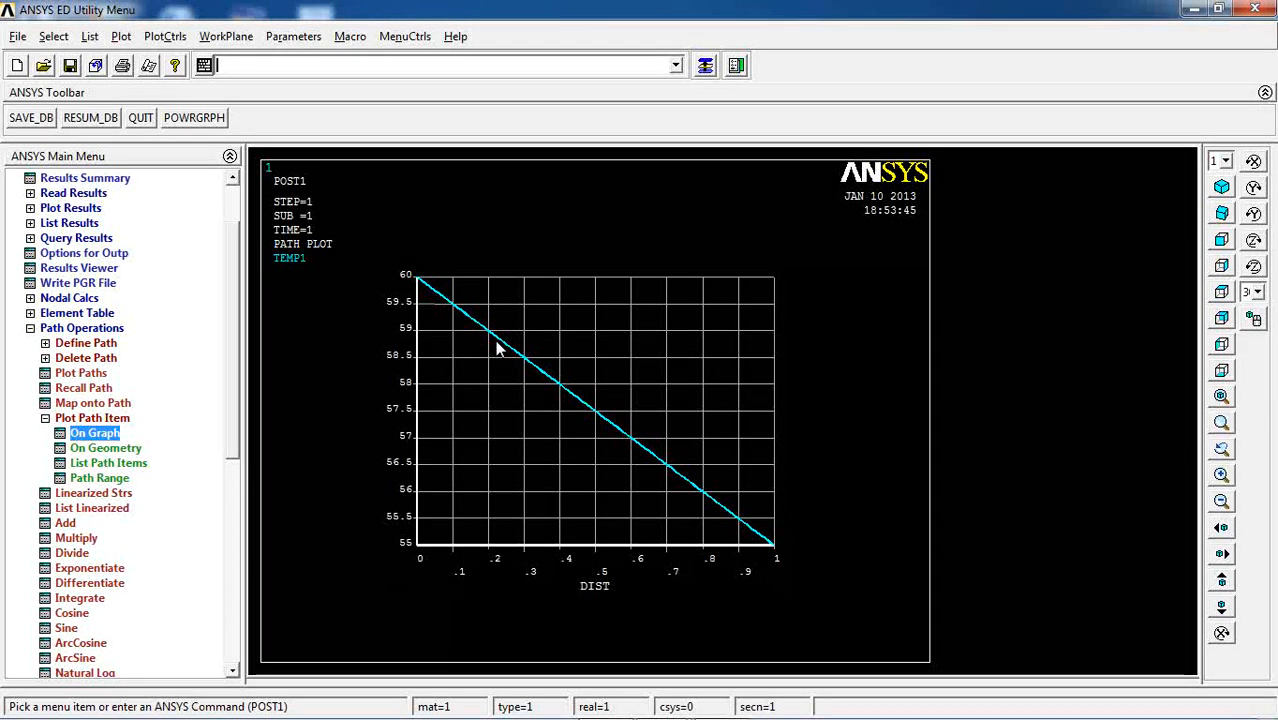
pyautogui.moveTo(518, 362)
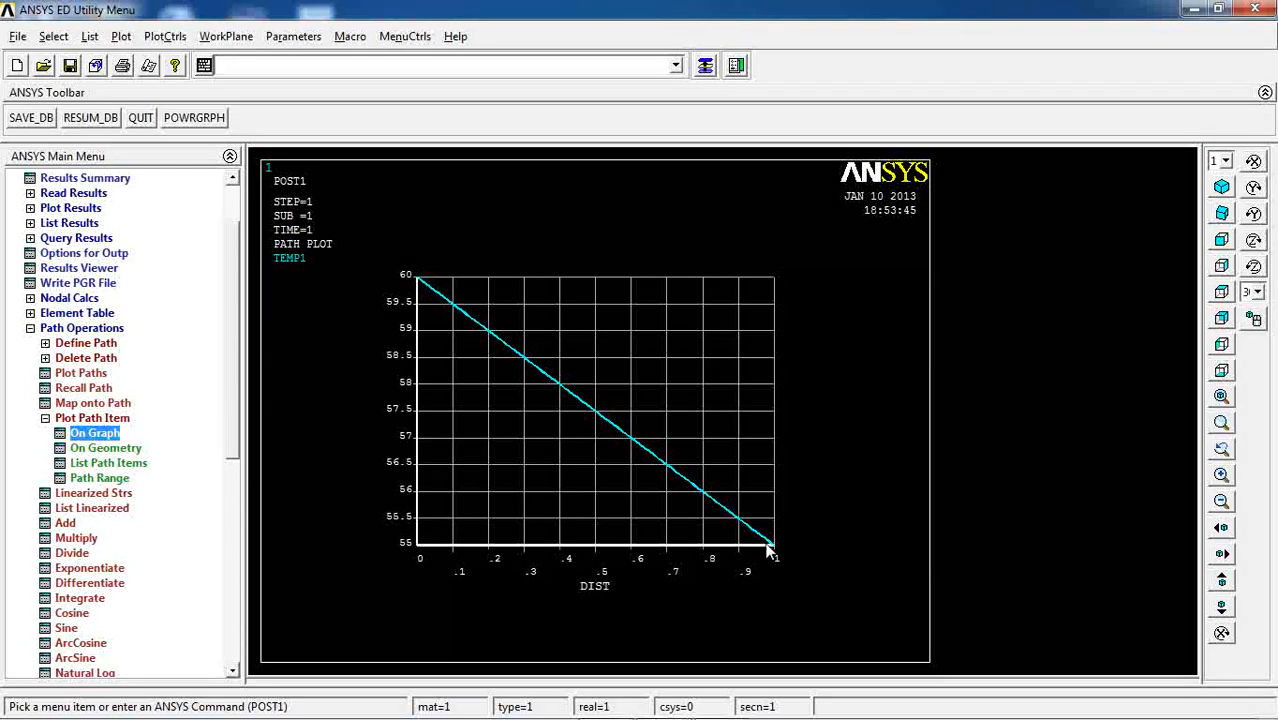
pyautogui.scroll(3)
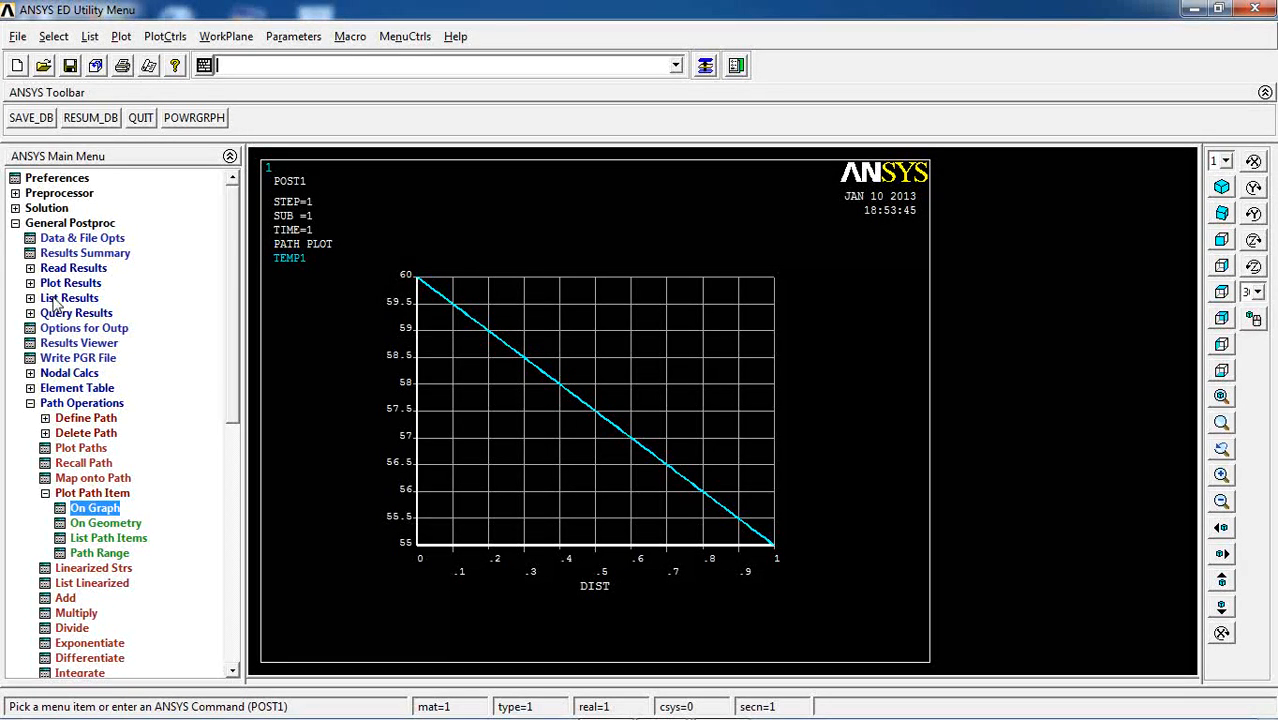
# Produce a PRPATH listing of TEMP1 values along PATH01.
pyautogui.click(70, 296)
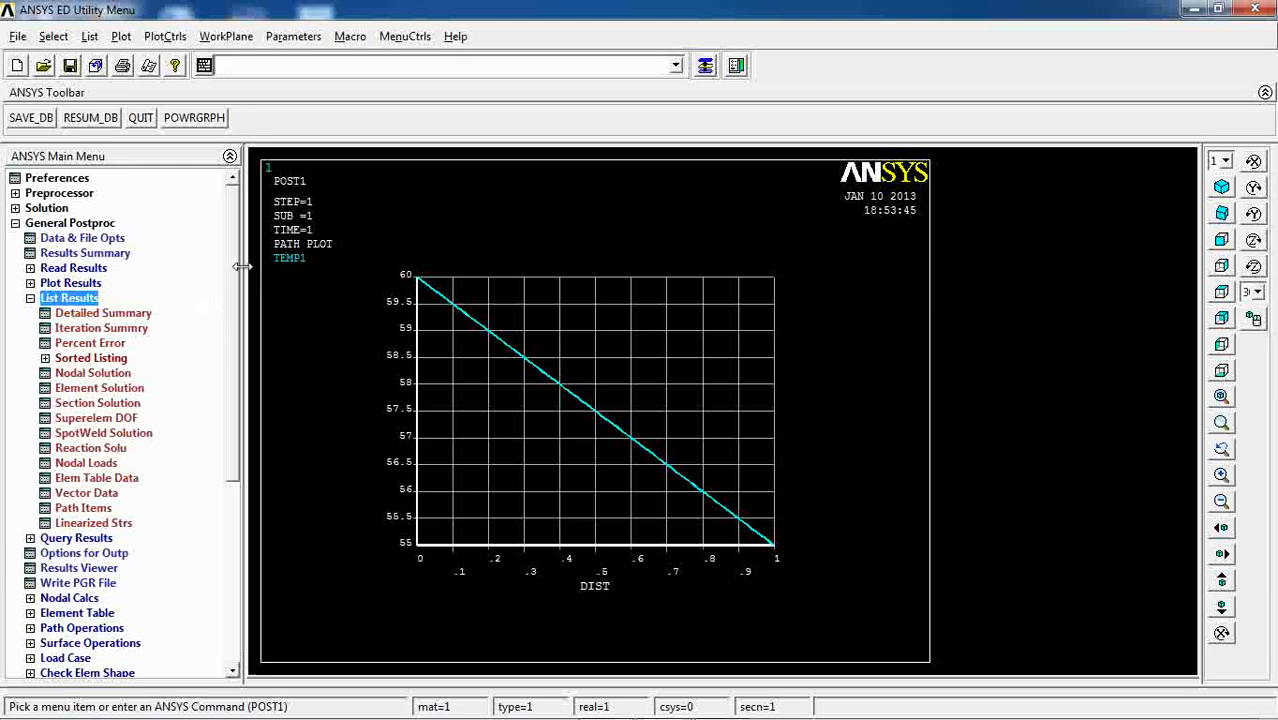
pyautogui.click(82, 508)
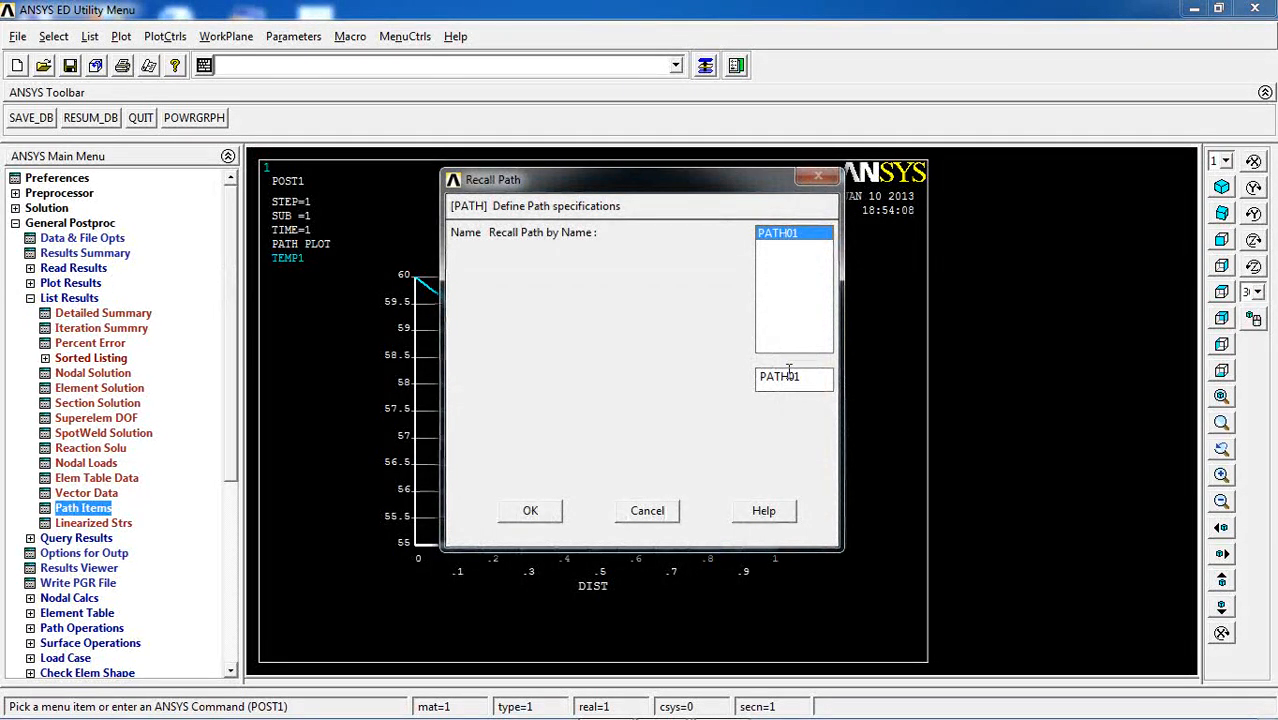
pyautogui.click(530, 510)
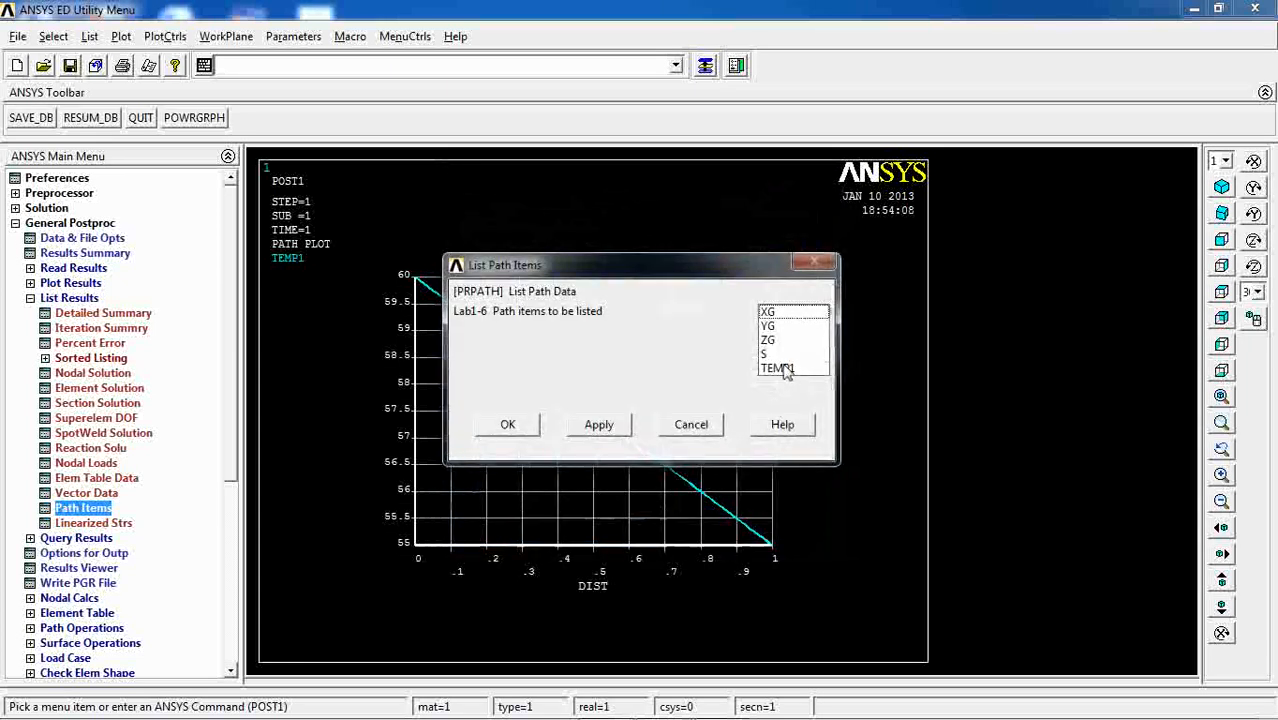
pyautogui.click(778, 368)
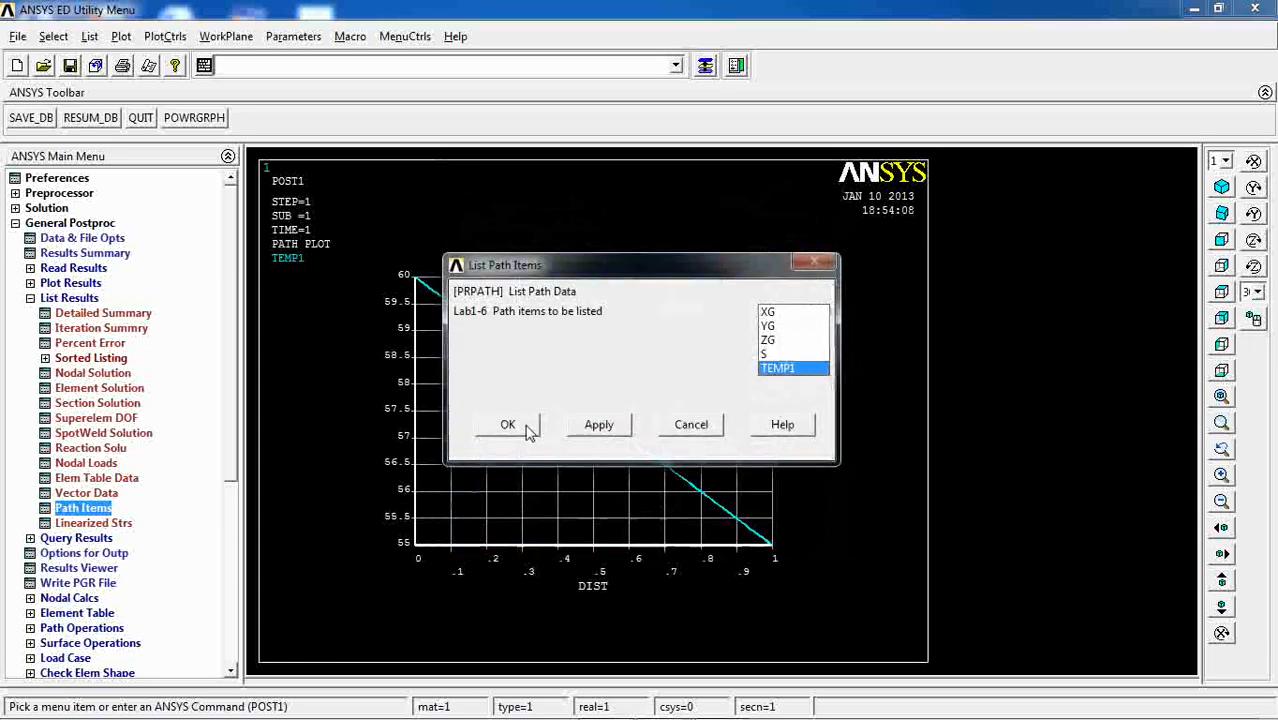
pyautogui.click(508, 424)
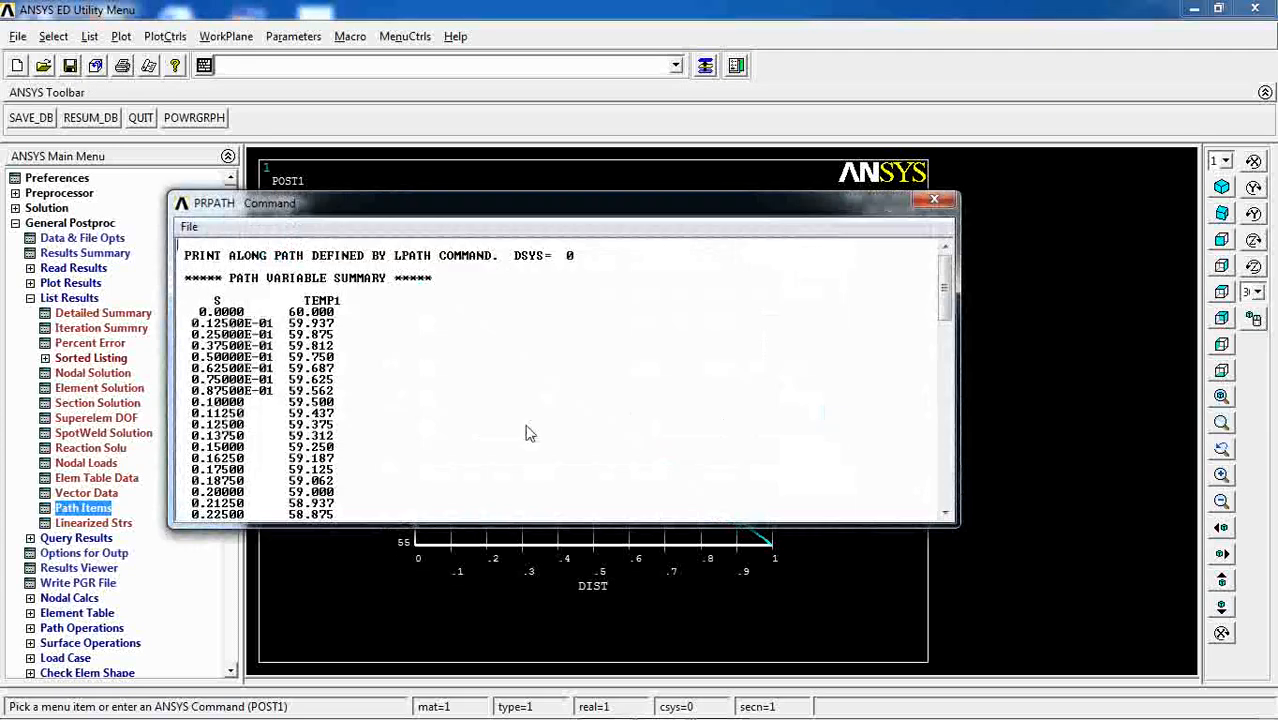
# Scroll through the listed TEMP1 values decreasing from 60 along the path.
pyautogui.scroll(-3)
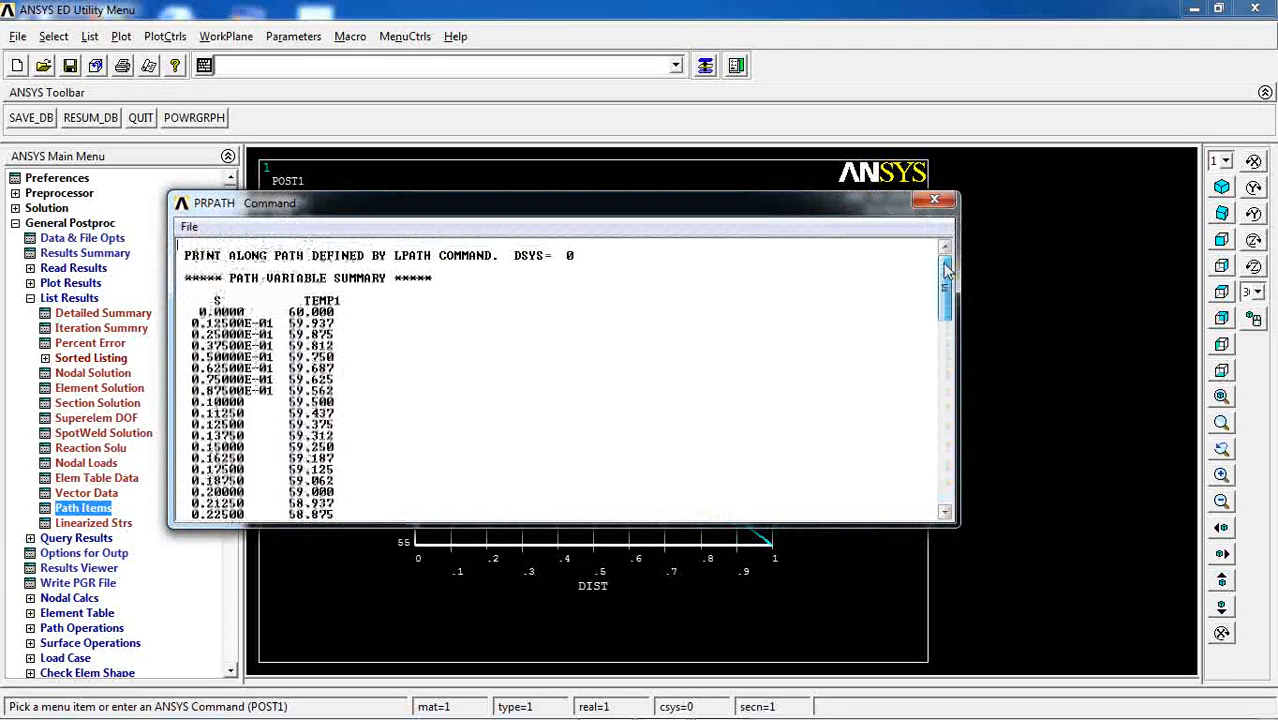
pyautogui.scroll(-3)
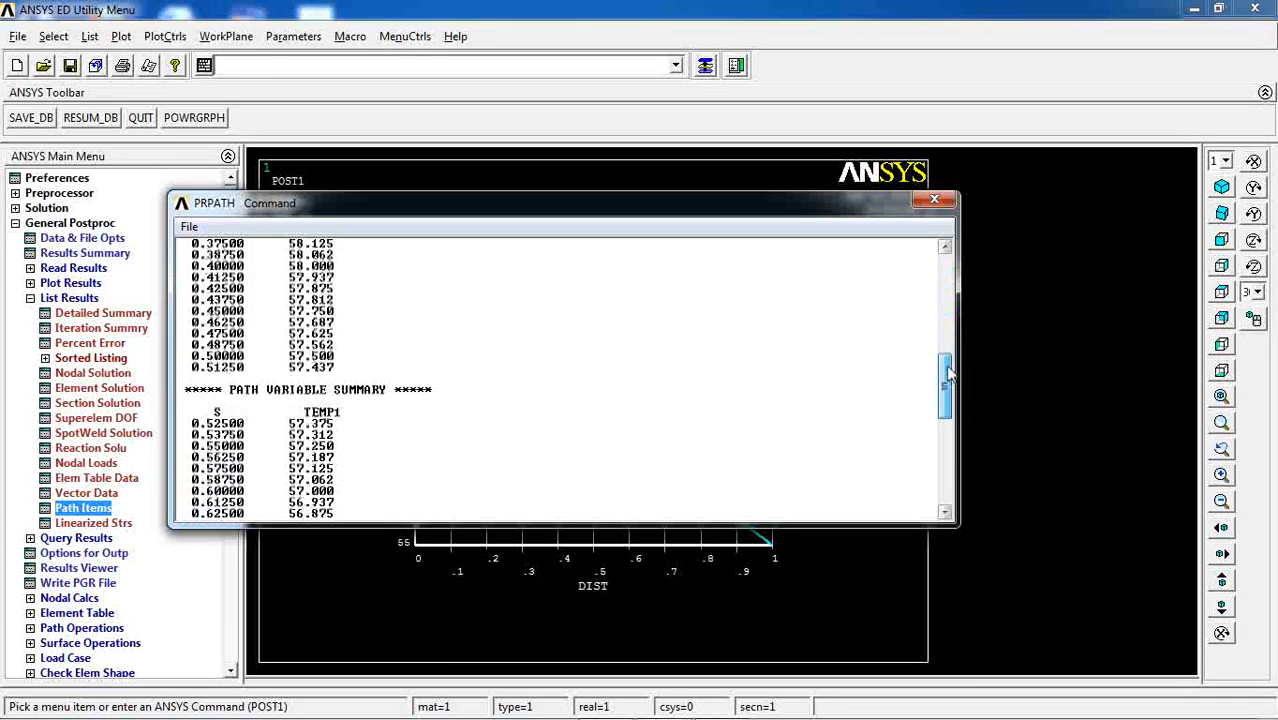
pyautogui.scroll(-3)
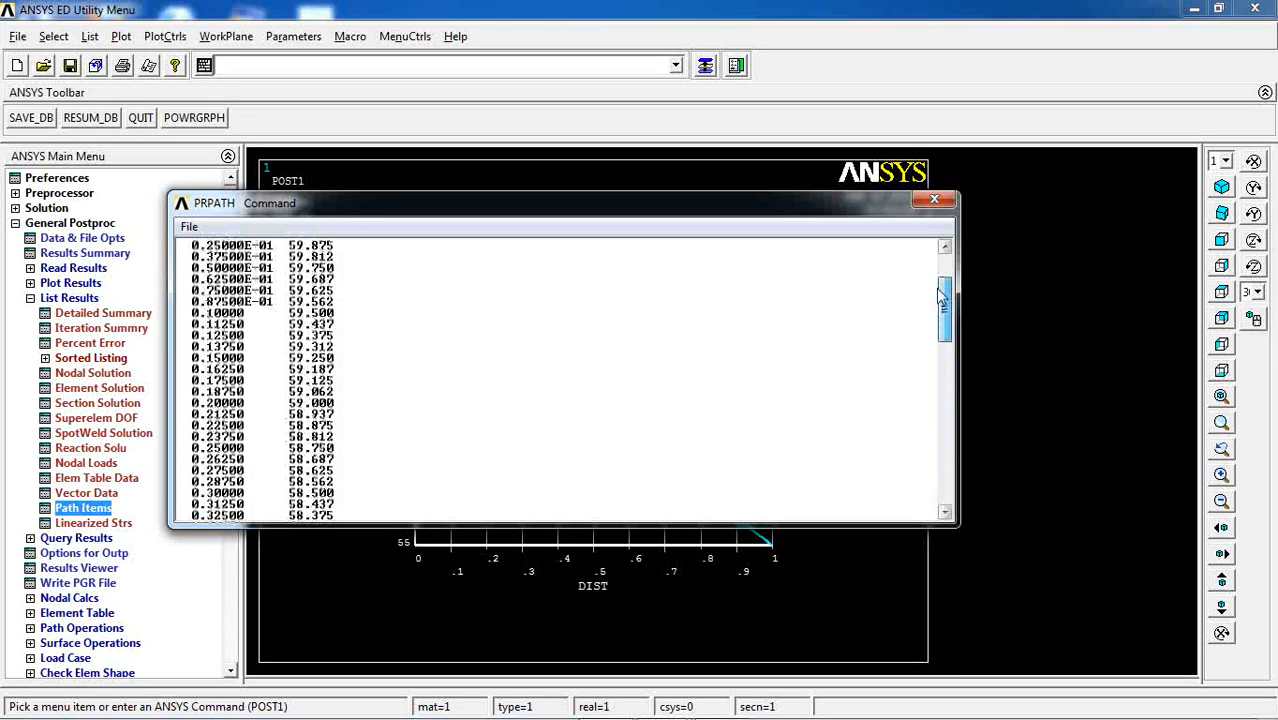
pyautogui.scroll(3)
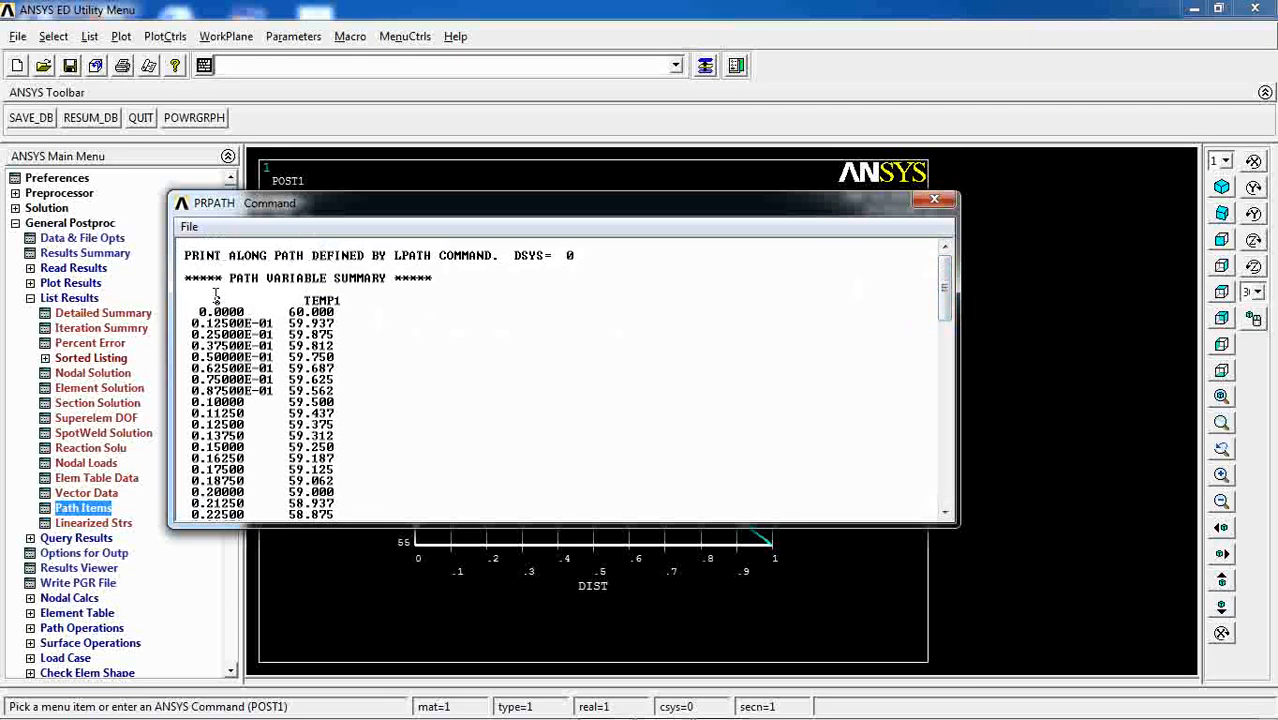
pyautogui.moveTo(220, 300)
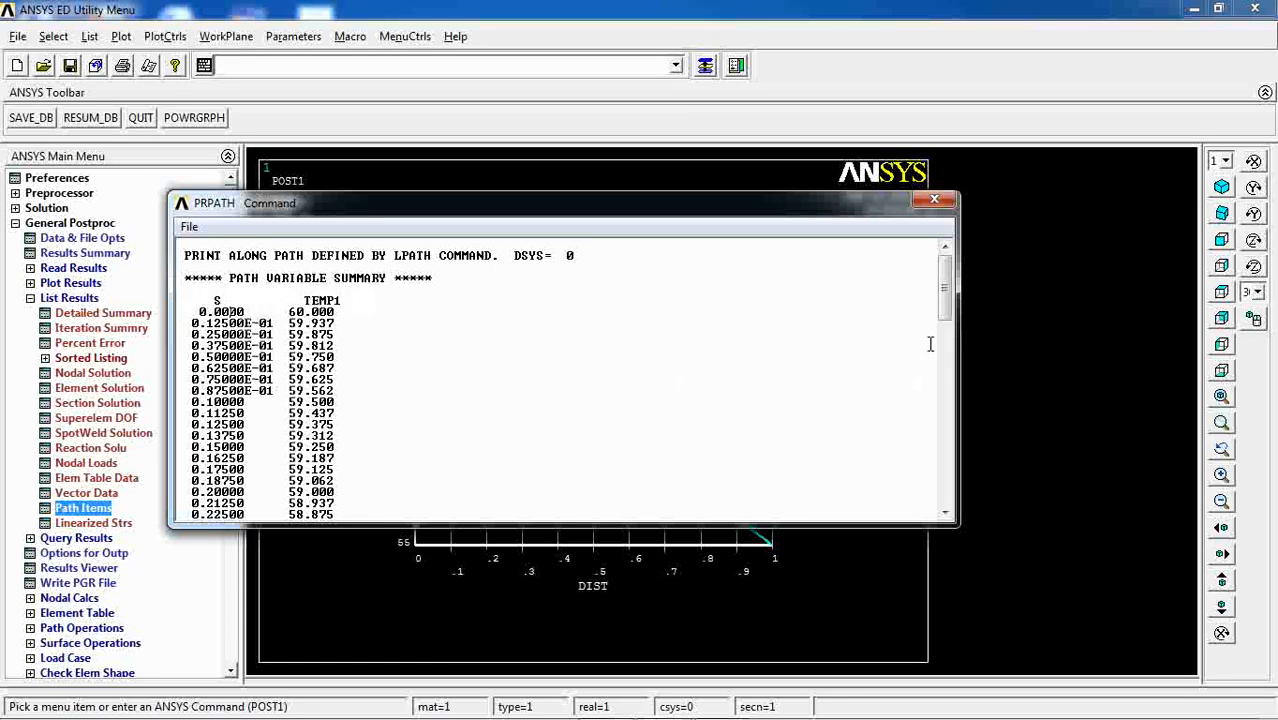
pyautogui.scroll(-3)
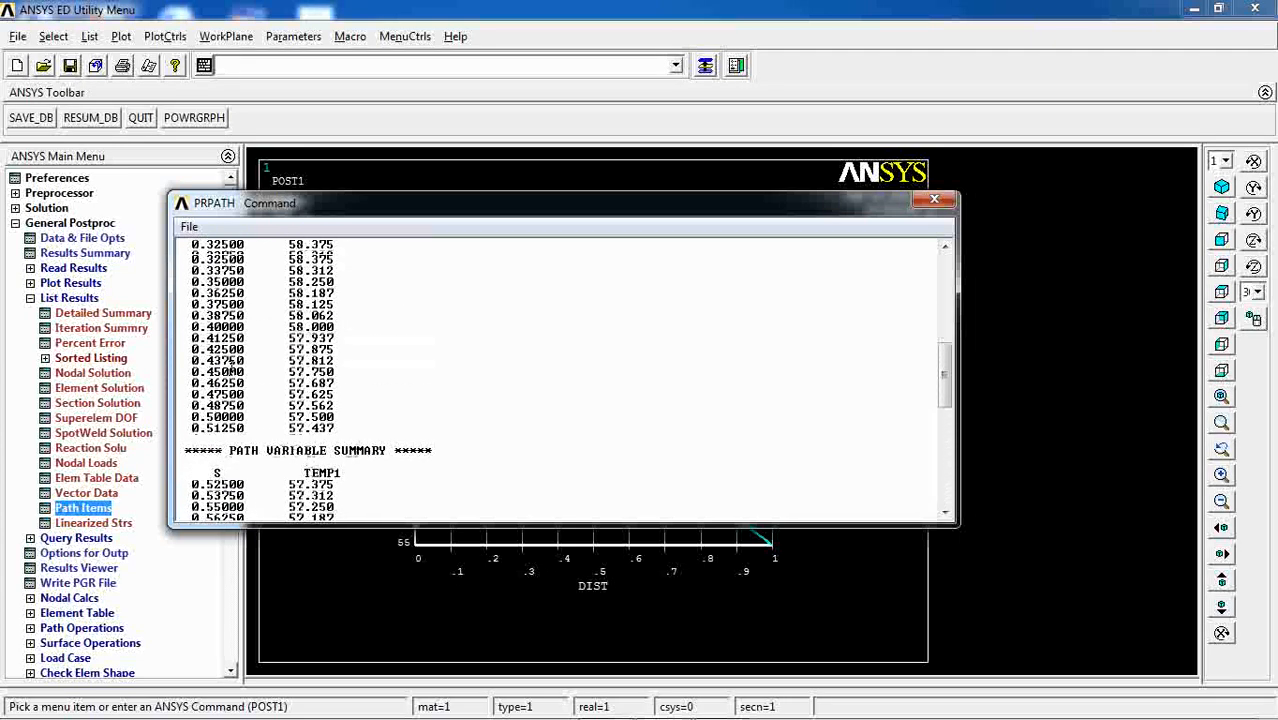
pyautogui.scroll(3)
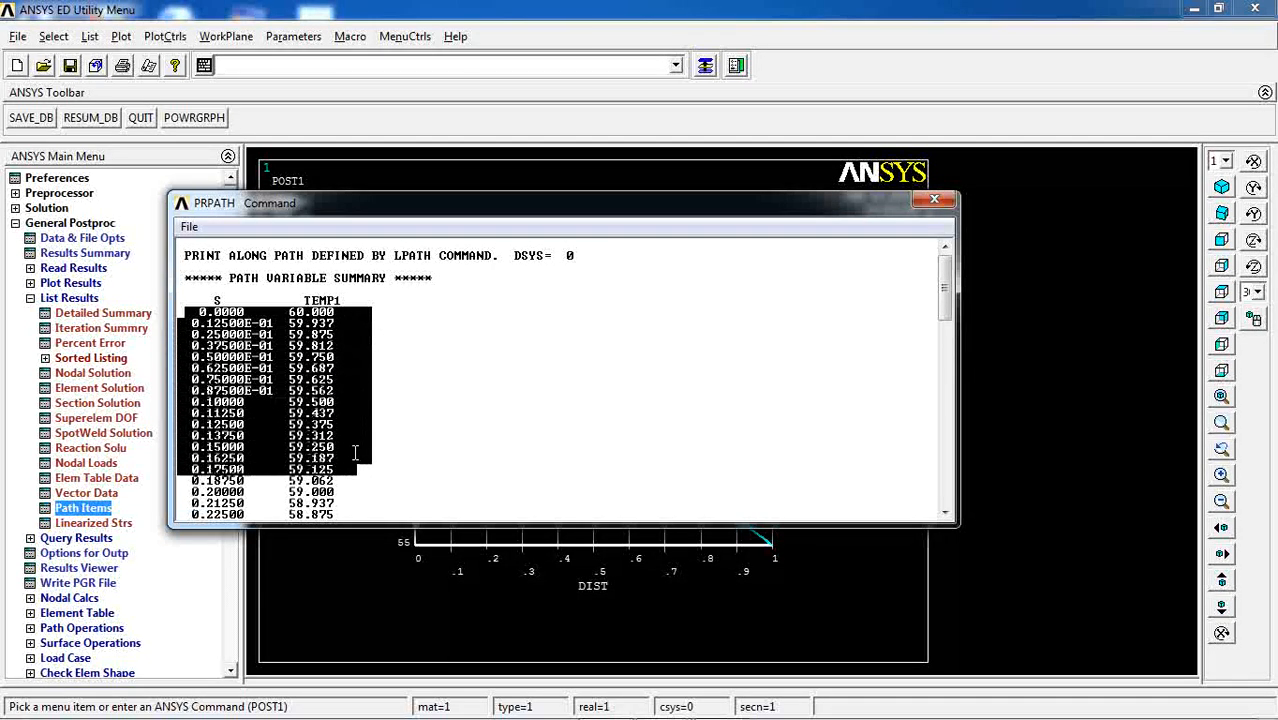
pyautogui.scroll(-3)
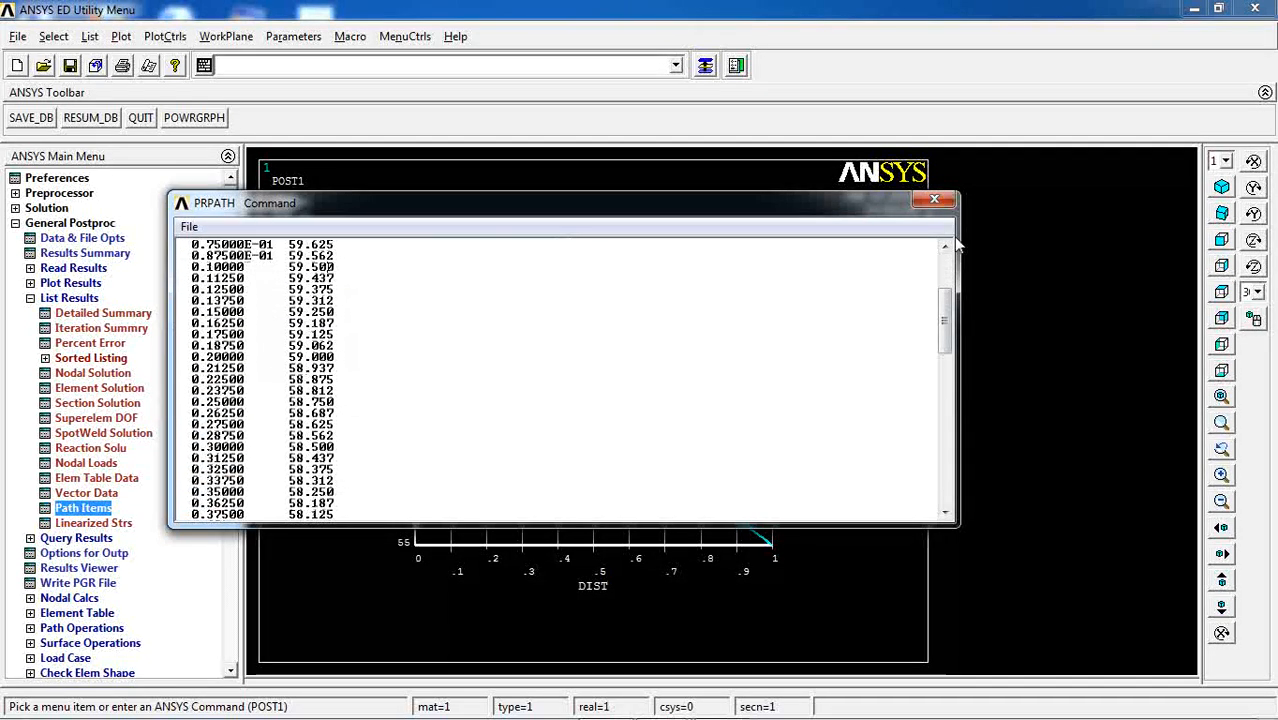
# Close the PRPATH listing to reveal the 60-to-55 graph and return to Path Operations.
pyautogui.click(936, 198)
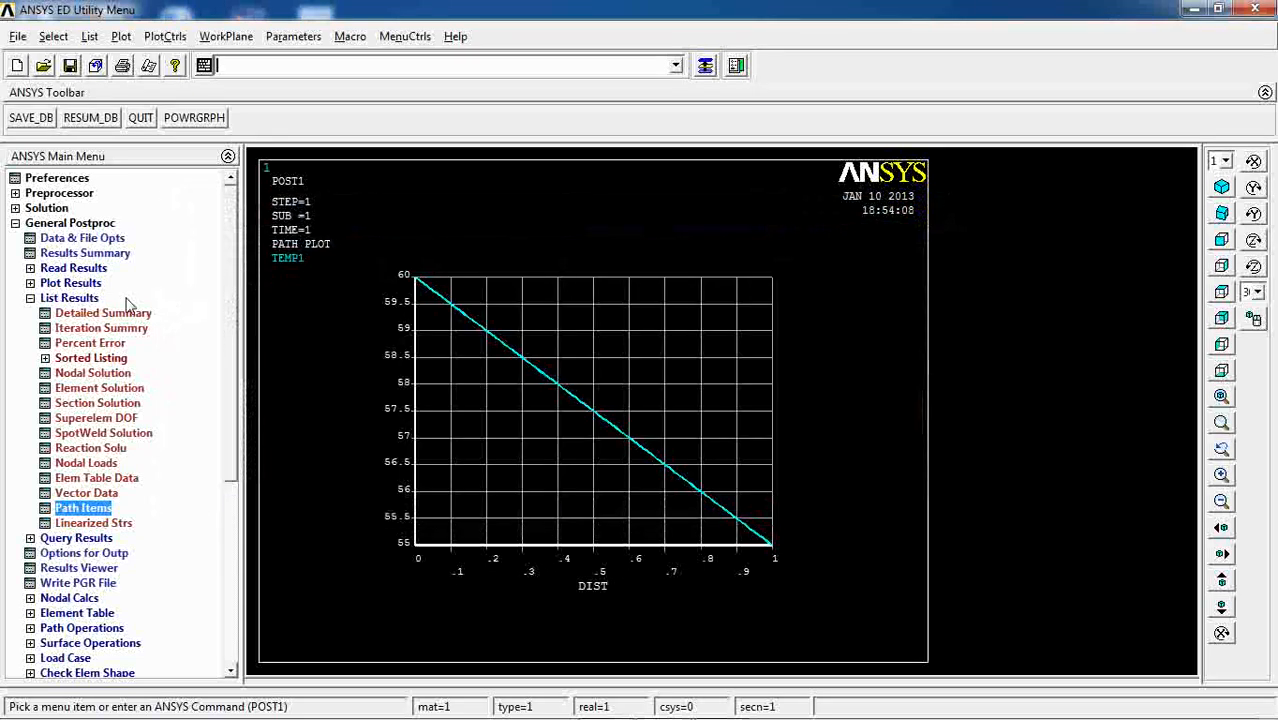
pyautogui.click(32, 296)
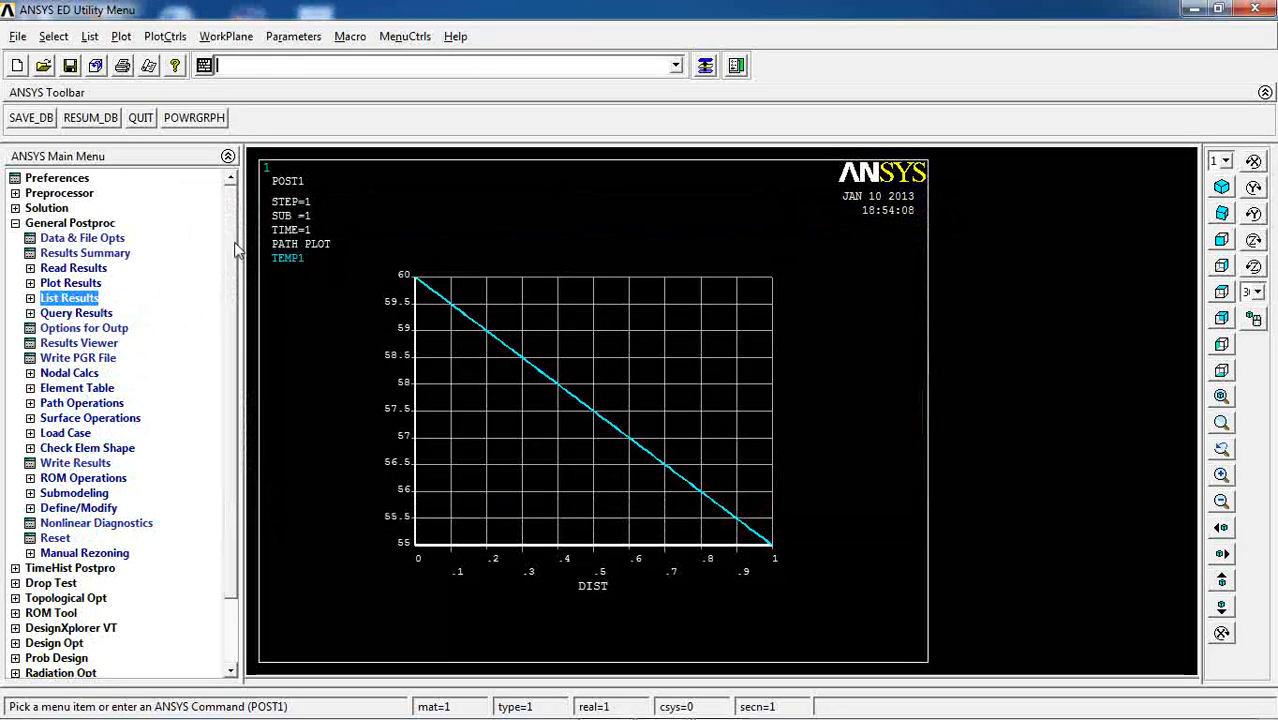
pyautogui.moveTo(80, 318)
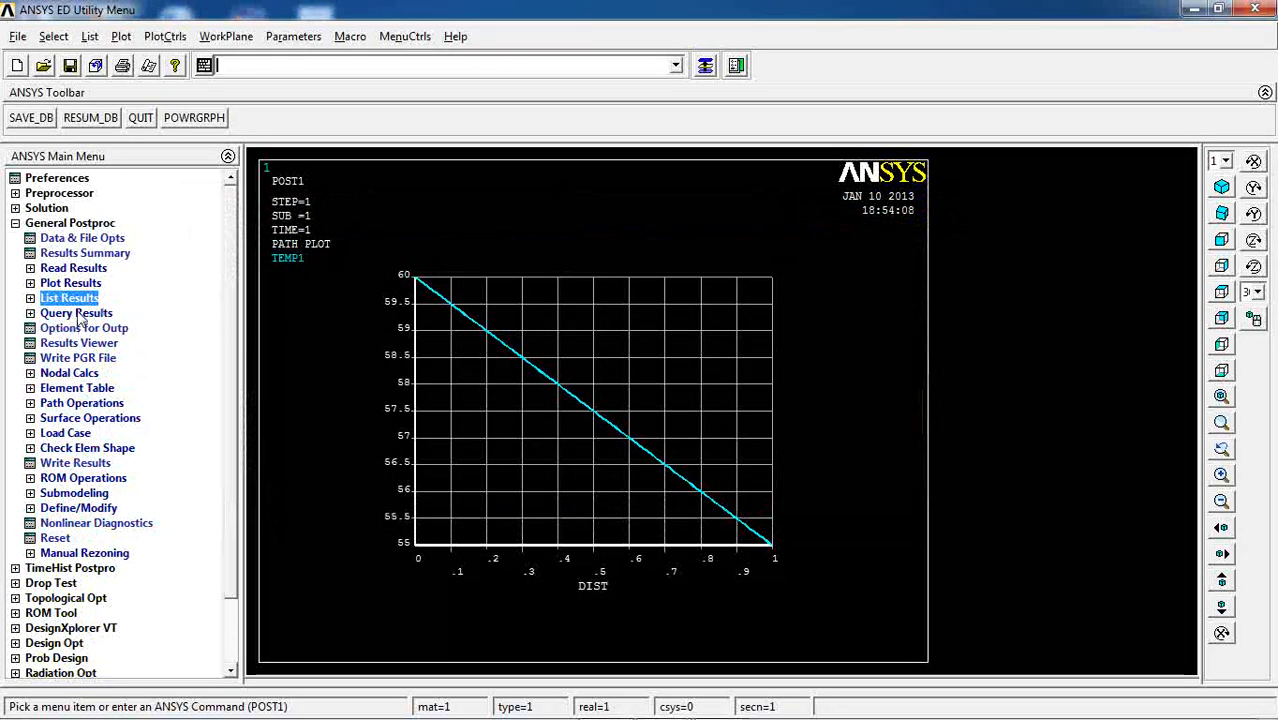
pyautogui.click(68, 296)
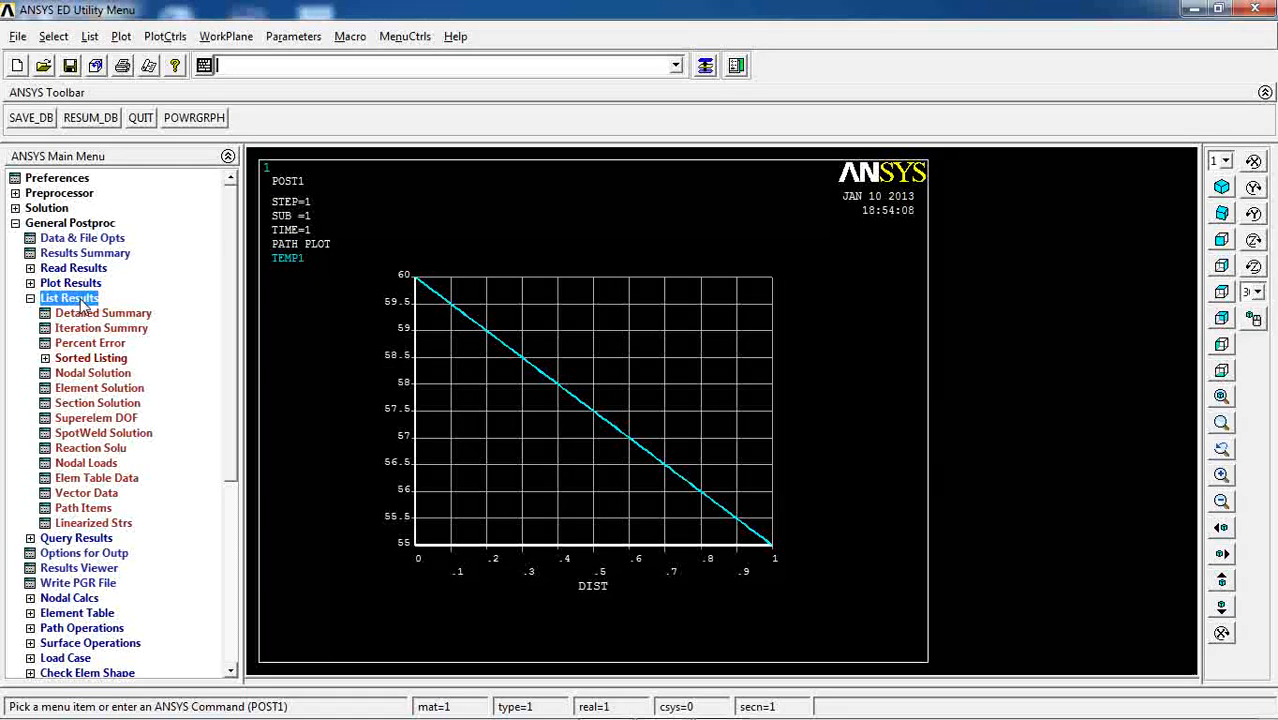
pyautogui.moveTo(404, 548)
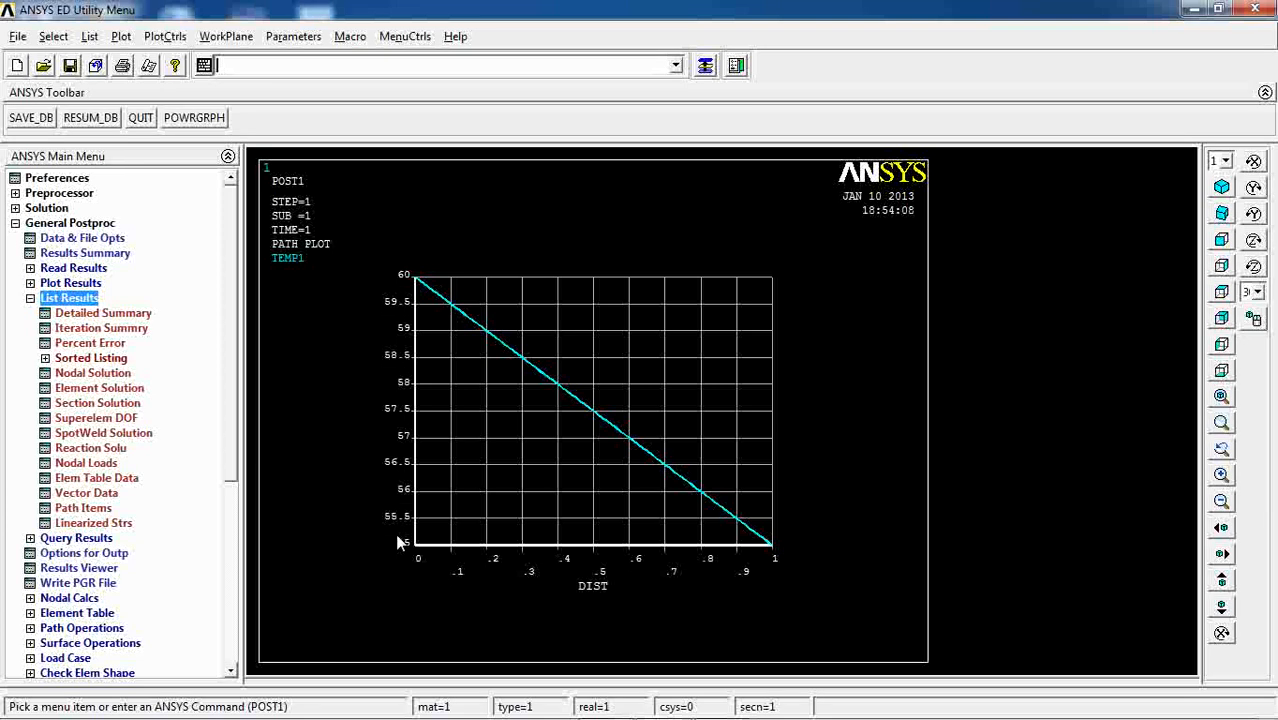
pyautogui.moveTo(232, 340)
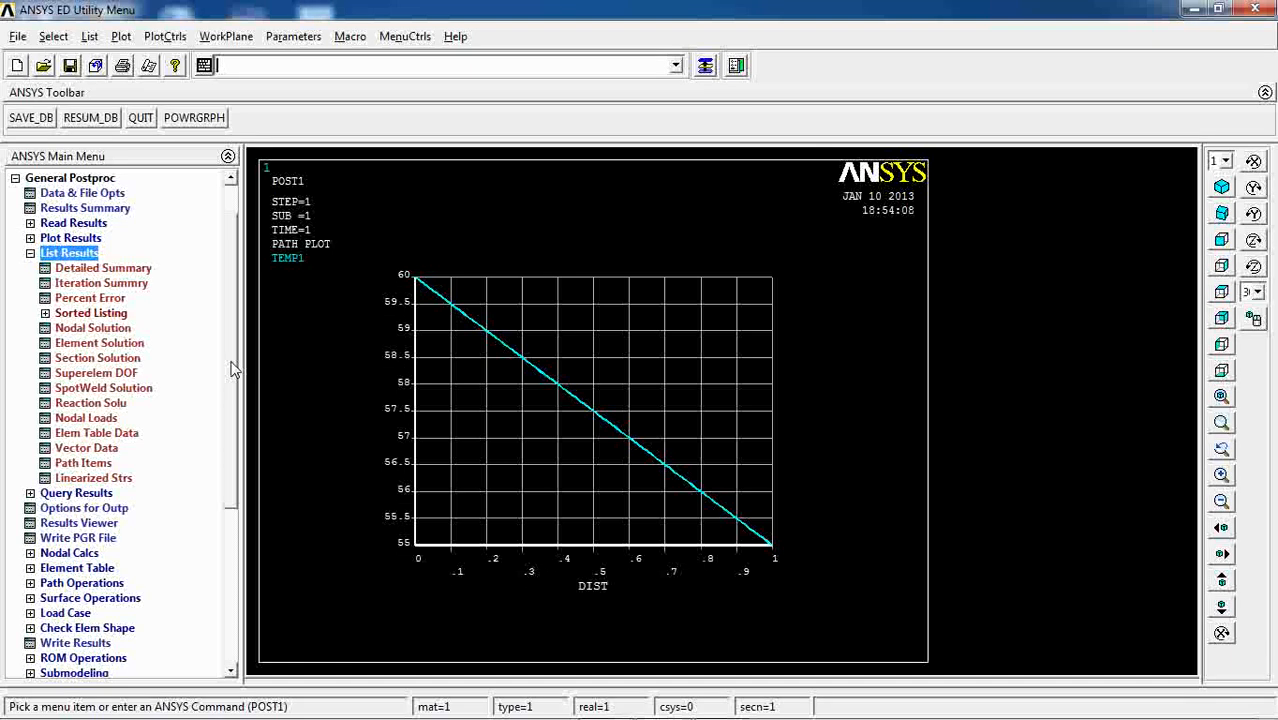
pyautogui.scroll(-3)
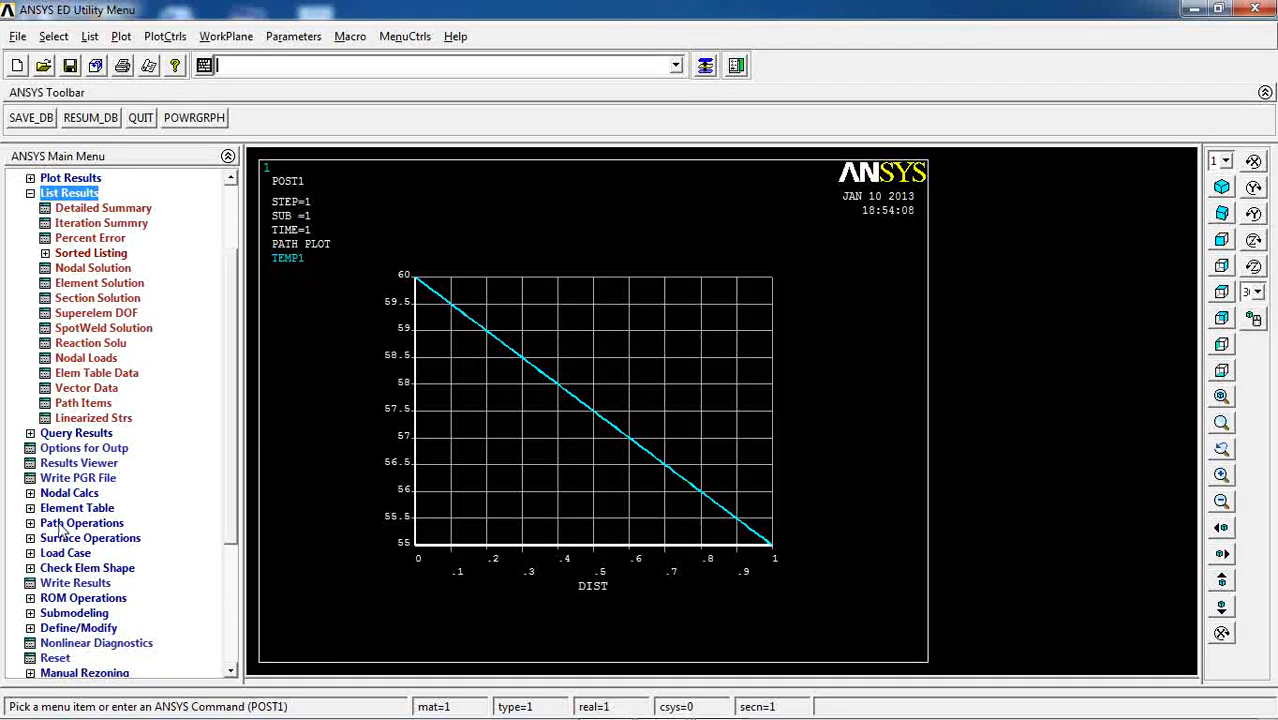
pyautogui.click(82, 522)
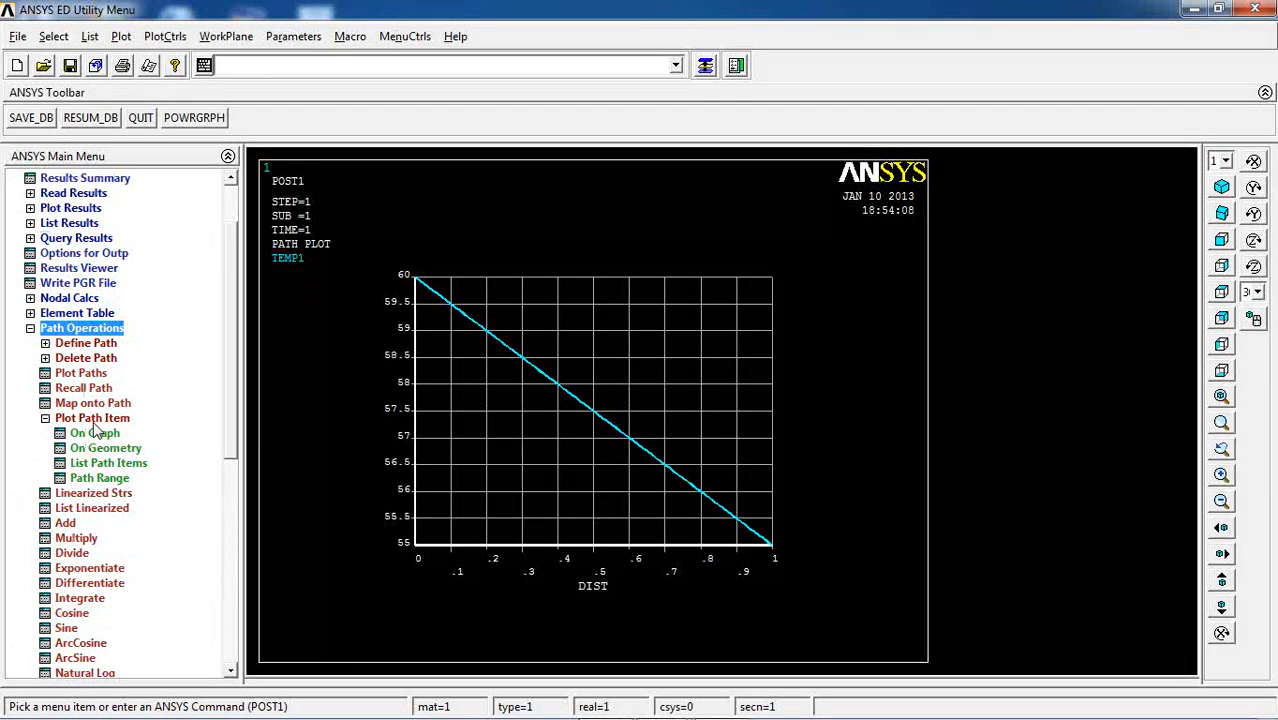
pyautogui.moveTo(100, 492)
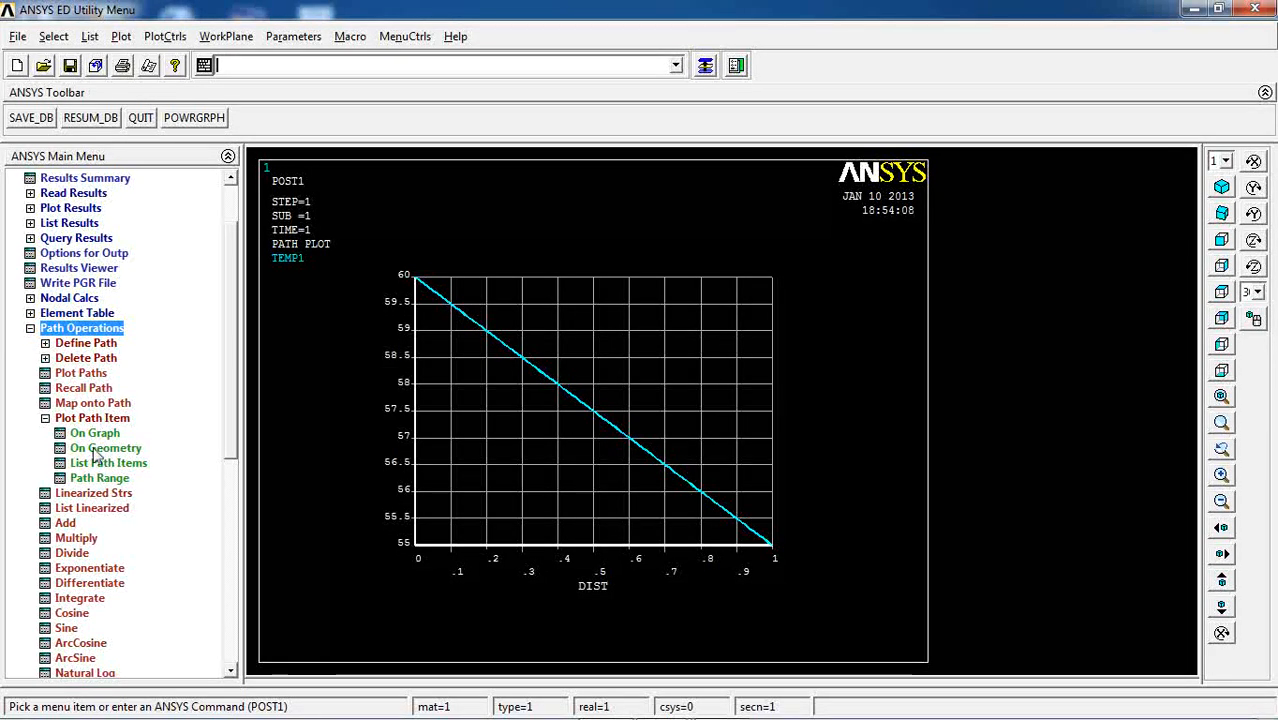
# Show TEMP1 as colour bands on the wall geometry, then replot the linear 60-to-55 graph.
pyautogui.click(106, 448)
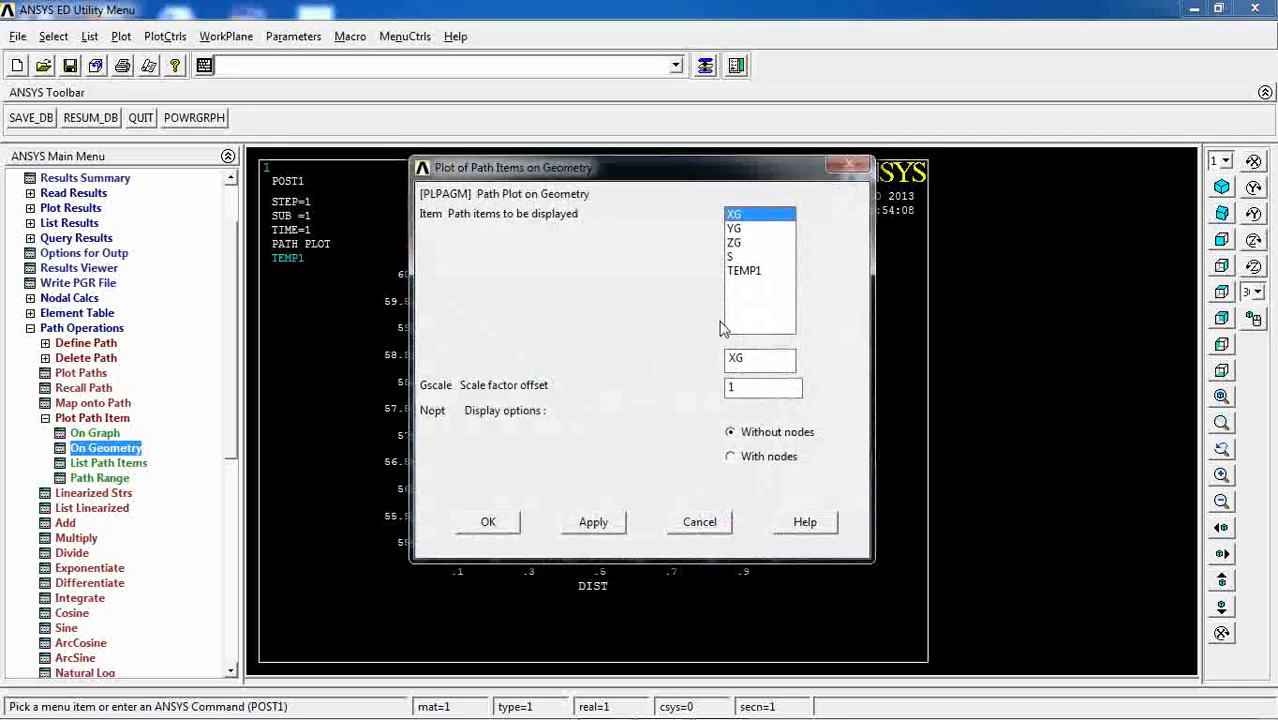
pyautogui.click(488, 520)
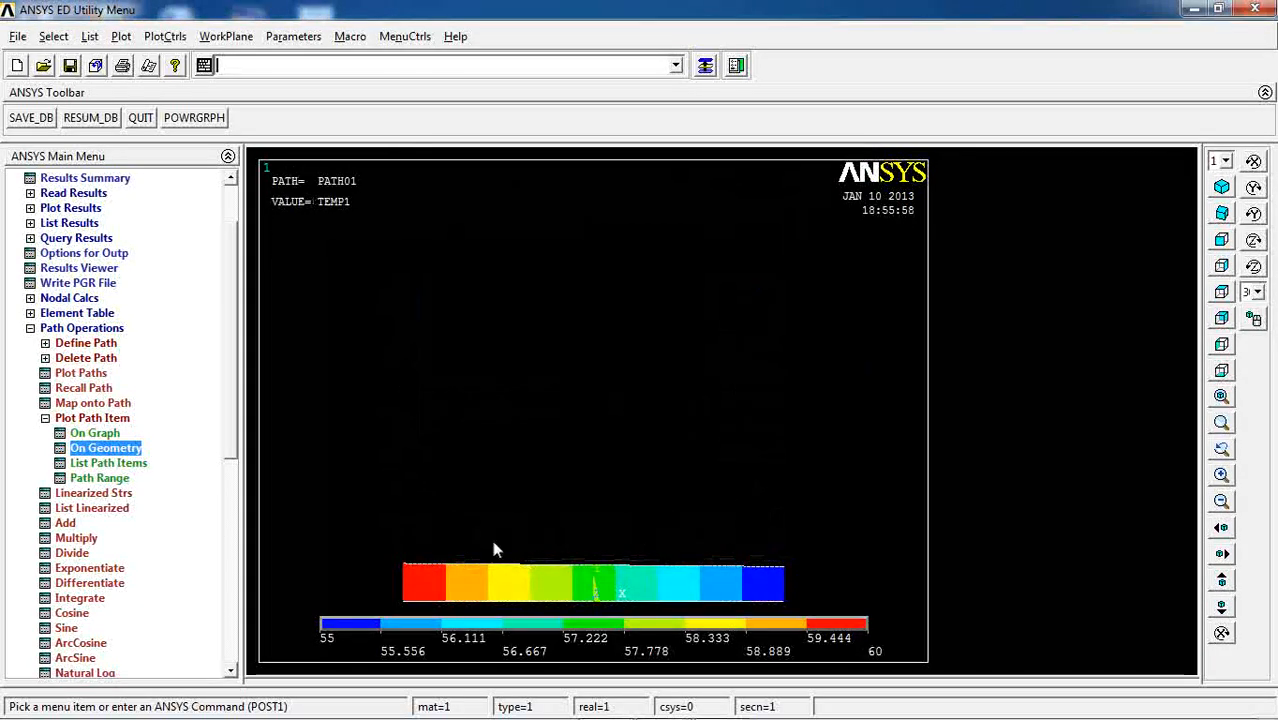
pyautogui.moveTo(420, 568)
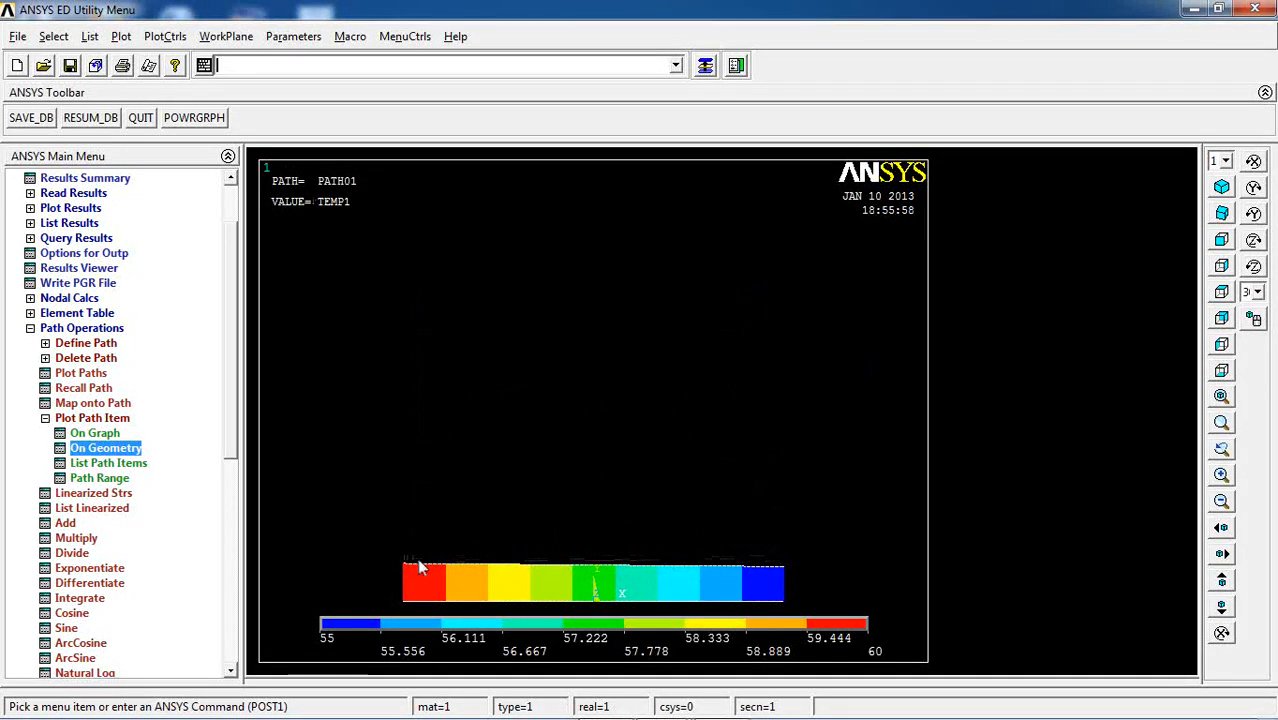
pyautogui.moveTo(488, 578)
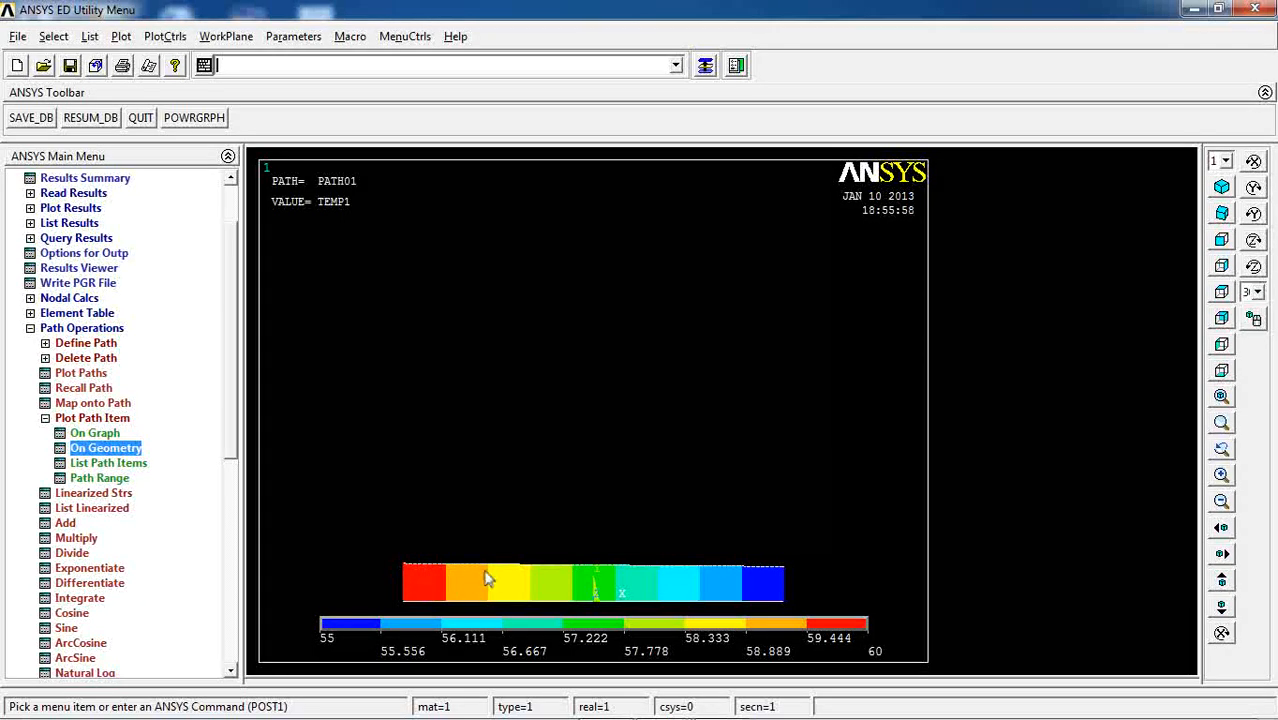
pyautogui.moveTo(760, 576)
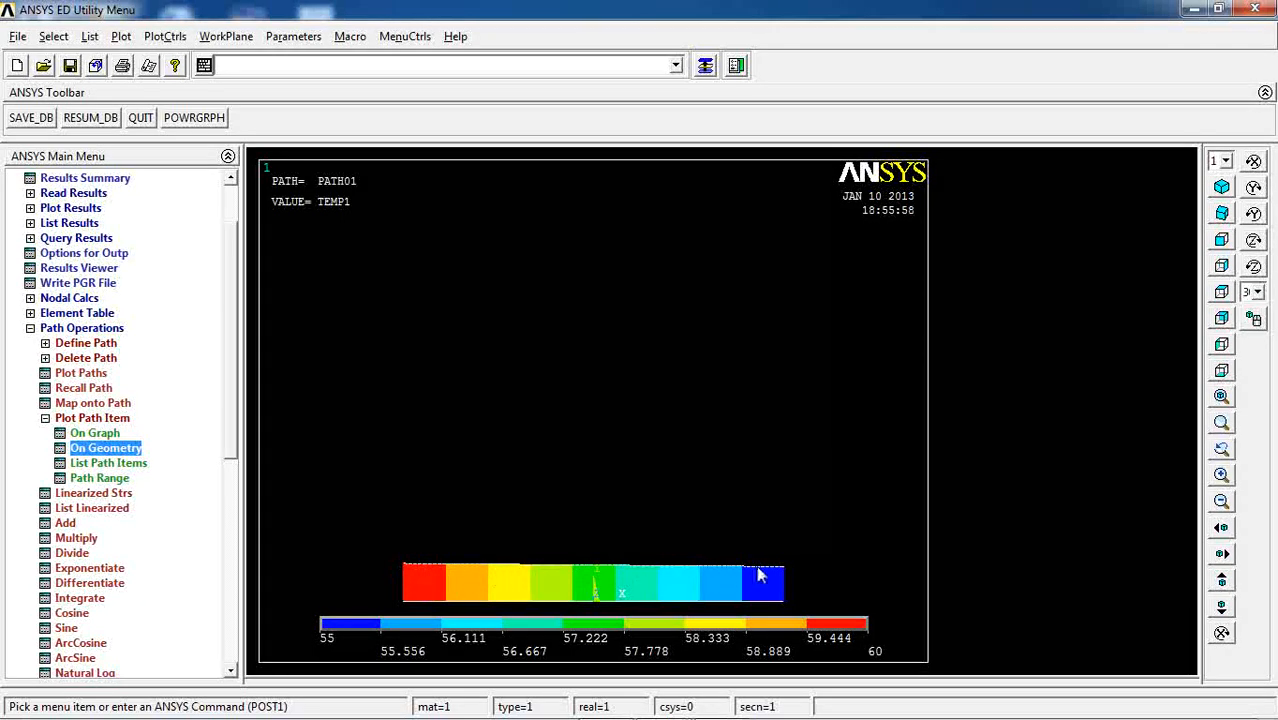
pyautogui.click(96, 432)
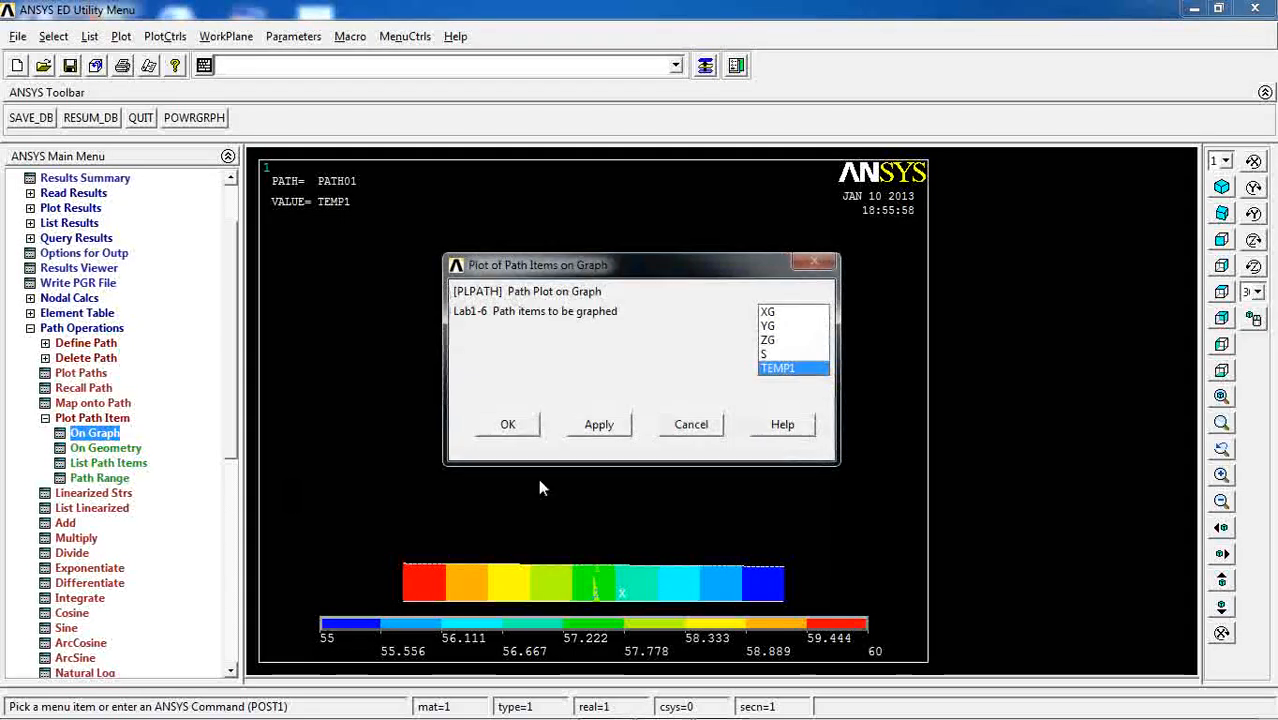
pyautogui.click(508, 424)
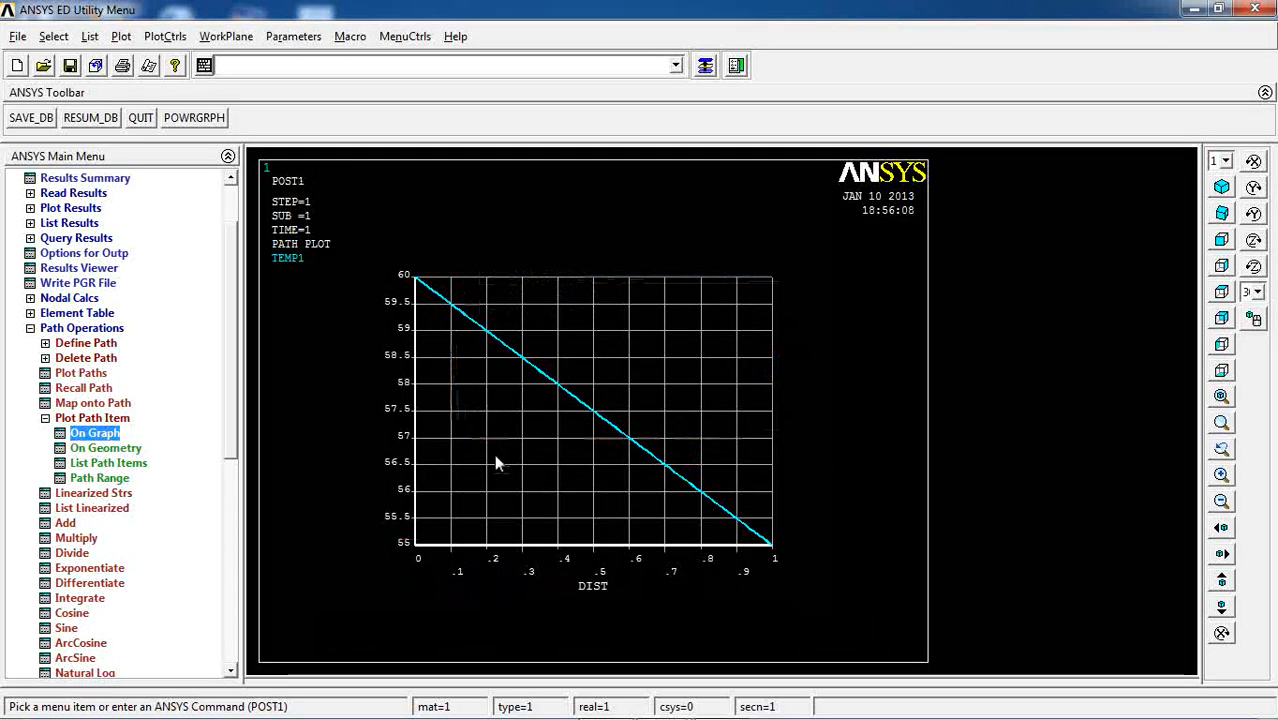
pyautogui.moveTo(548, 472)
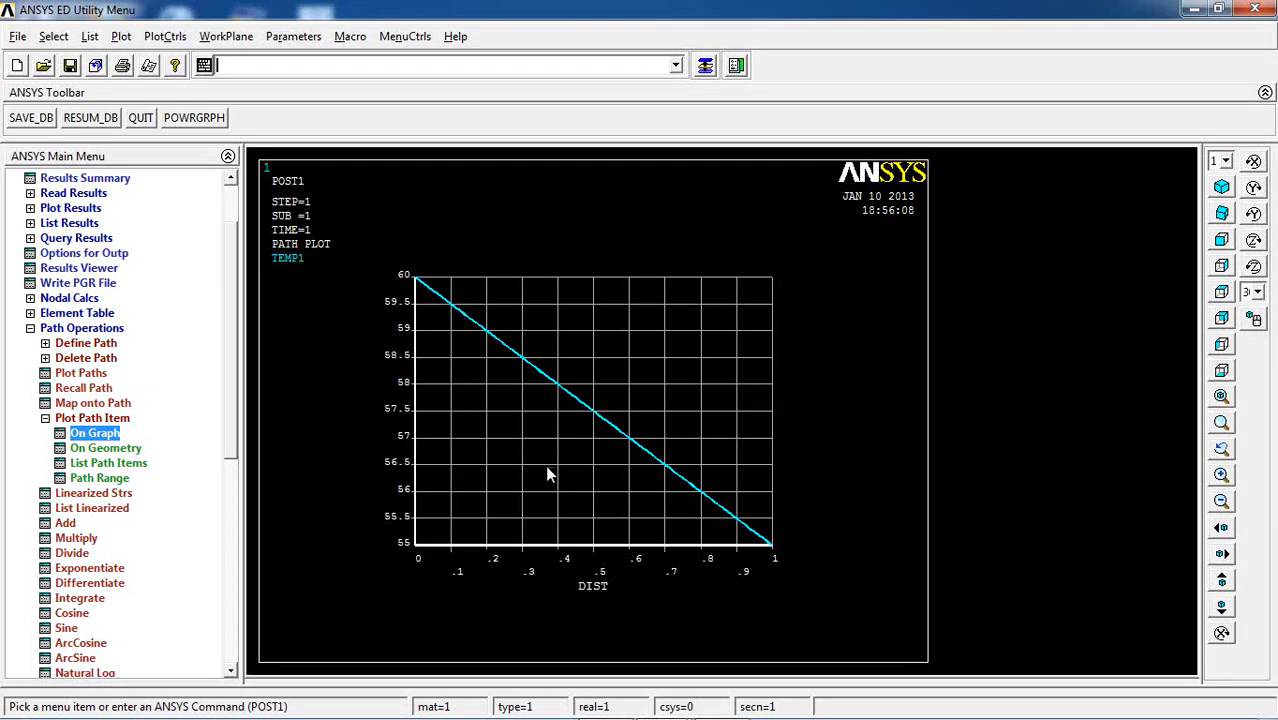